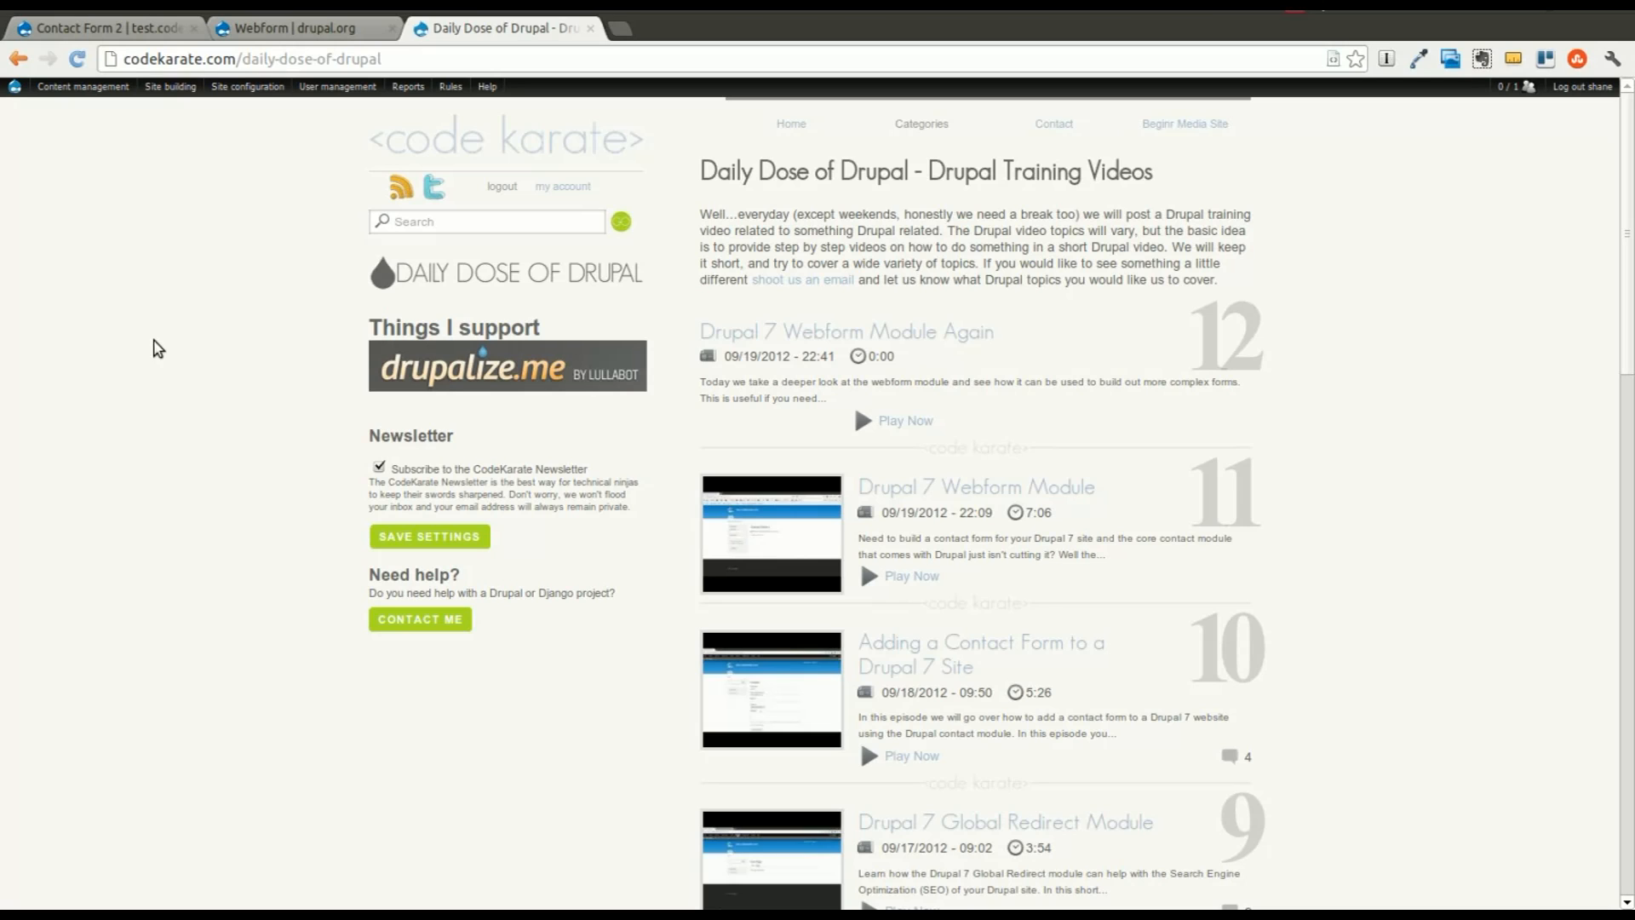
mouse_move(171, 362)
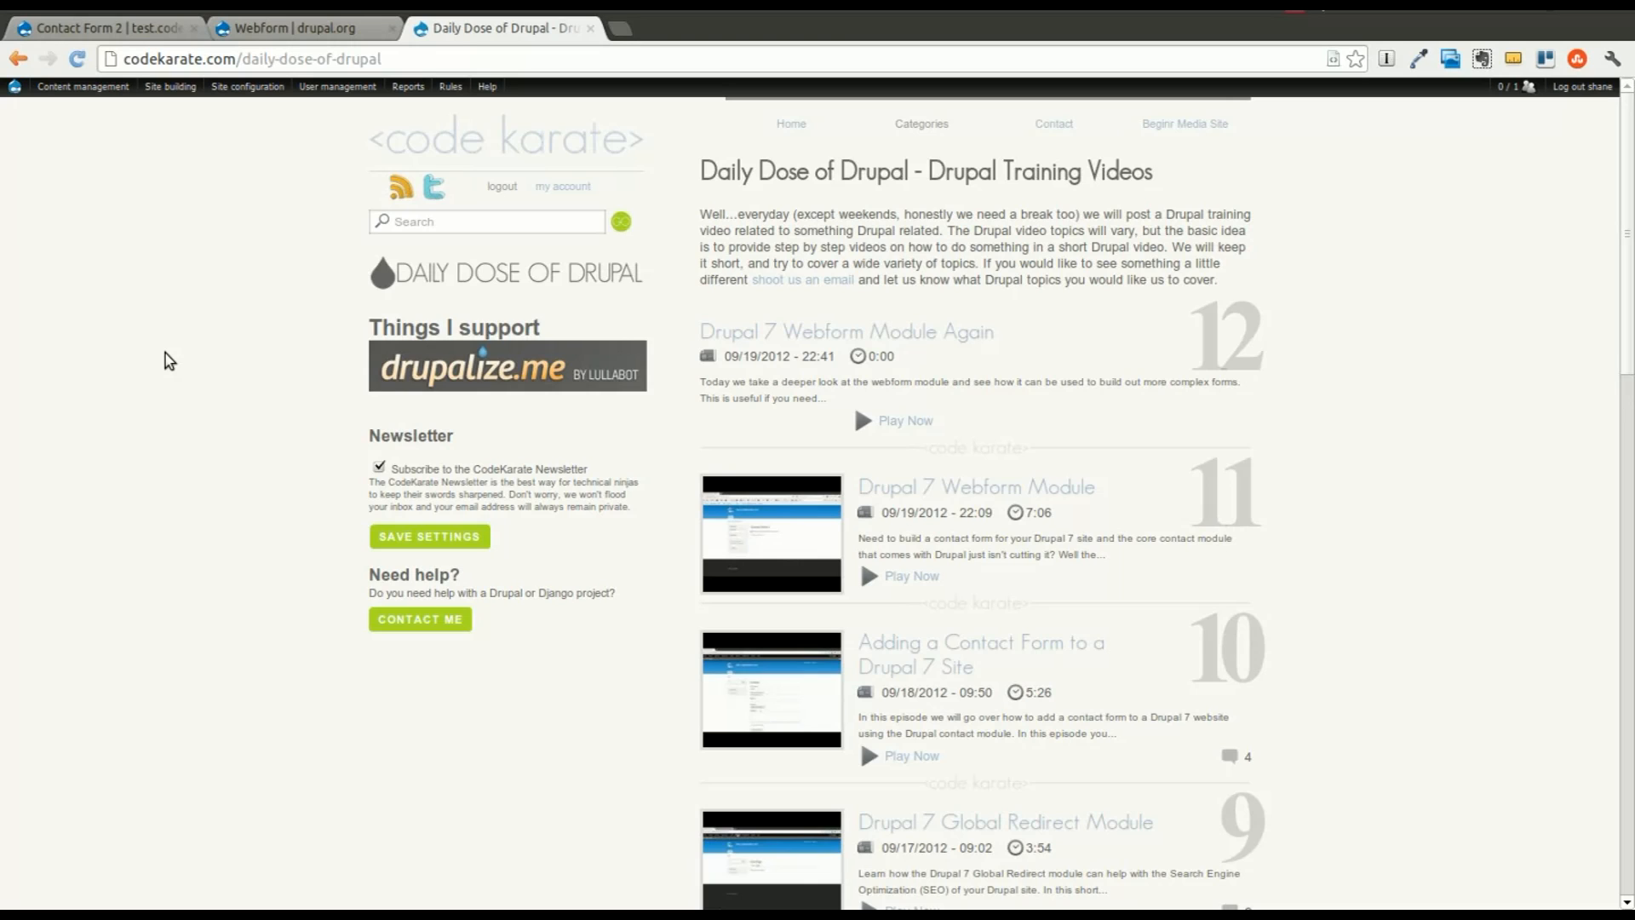
mouse_move(201, 246)
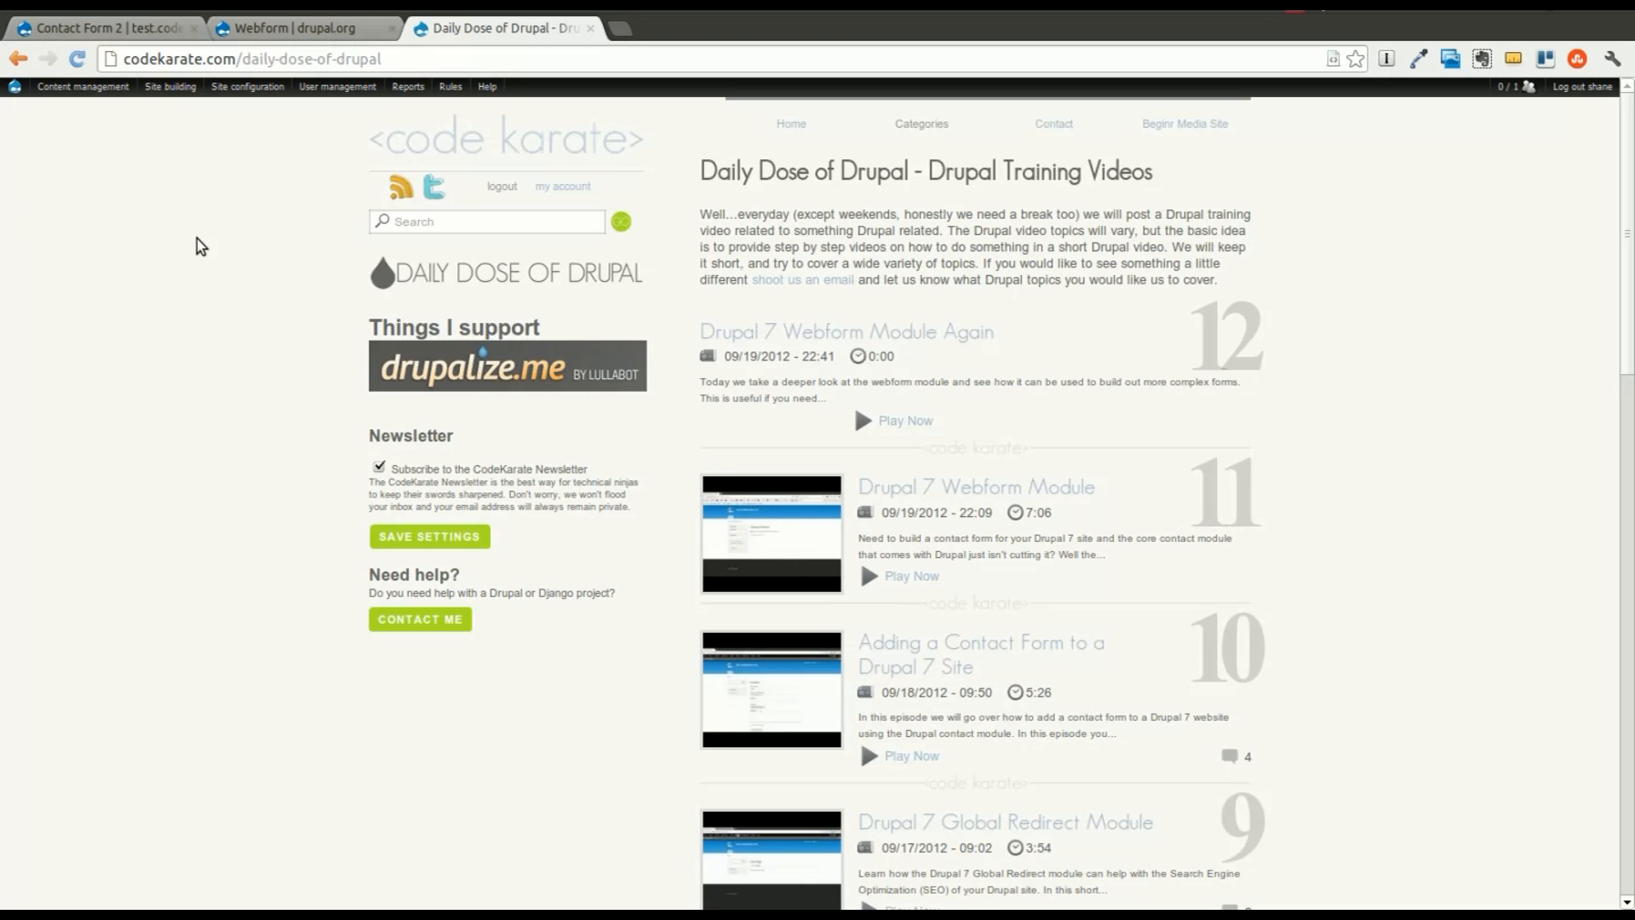
Switch to the 'Contact Form 2 | test.codekarate' tab and focus its Email Address and Name fields
left_click(247, 85)
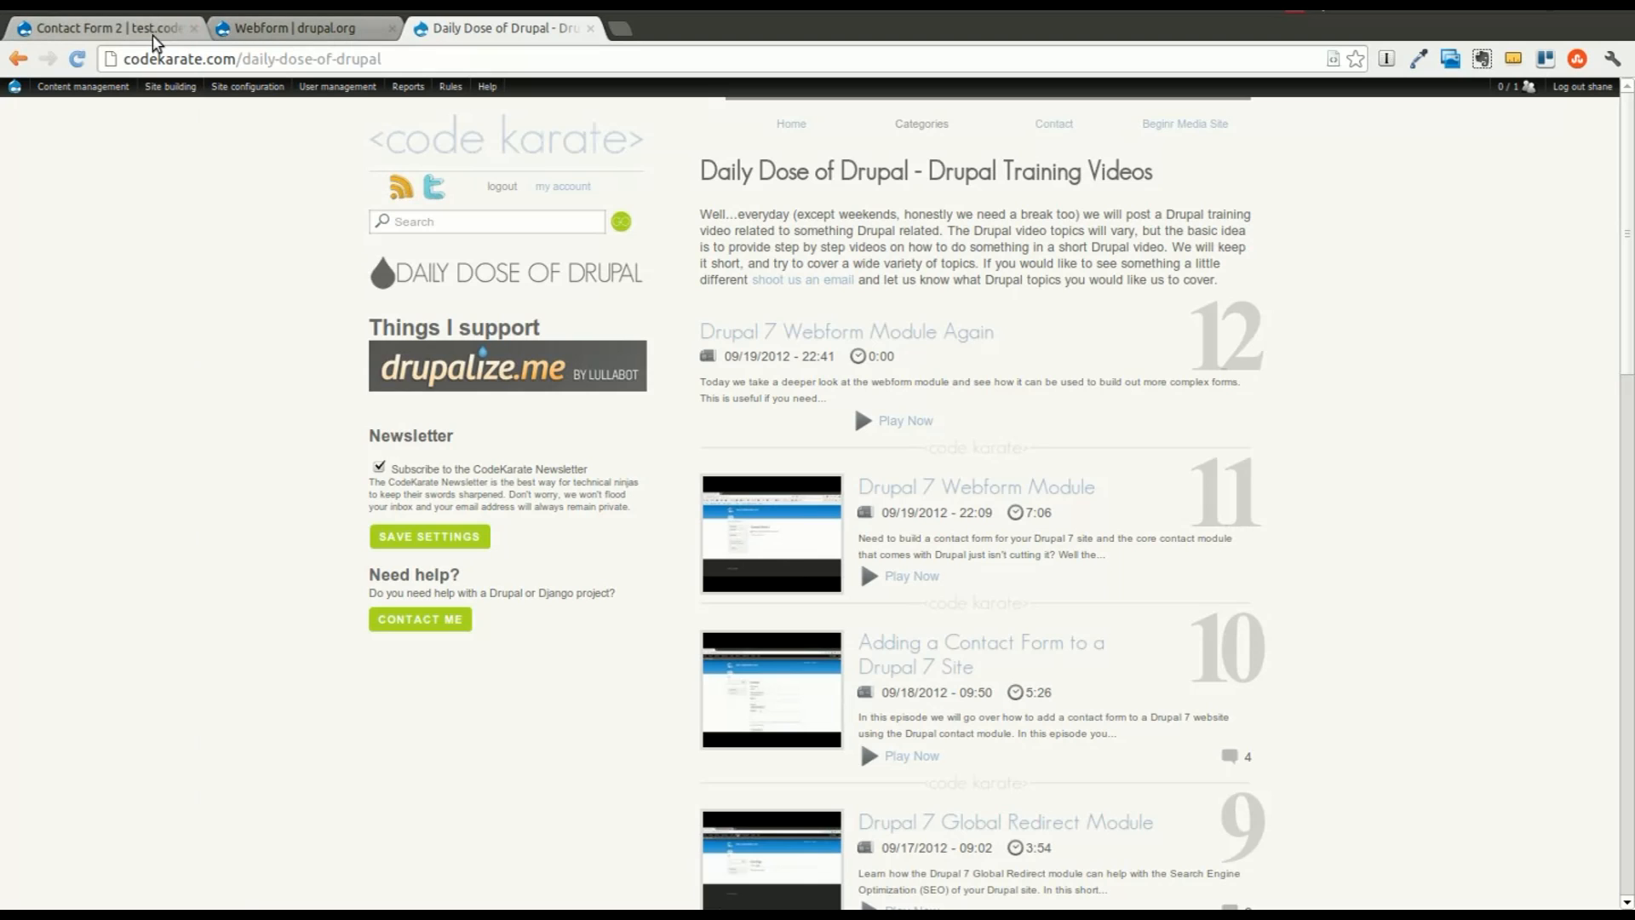
left_click(99, 27)
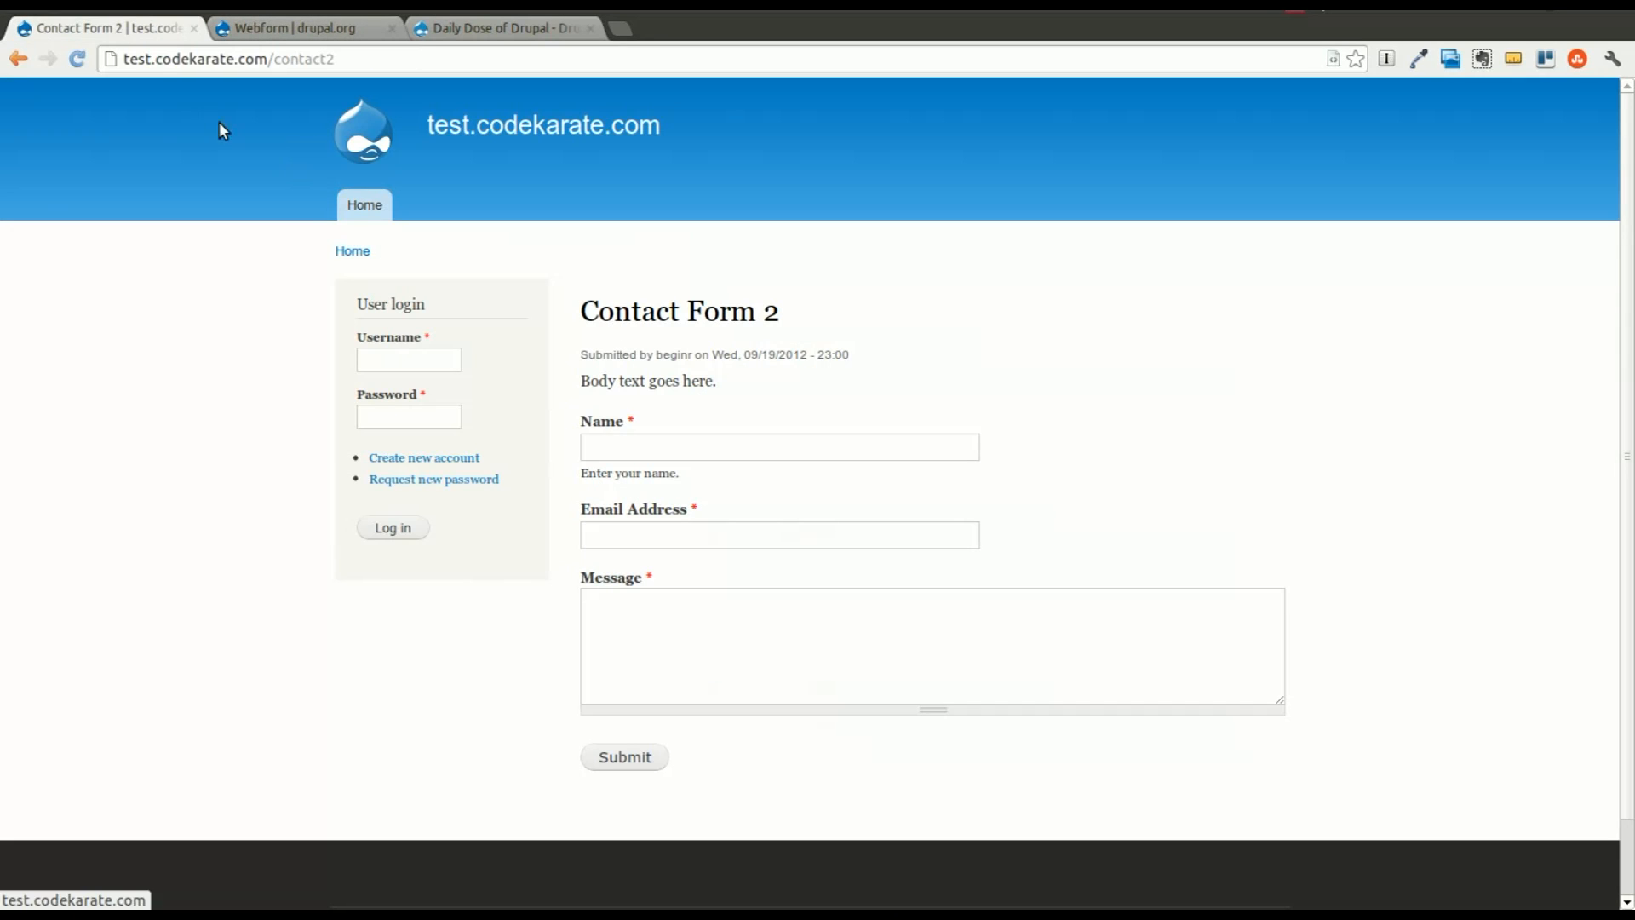
mouse_move(673, 429)
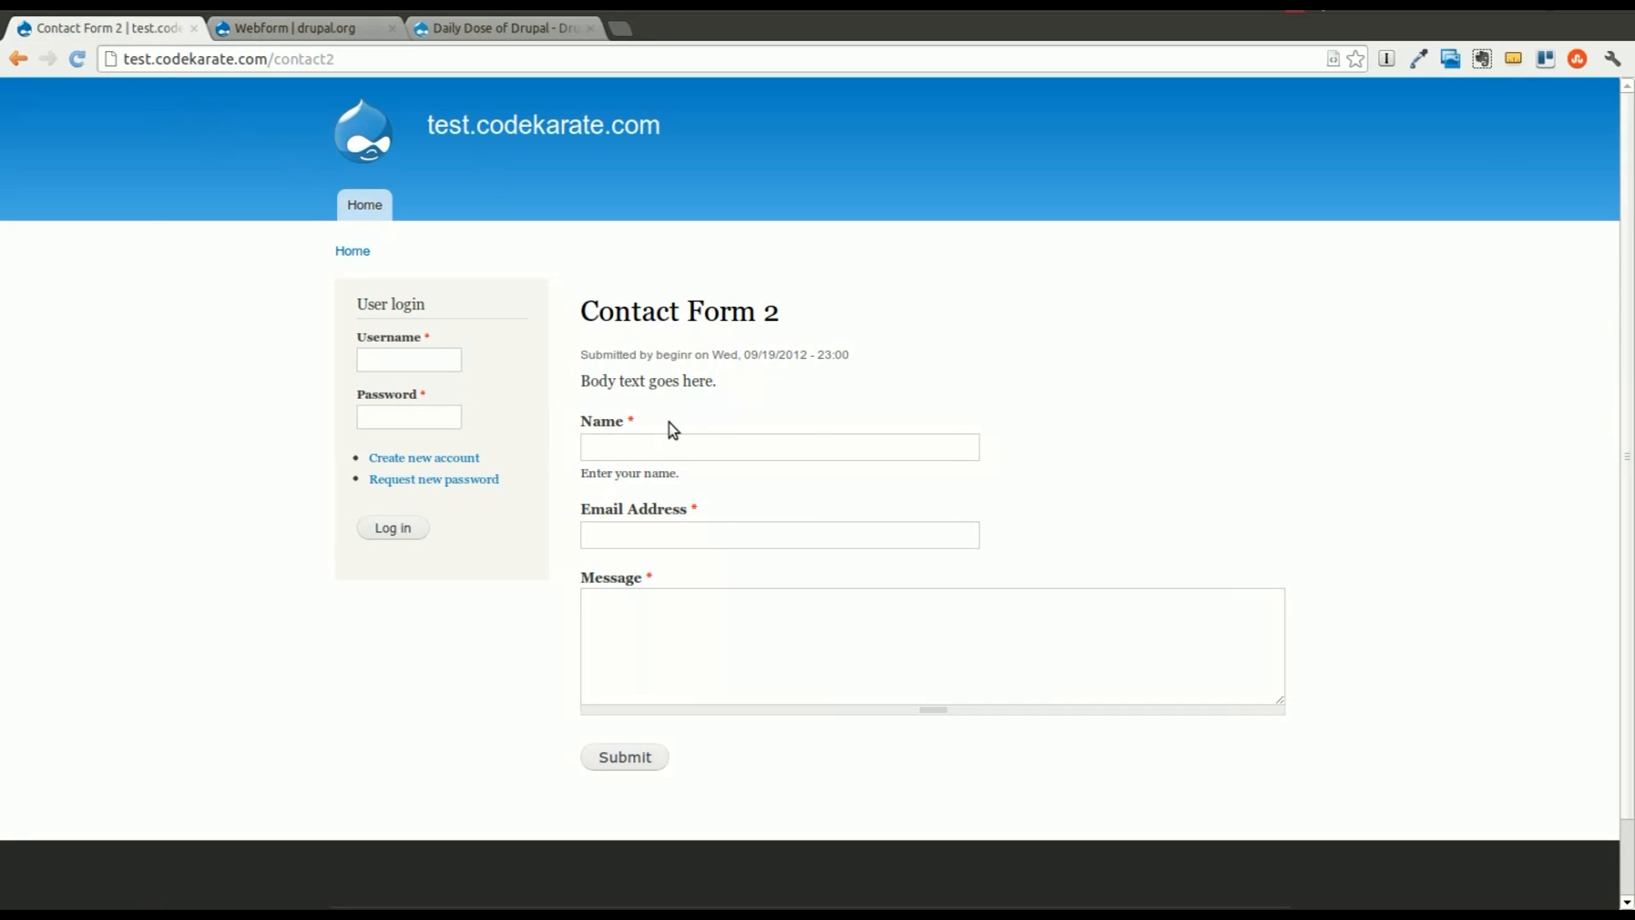
left_click(778, 535)
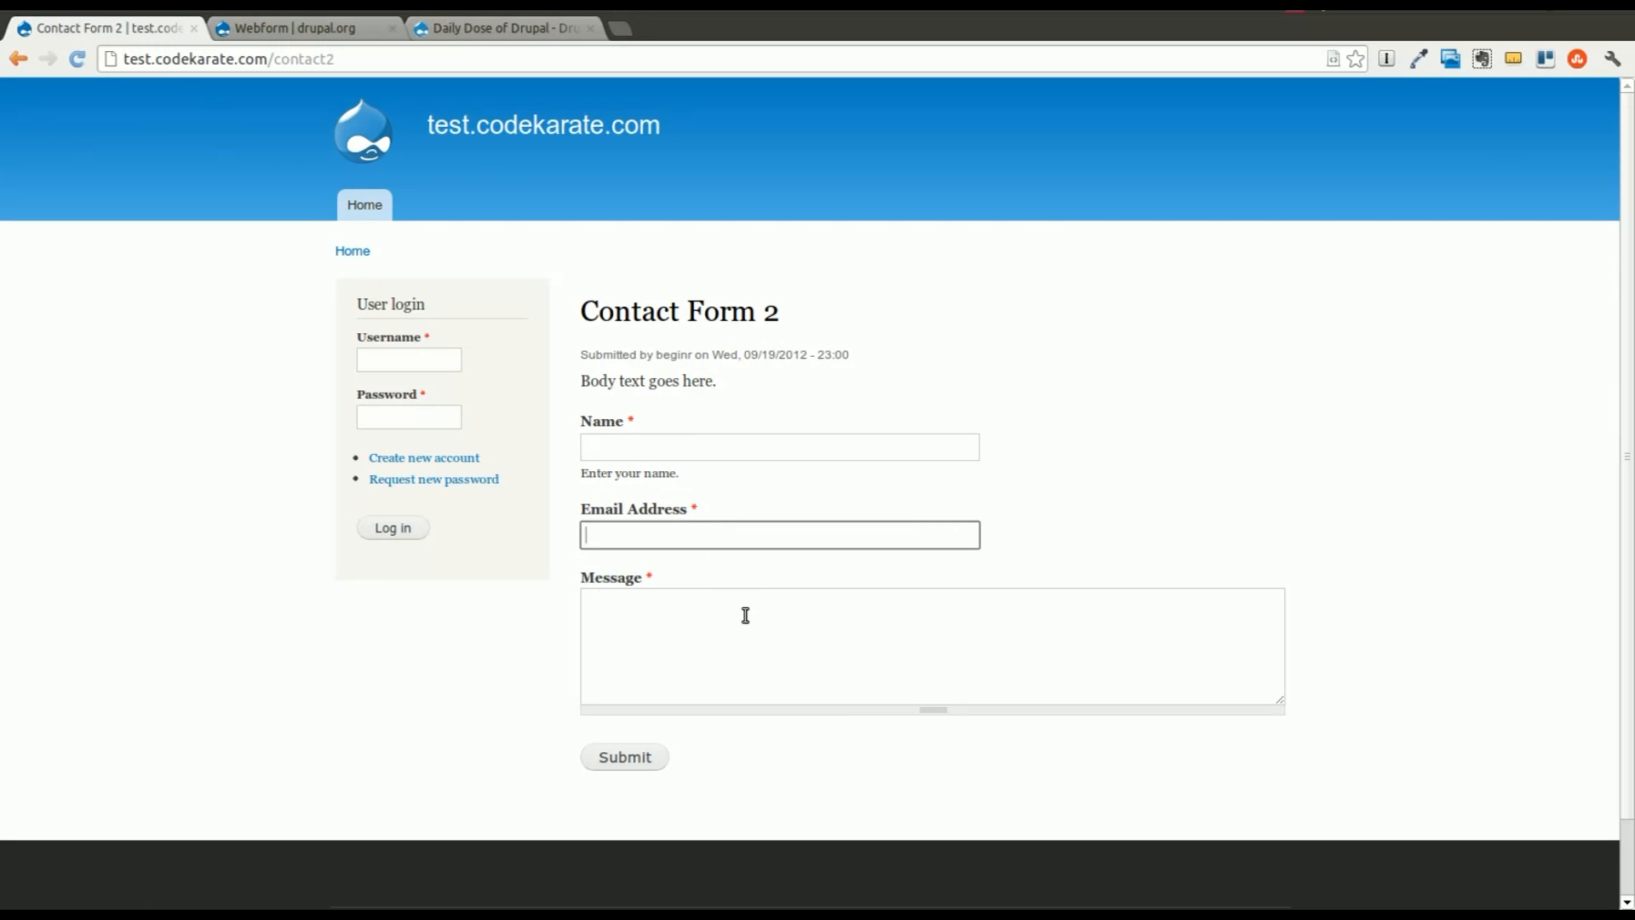
left_click(778, 446)
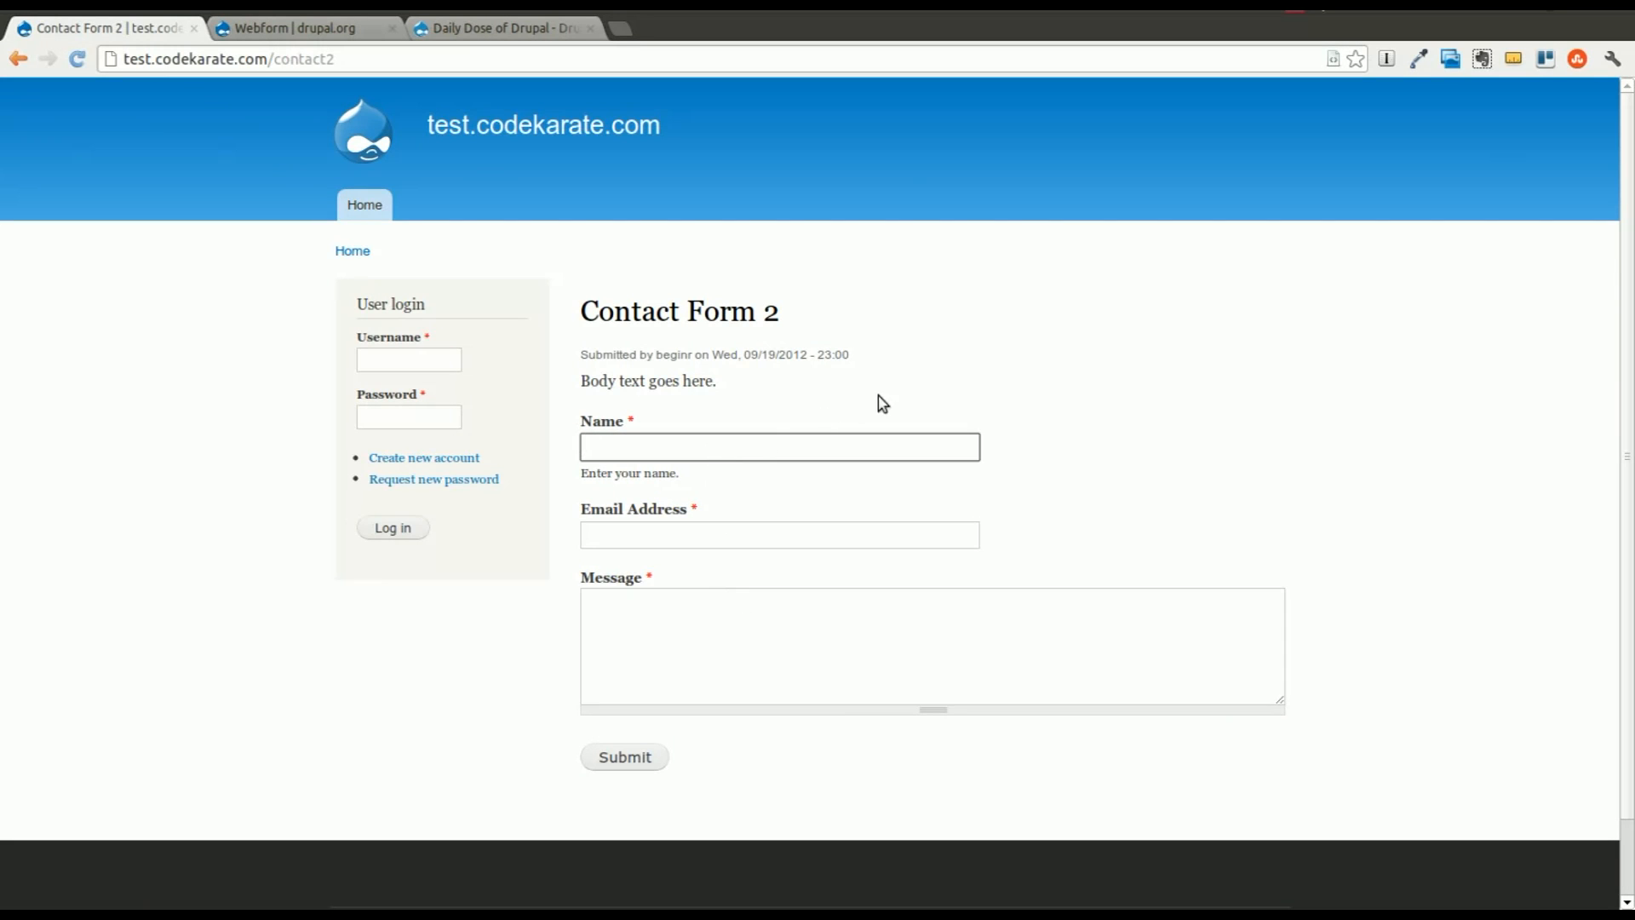
mouse_move(1062, 409)
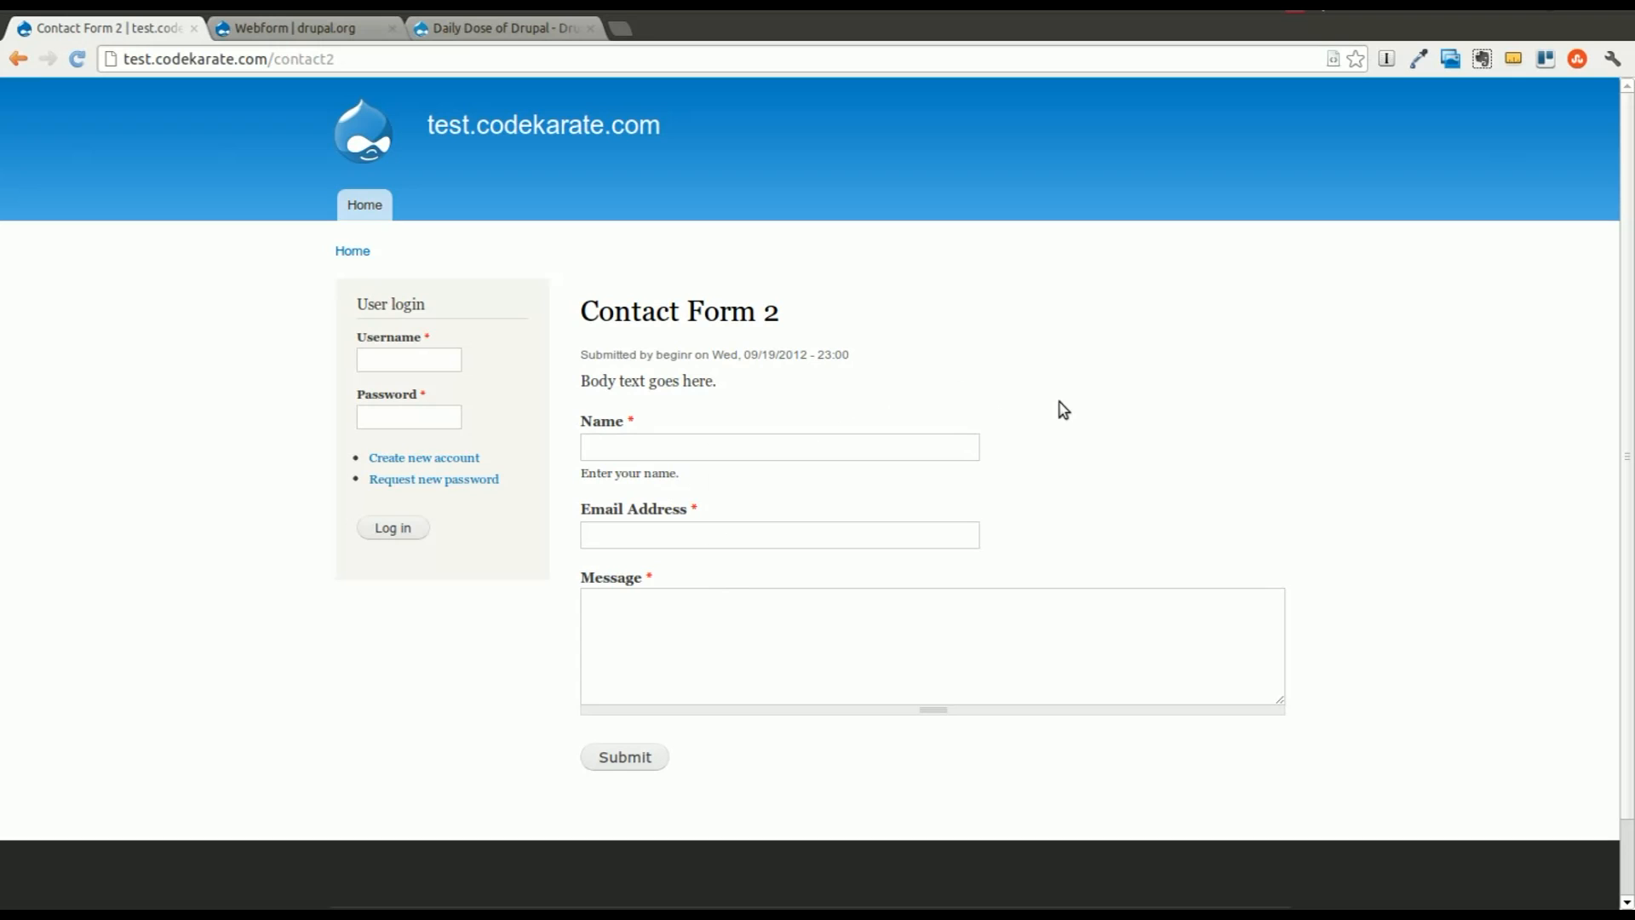
mouse_move(1095, 455)
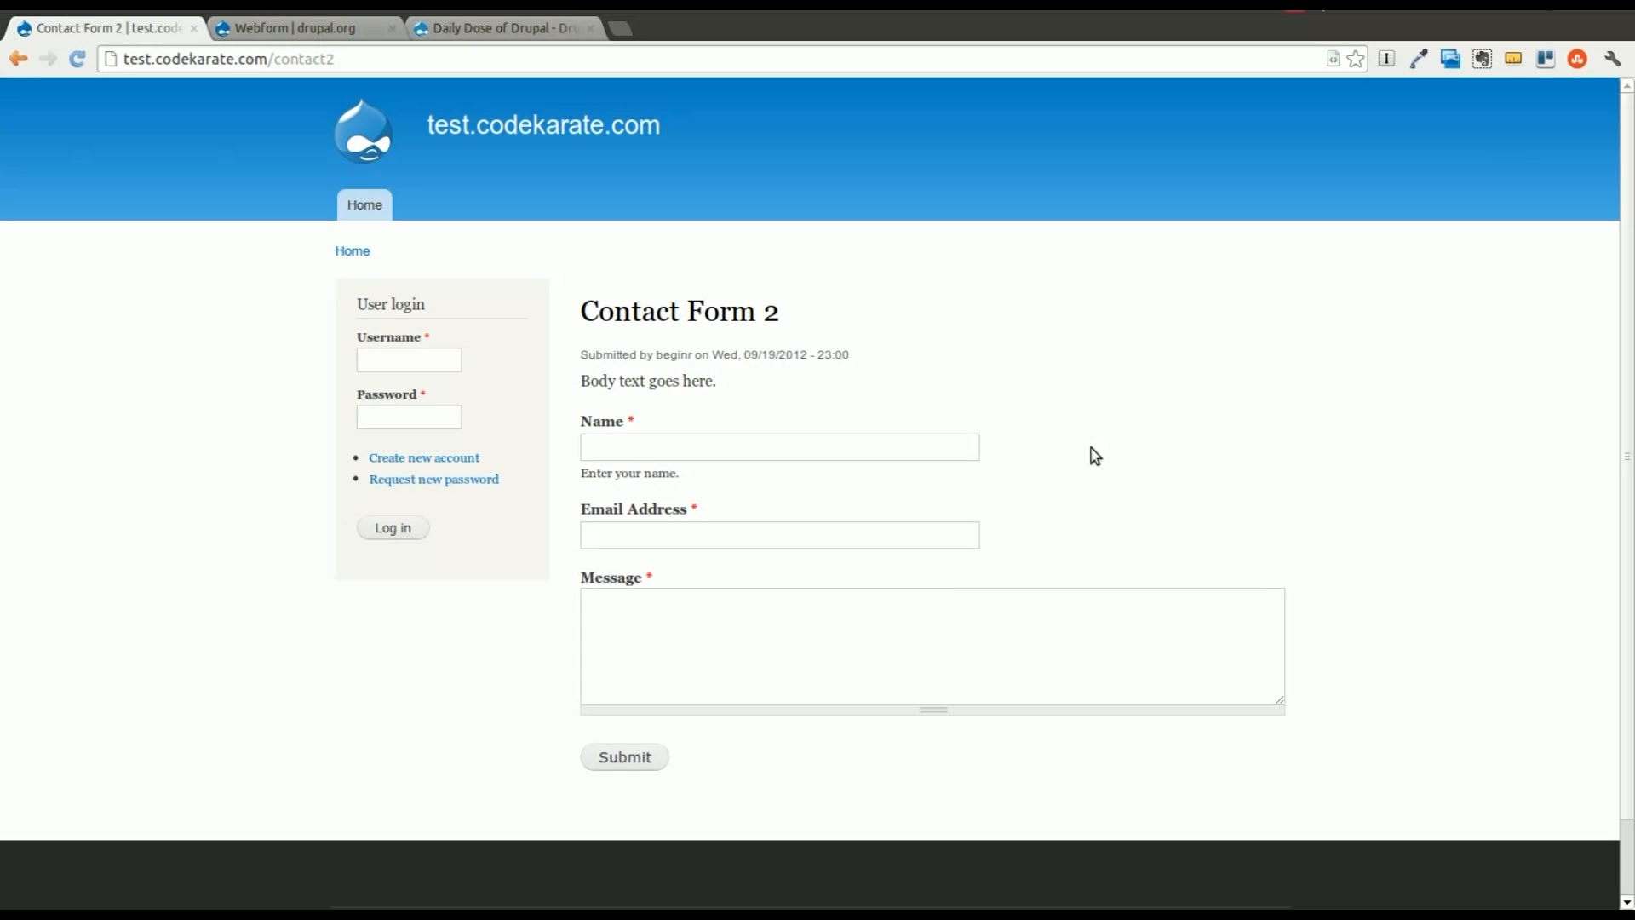
mouse_move(926, 419)
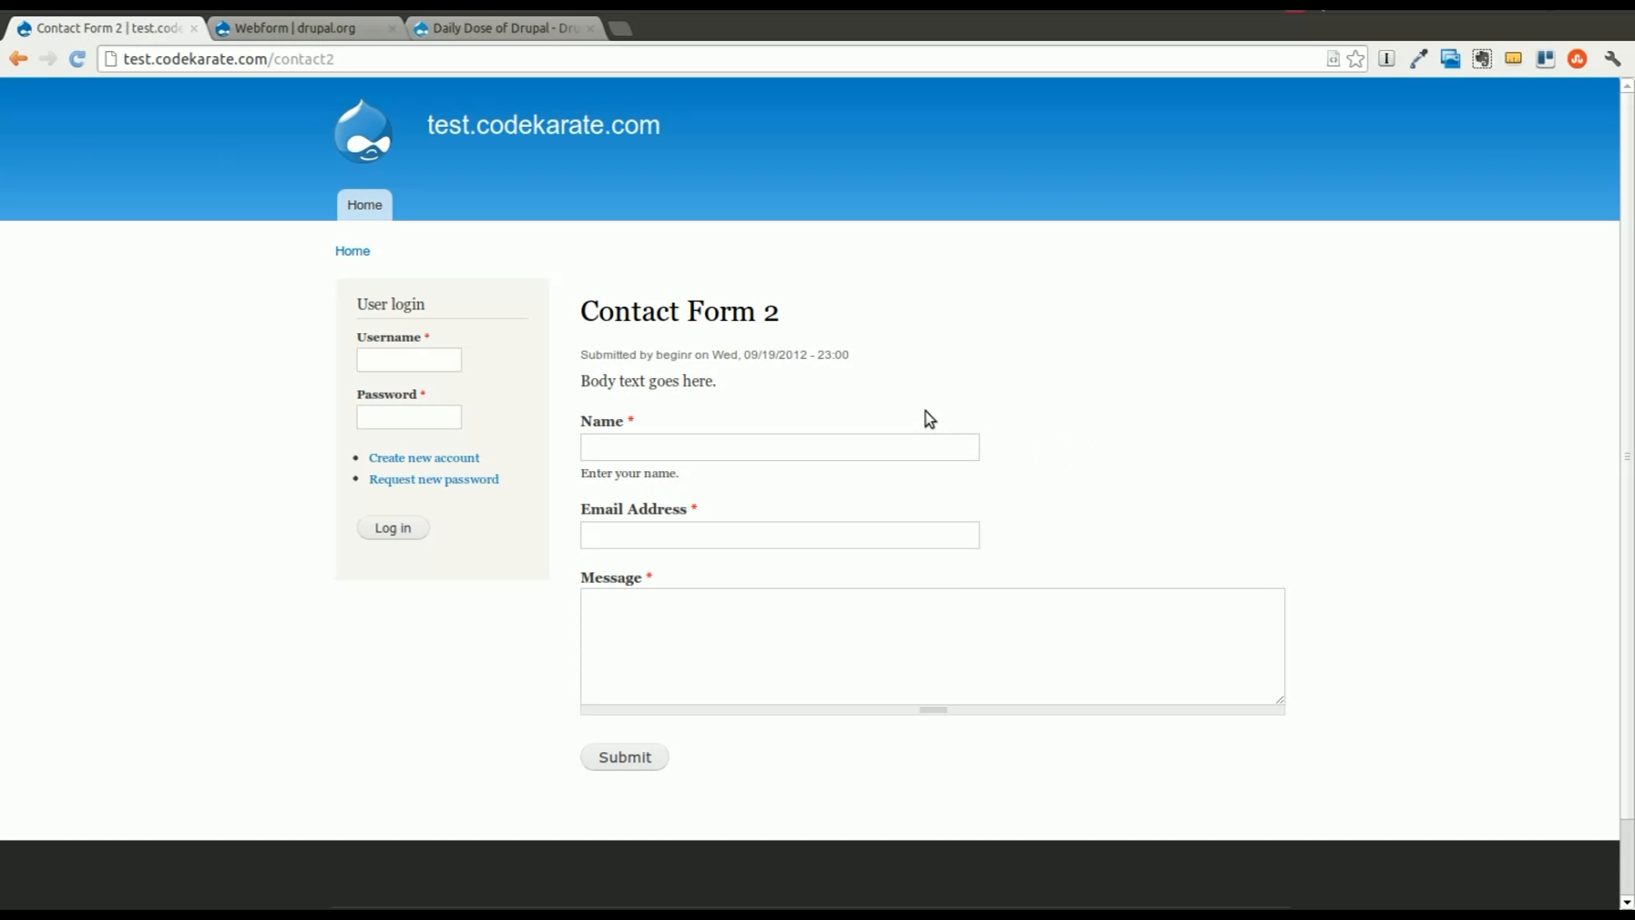
mouse_move(672, 417)
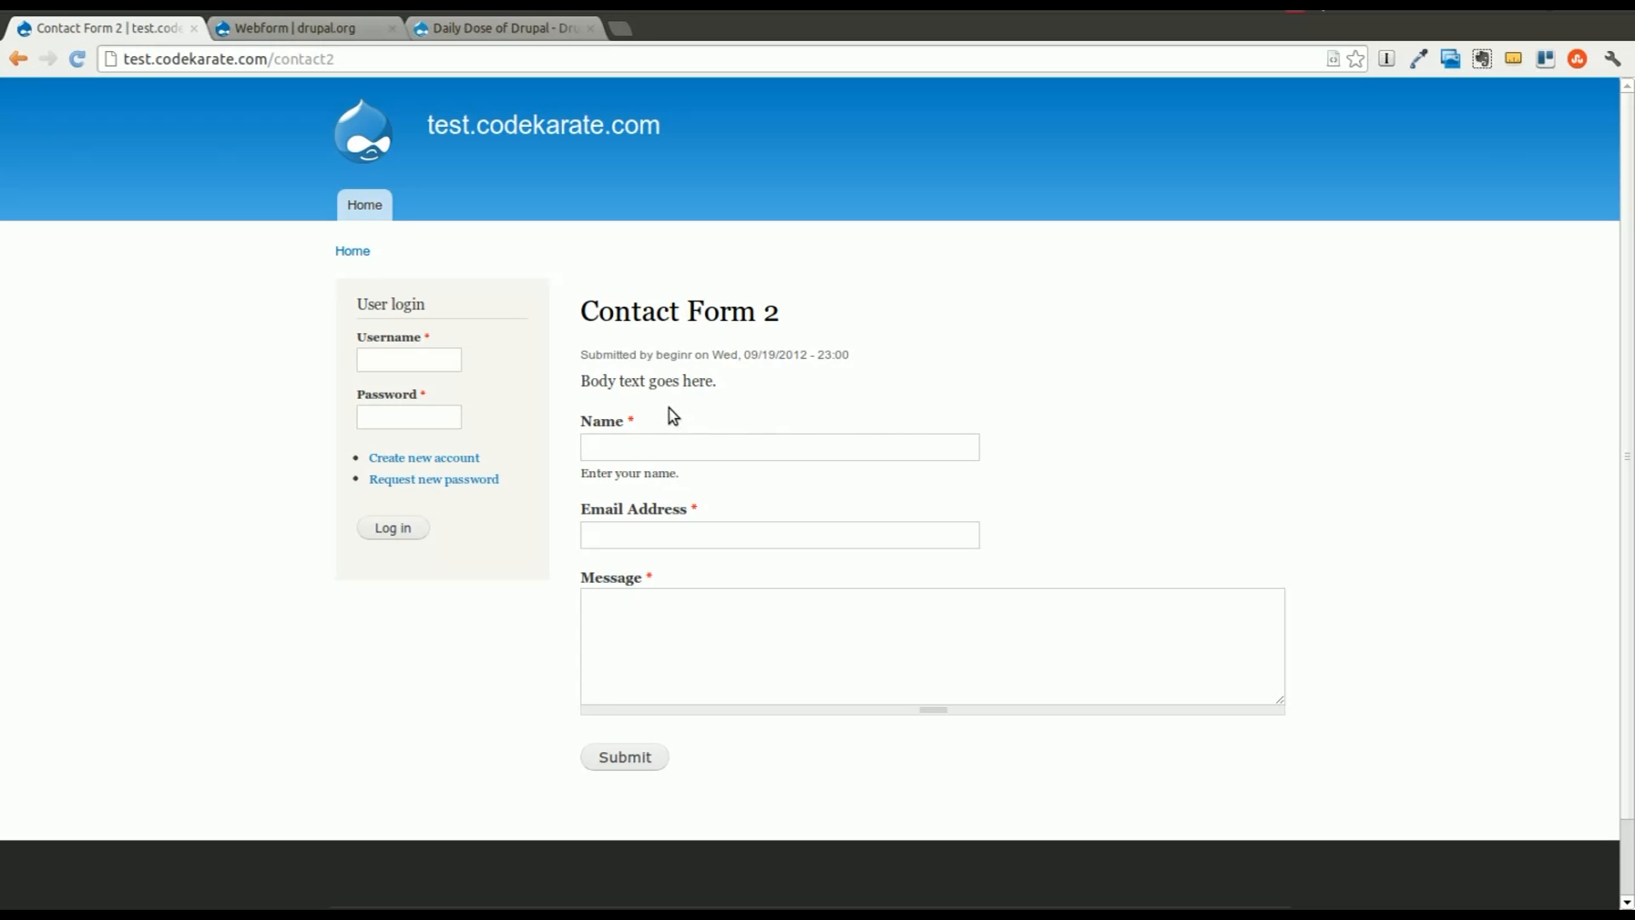
Sign in through the User login block using the suggested username
type("b")
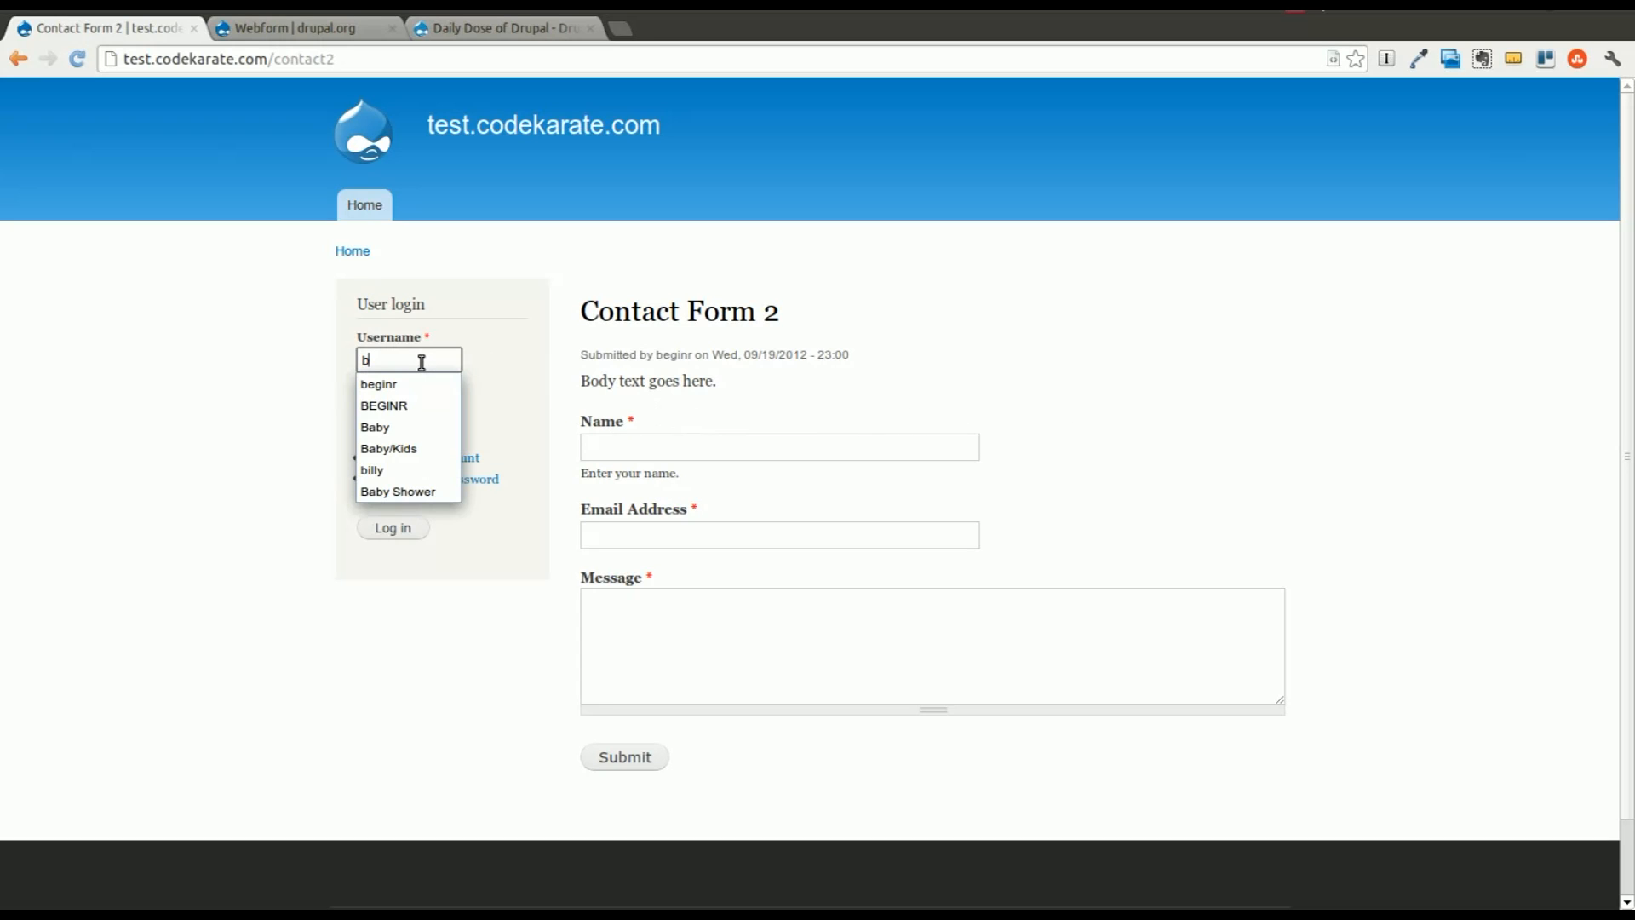
left_click(377, 384)
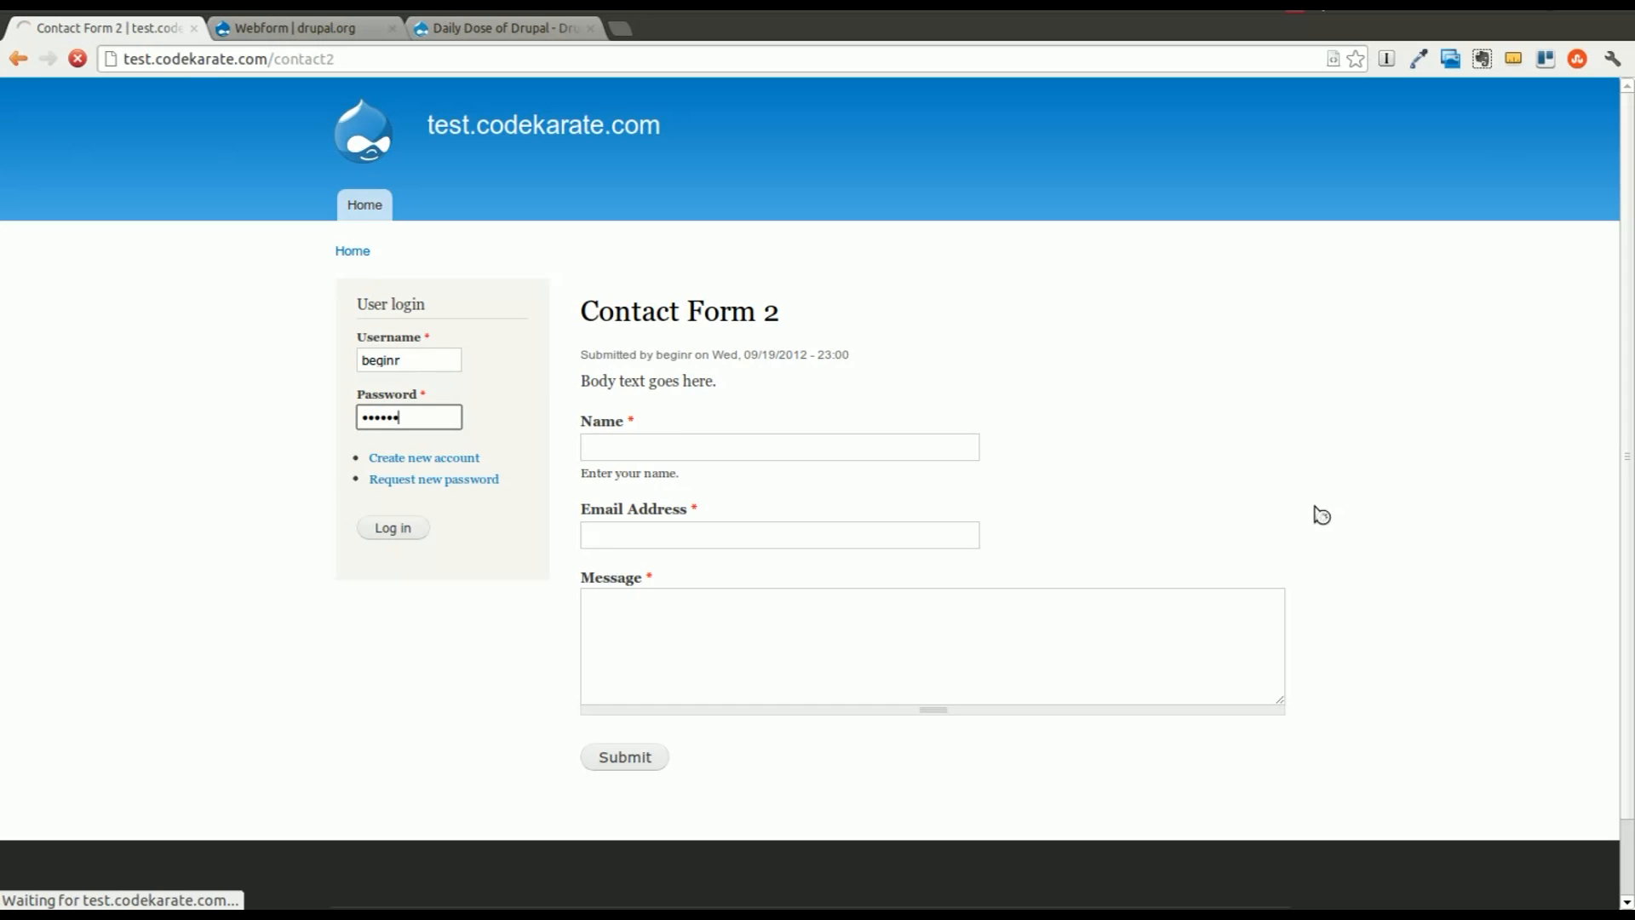
left_click(392, 528)
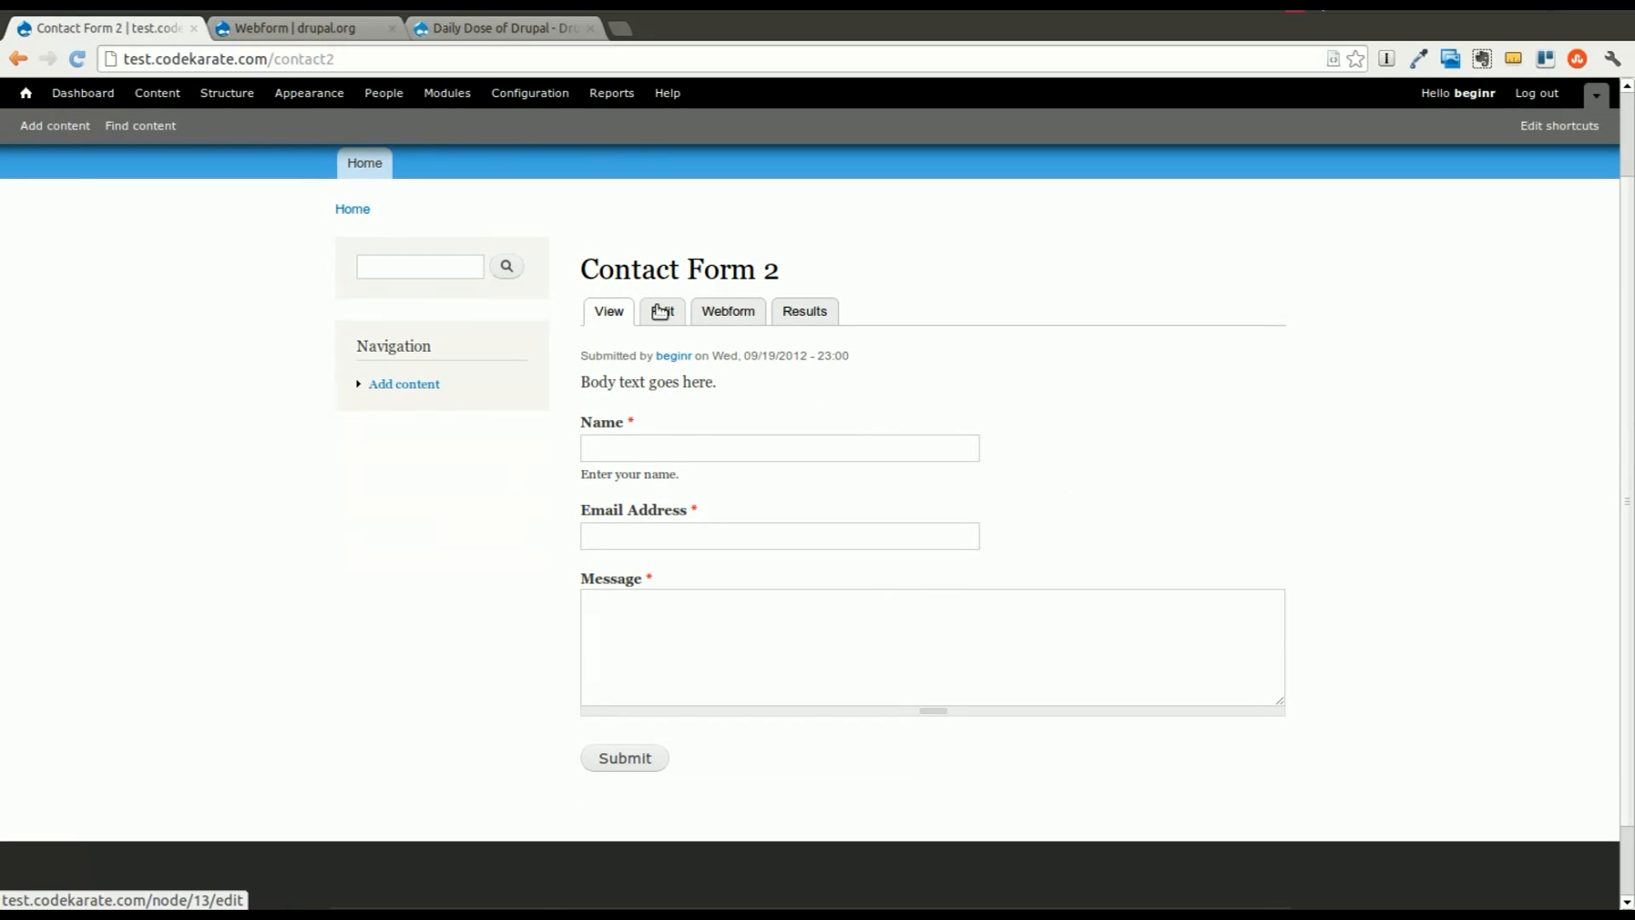
mouse_move(661, 311)
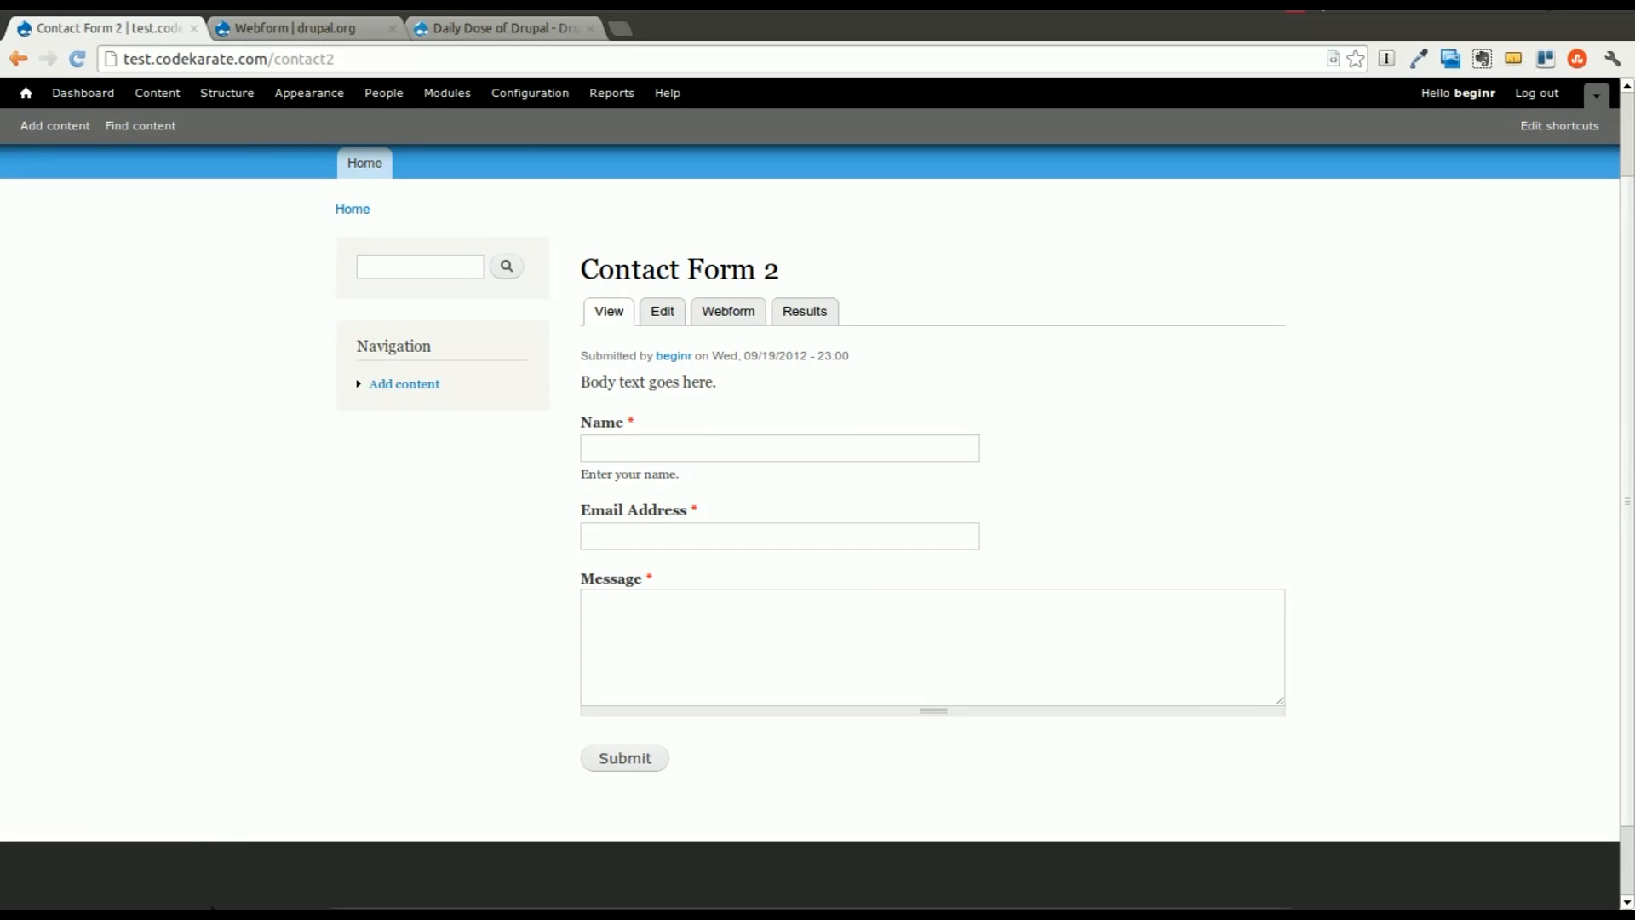
mouse_move(663, 312)
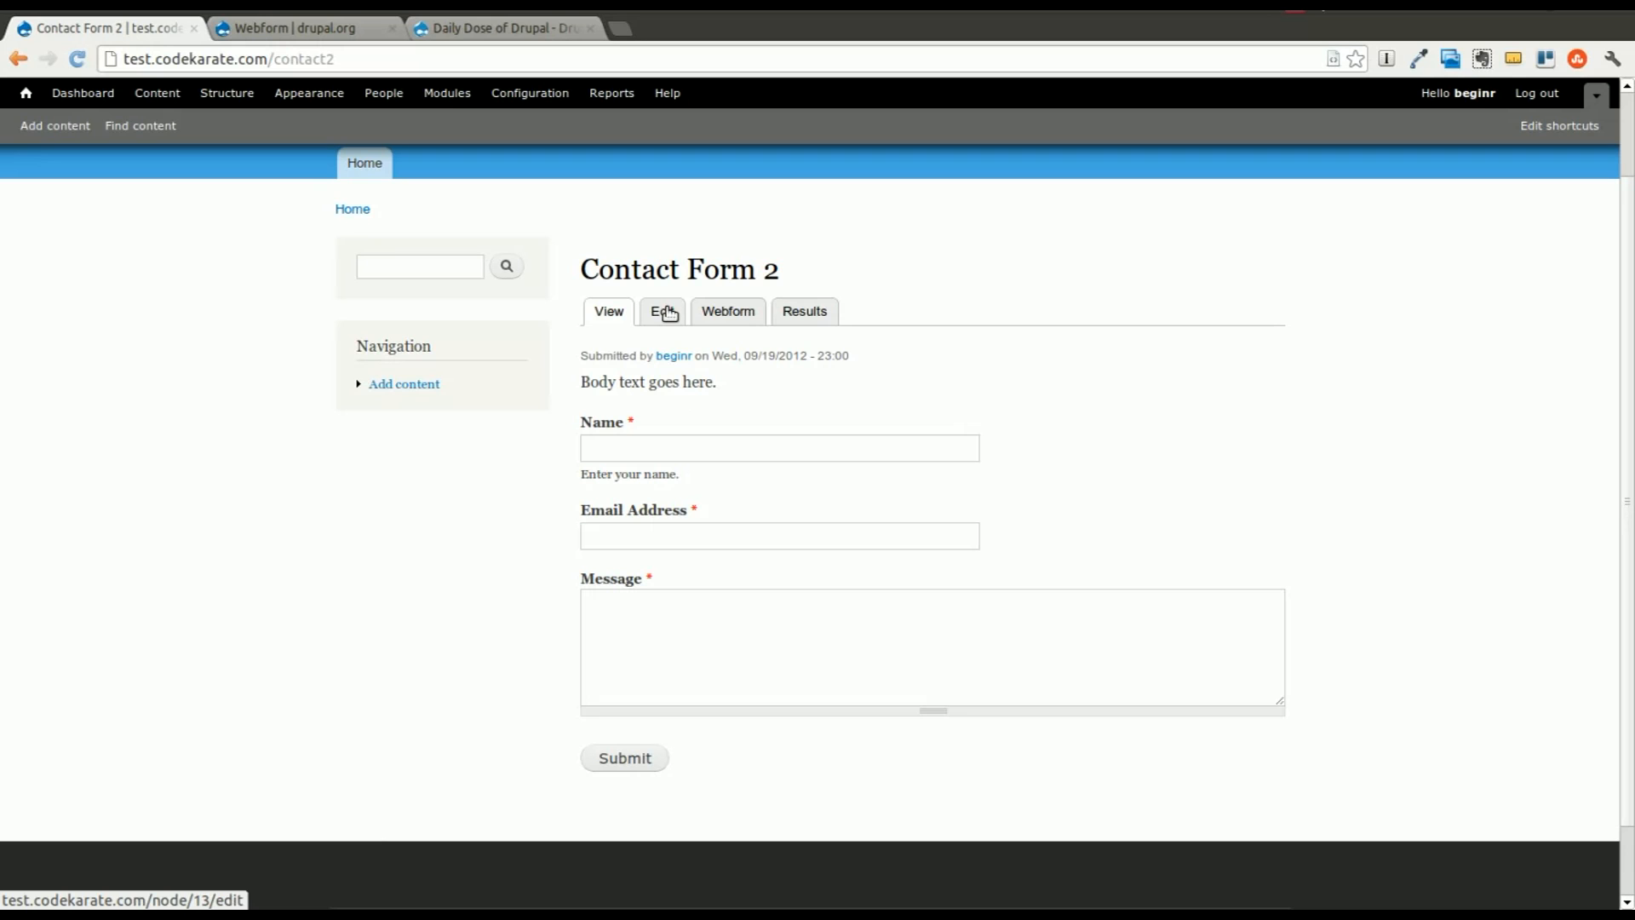
mouse_move(533, 470)
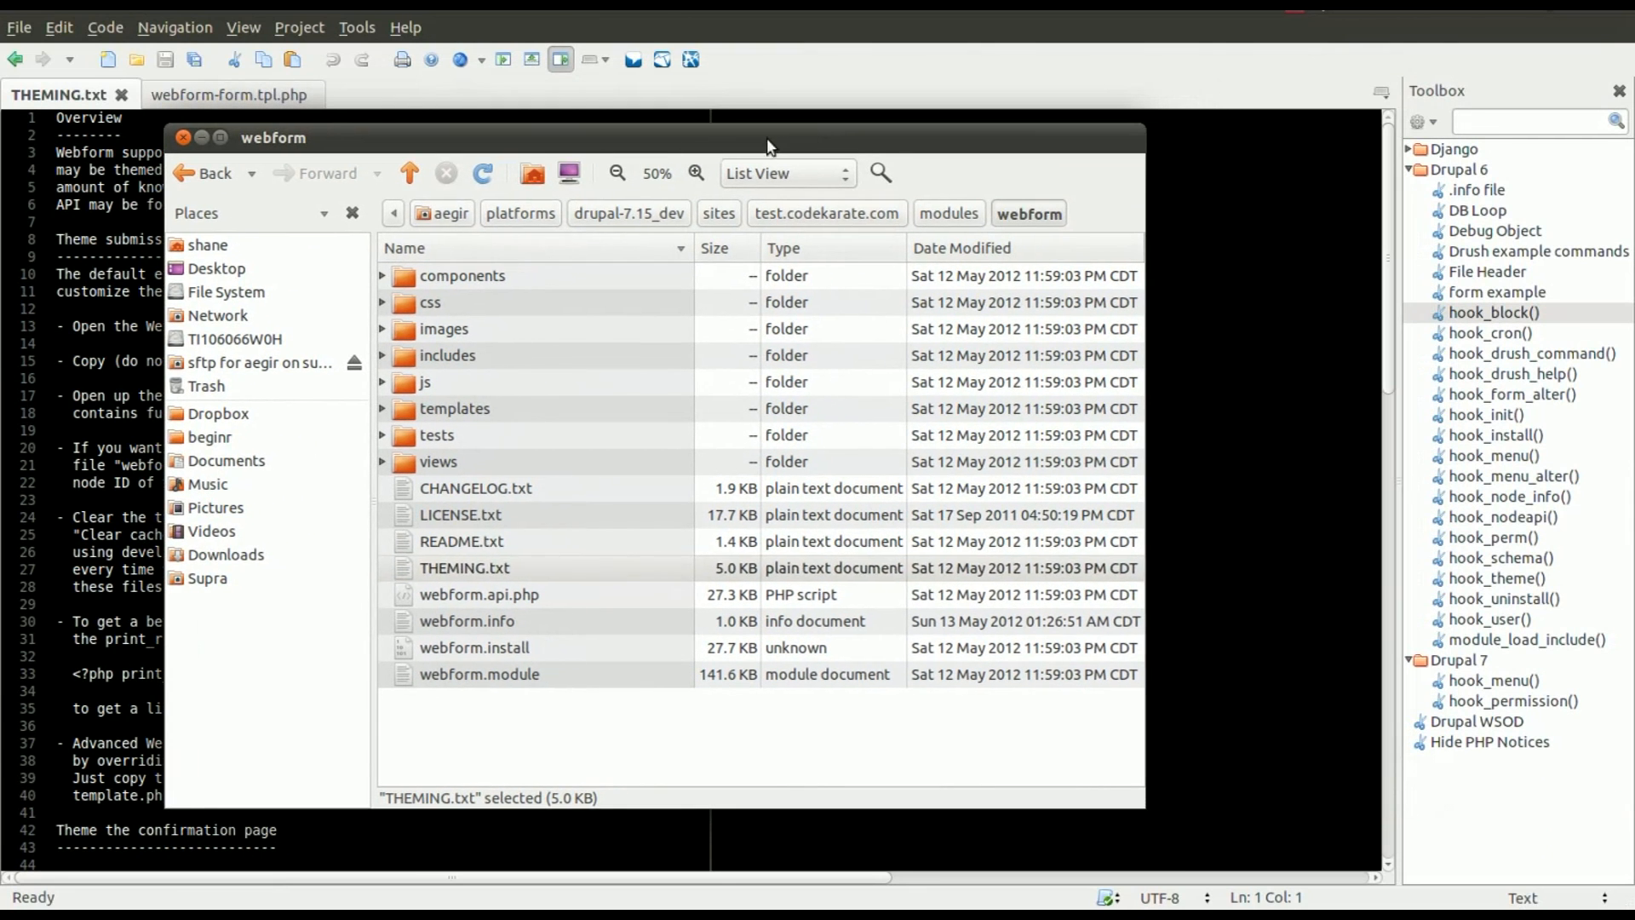
Read THEMING.txt's 'Theme display of an entire webform' section, then view webform-form.tpl.php
left_click(353, 213)
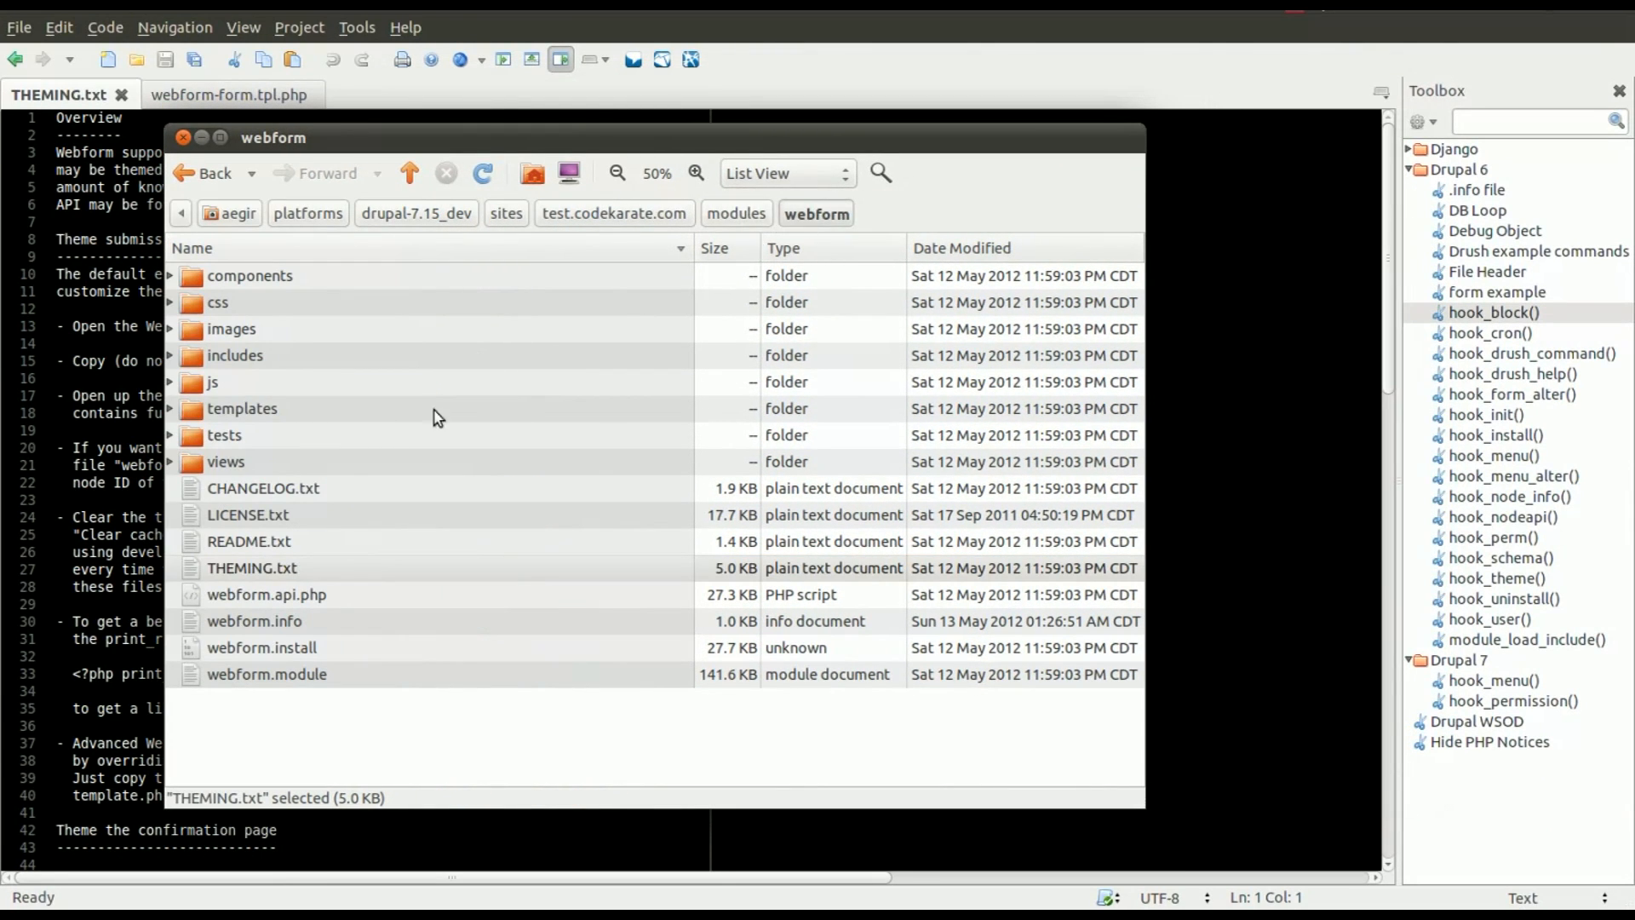
left_click(252, 567)
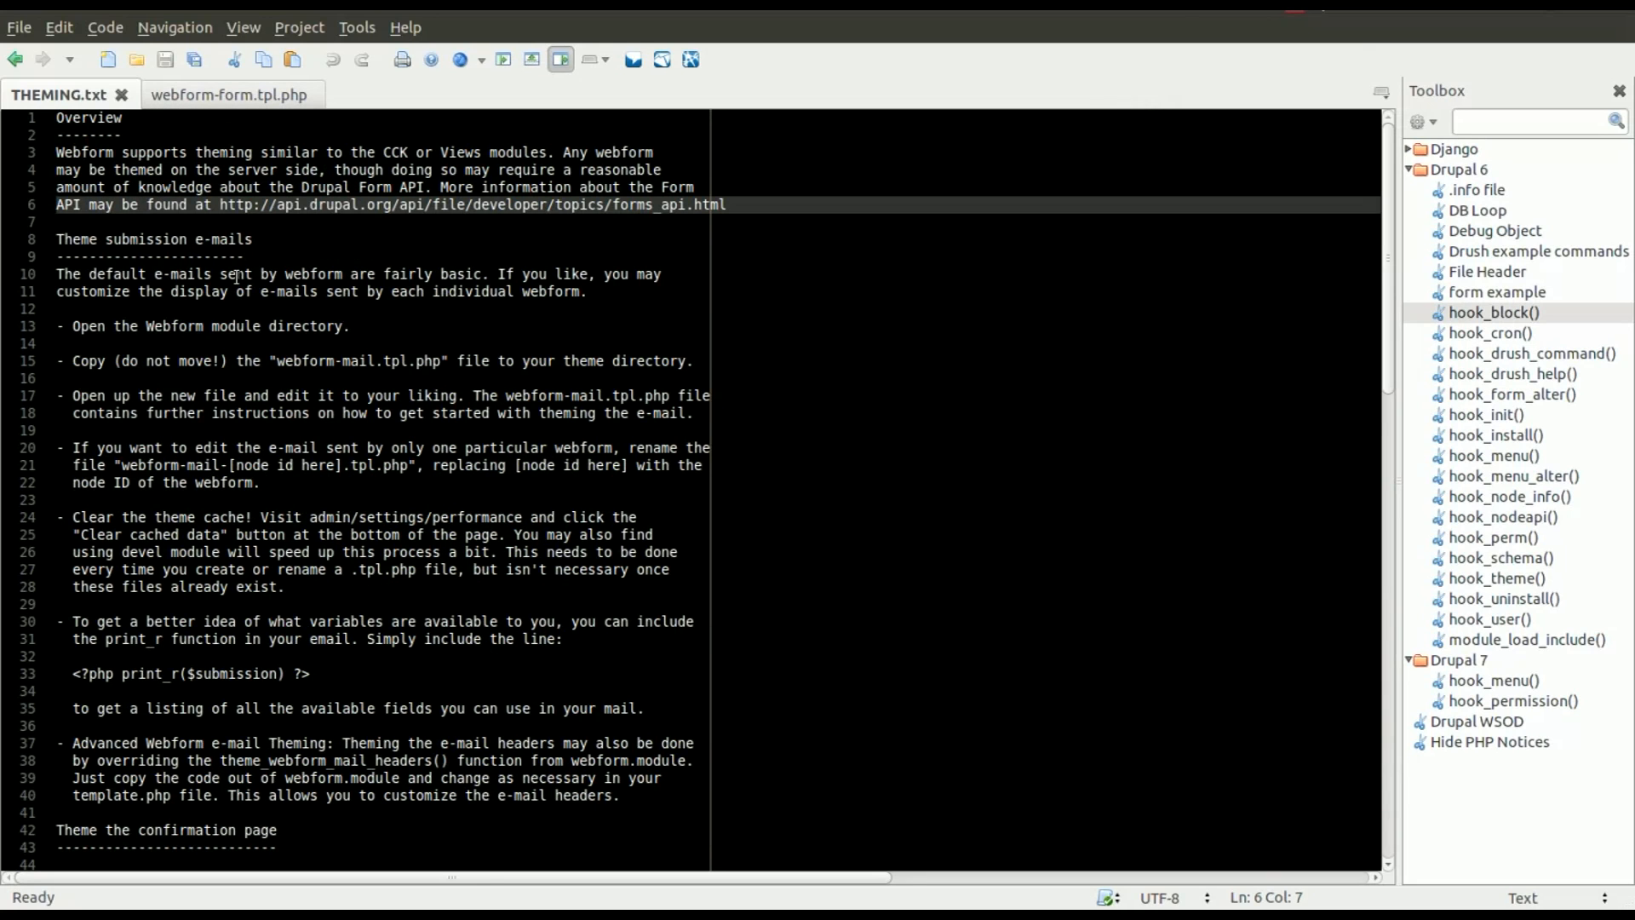
scroll("down", 3)
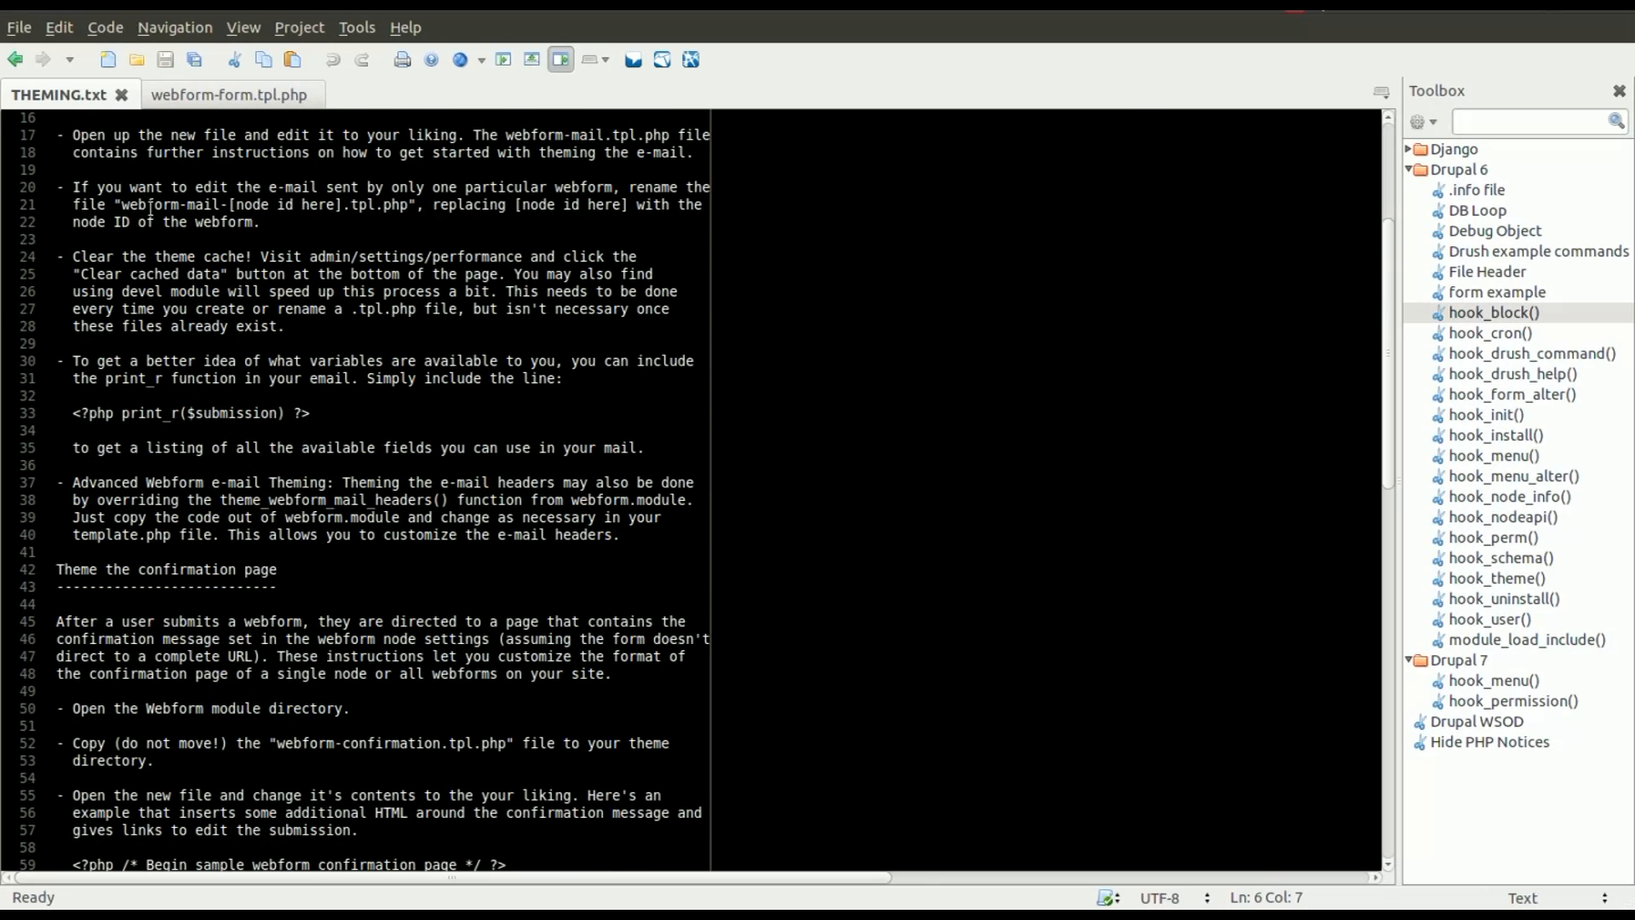
scroll("down", 3)
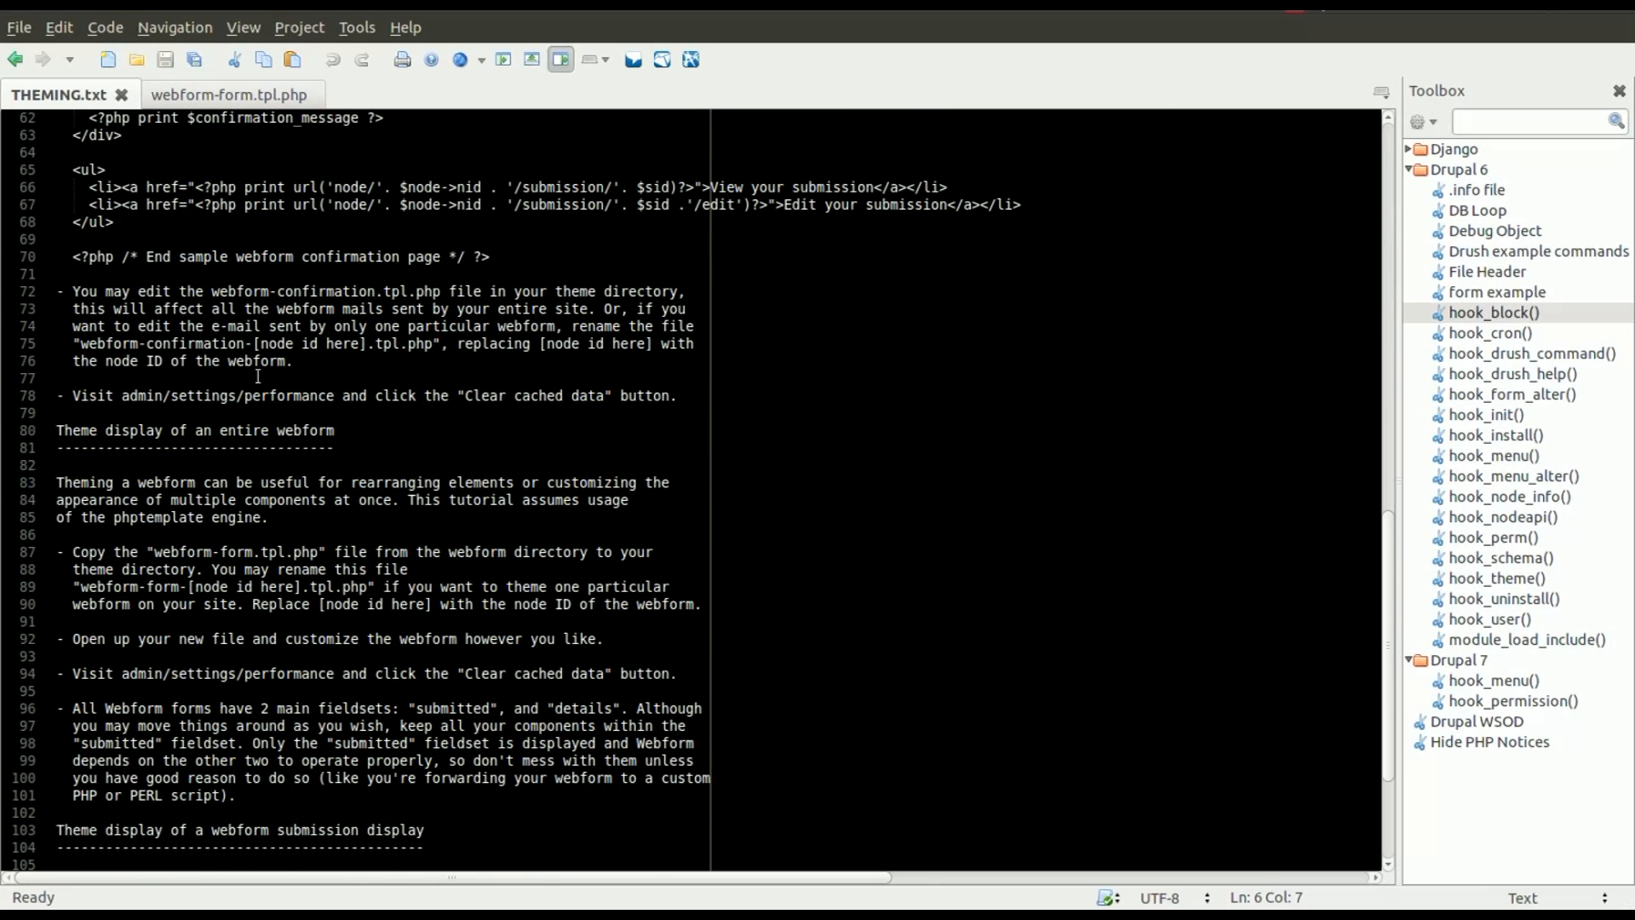
scroll("down", 3)
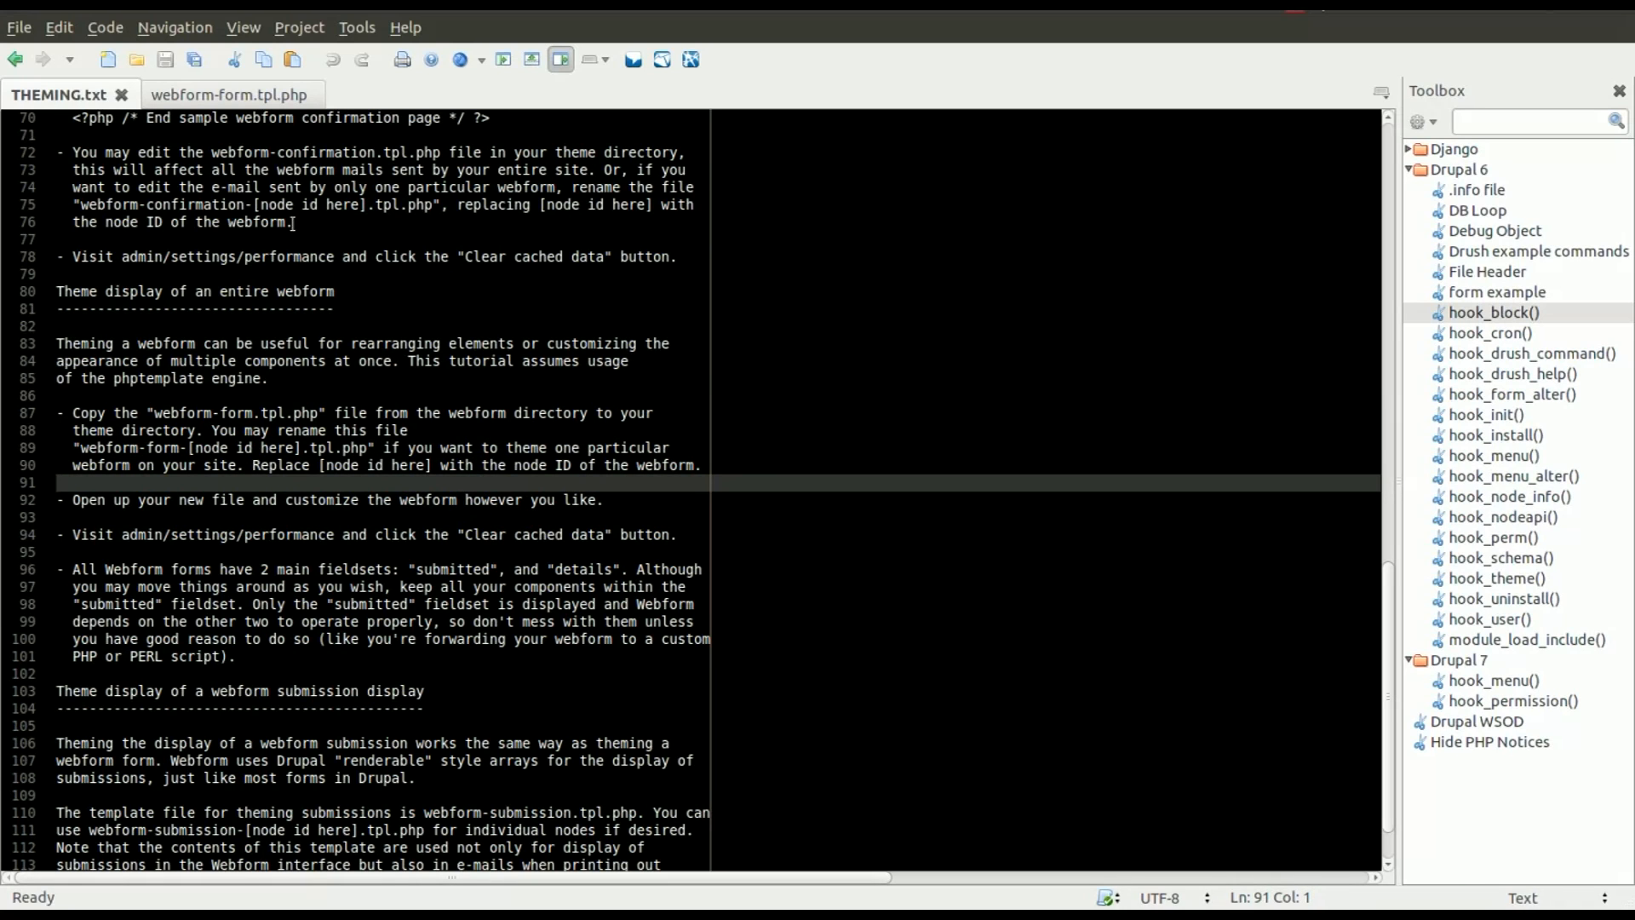
left_click(223, 93)
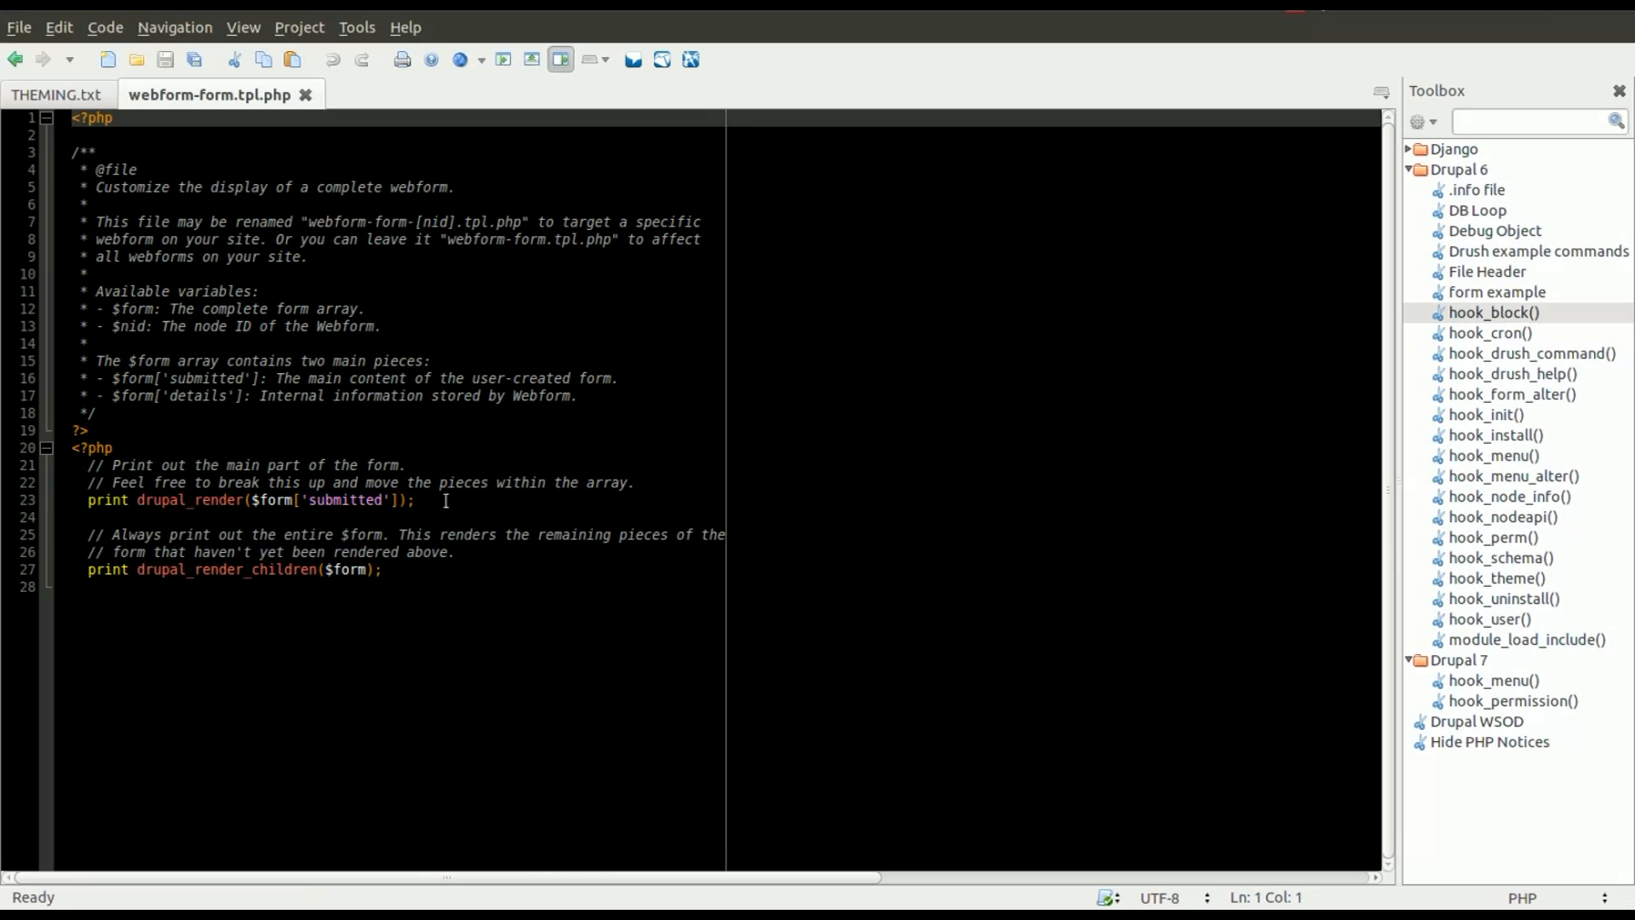
mouse_move(409, 563)
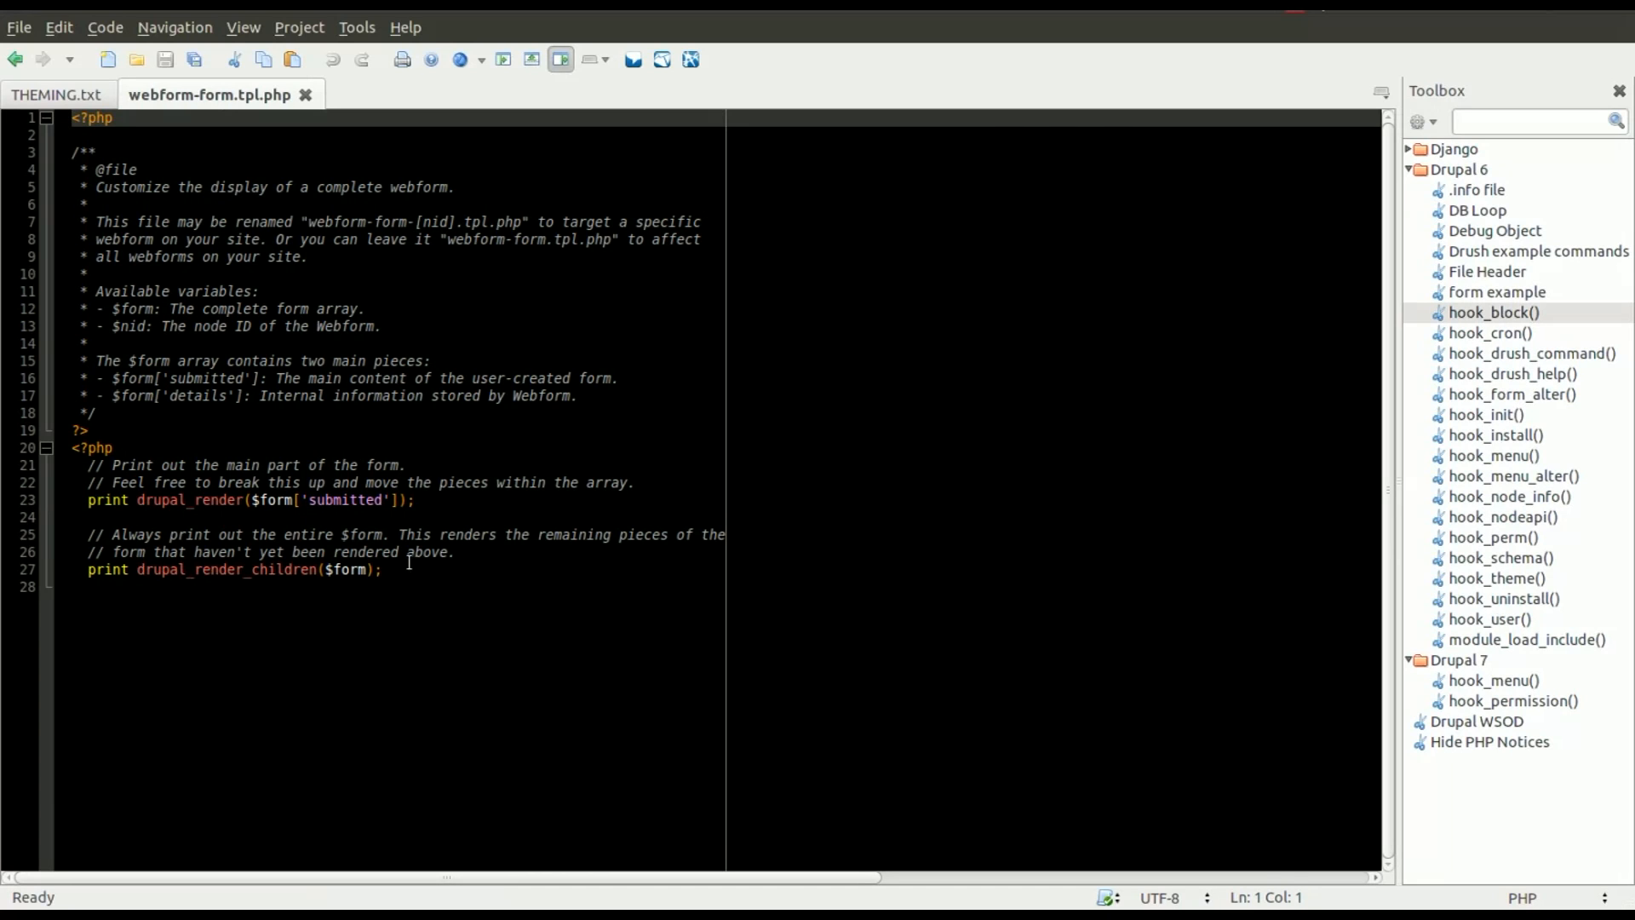
mouse_move(599, 570)
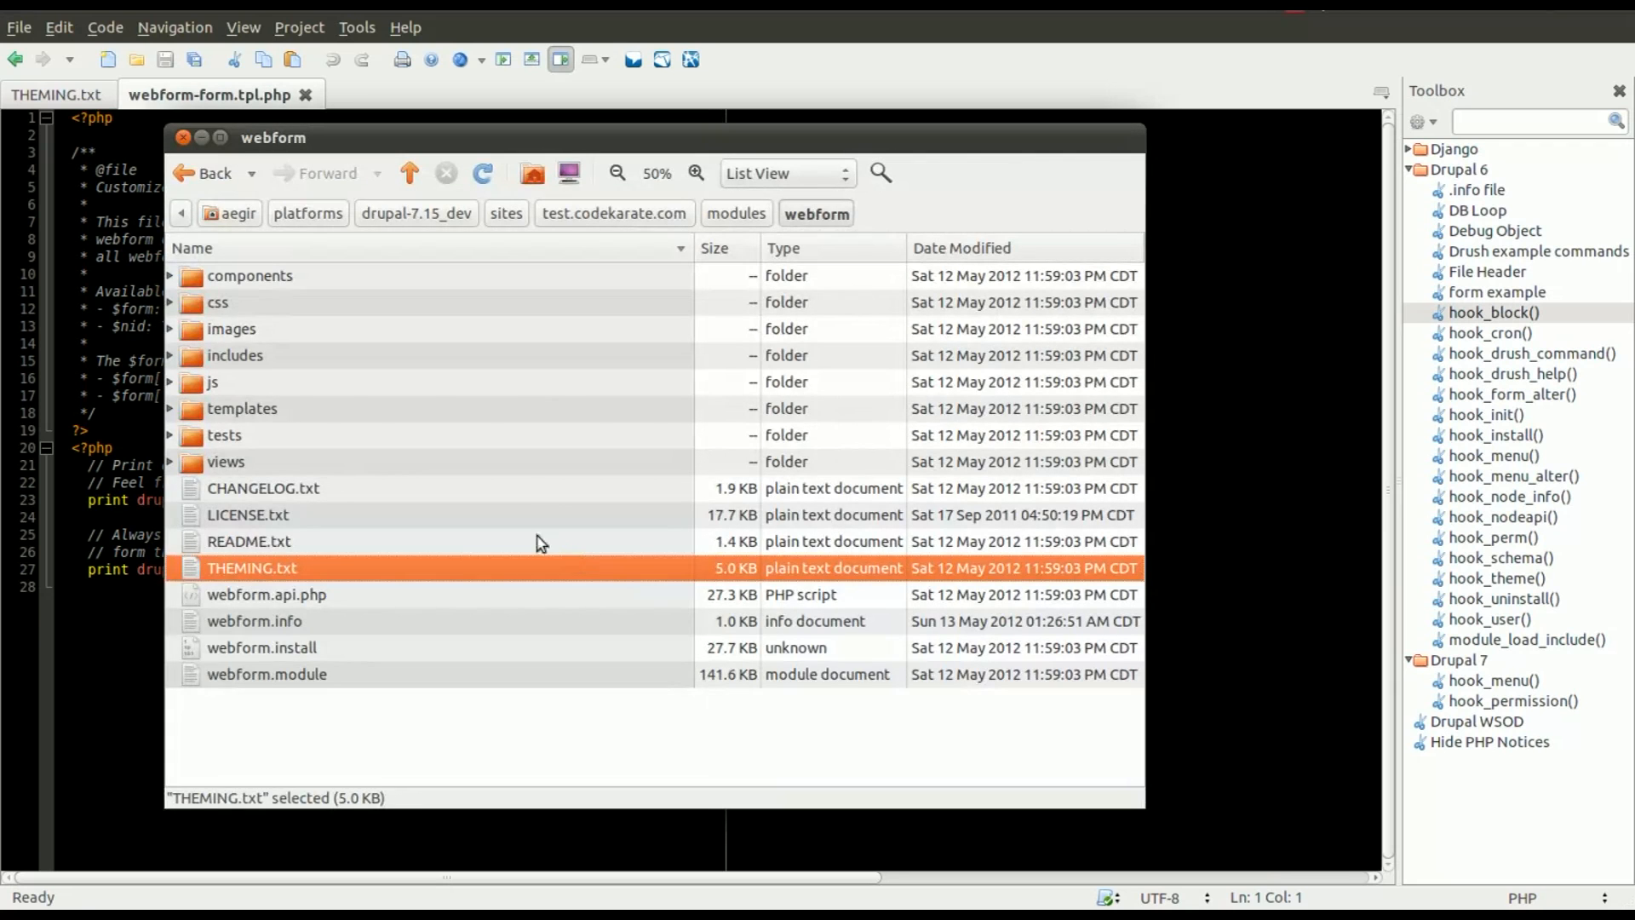
Copy webform-form.tpl.php and paste it into drupal-7.15_dev/themes/seven
double_click(242, 408)
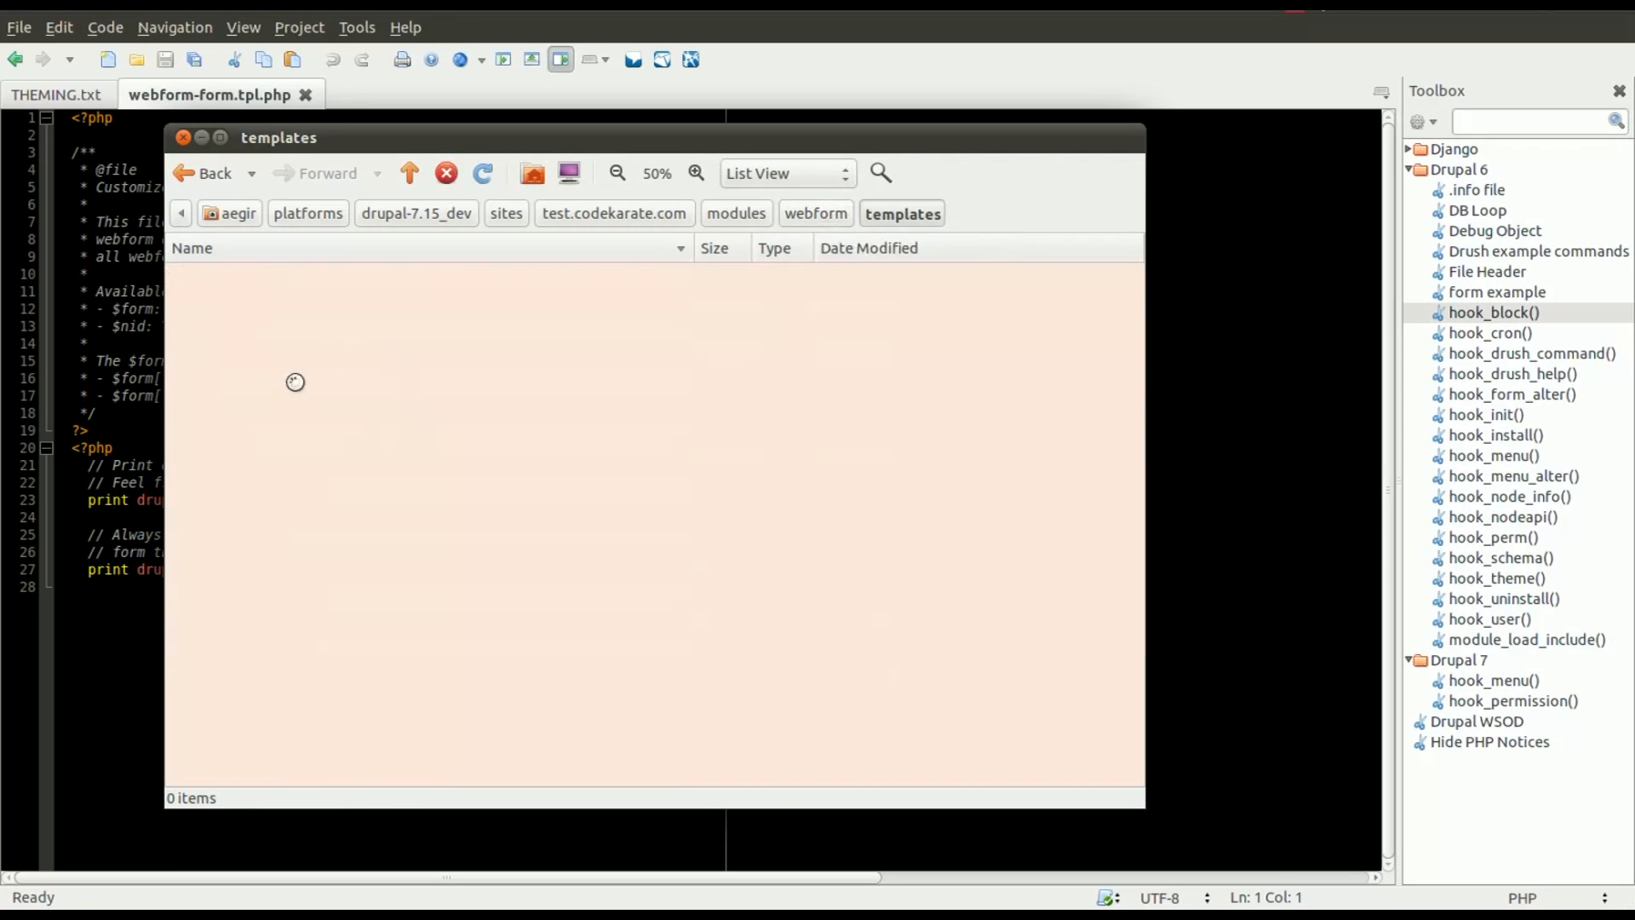
right_click(287, 329)
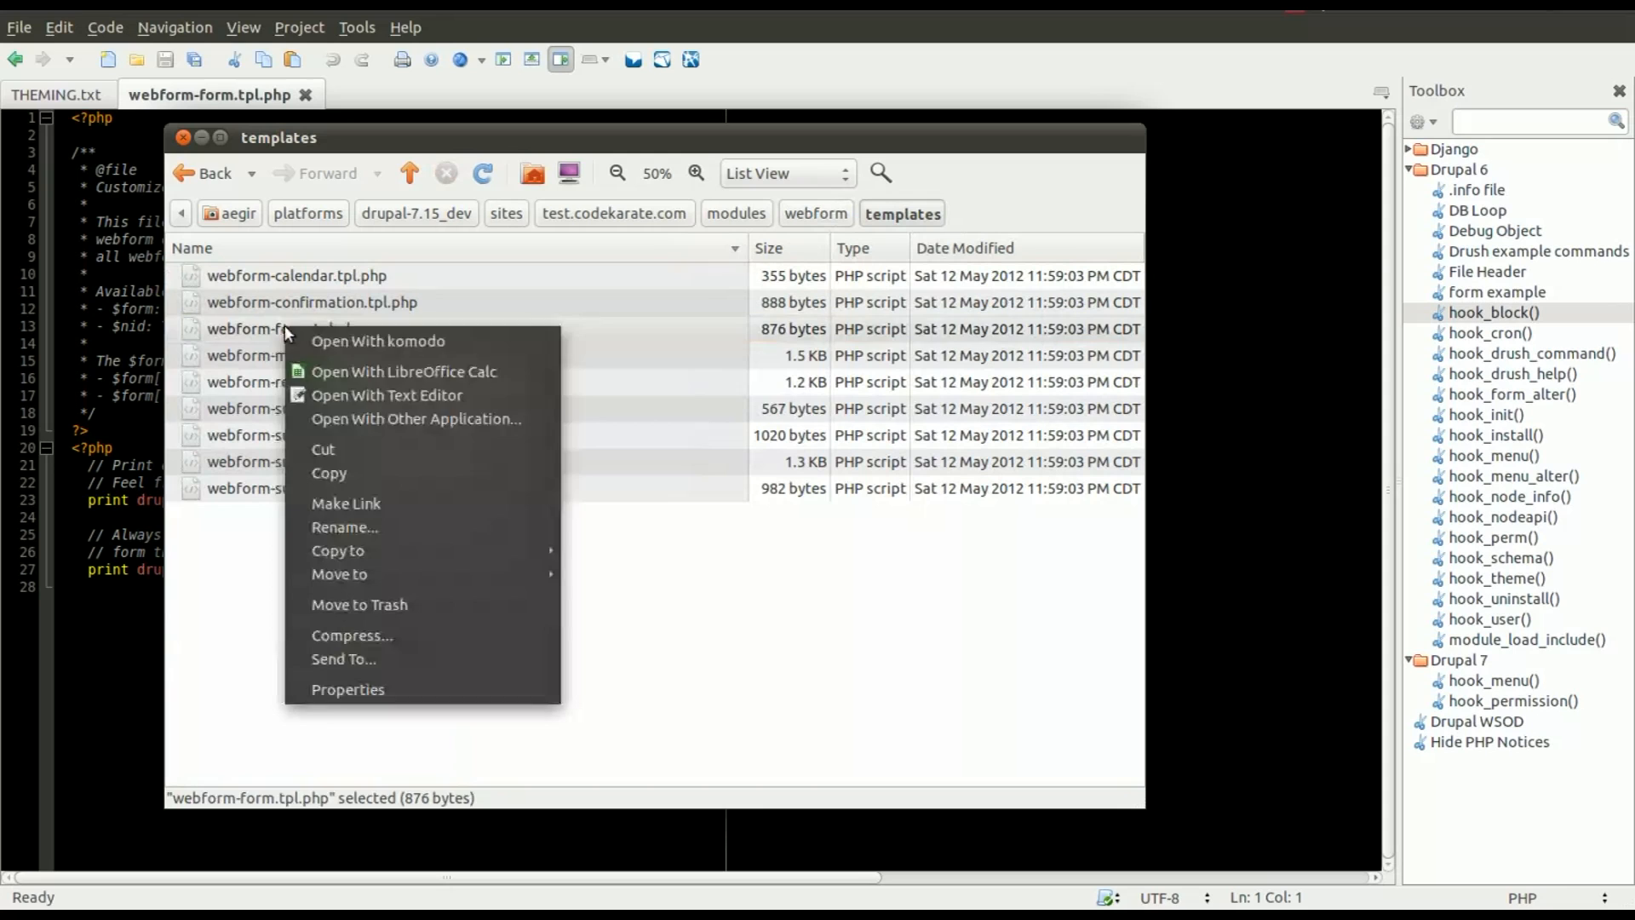
left_click(329, 473)
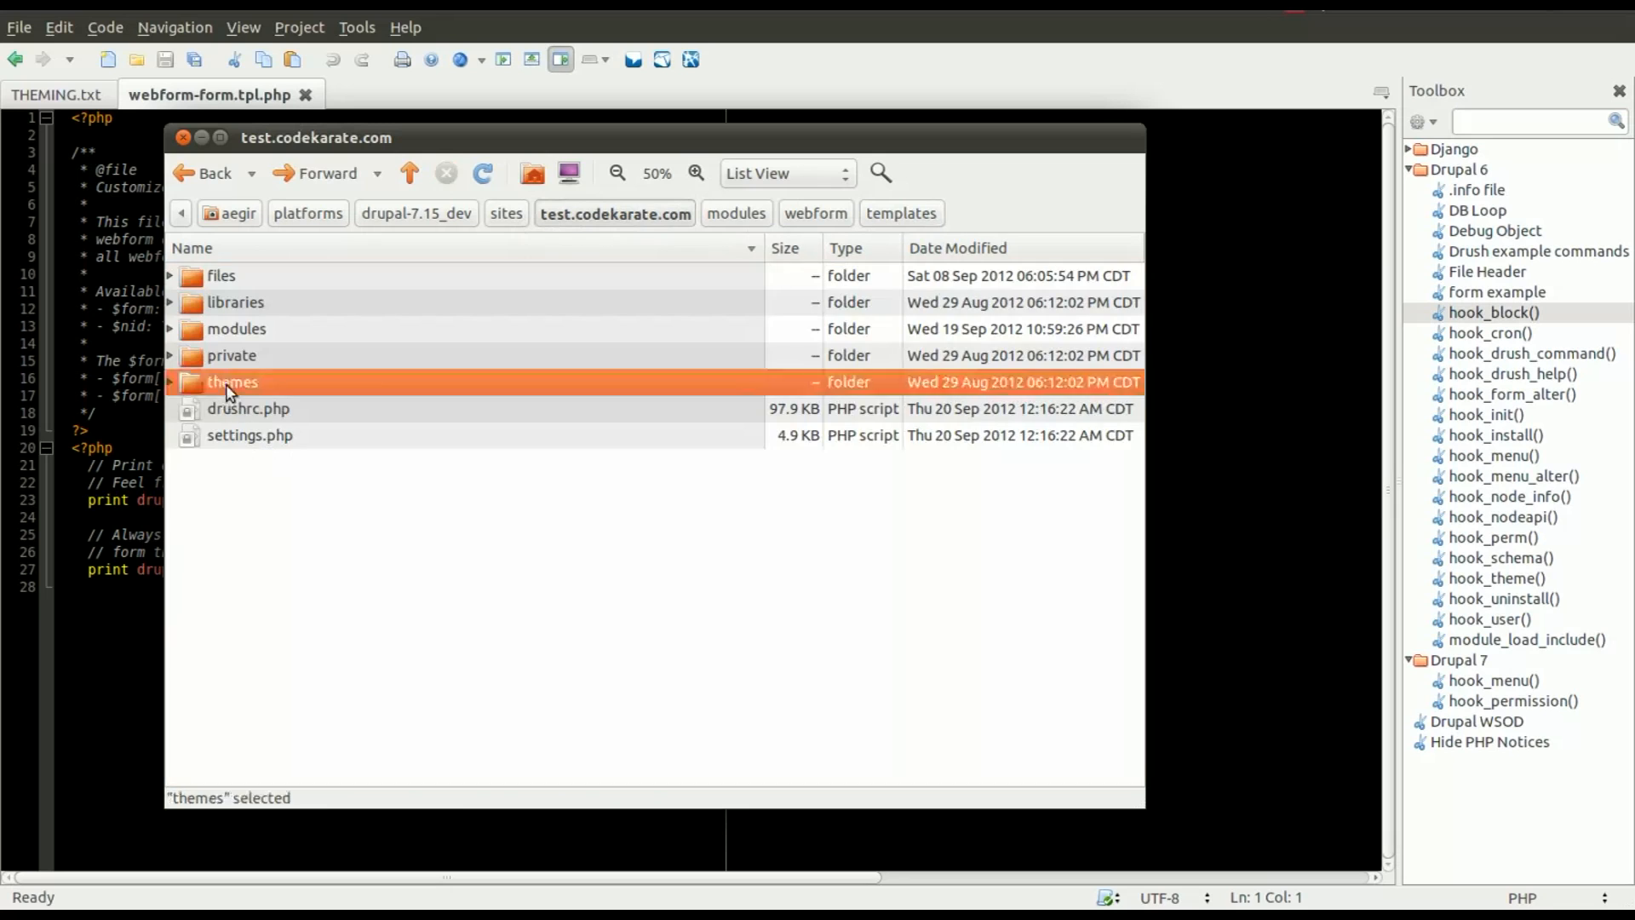
double_click(232, 381)
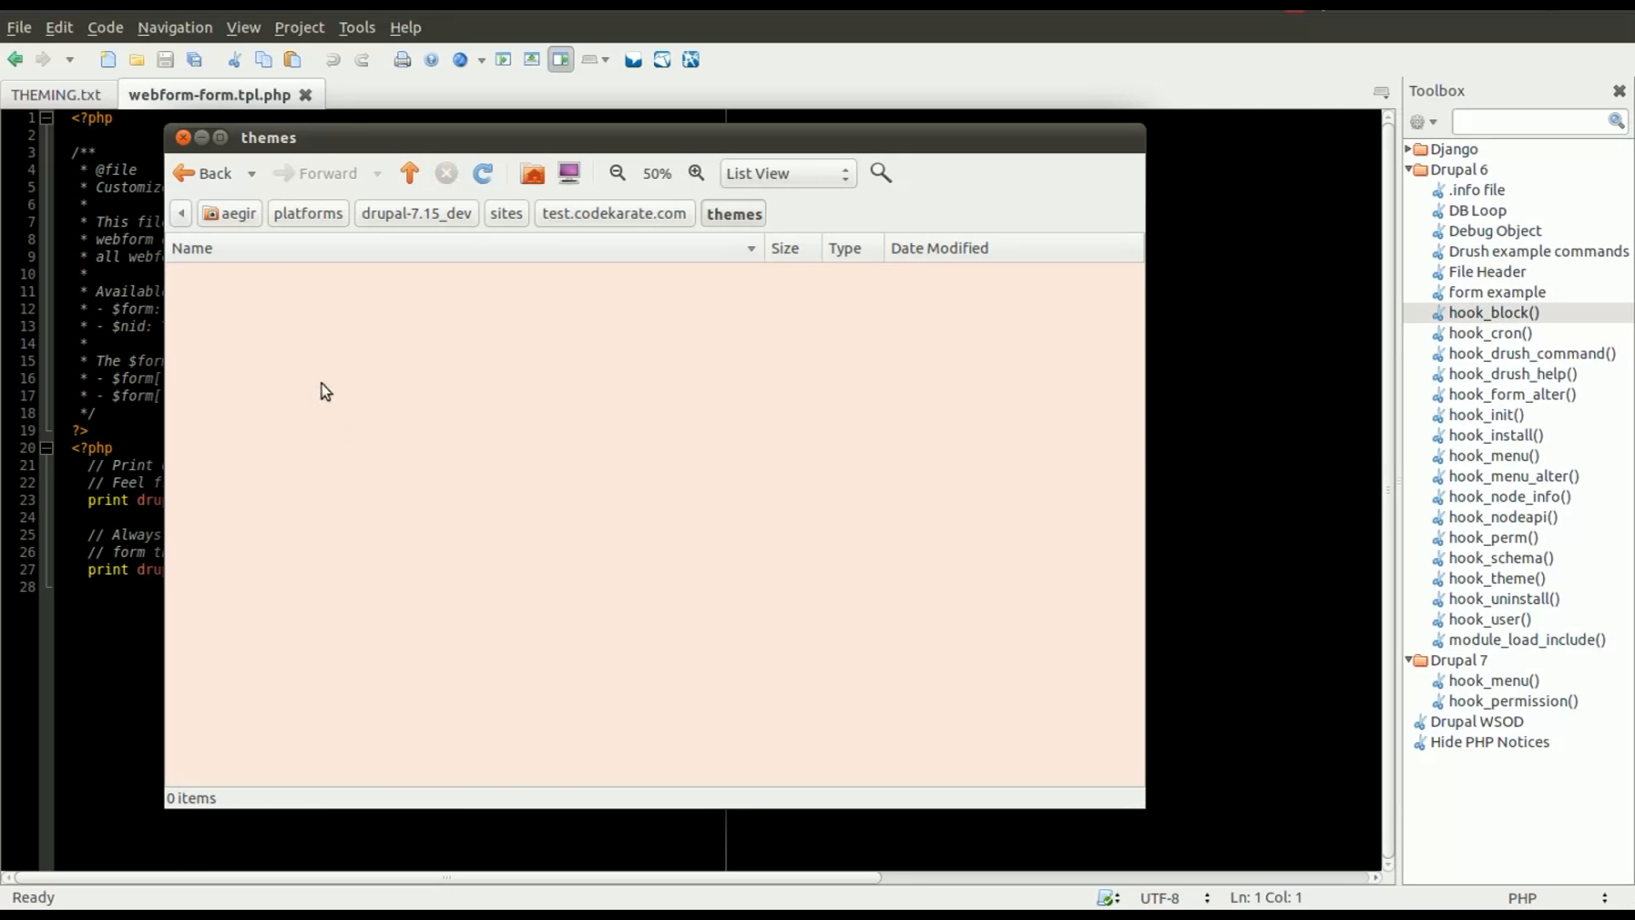
mouse_move(482, 224)
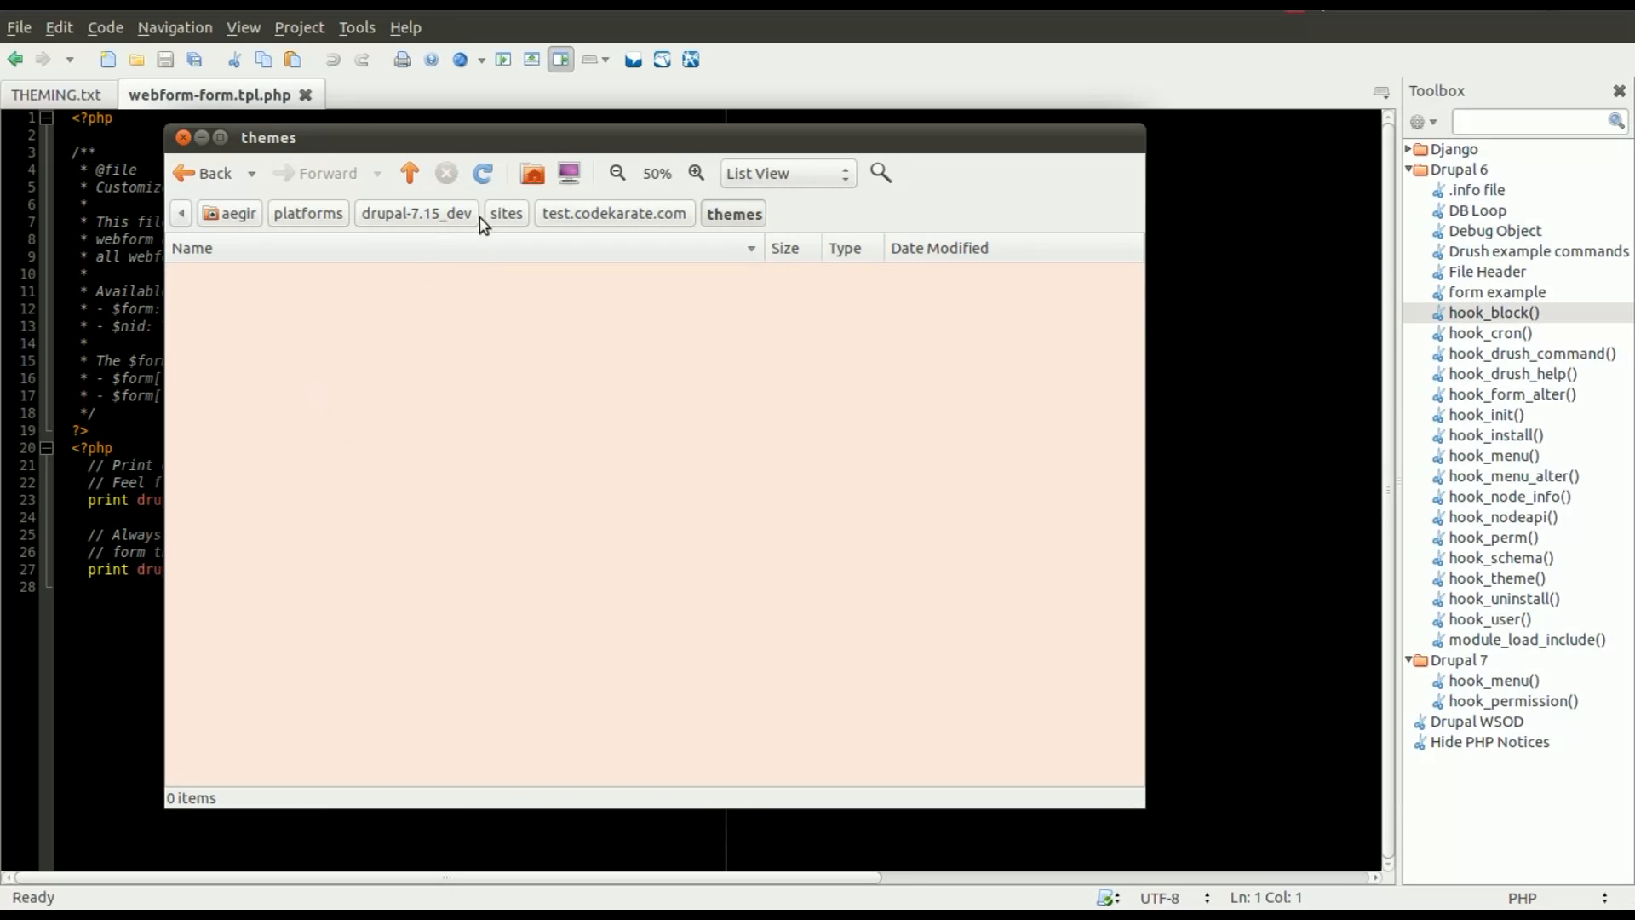
mouse_move(354, 222)
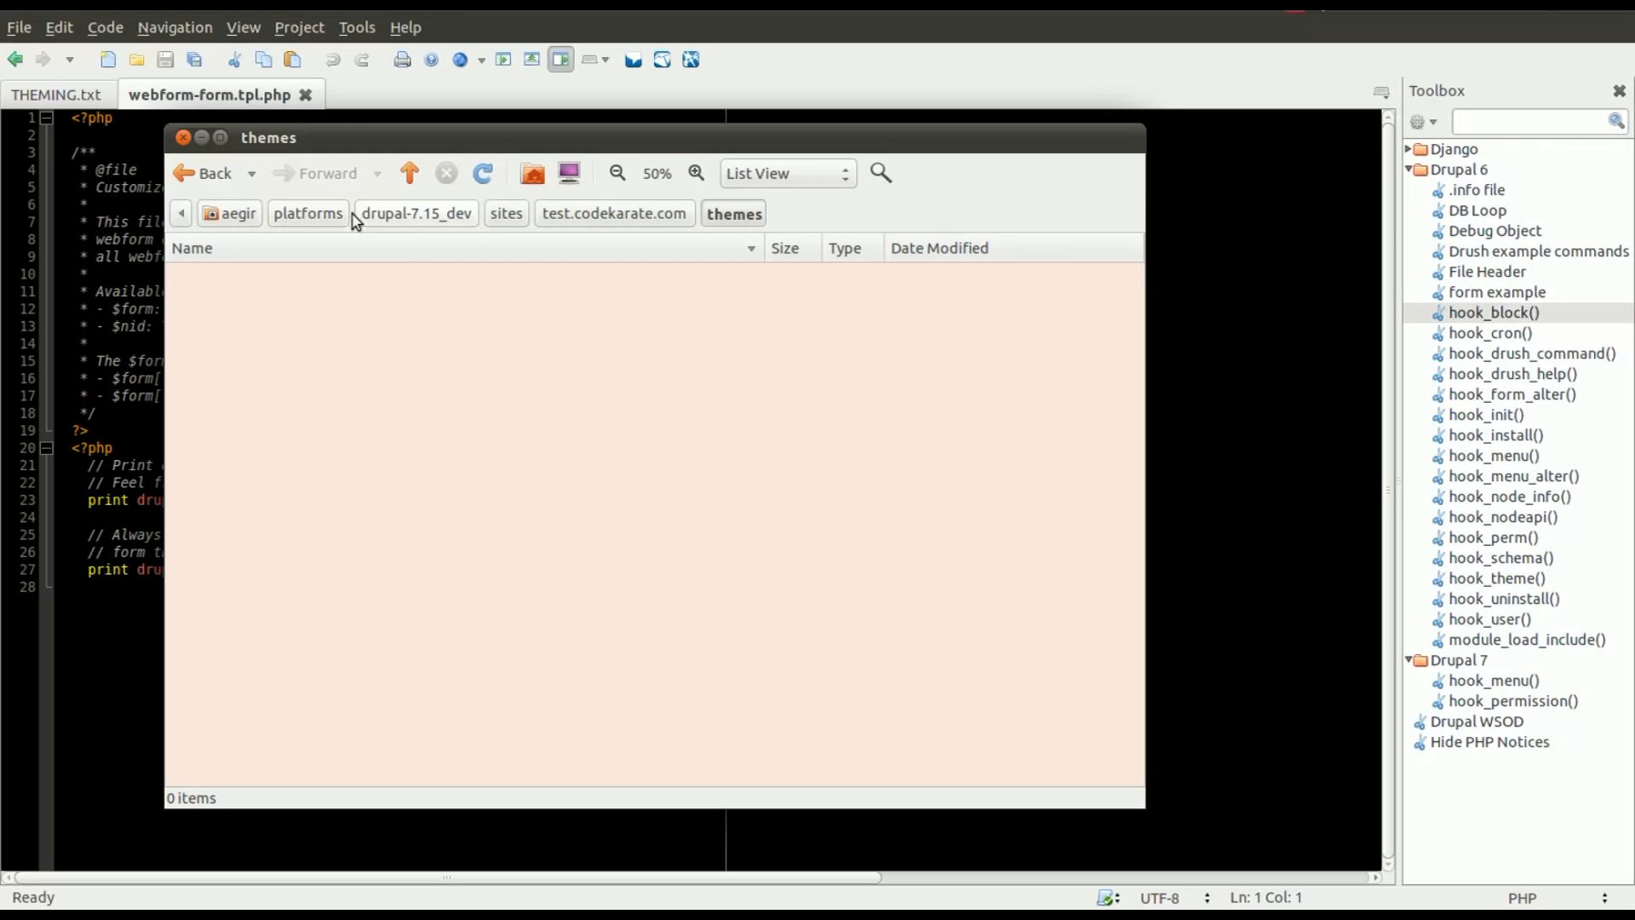
mouse_move(386, 220)
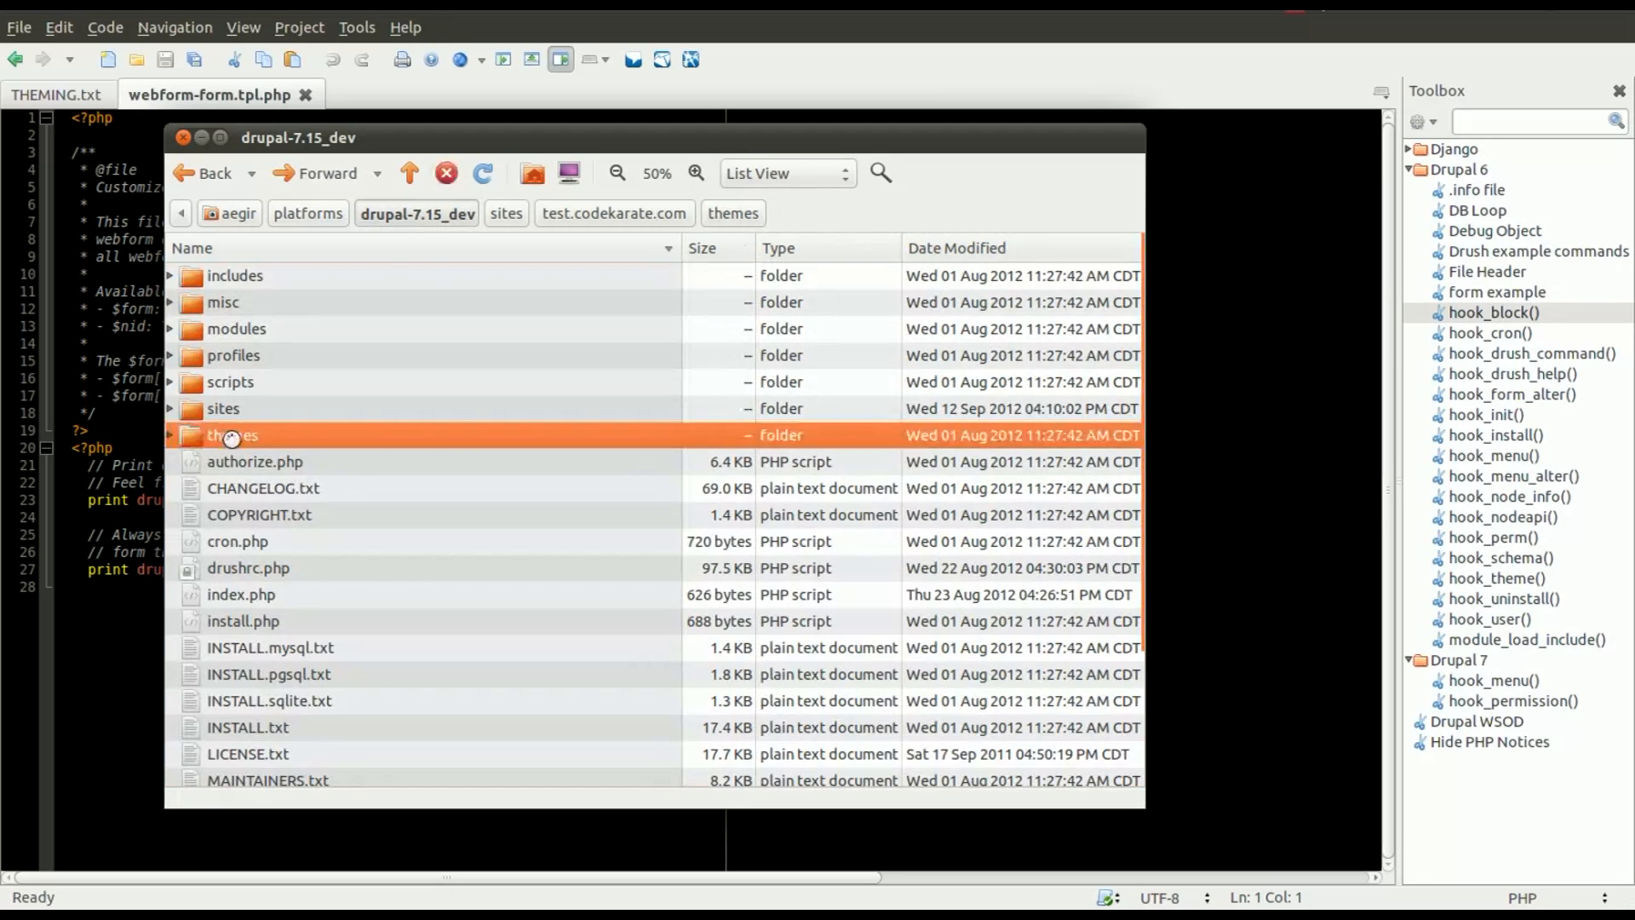
double_click(234, 435)
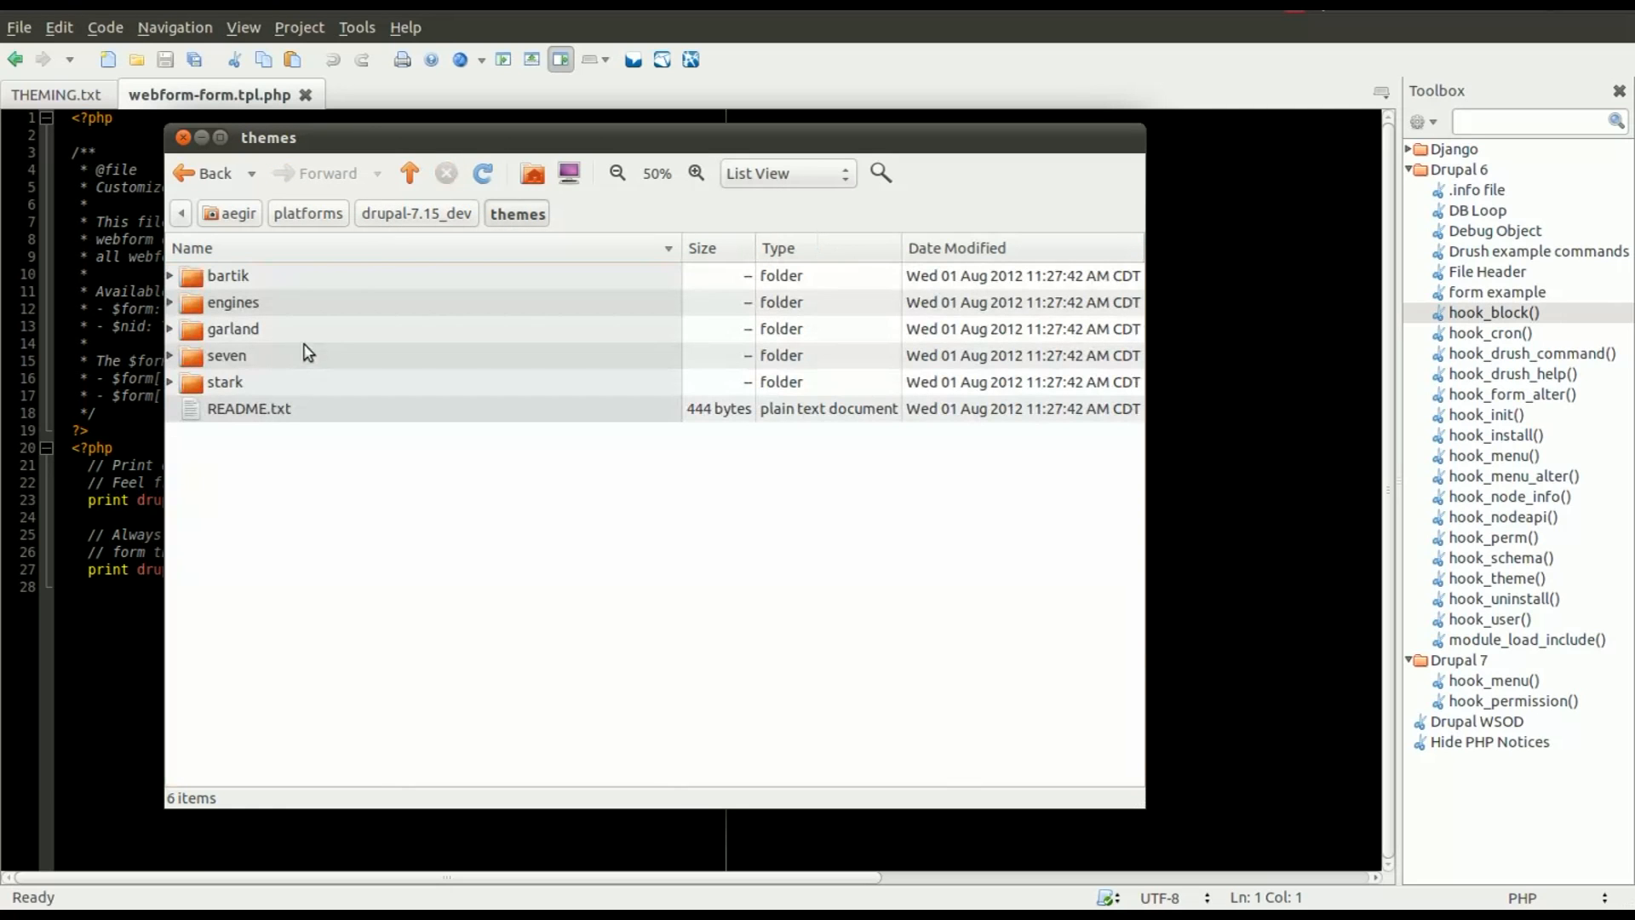
mouse_move(254, 366)
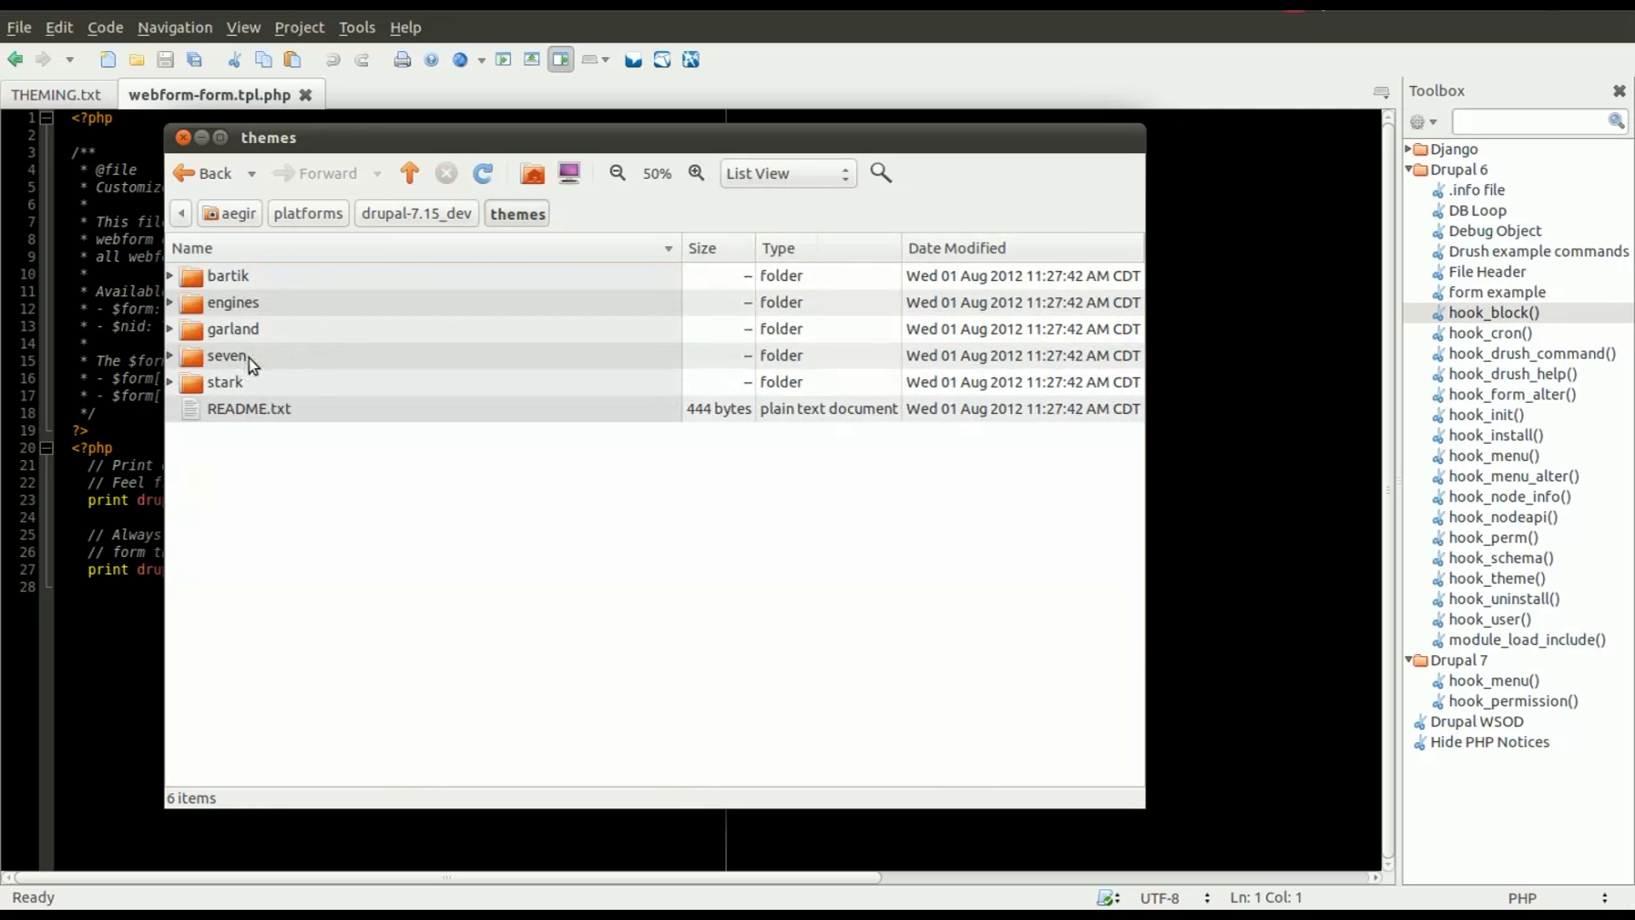
left_click(227, 354)
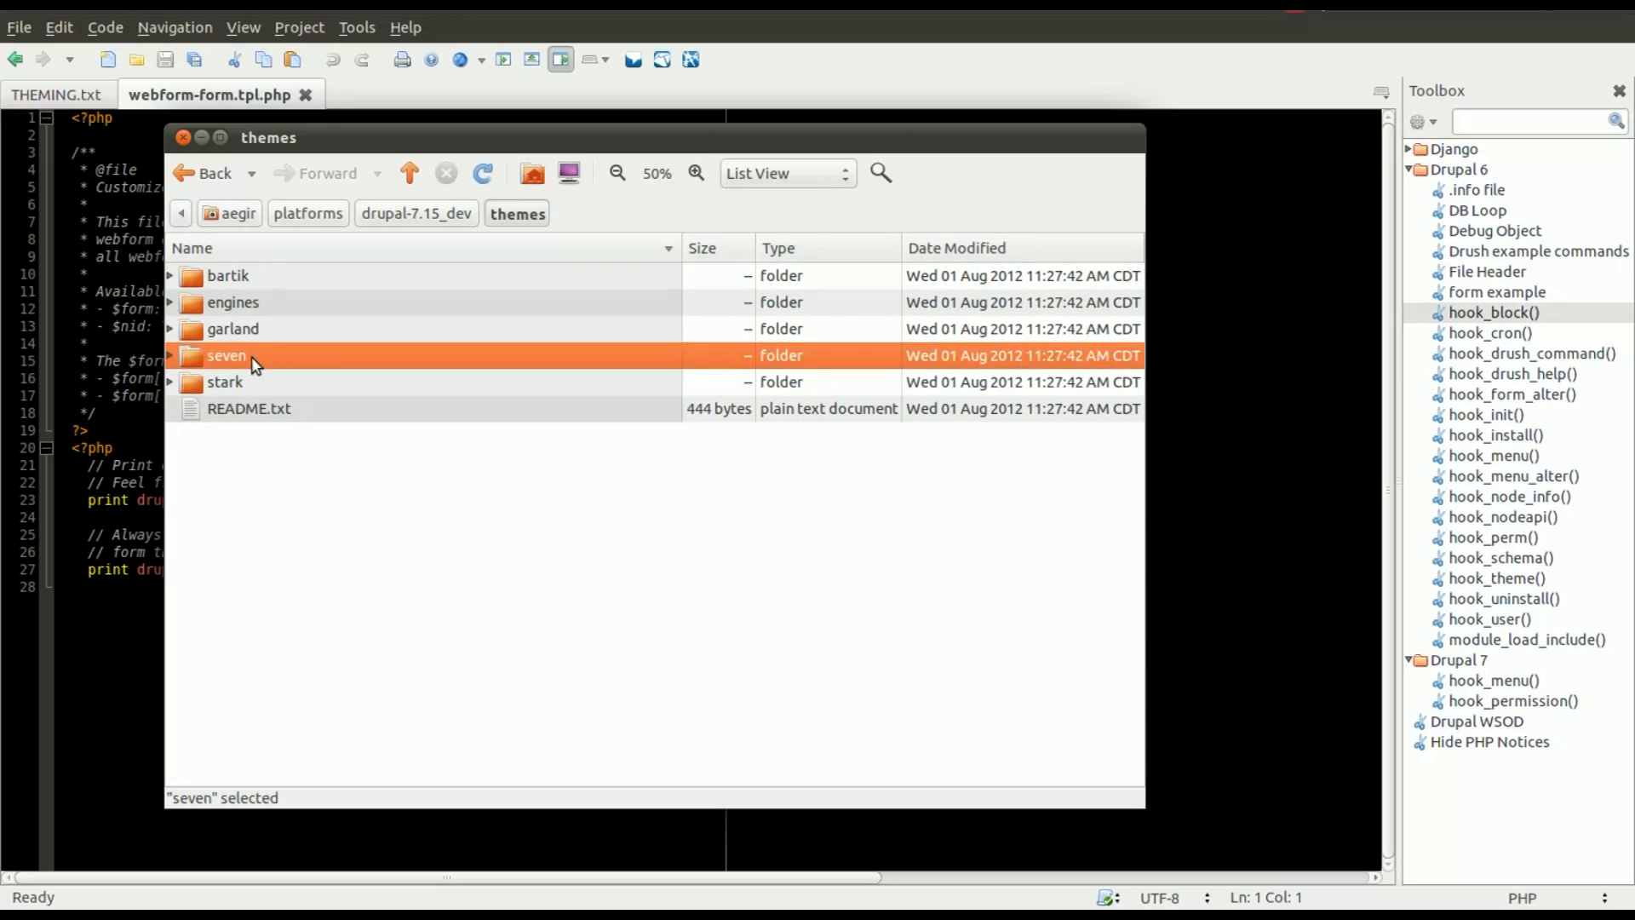
double_click(226, 354)
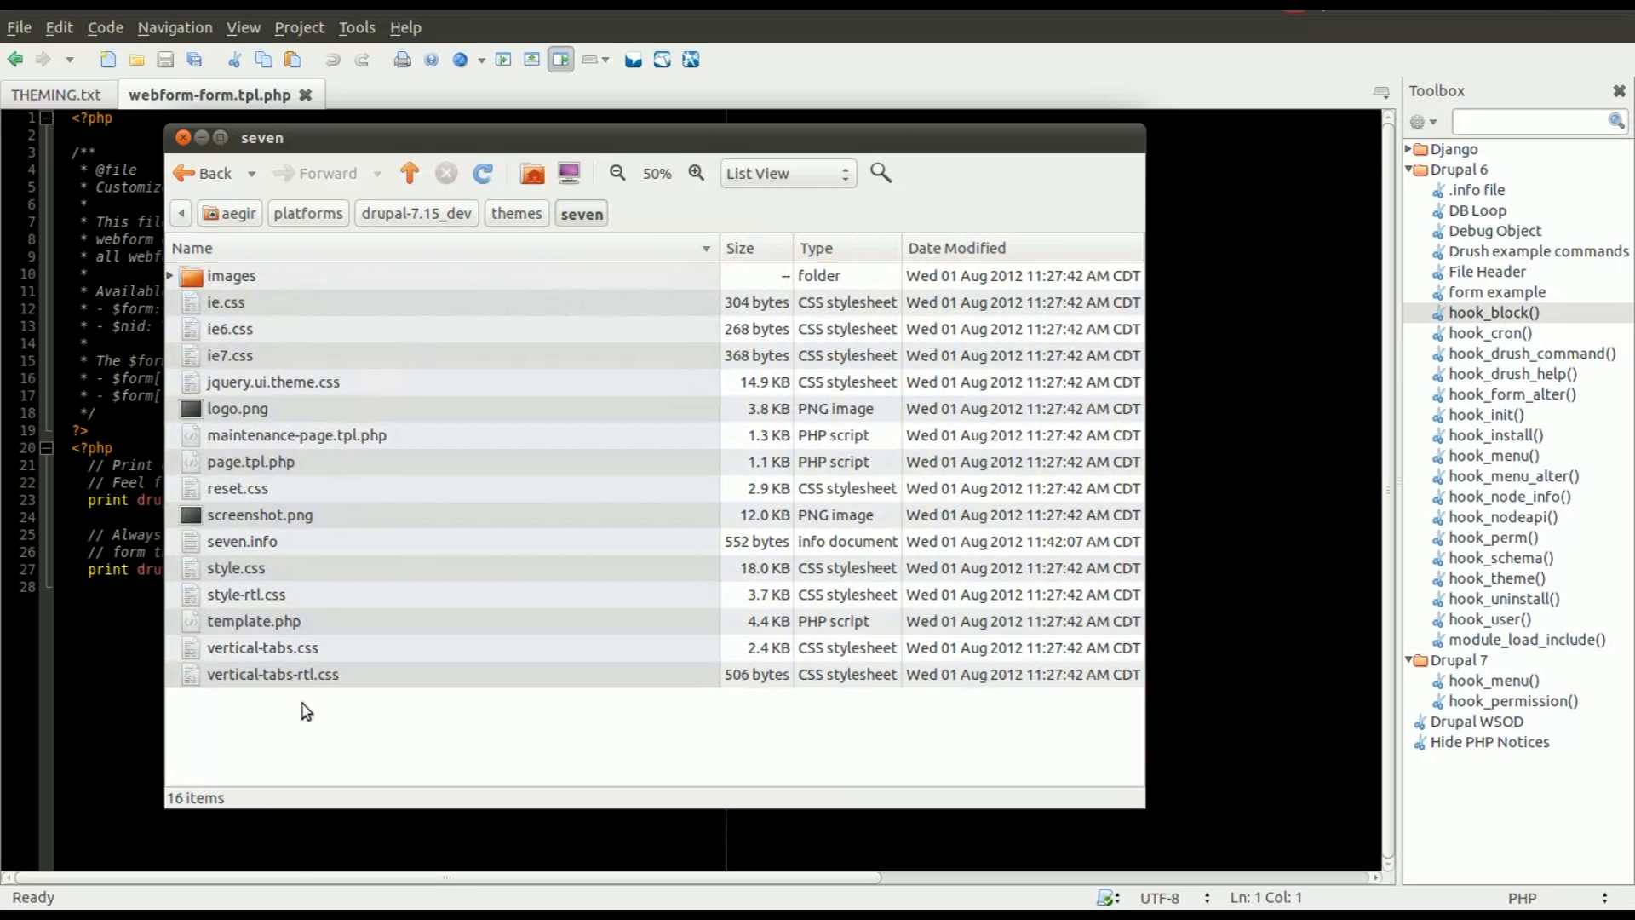
right_click(307, 710)
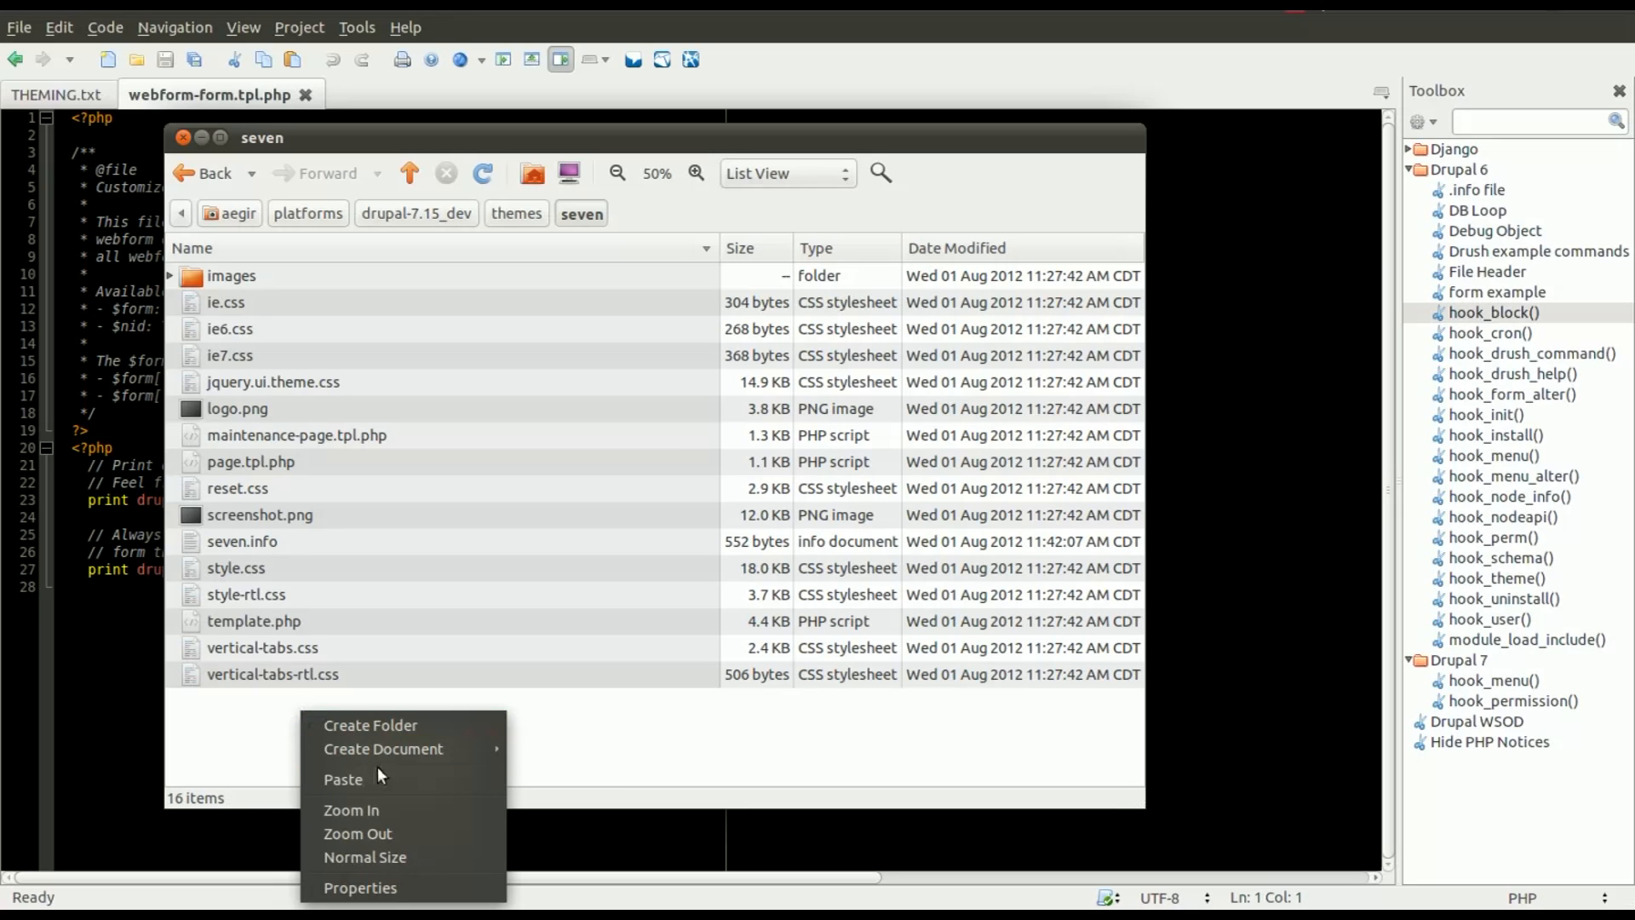
mouse_move(344, 779)
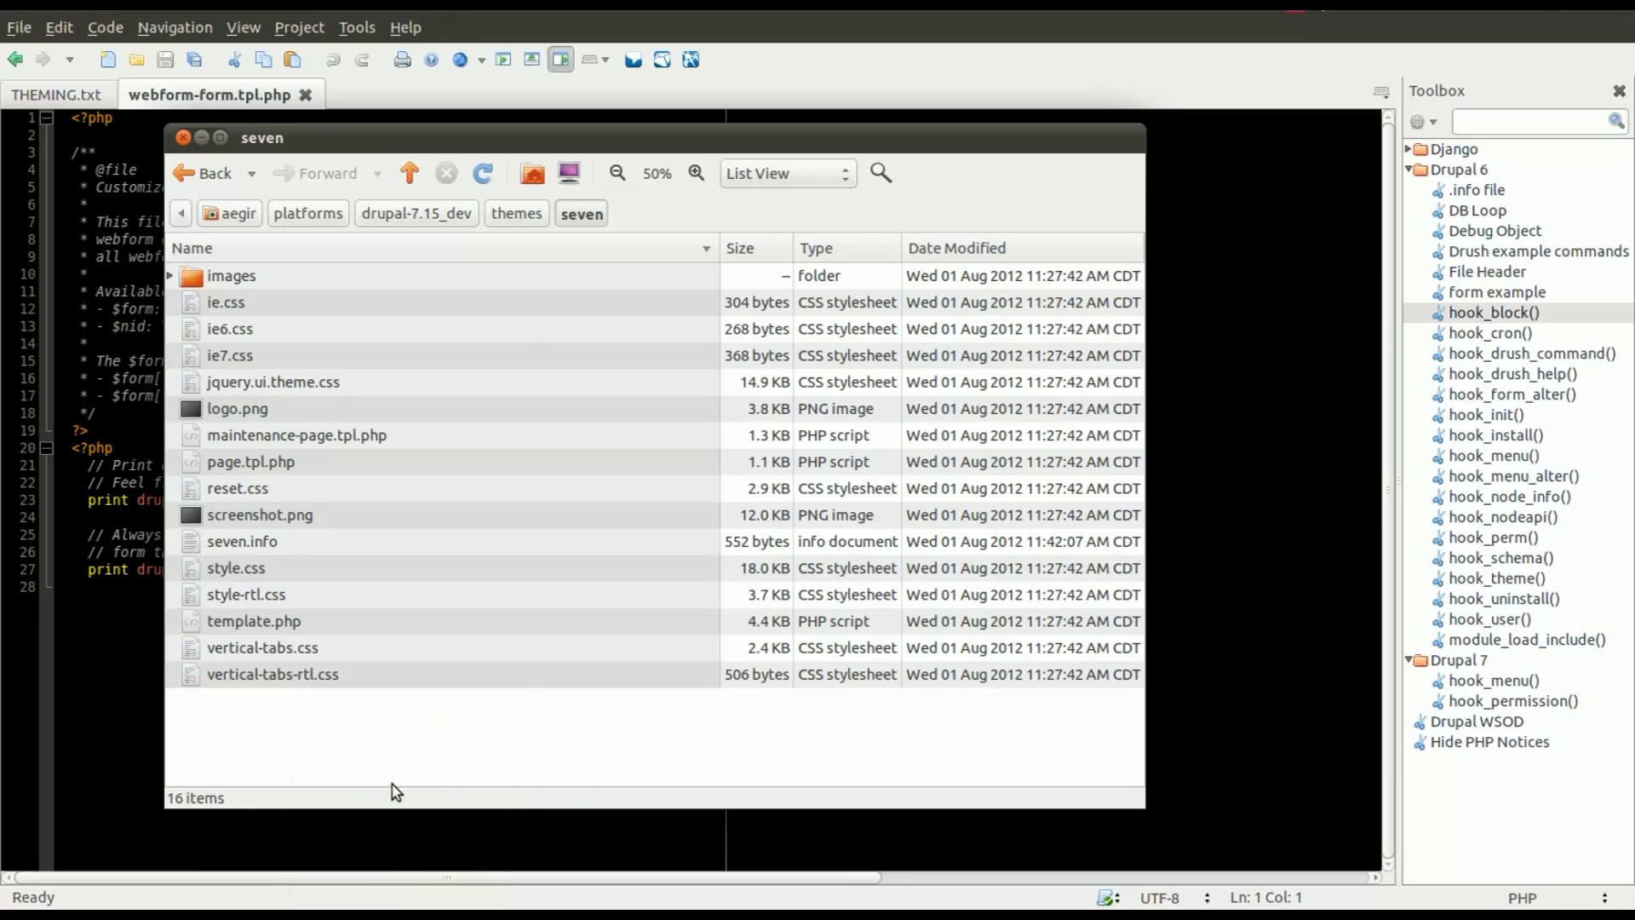
mouse_move(357, 763)
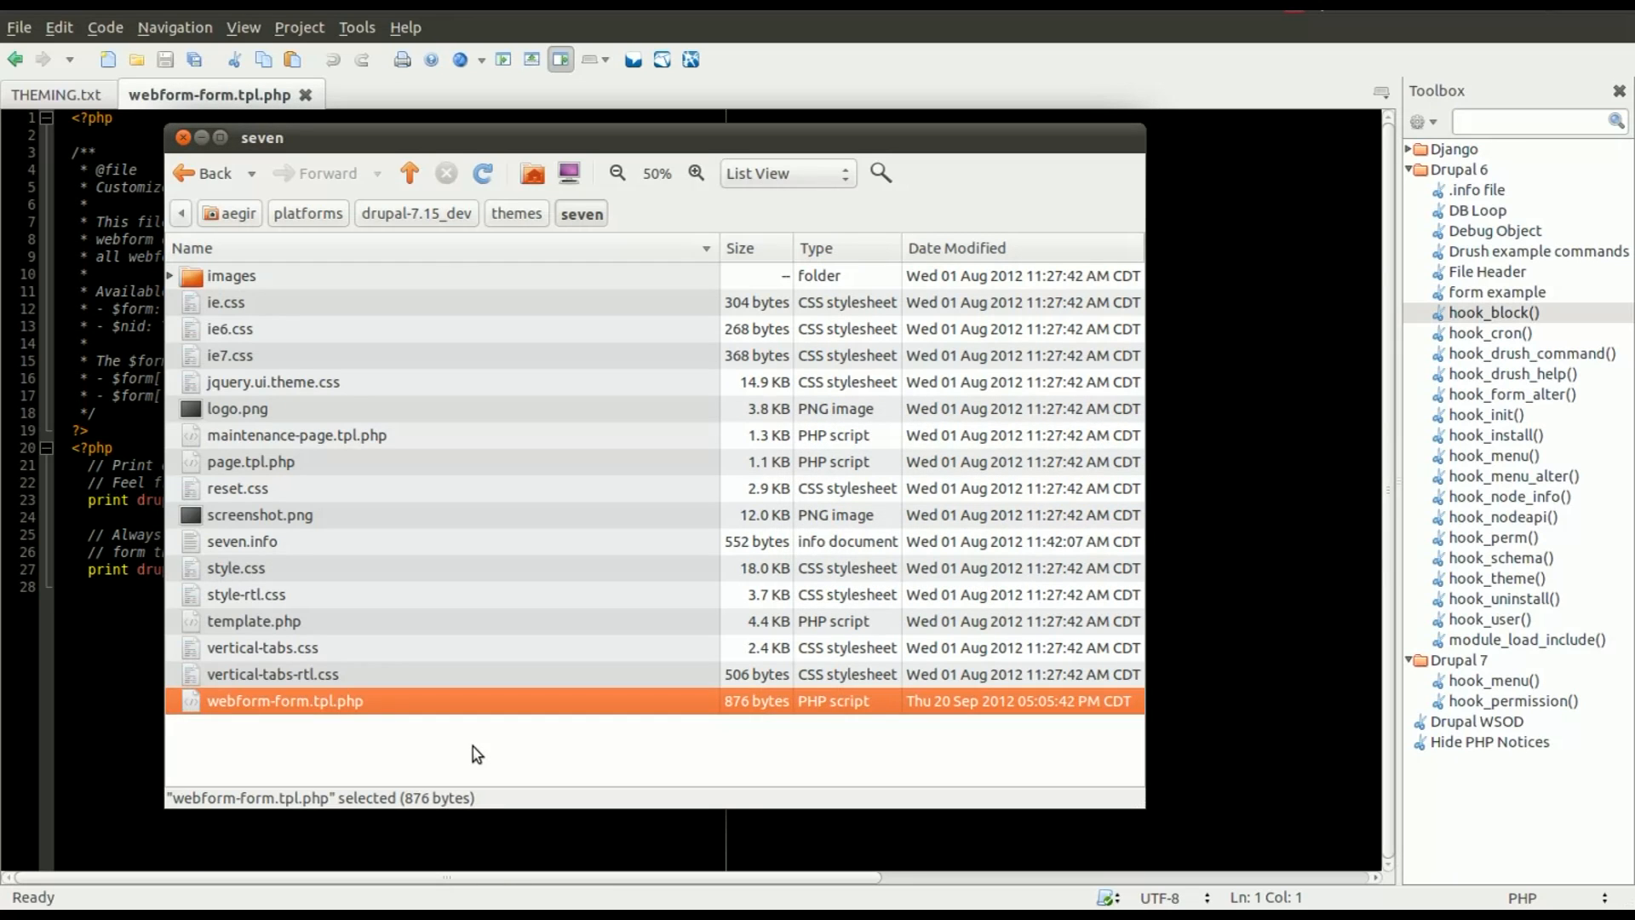
left_click(469, 752)
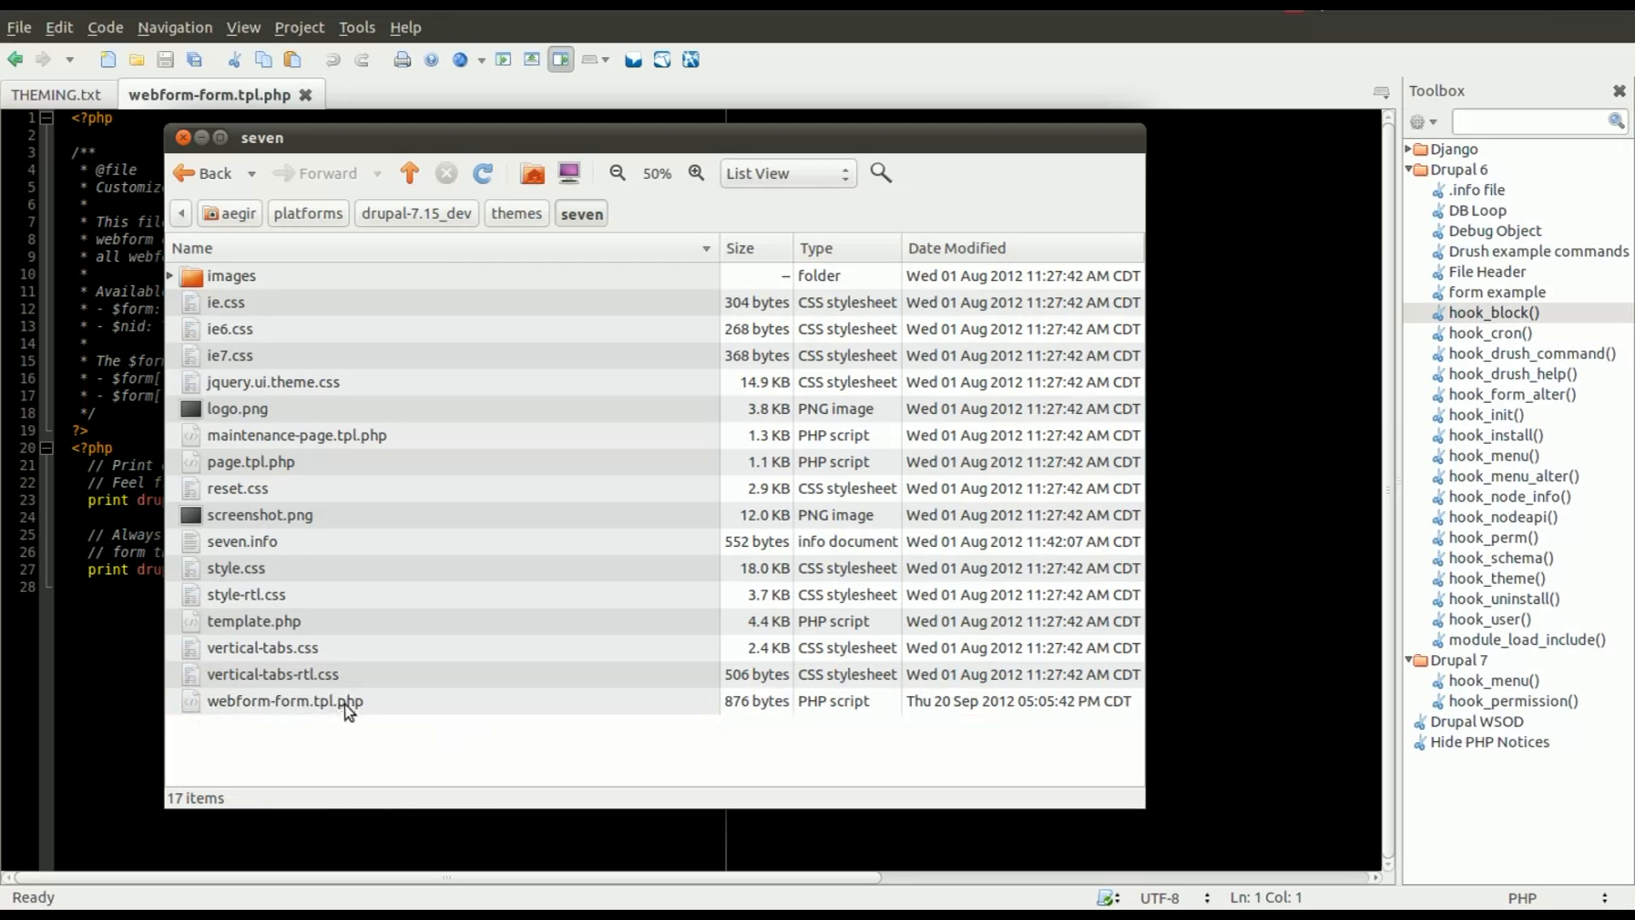
Rename the pasted copy to webform-form-13.tpl.php
left_click(285, 700)
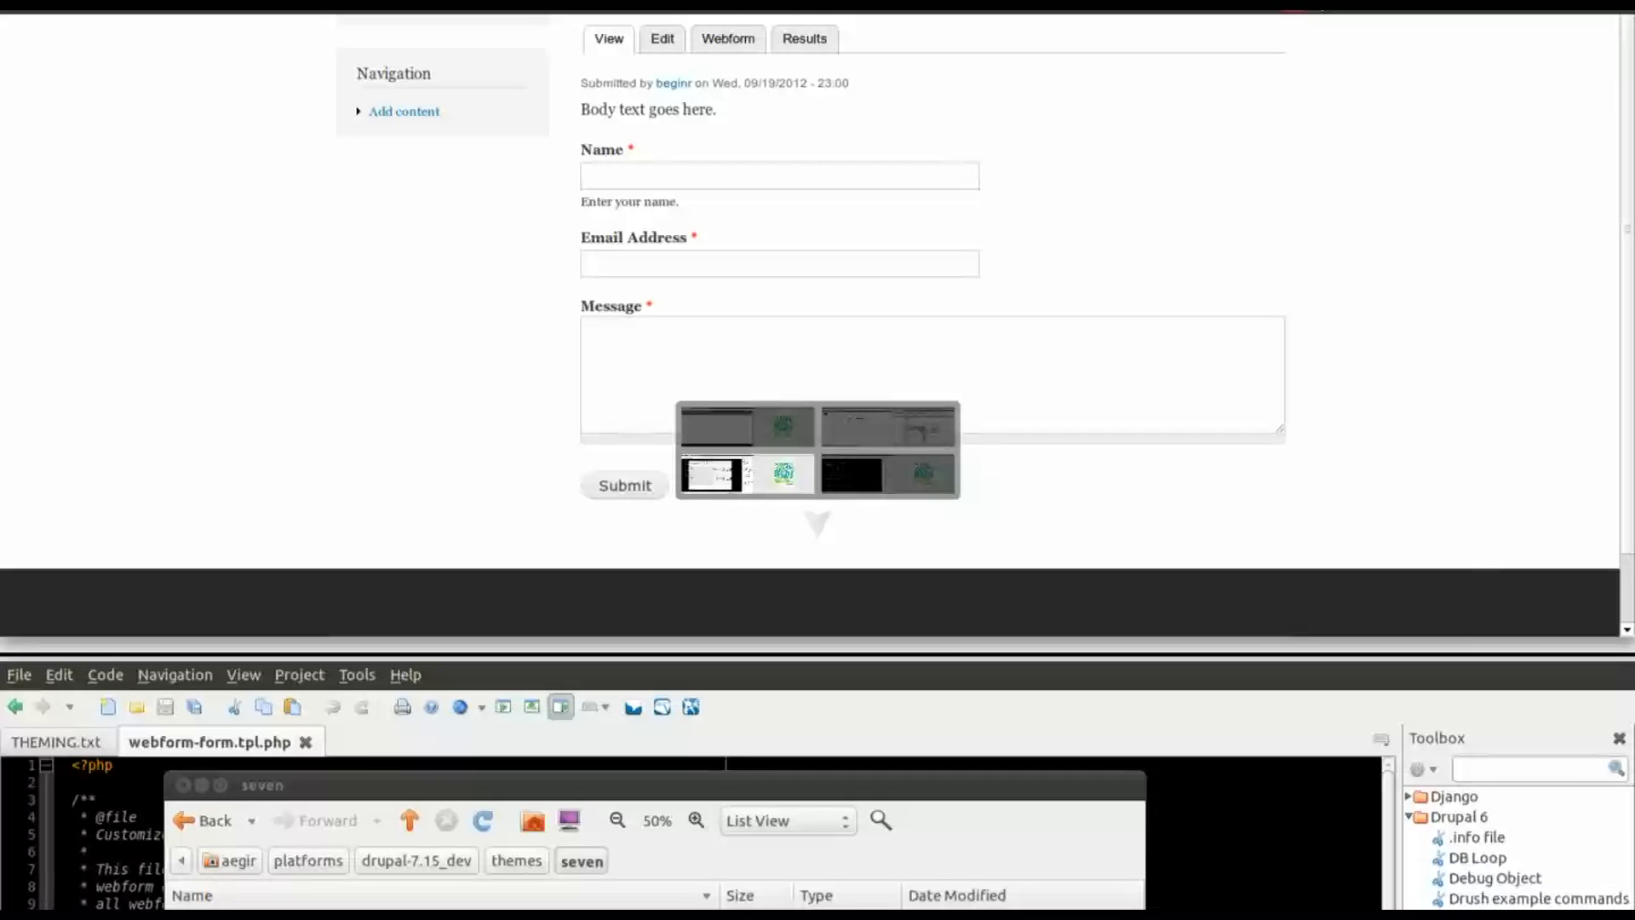
right_click(261, 700)
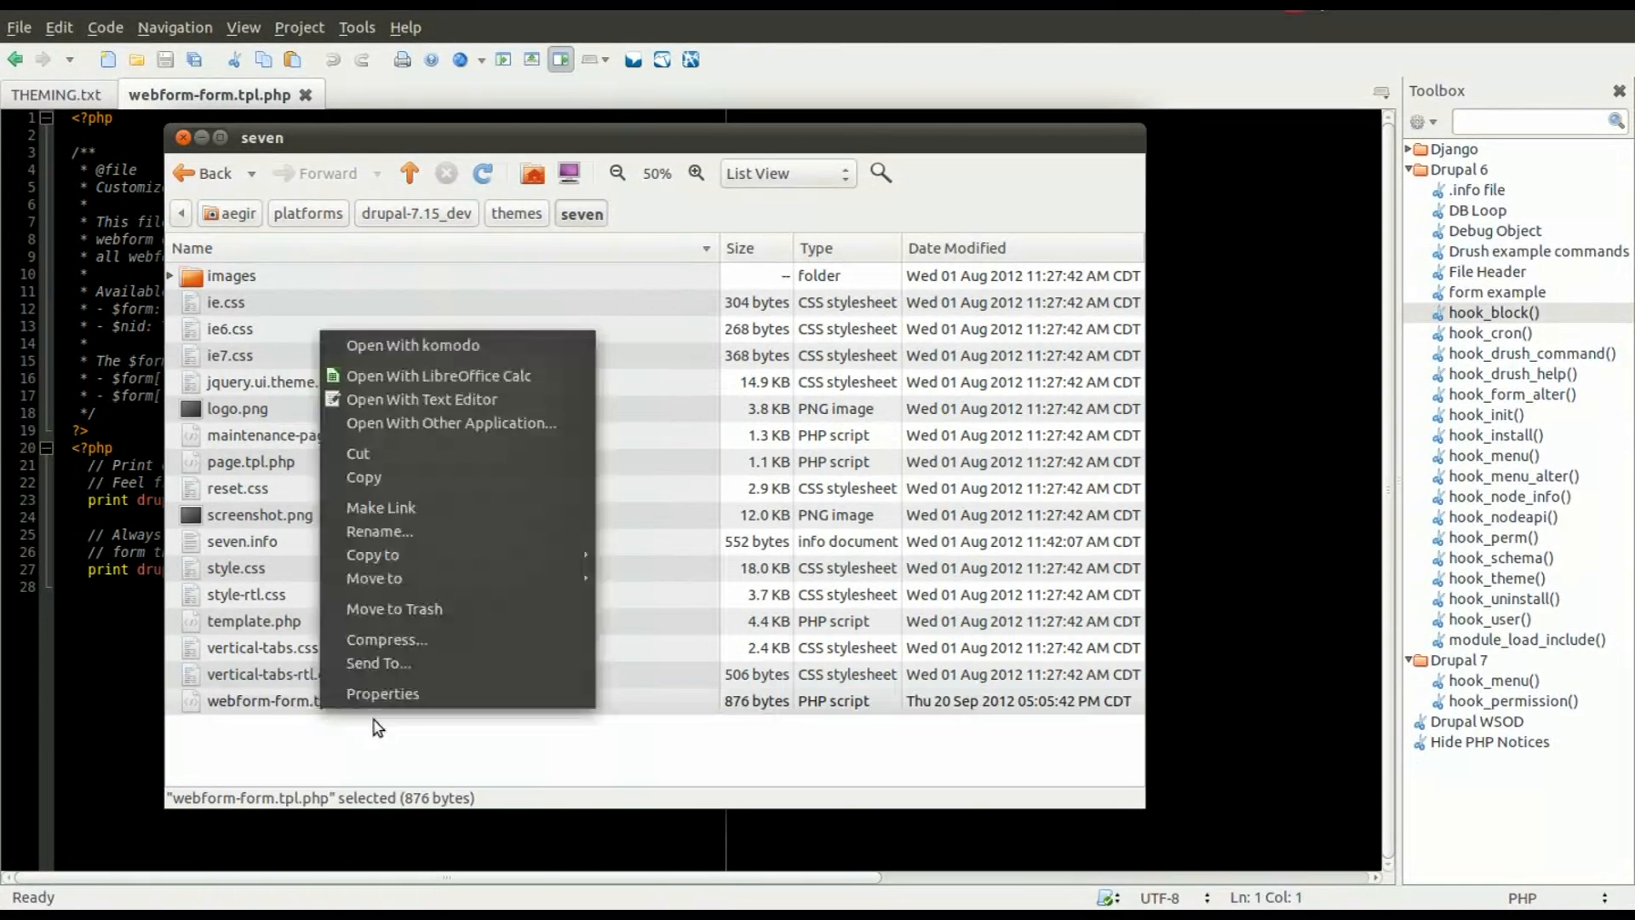
left_click(378, 531)
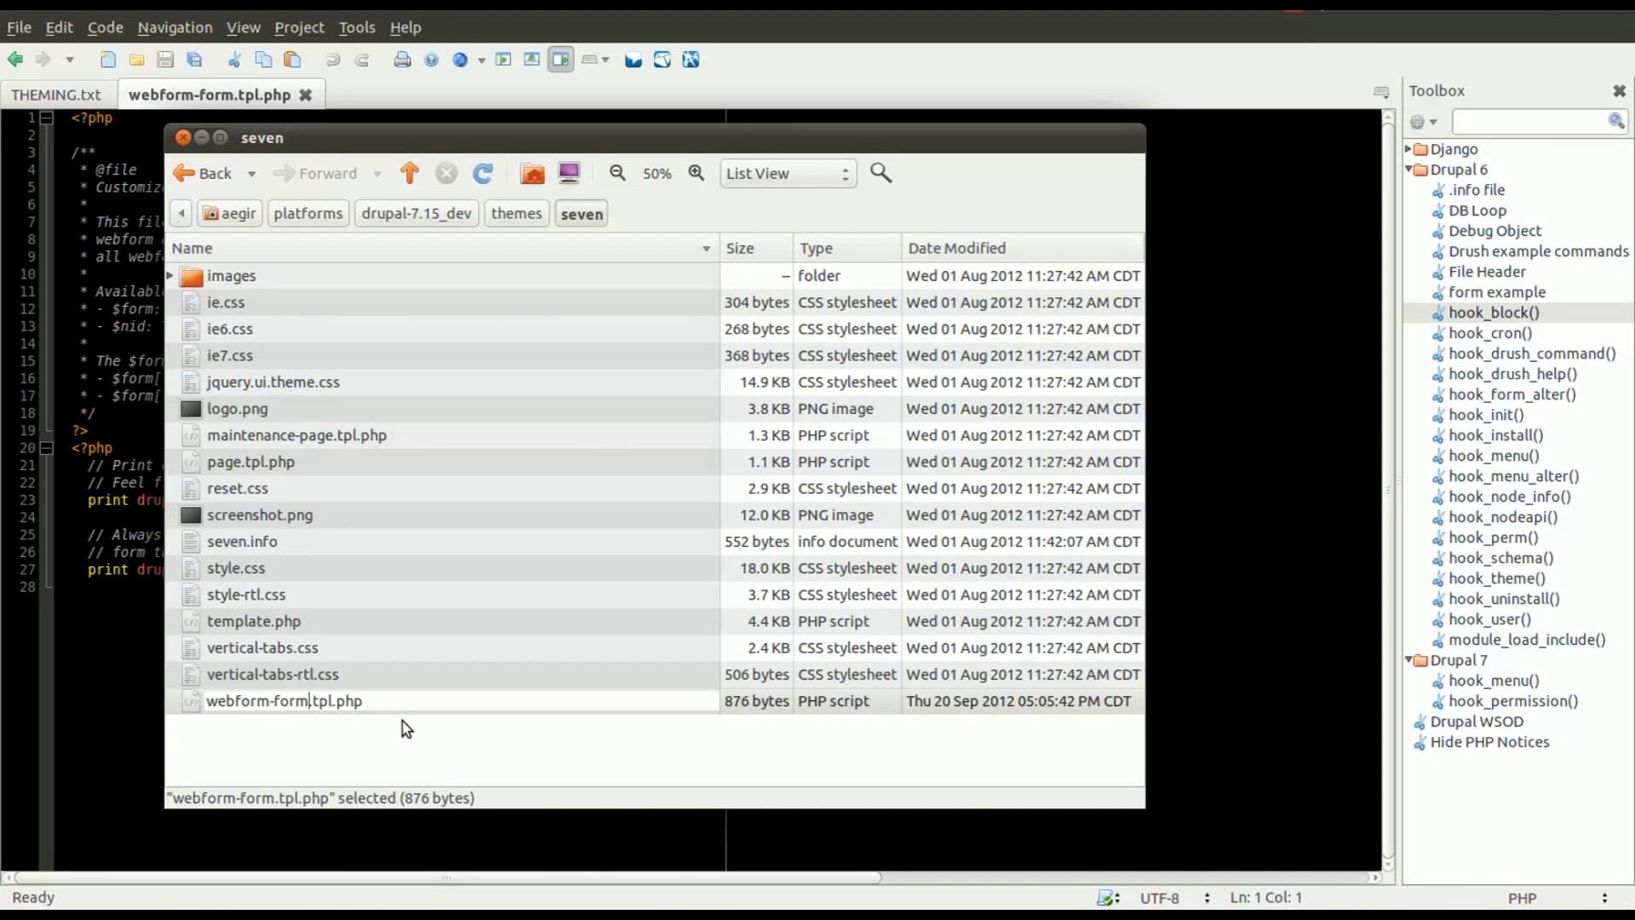
type("-13")
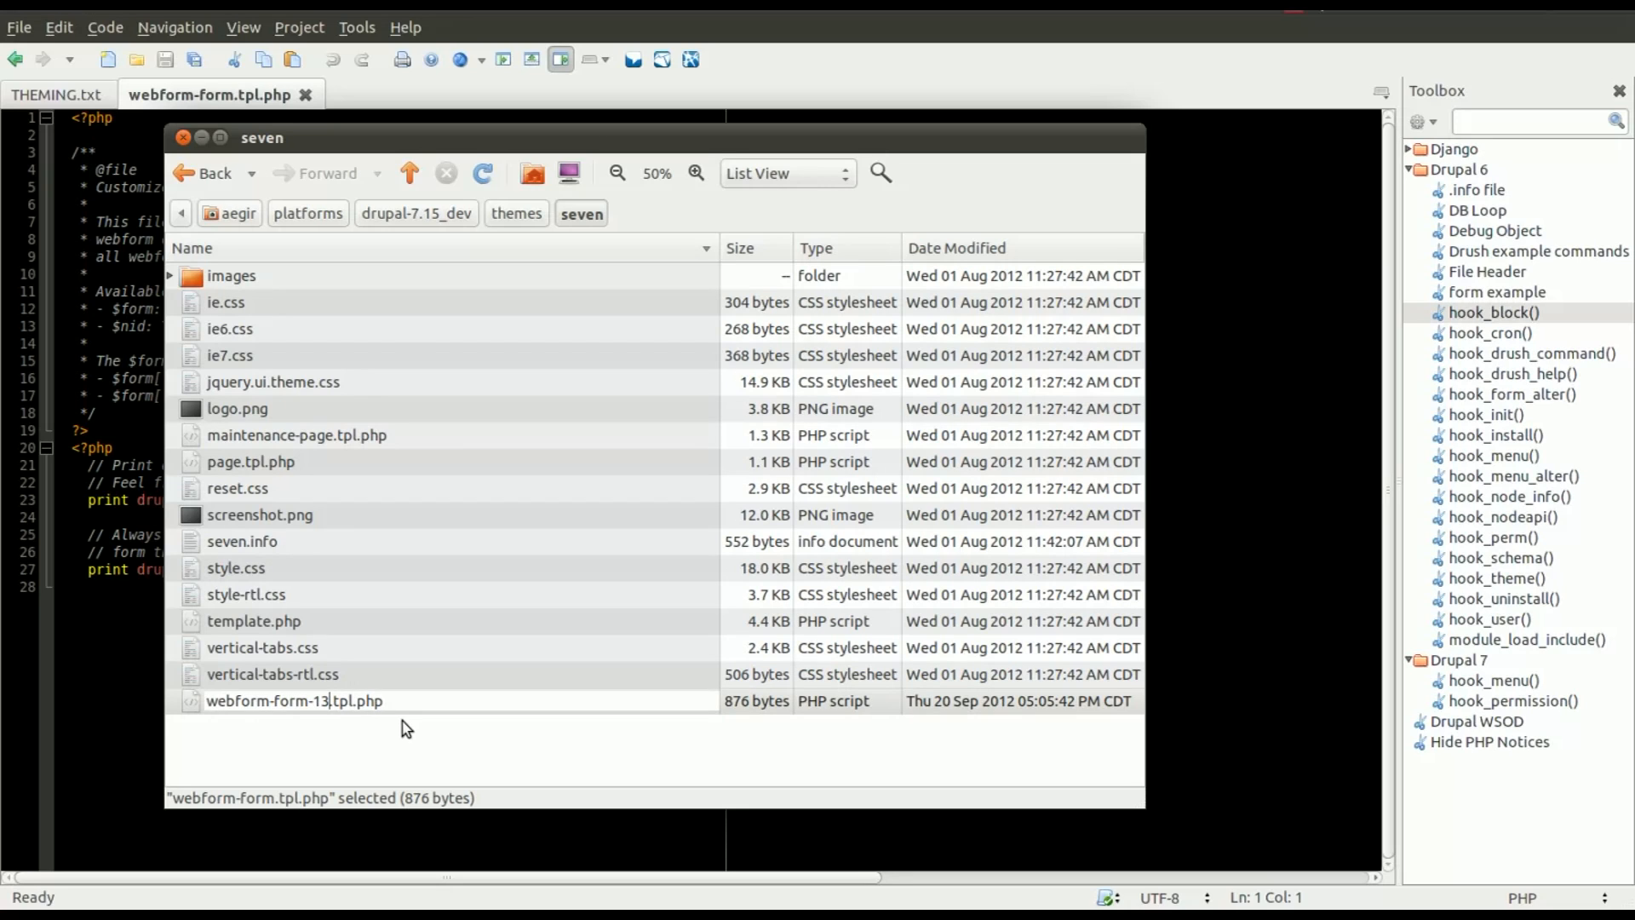
left_click(292, 701)
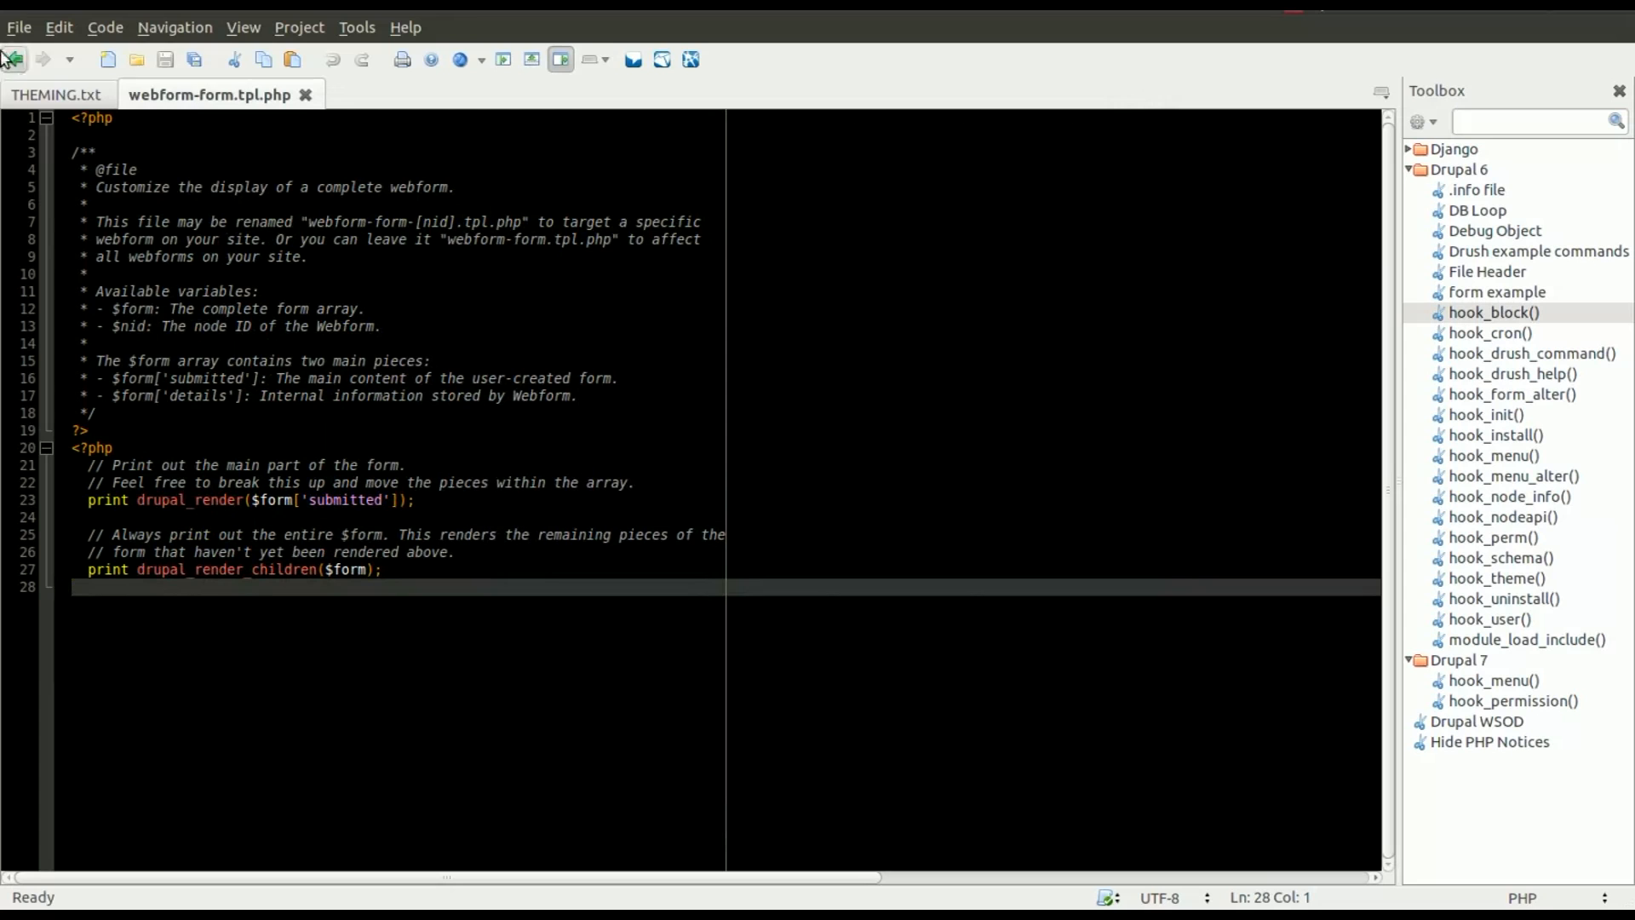
Open drupal-7.15_dev/themes/seven/webform-form-13.tpl.php in Komodo Edit
left_click(135, 60)
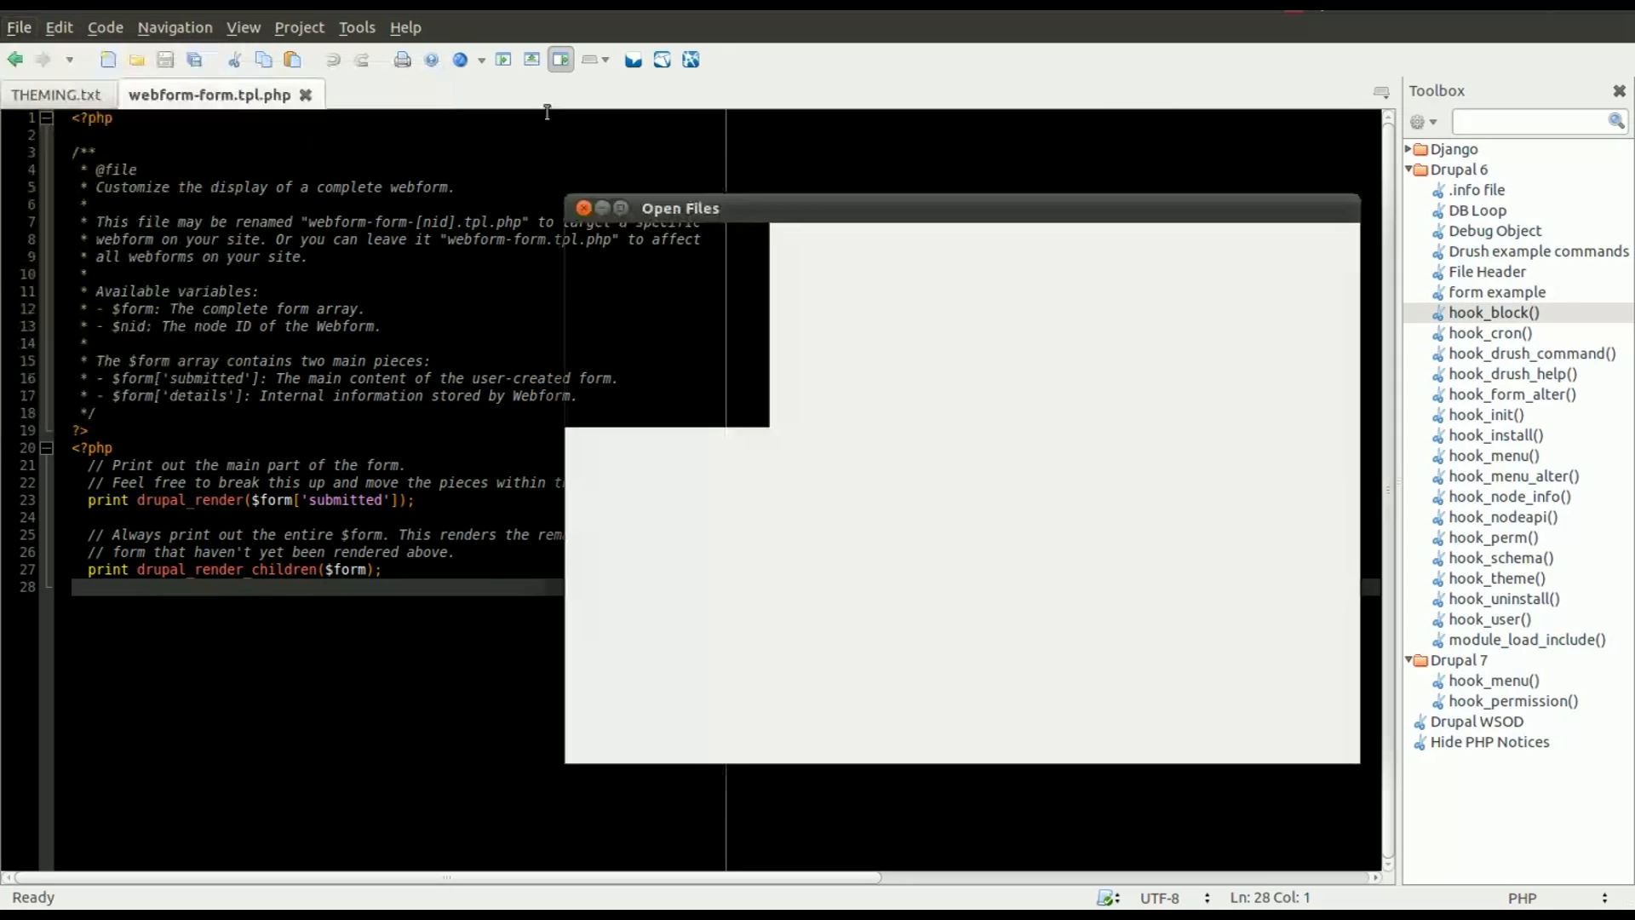
mouse_move(1231, 354)
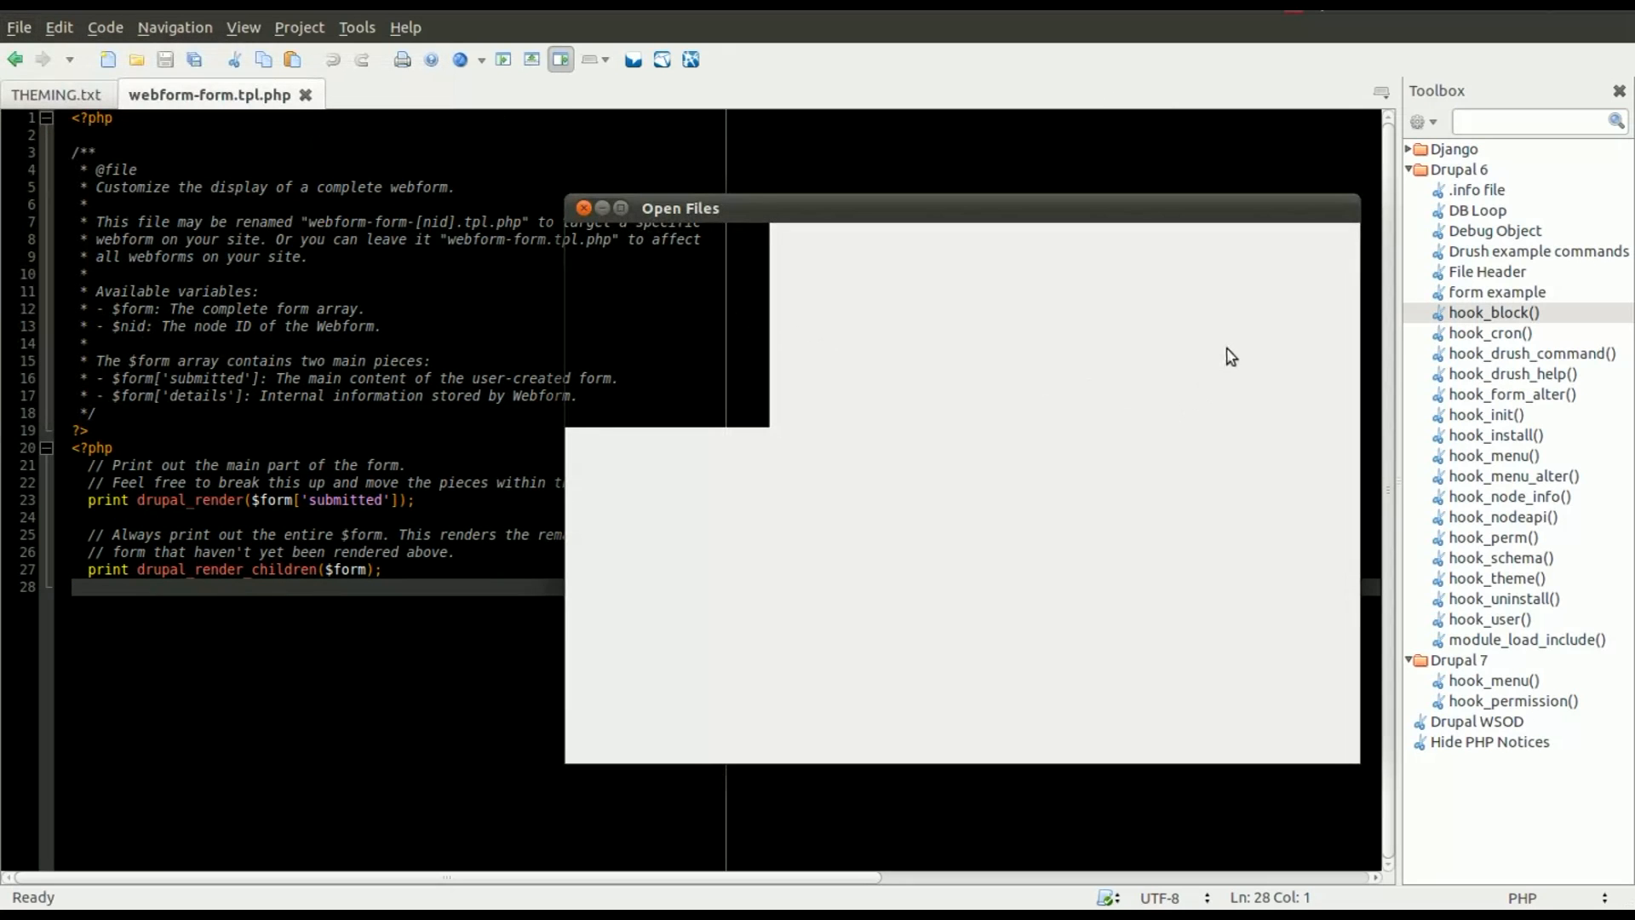
left_click_drag(679, 208, 654, 210)
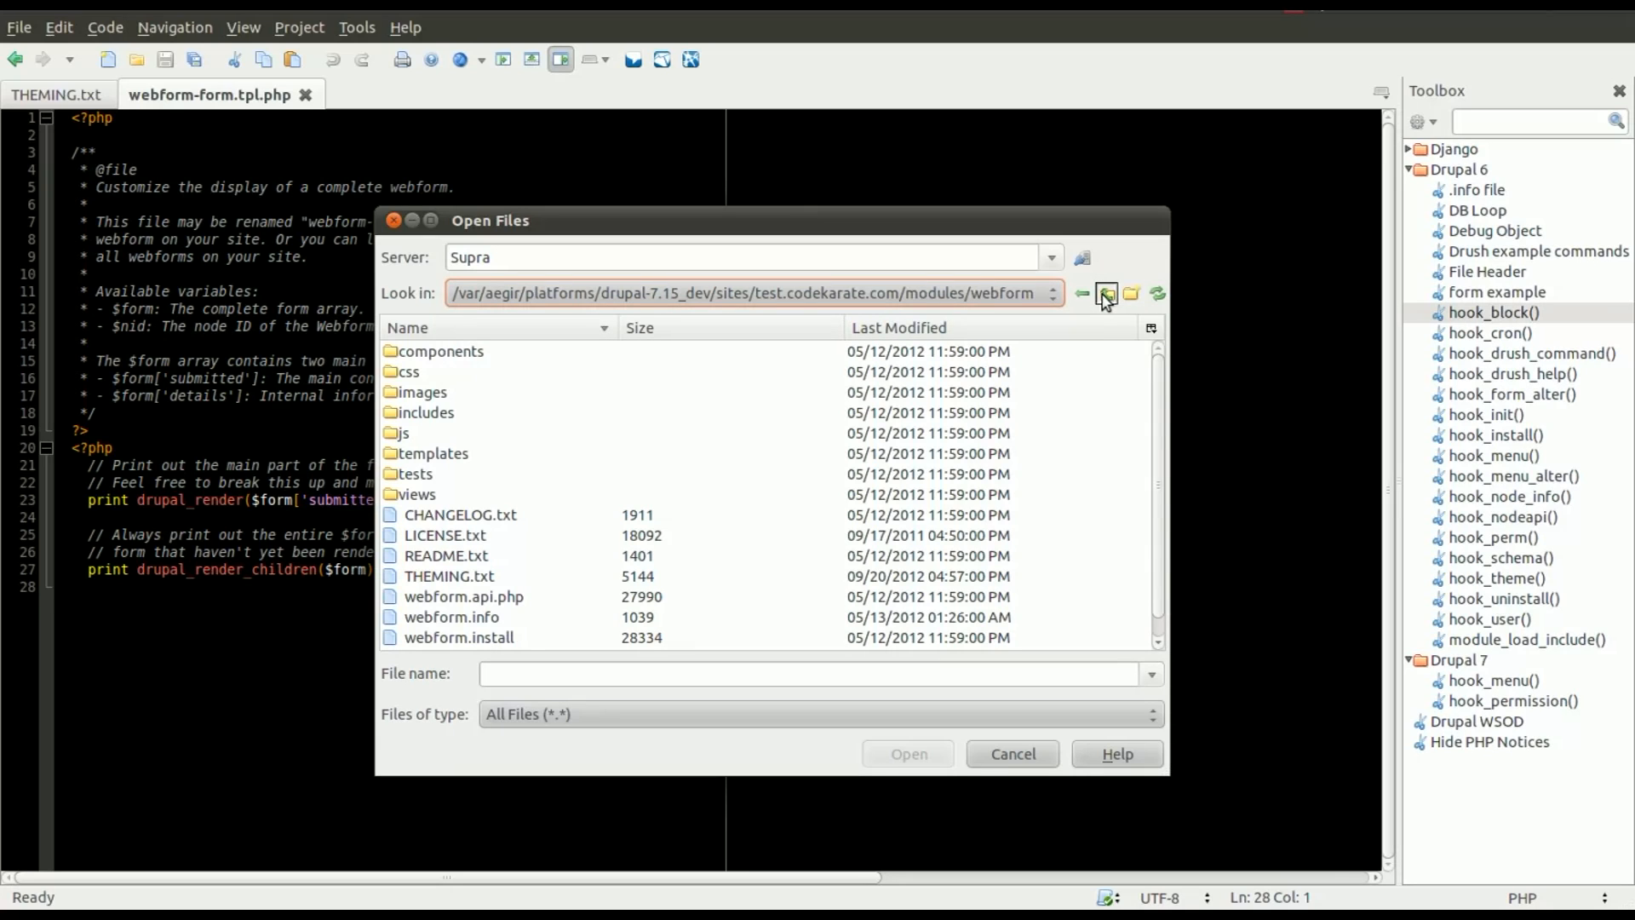
left_click(1106, 293)
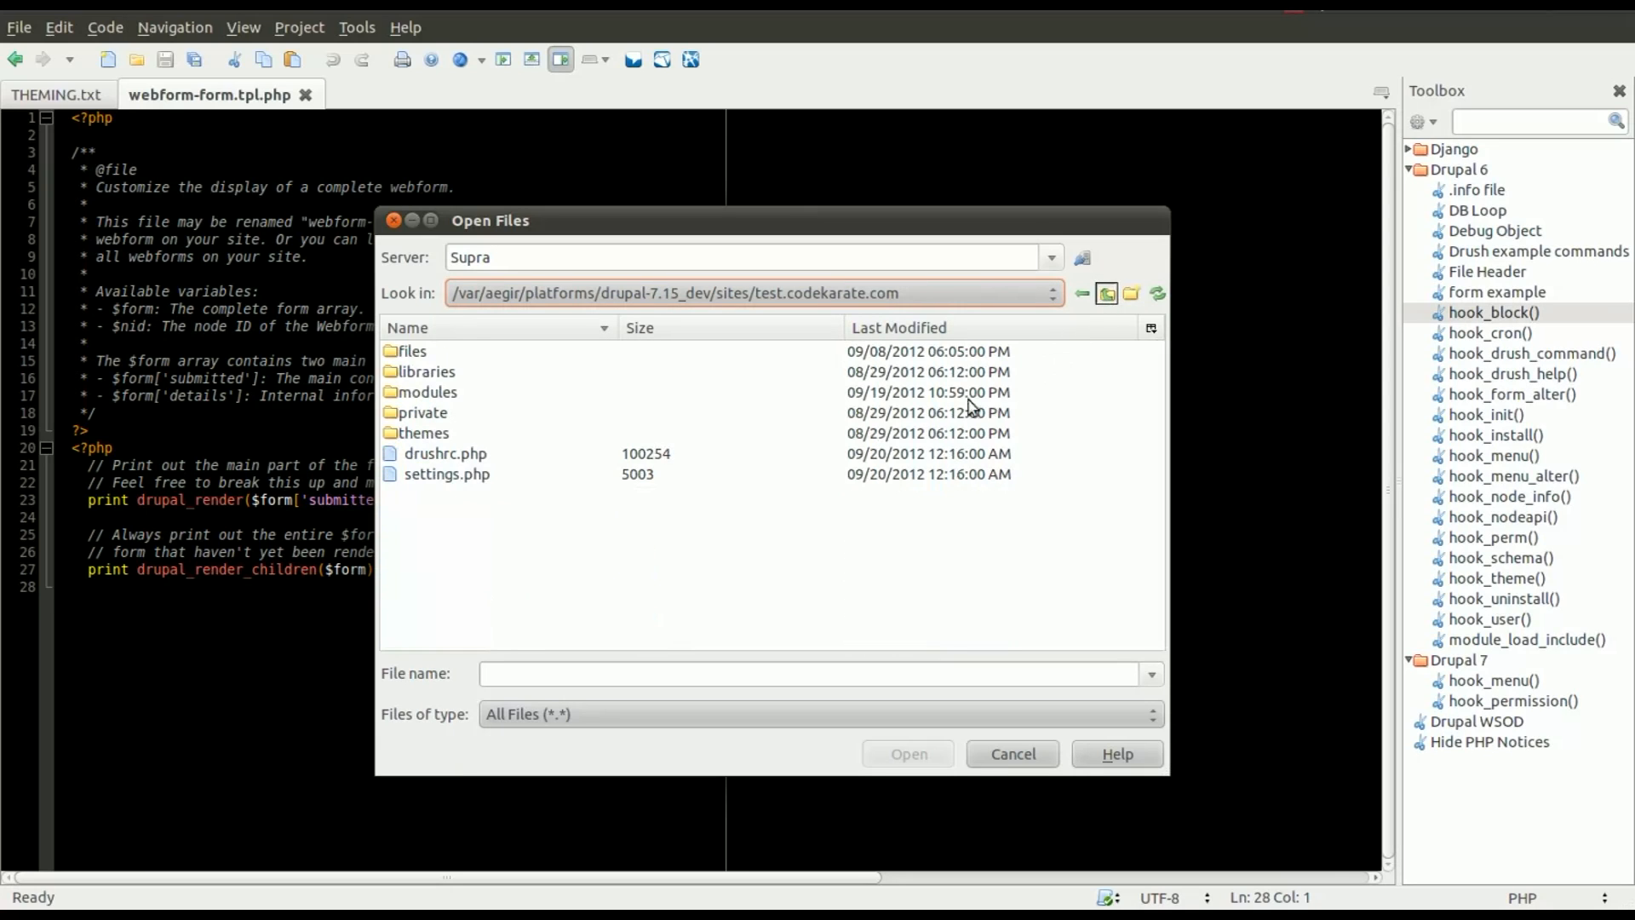
mouse_move(527, 466)
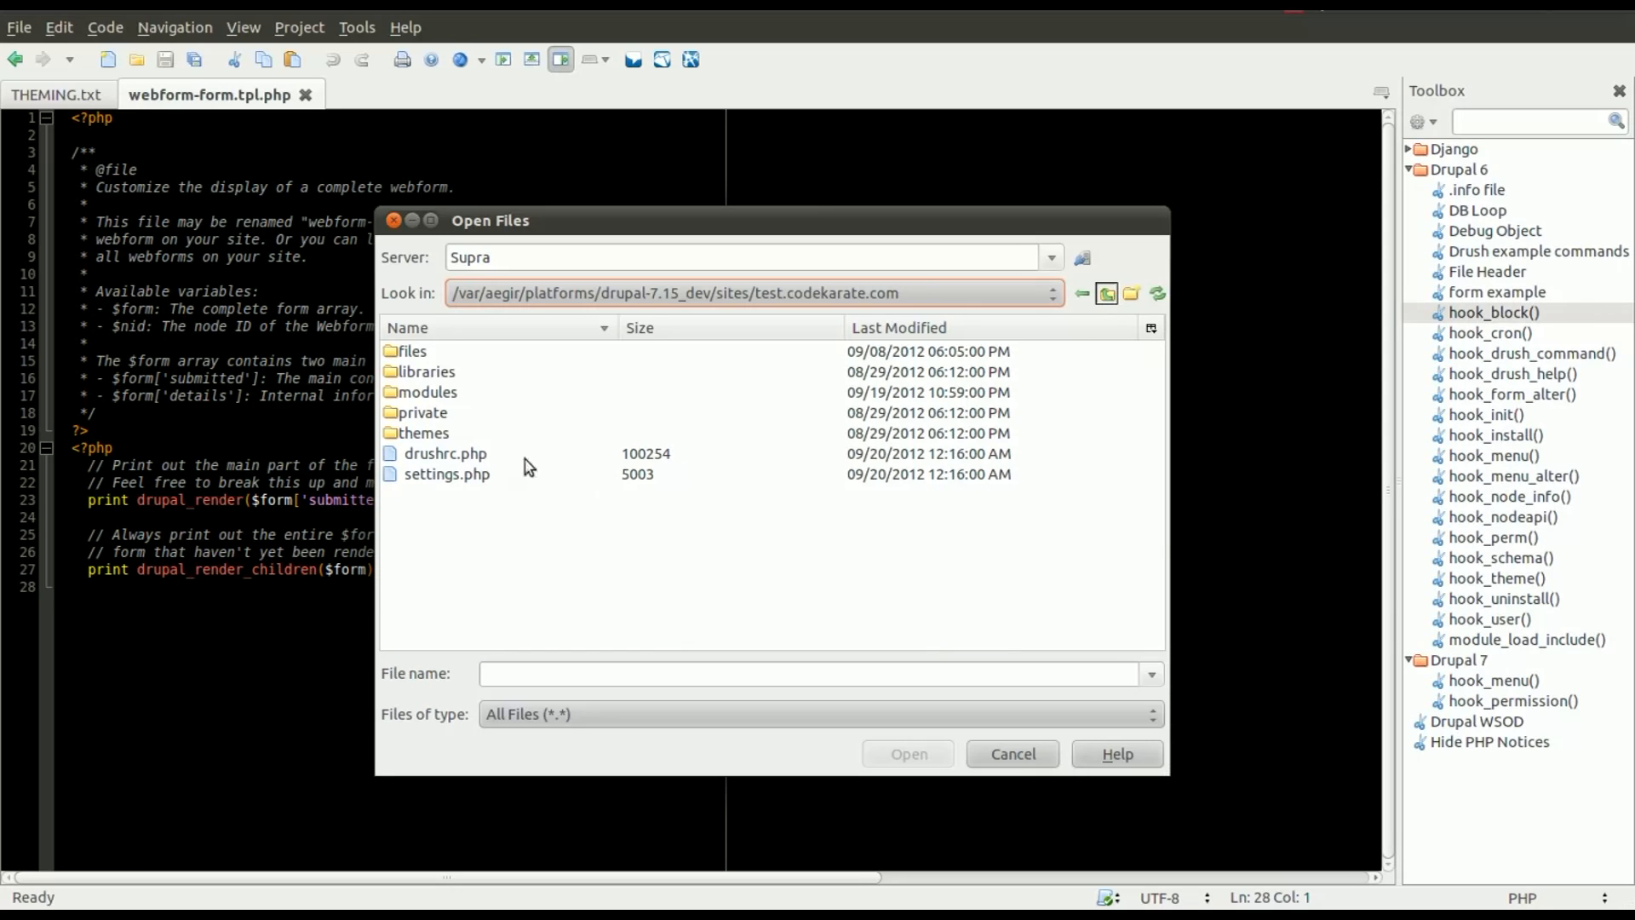
mouse_move(586, 429)
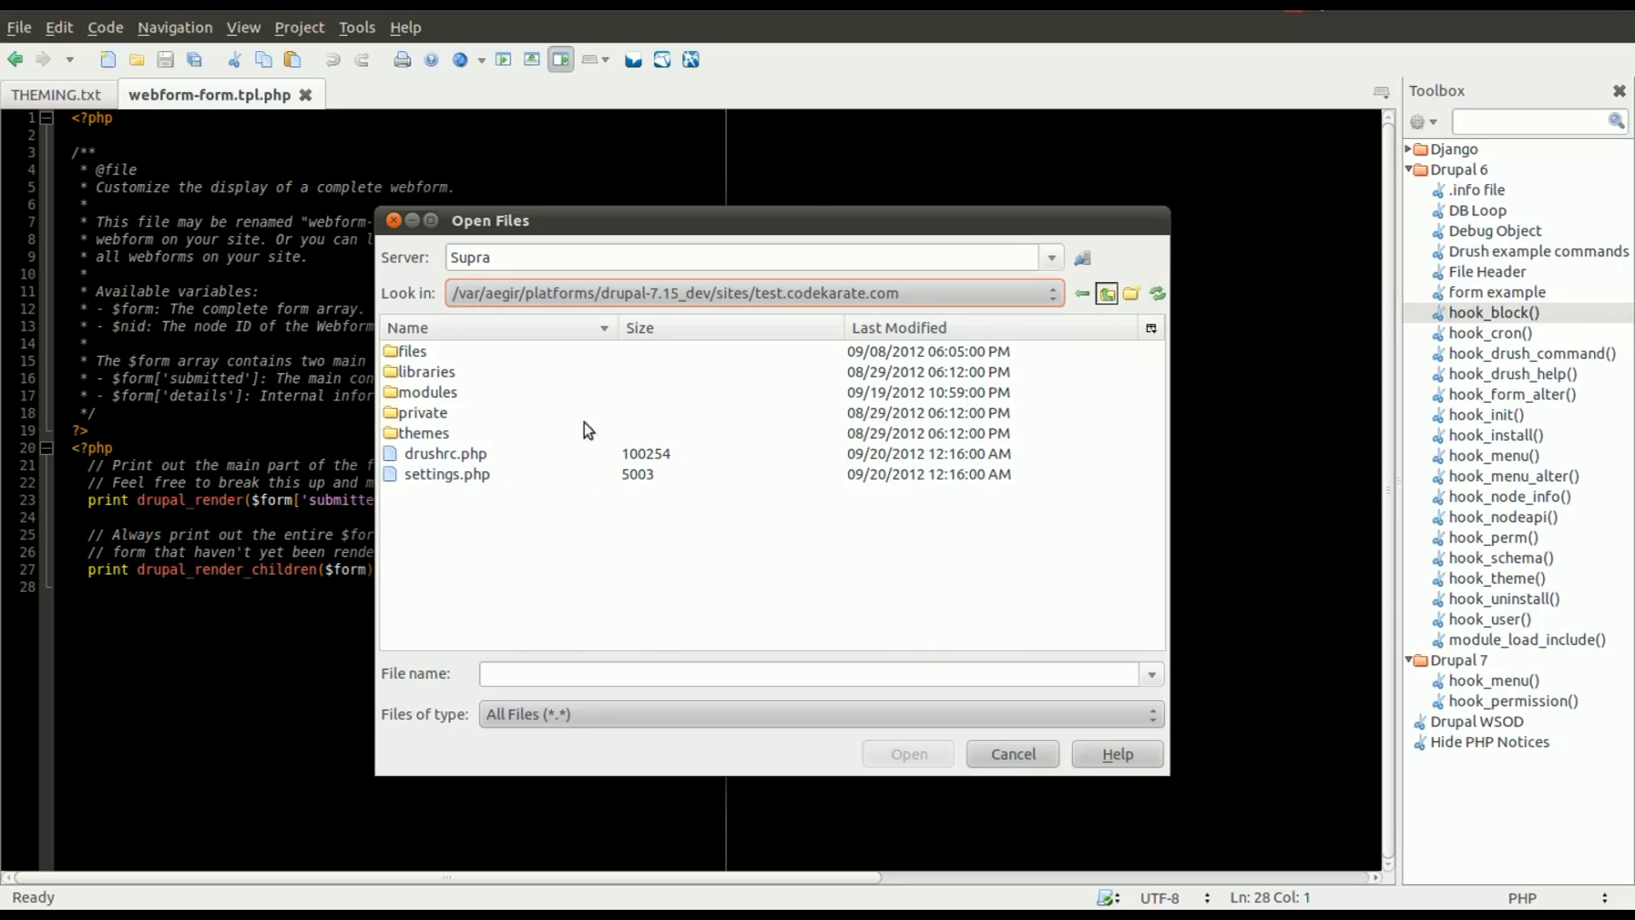
left_click(1084, 293)
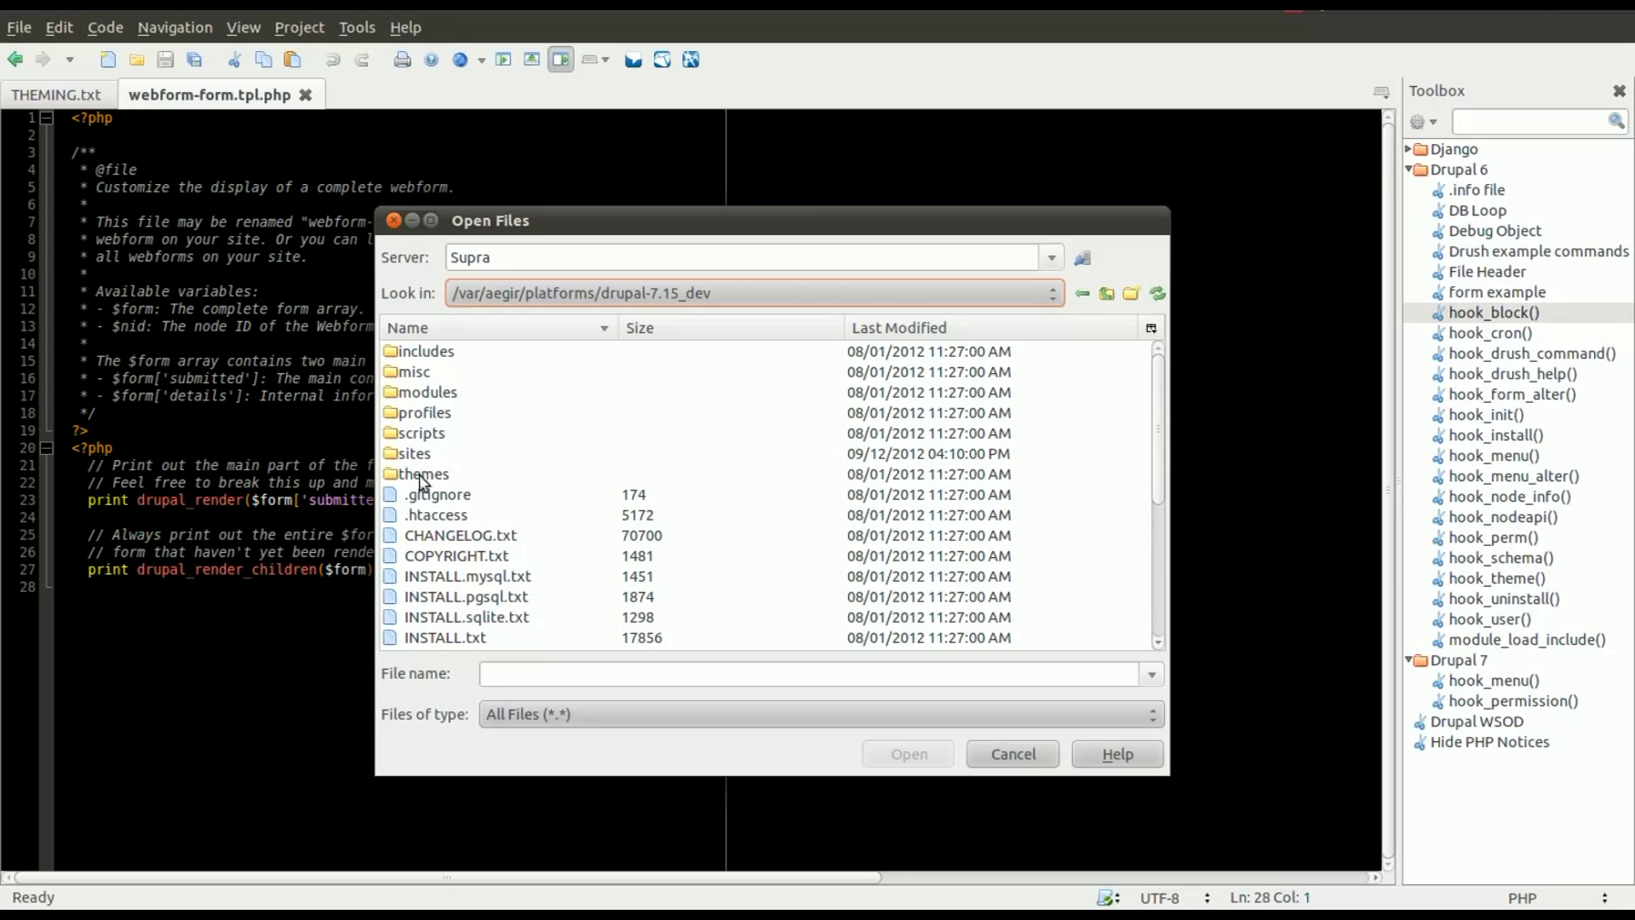
double_click(423, 474)
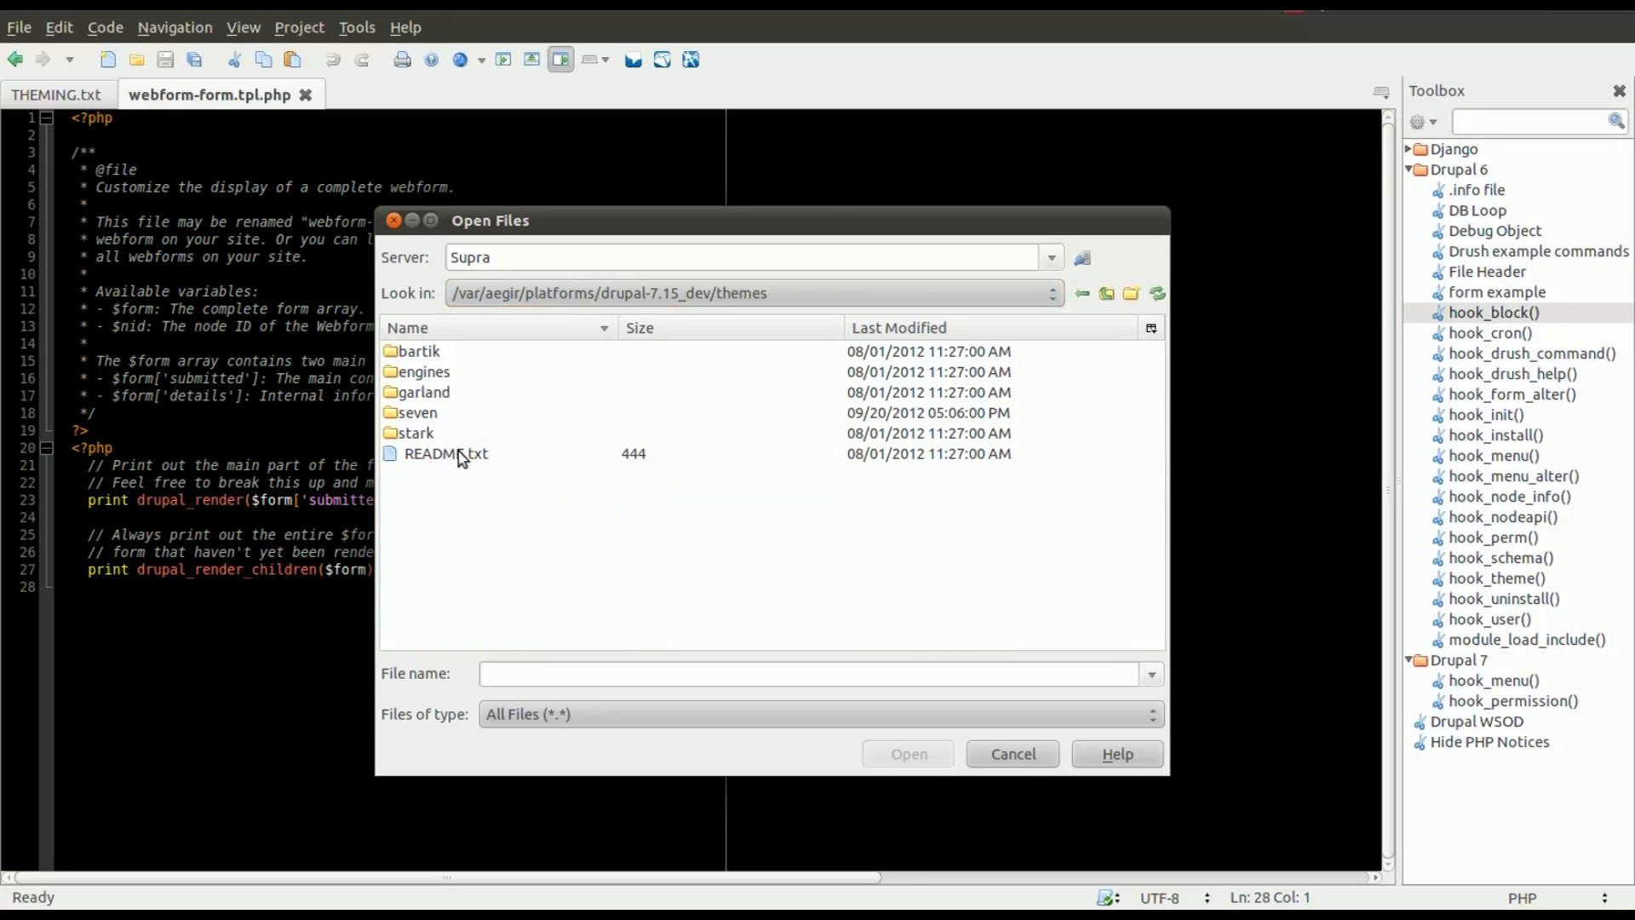
left_click(417, 412)
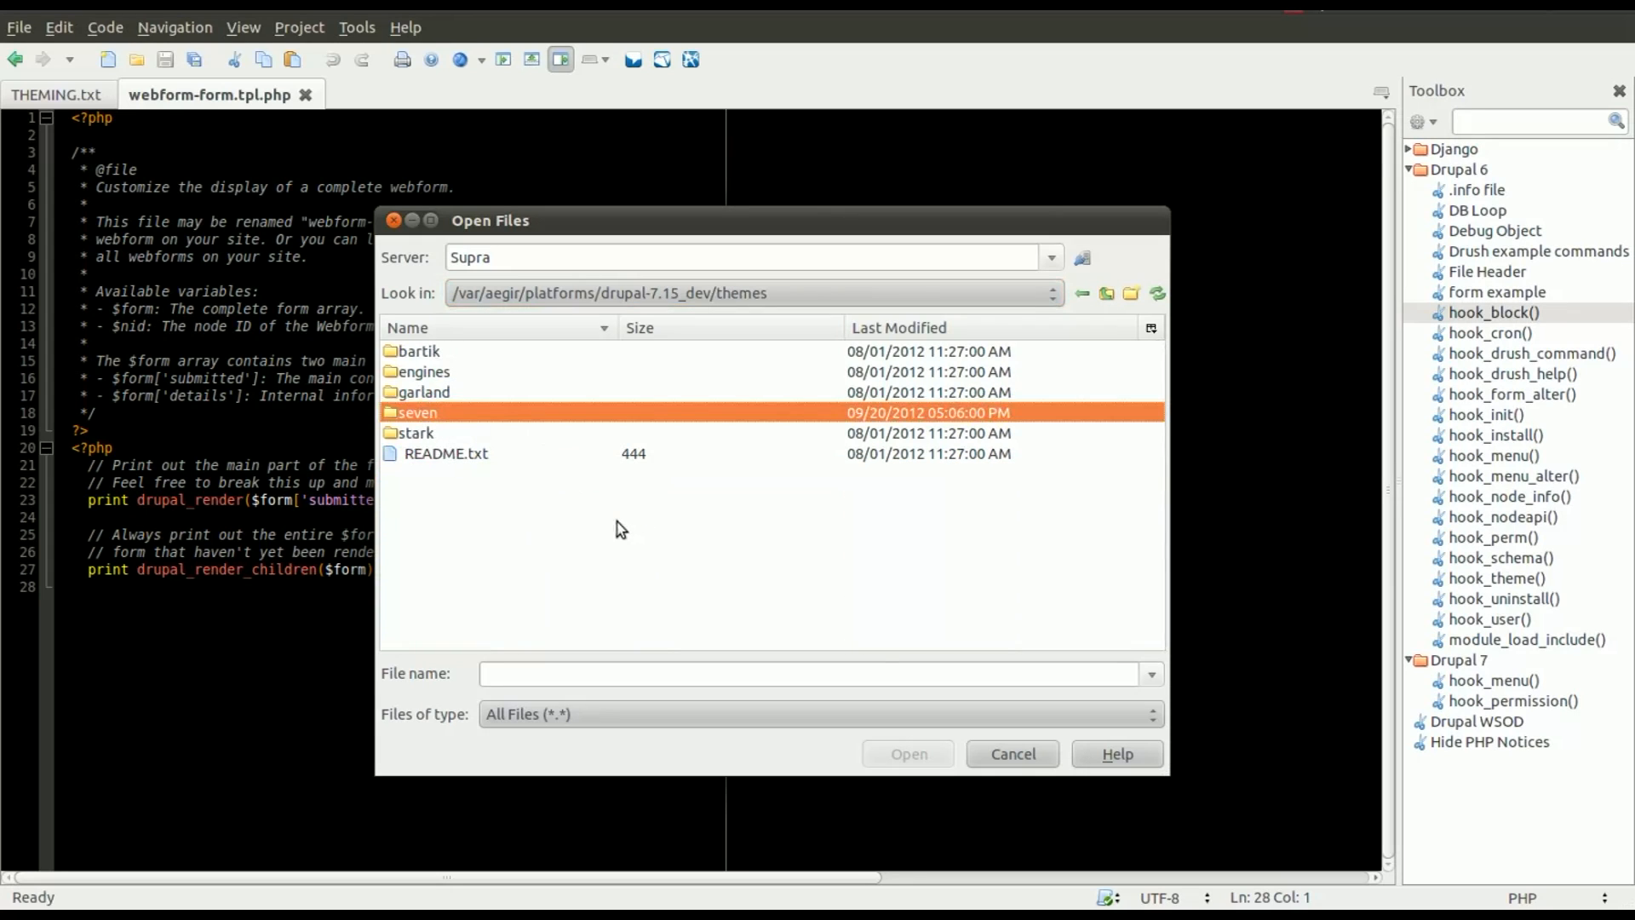
double_click(416, 413)
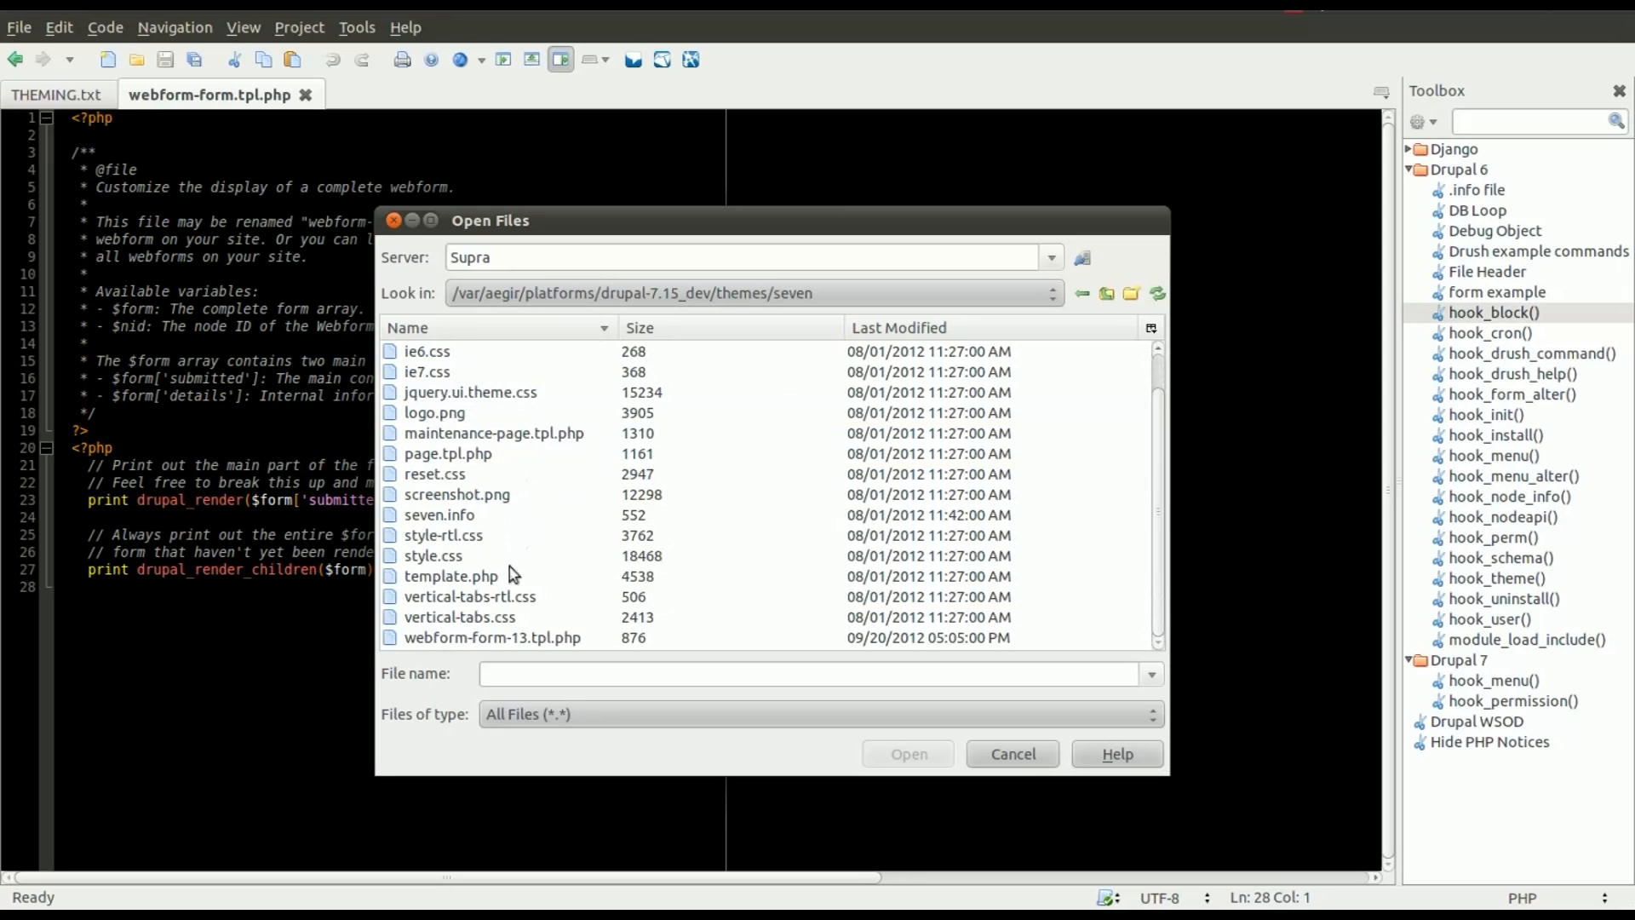
left_click(1011, 753)
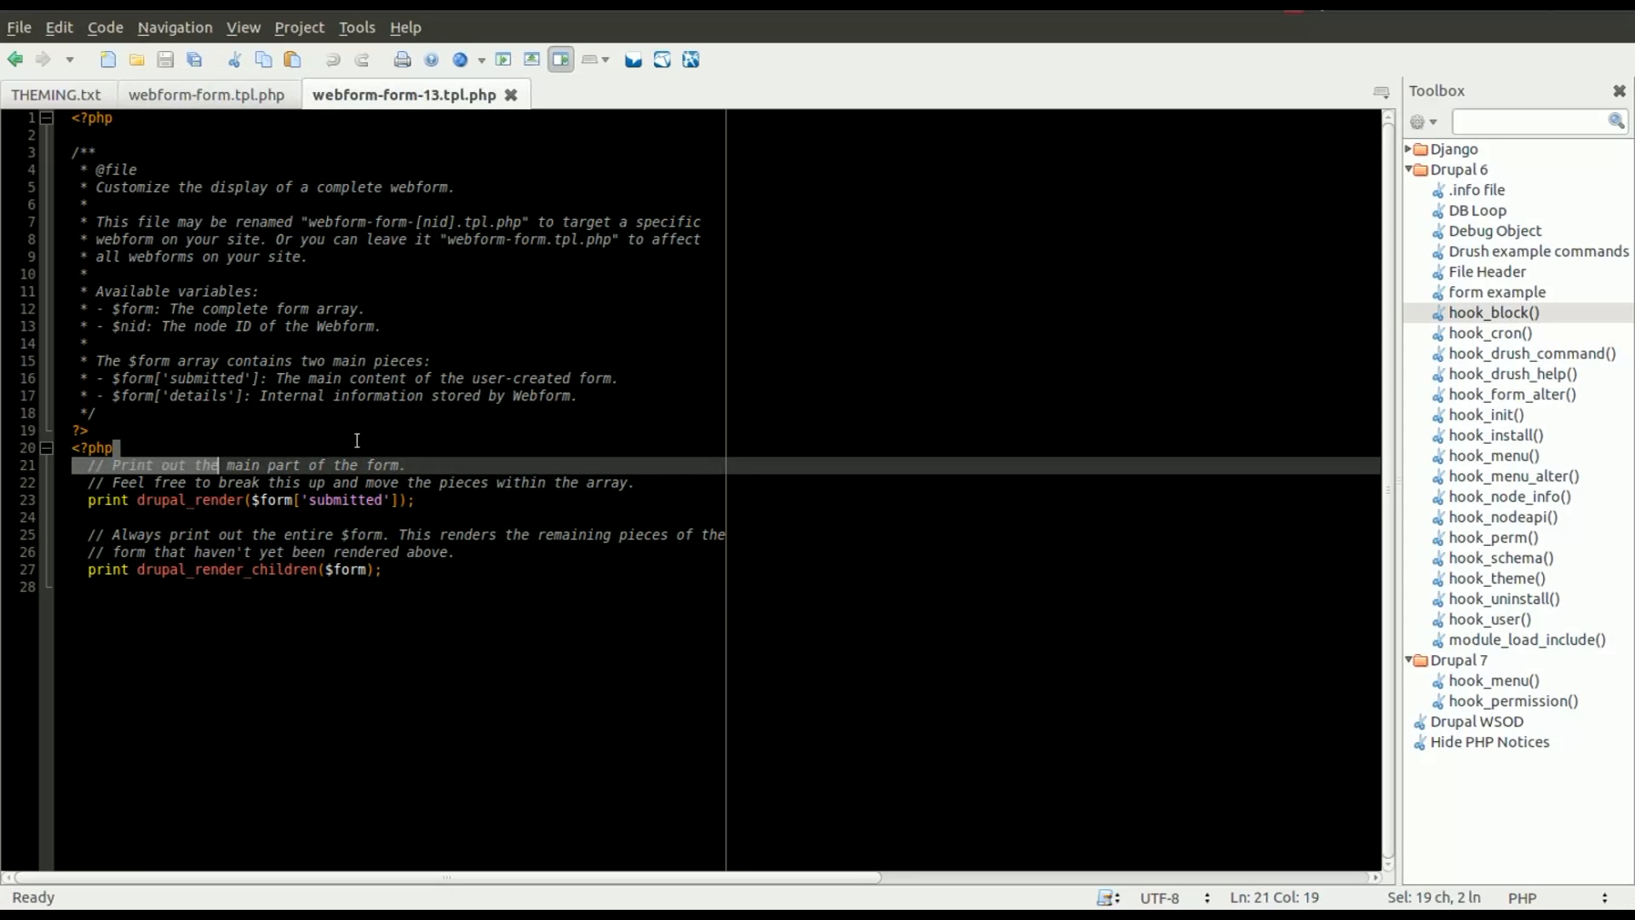
Insert print('<pre>'.print_r($form,1).'</pre>'); on a new line in the template
key("Return")
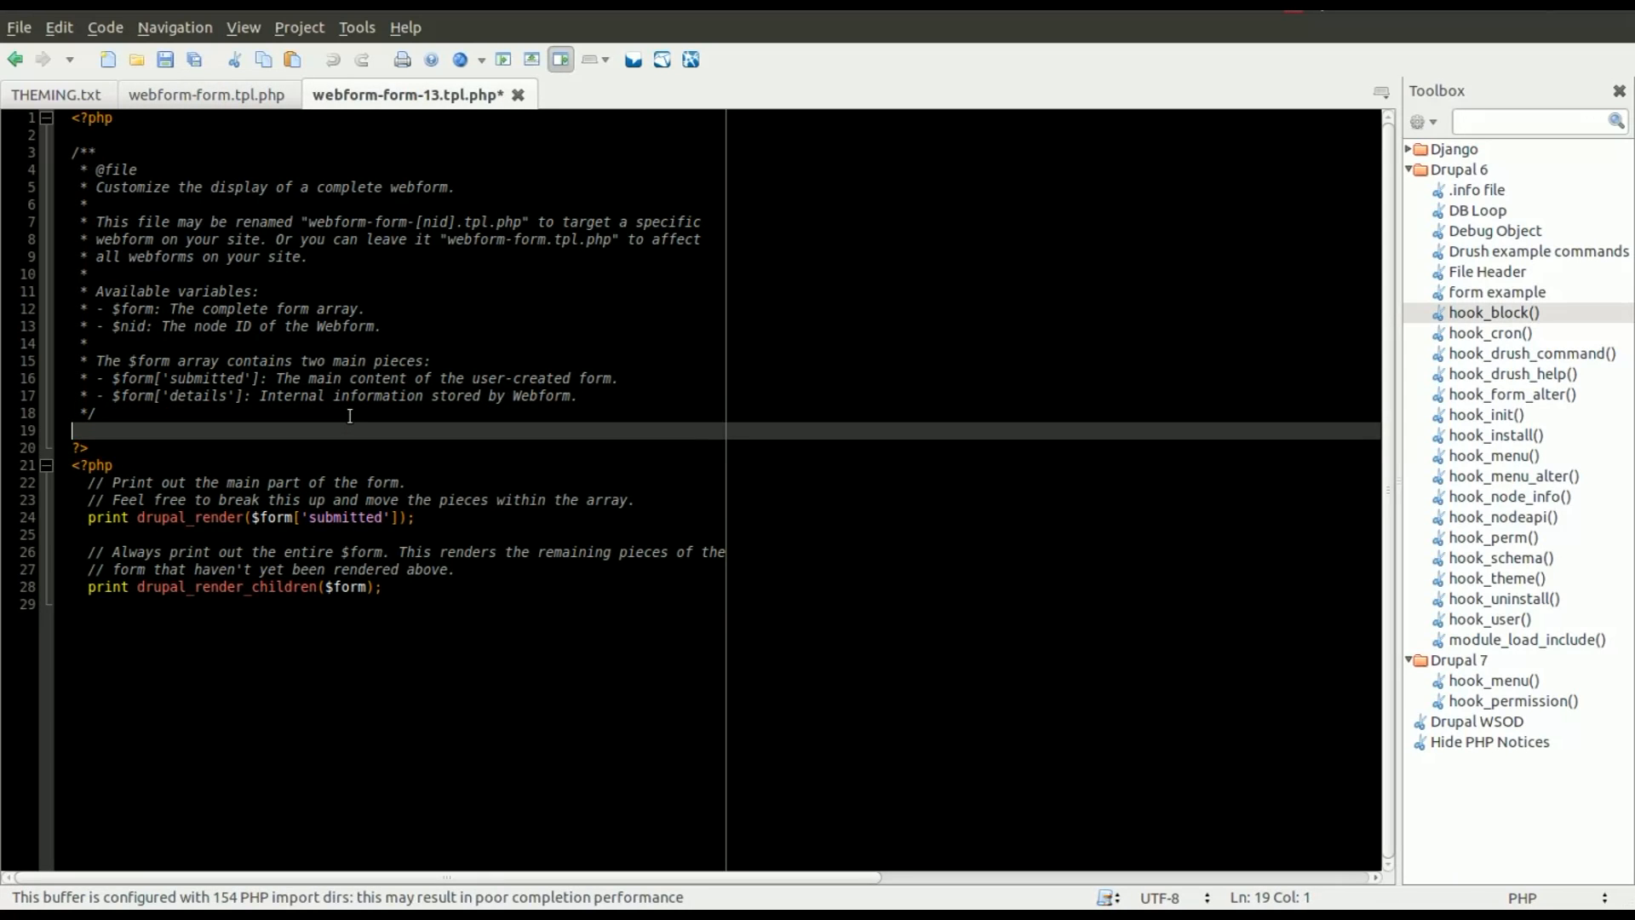
type("print('<pre>'.print_r($form,1).'</pre>');")
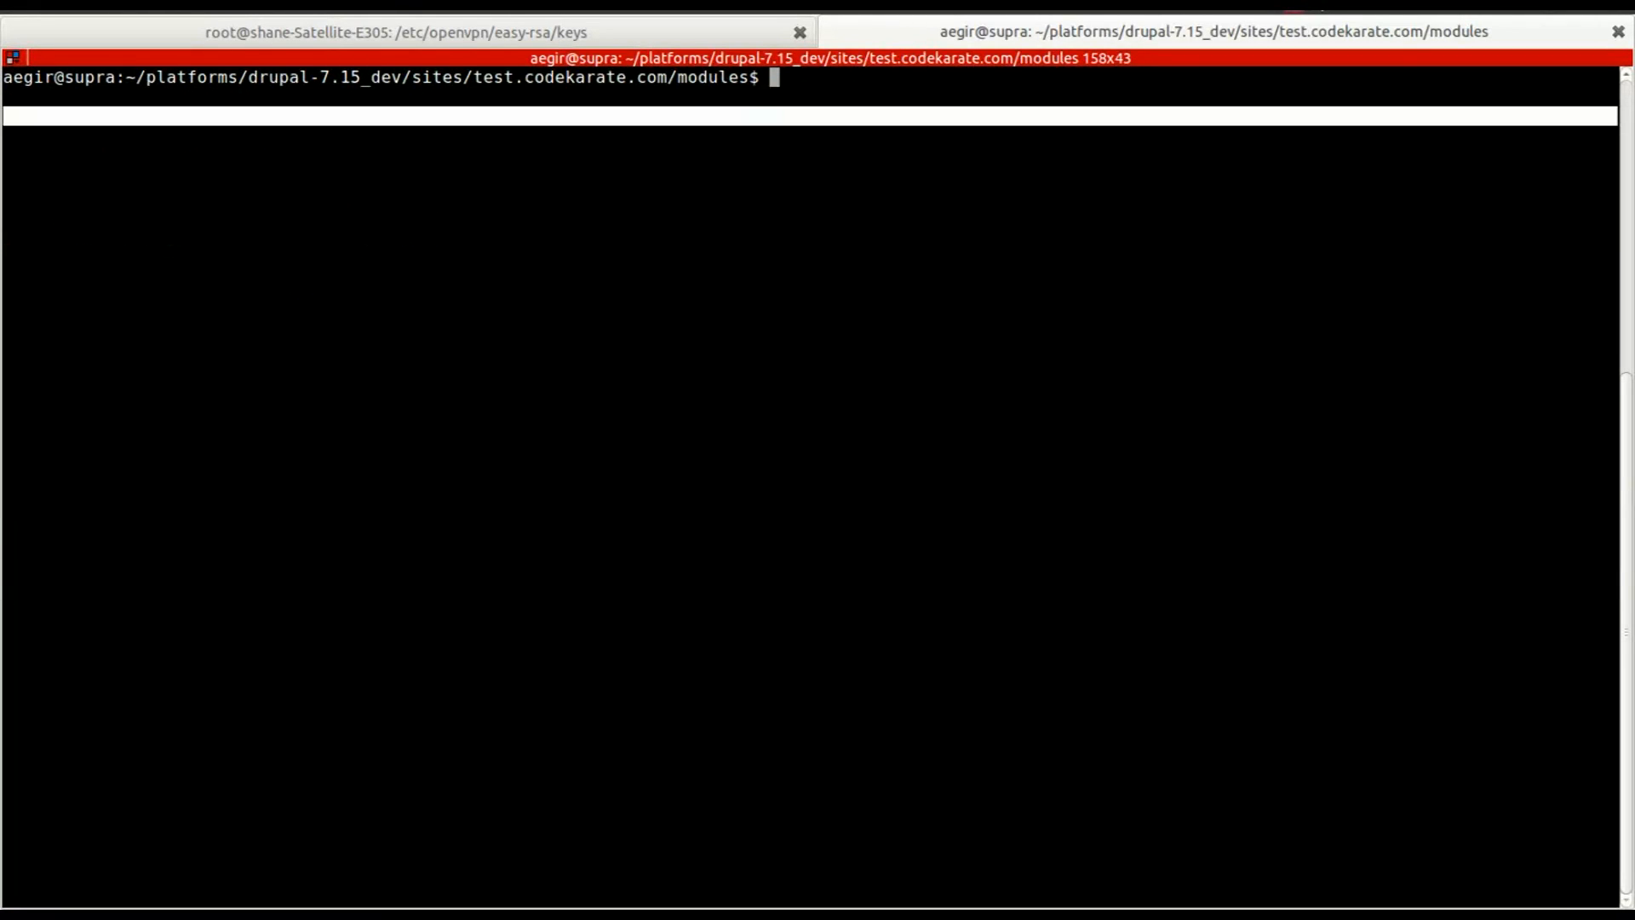
Run drush cc and confirm clearing all caches
type("drush cc")
type("1")
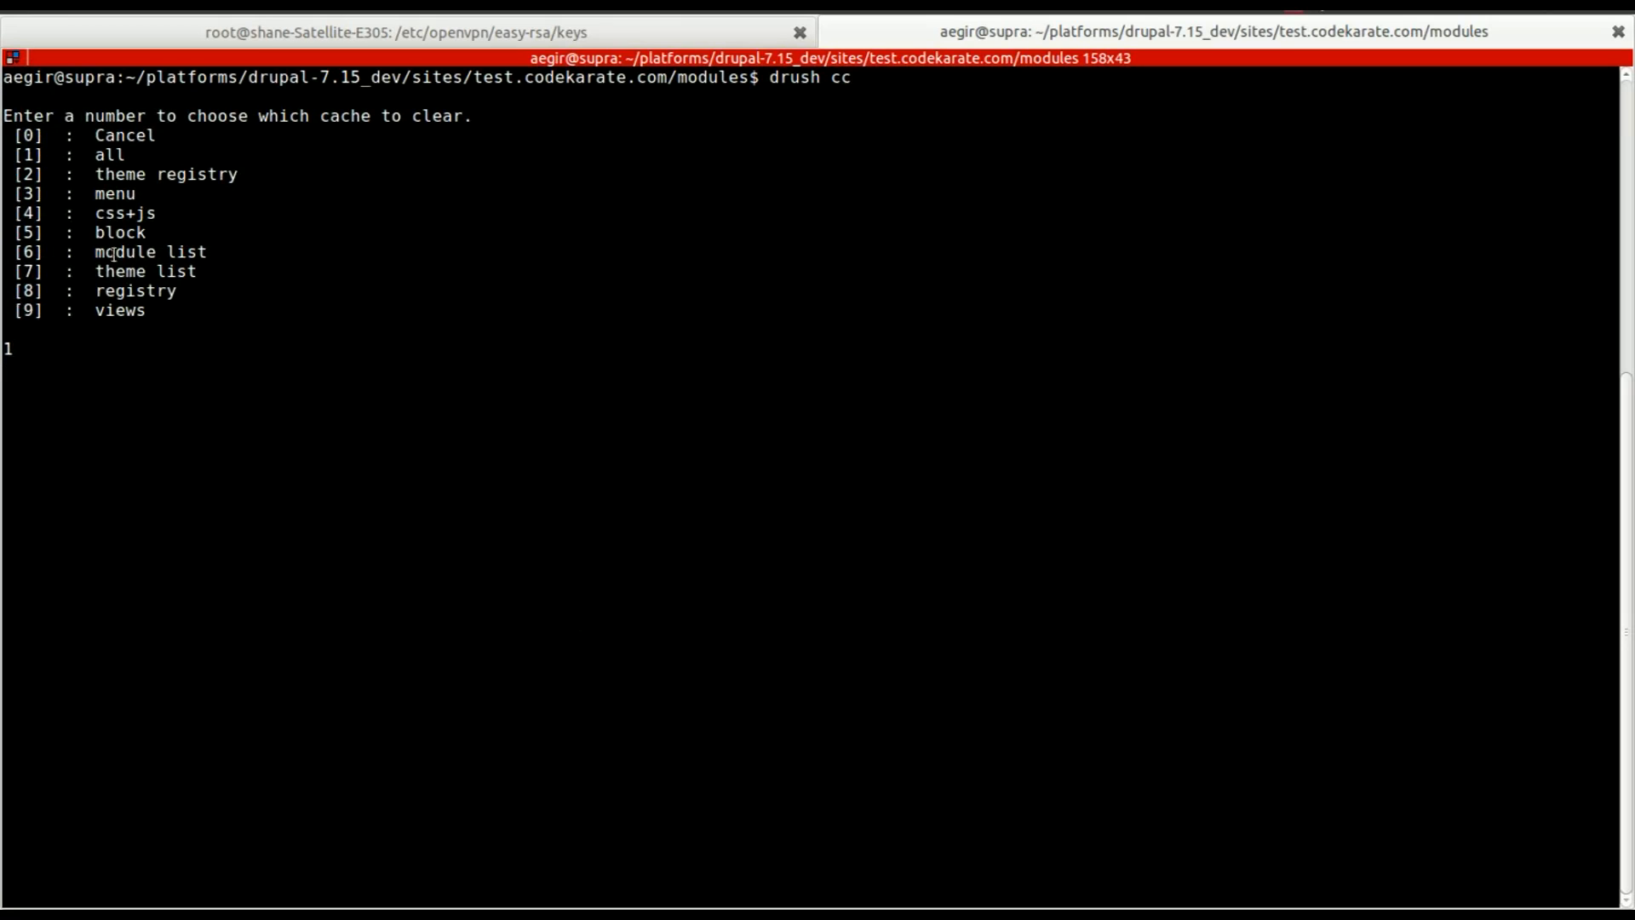
key("Return")
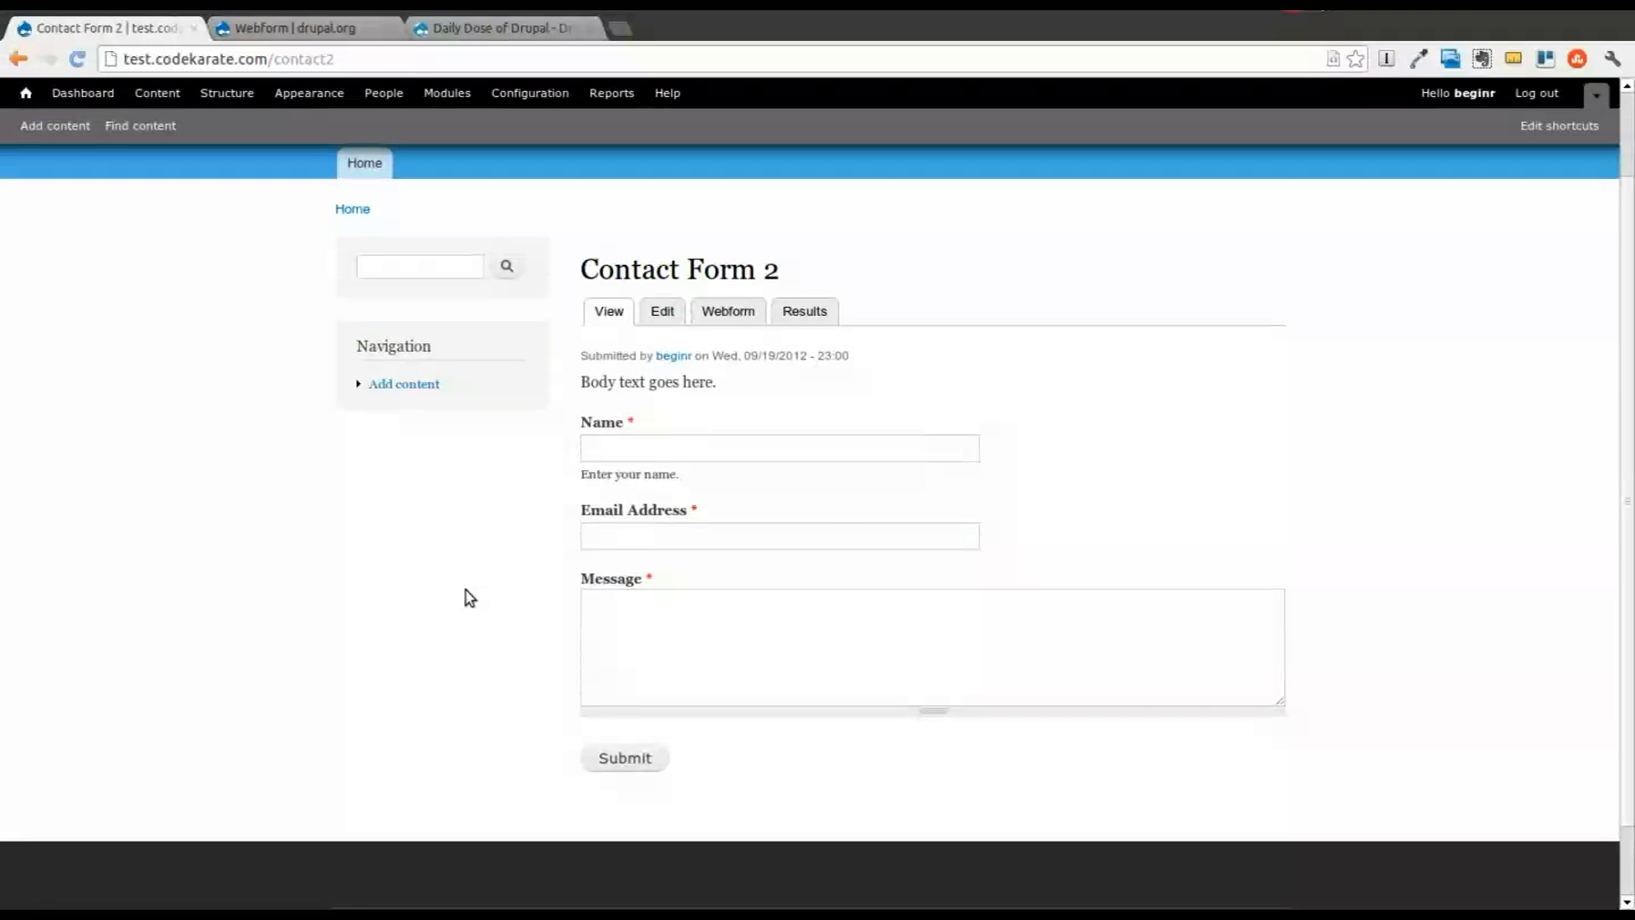
Switch to the Appearance admin tab and scroll through the enabled themes list
left_click(76, 58)
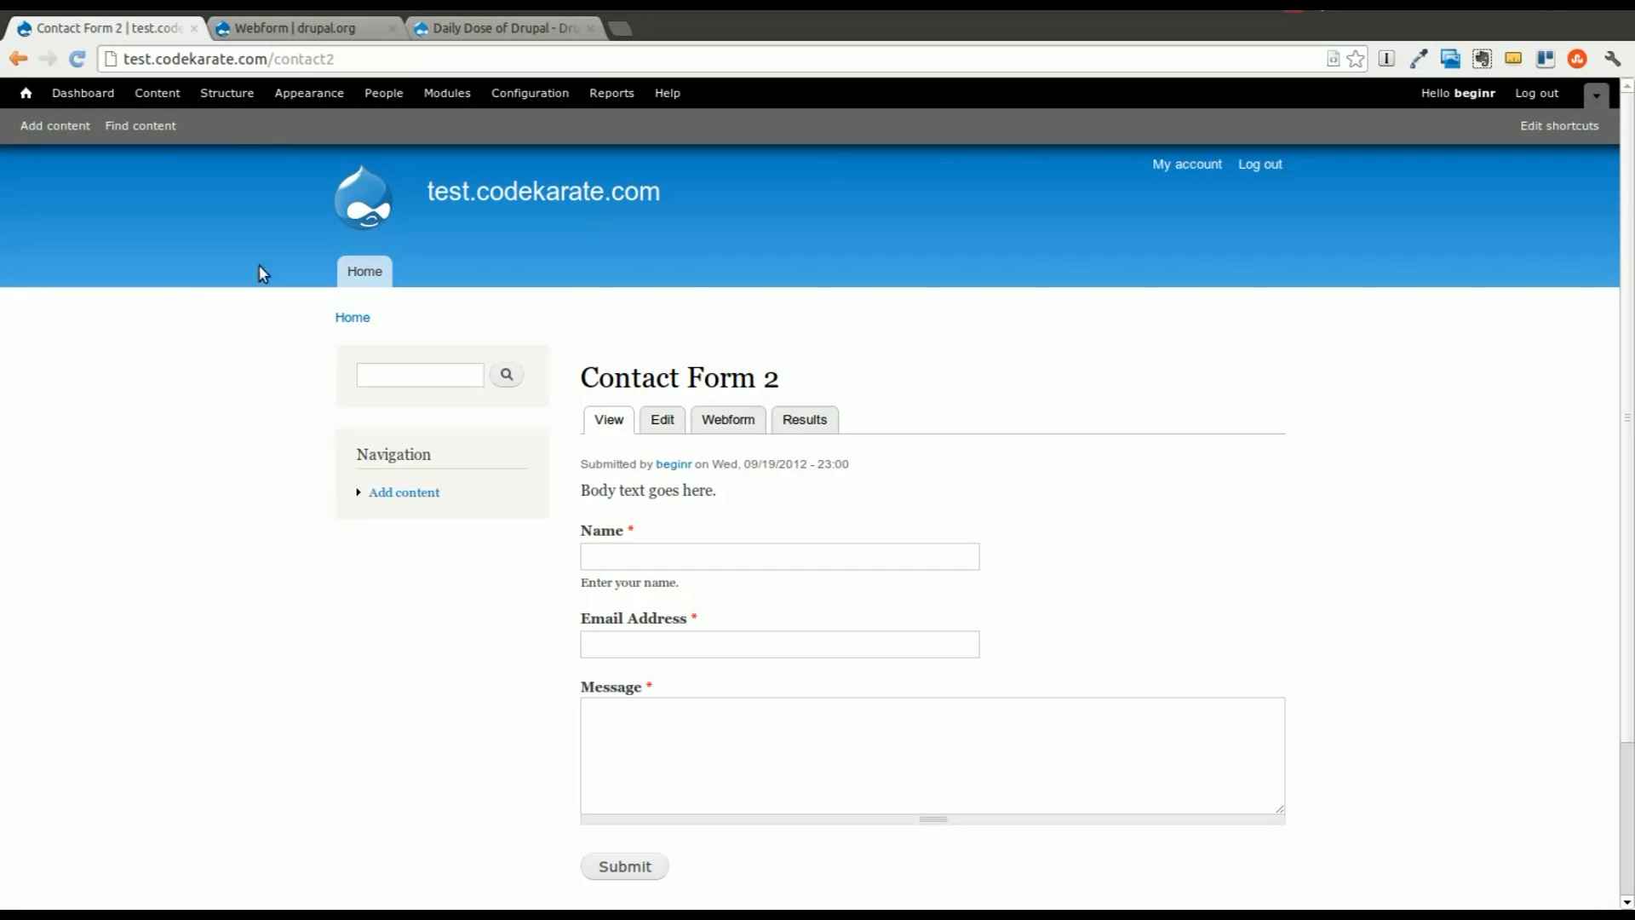
mouse_move(226, 92)
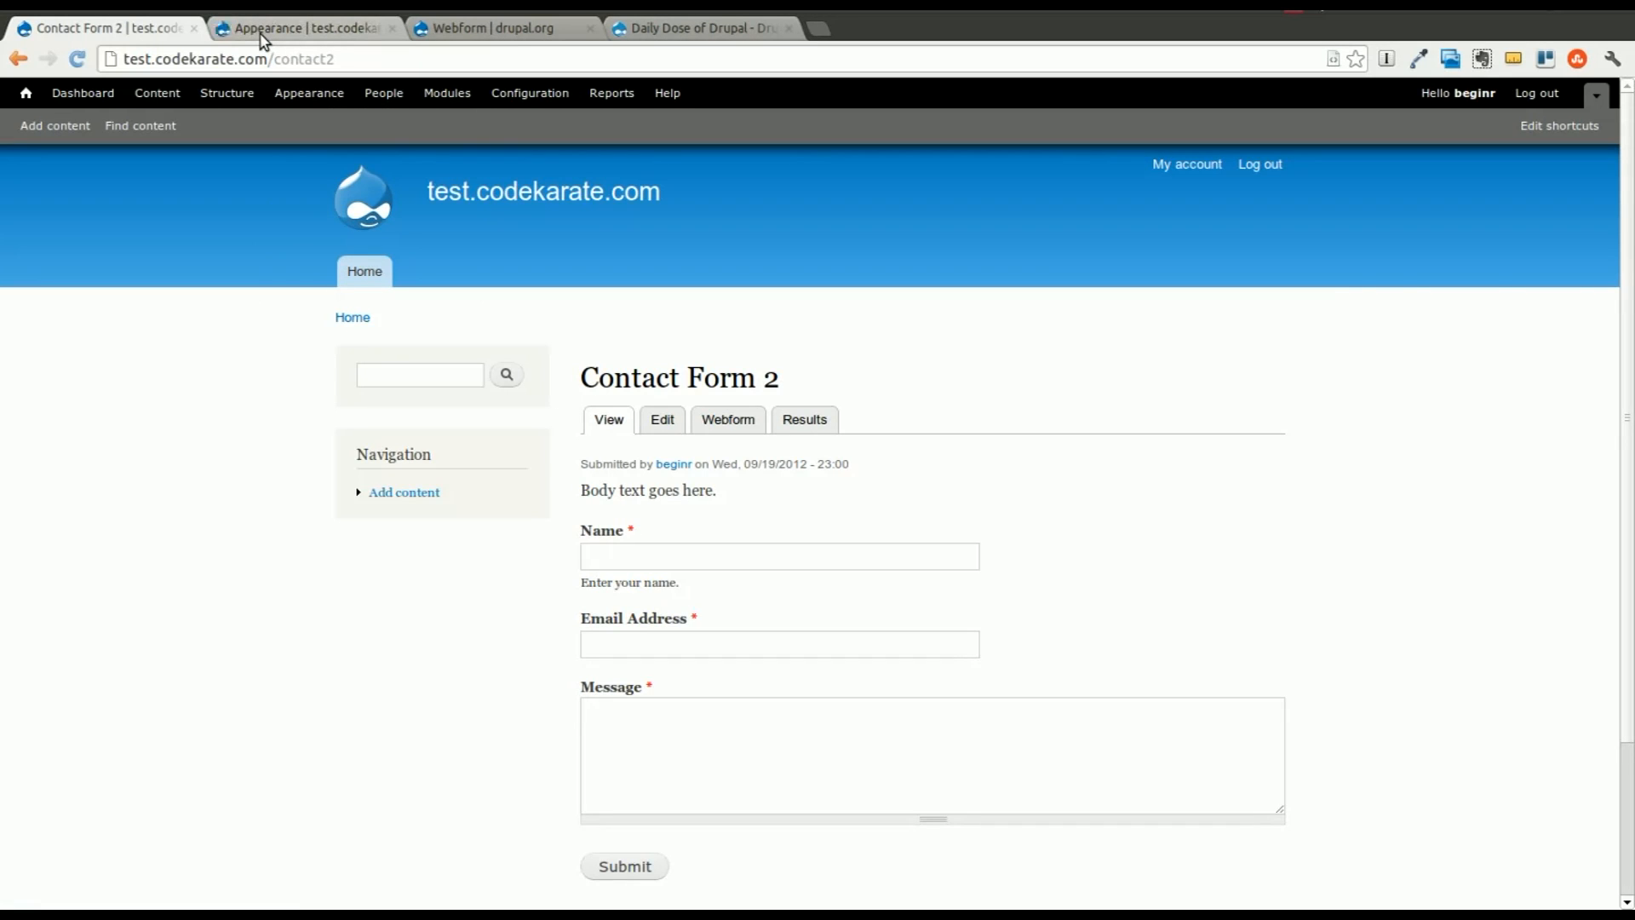
left_click(302, 27)
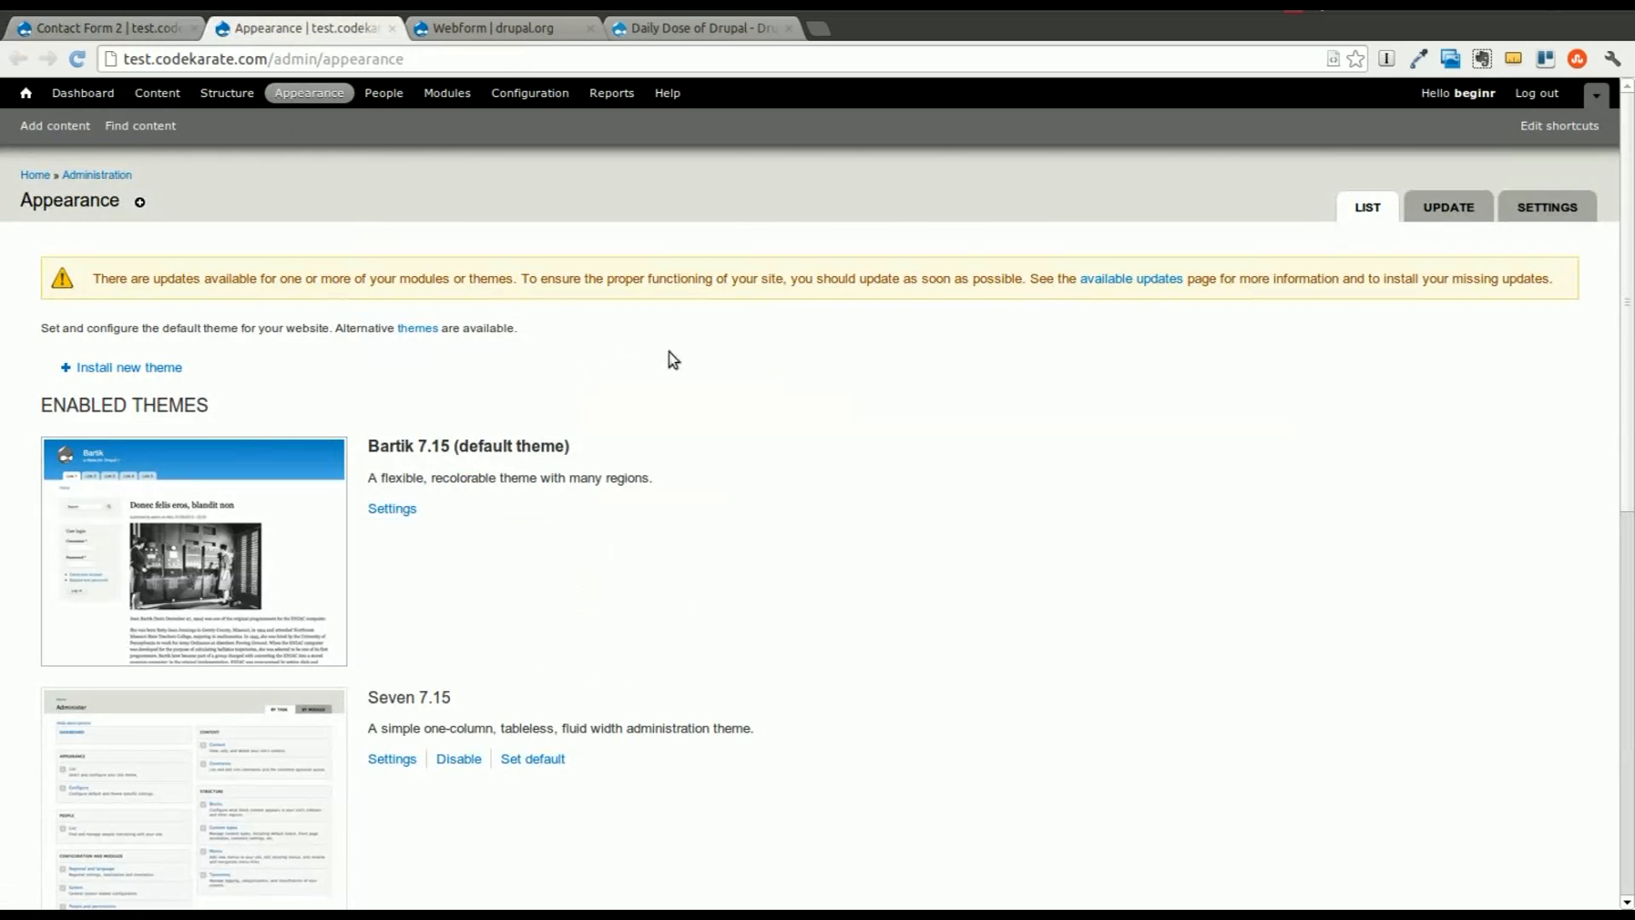
scroll("down", 3)
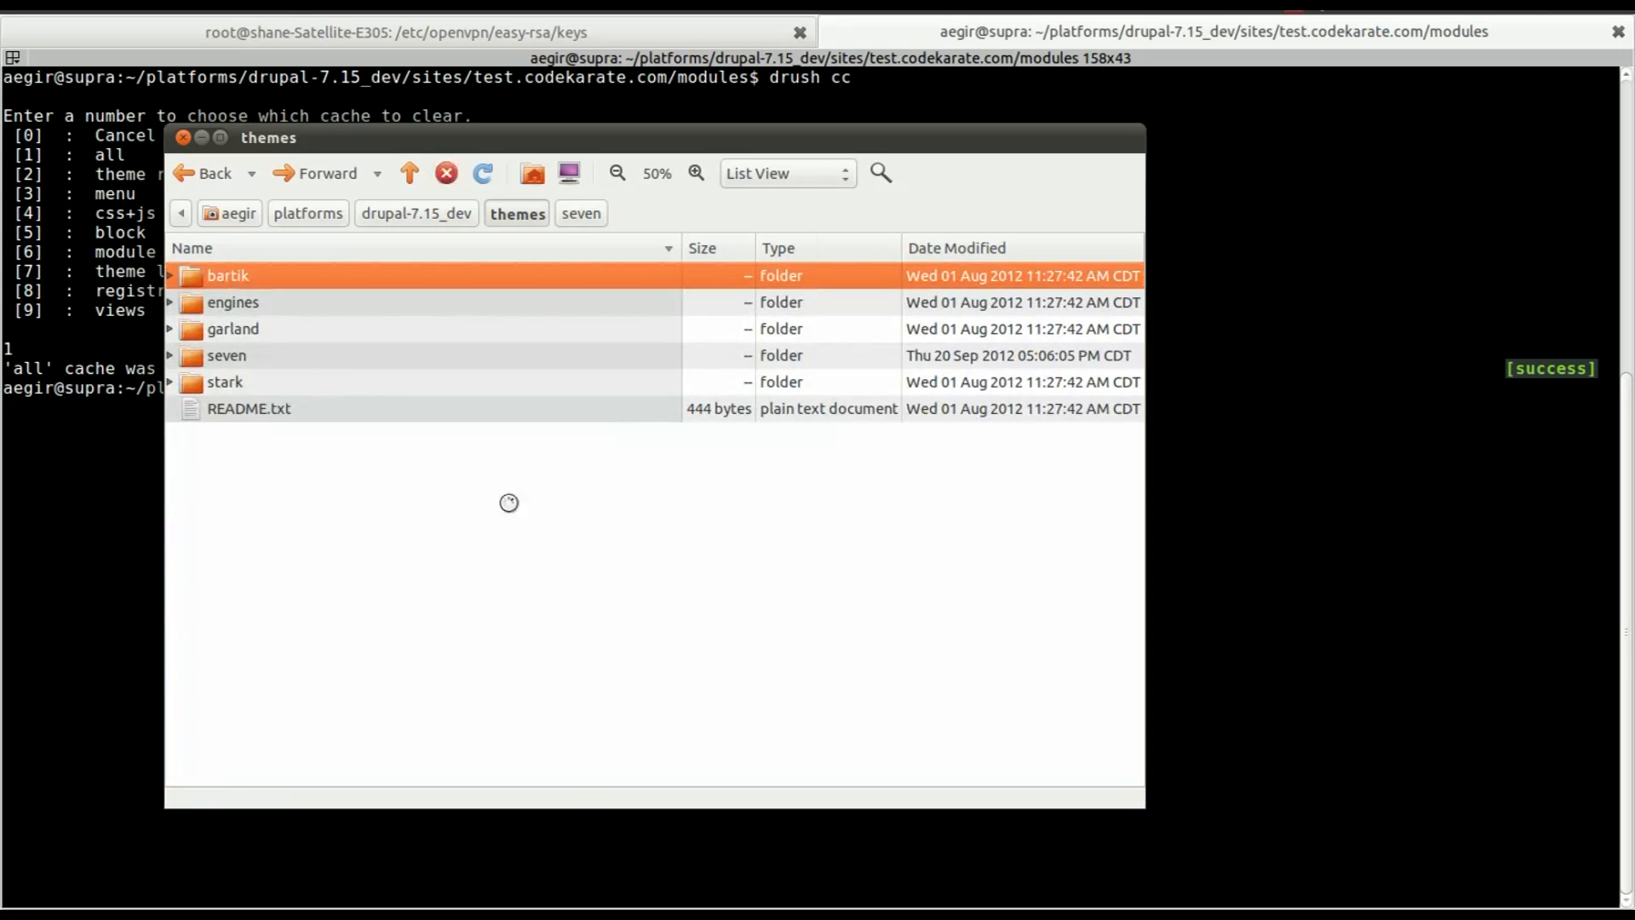
Place webform-form-13.tpl.php in the bartik folder and delete it from seven
double_click(227, 276)
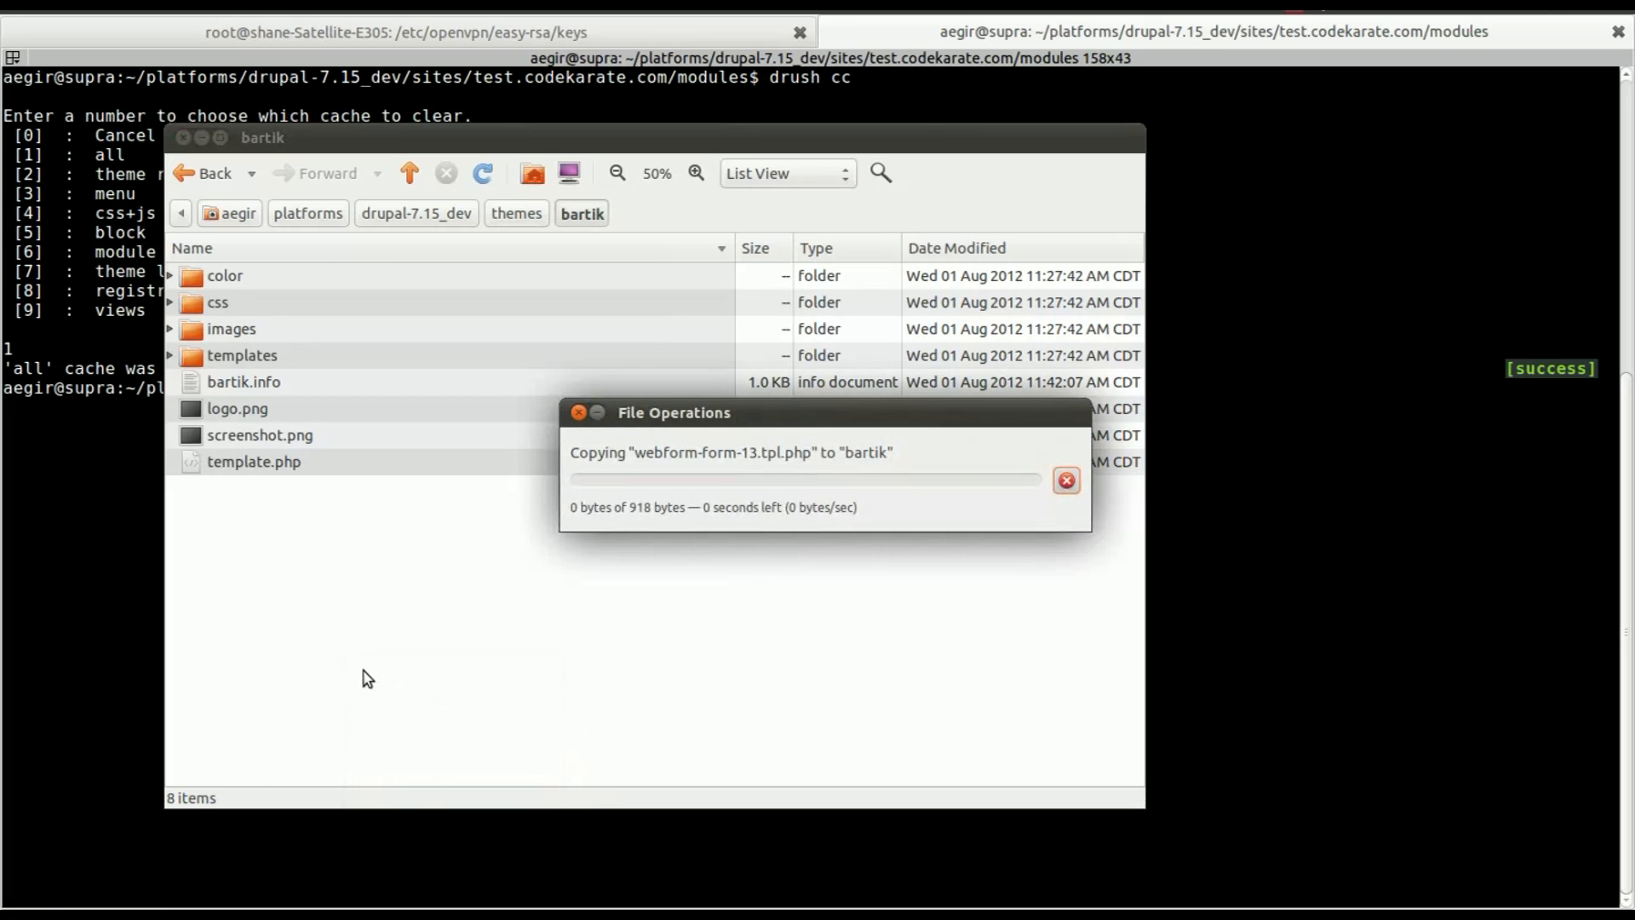
left_click(1065, 480)
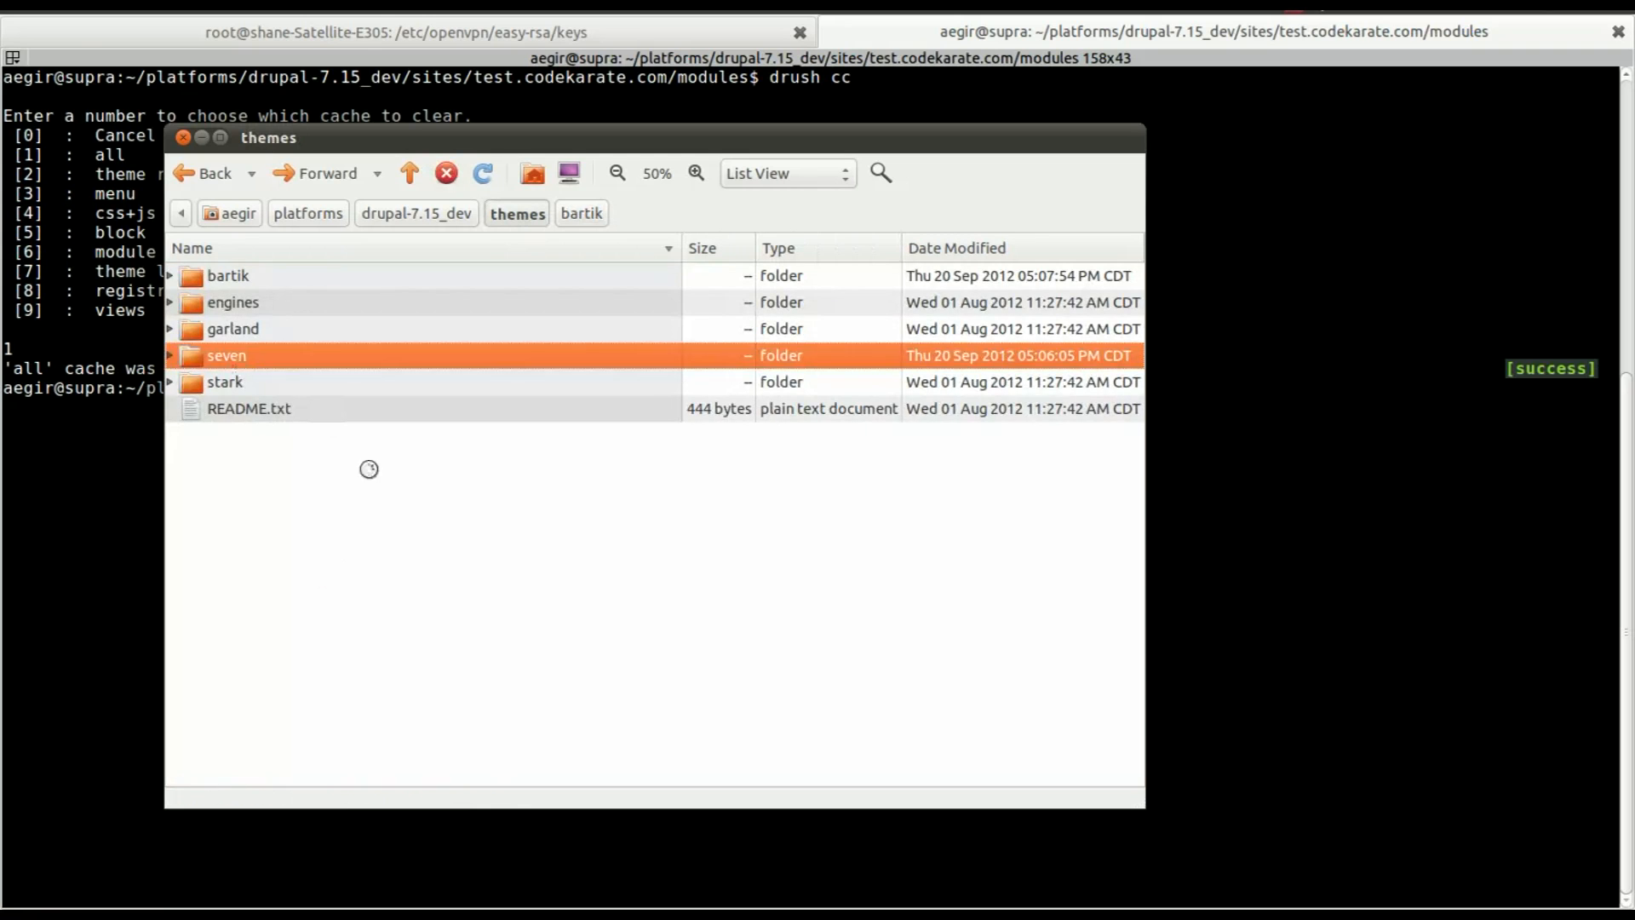
double_click(227, 354)
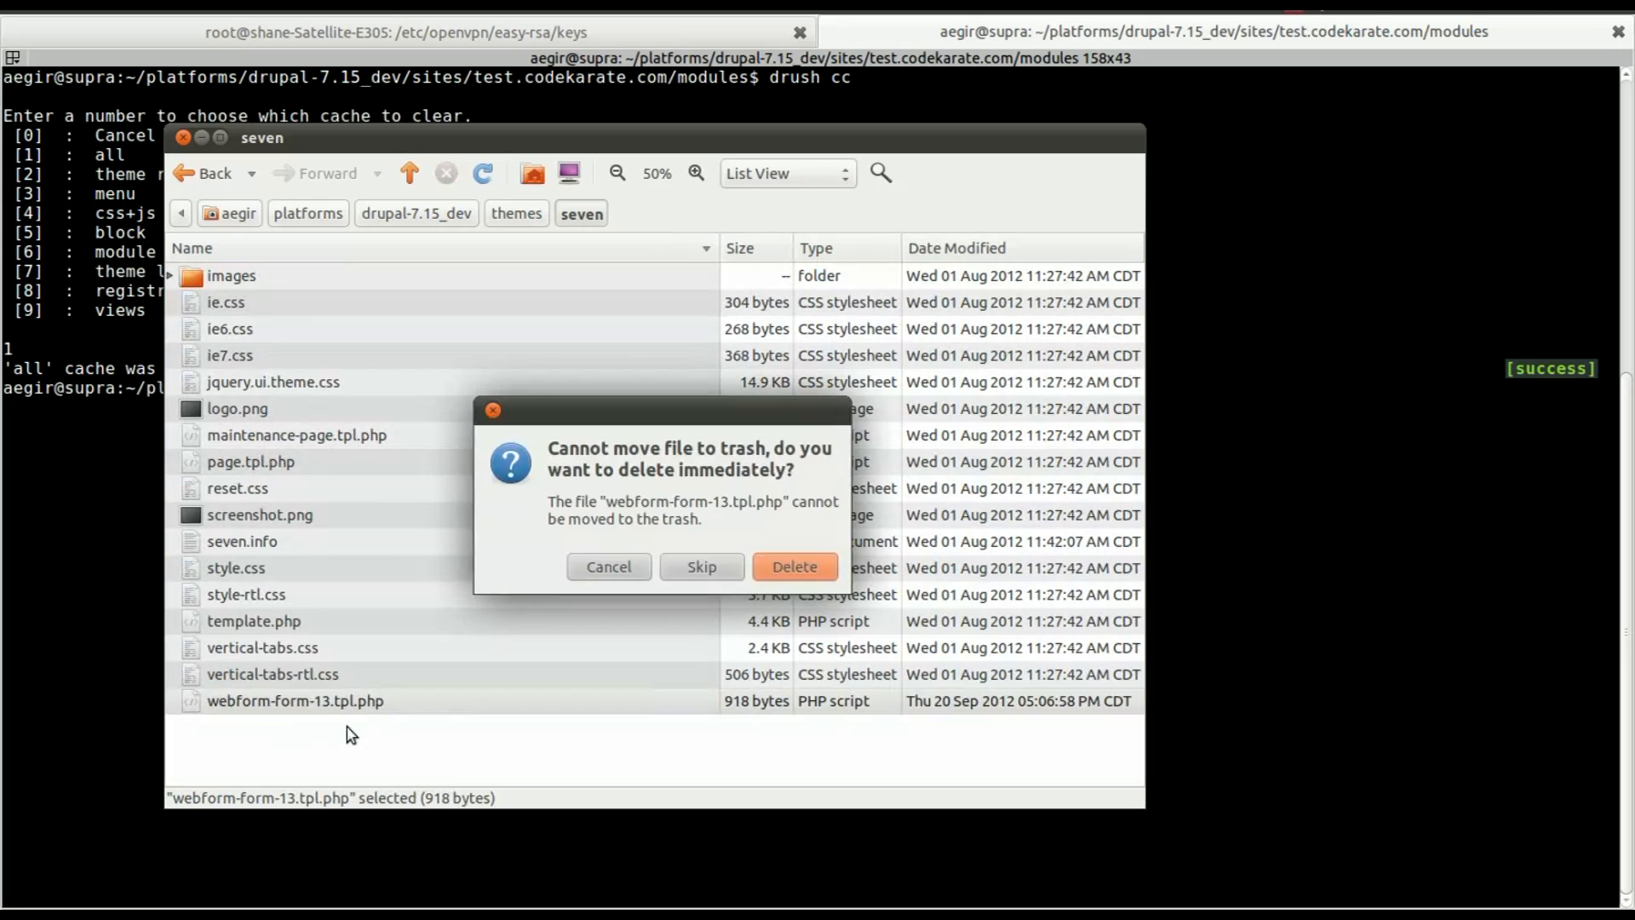
left_click(794, 566)
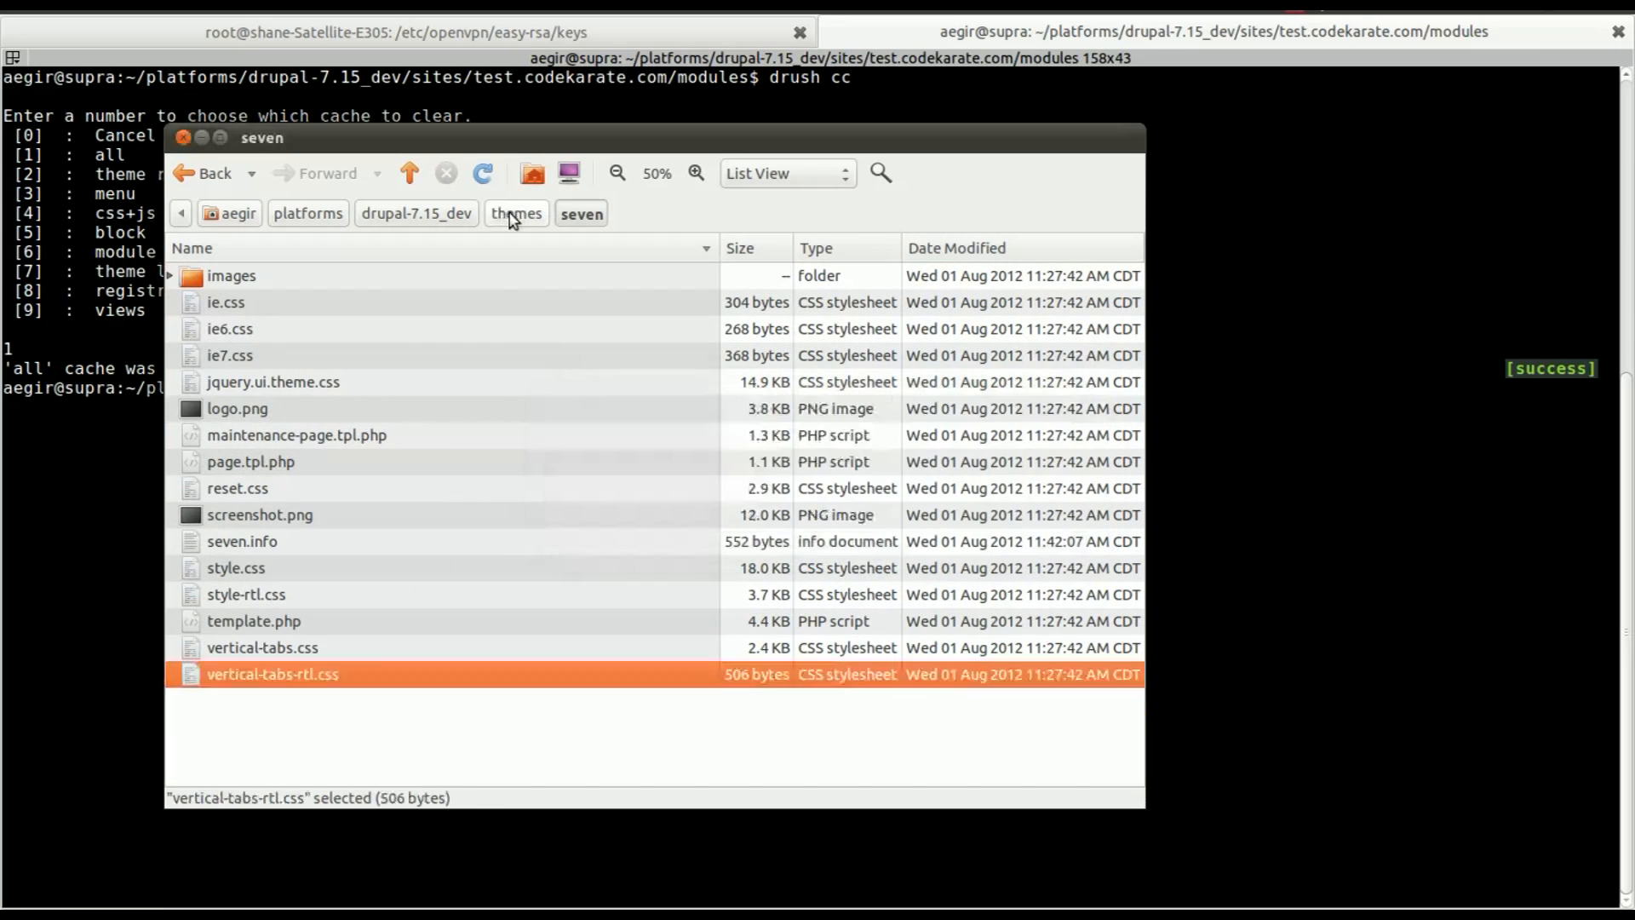
left_click(515, 213)
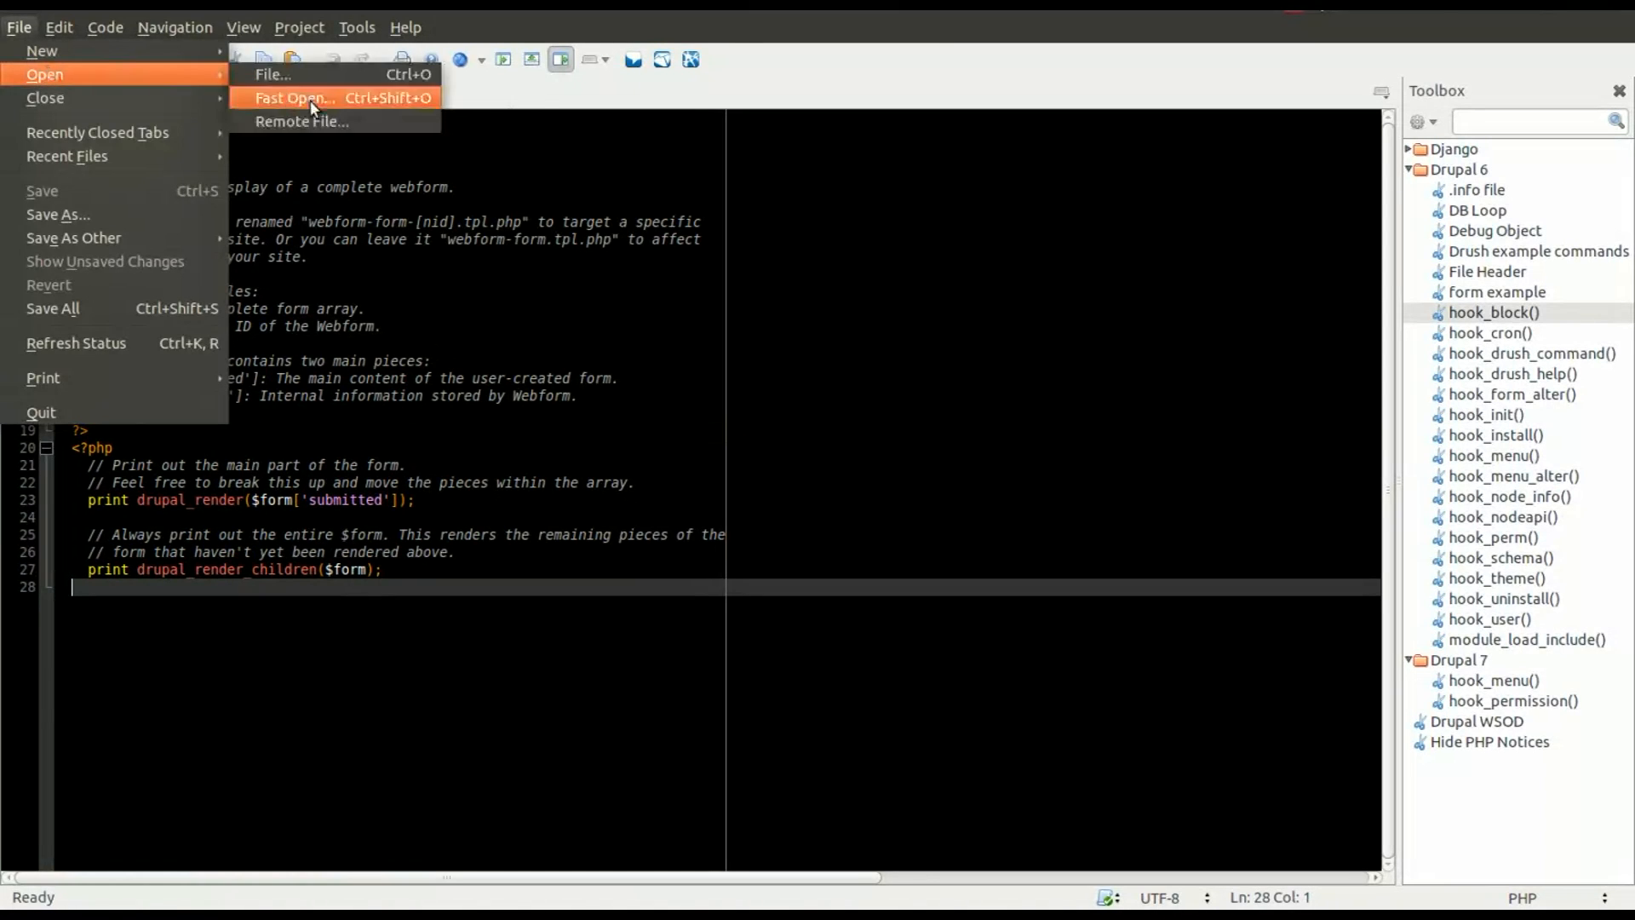
Browse the Remote File dialog up to drupal-7.15_dev/themes and select bartik
left_click(294, 97)
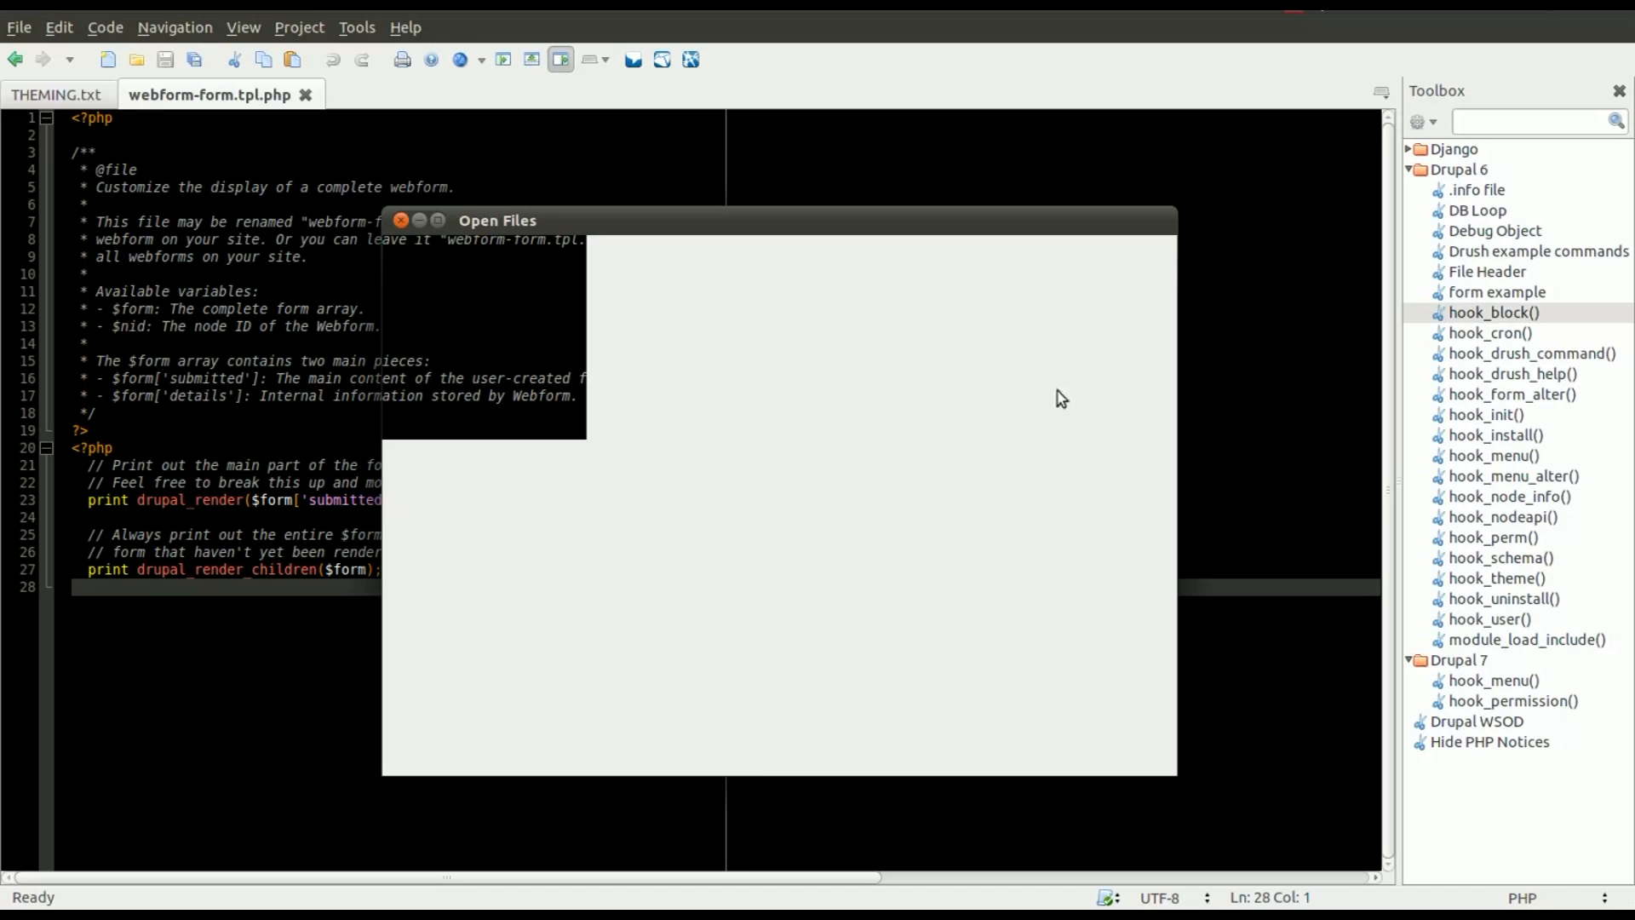
mouse_move(1035, 352)
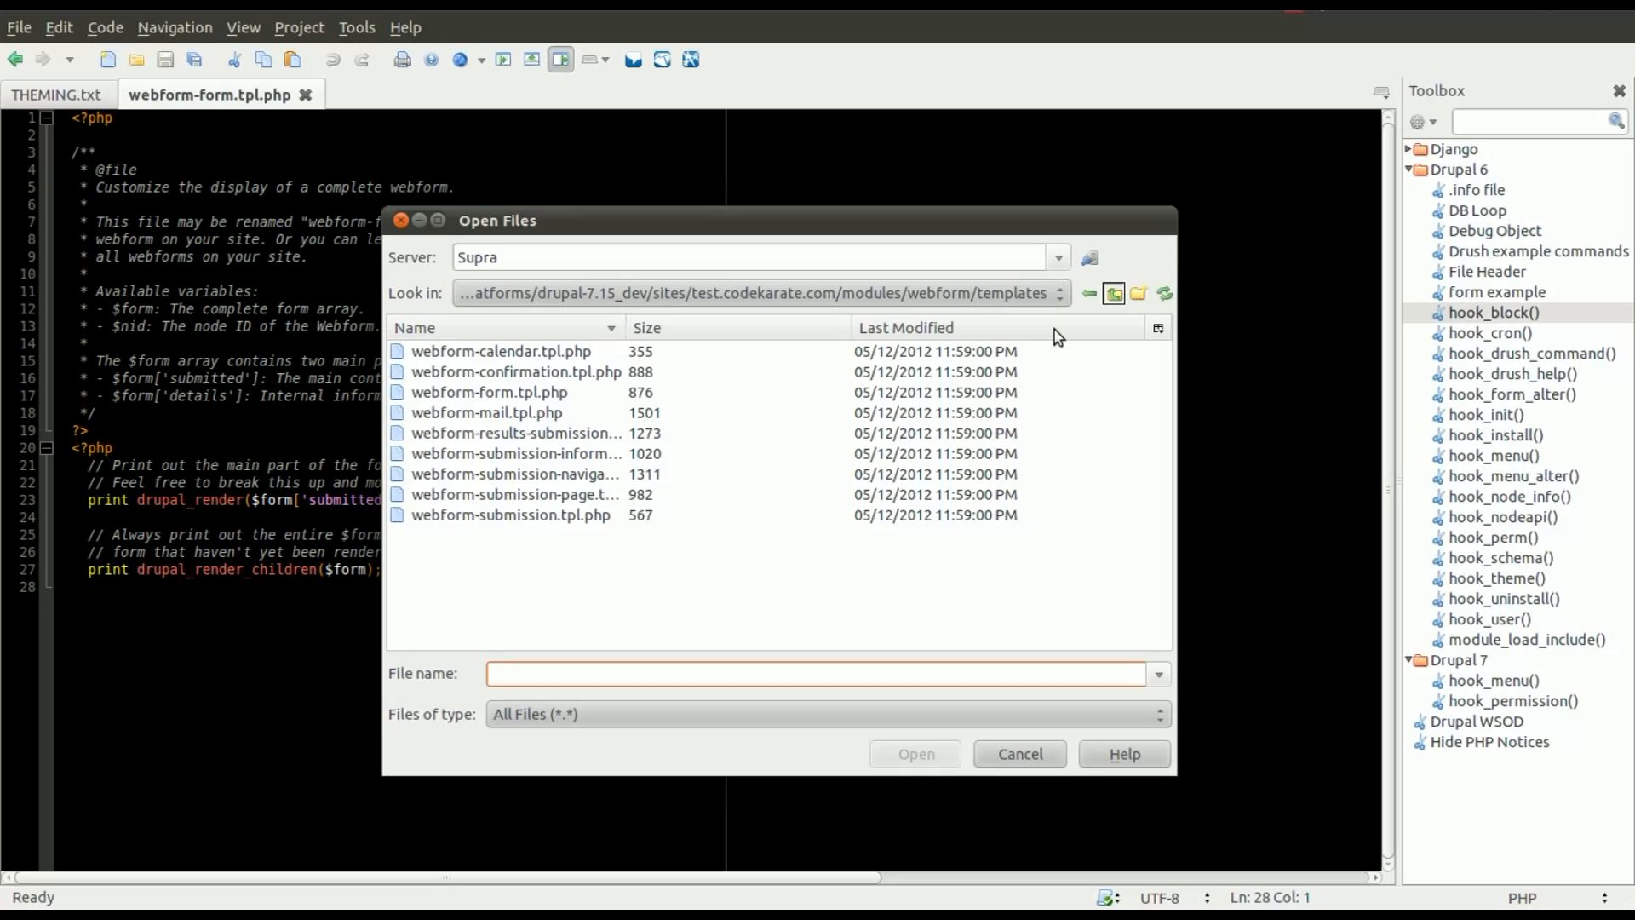
mouse_move(1066, 336)
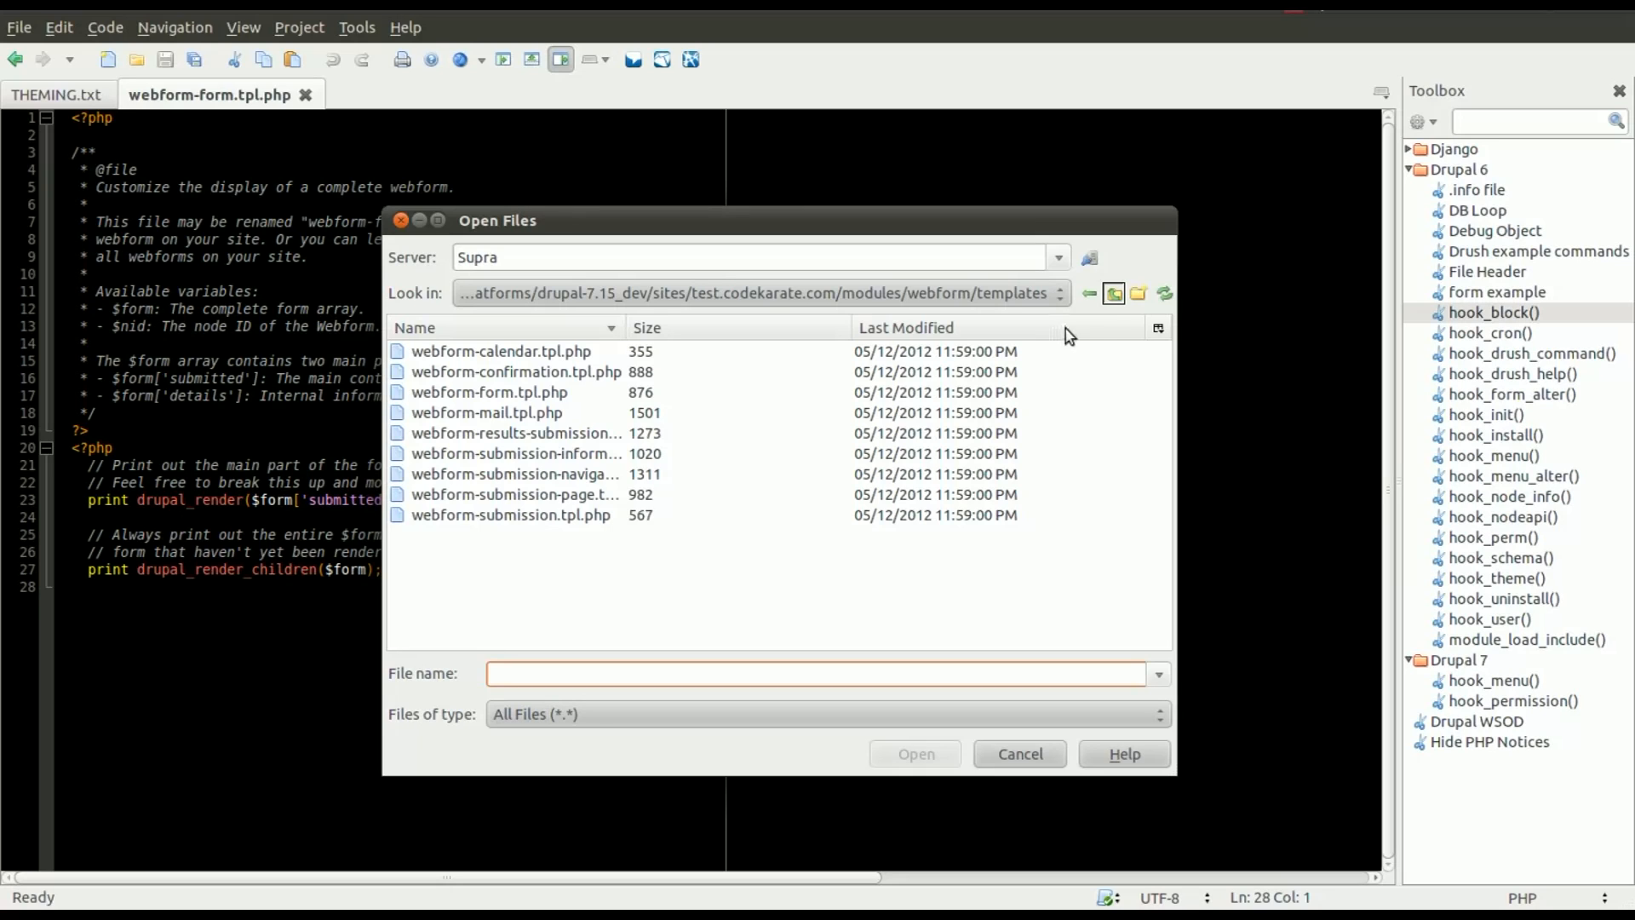
mouse_move(1097, 321)
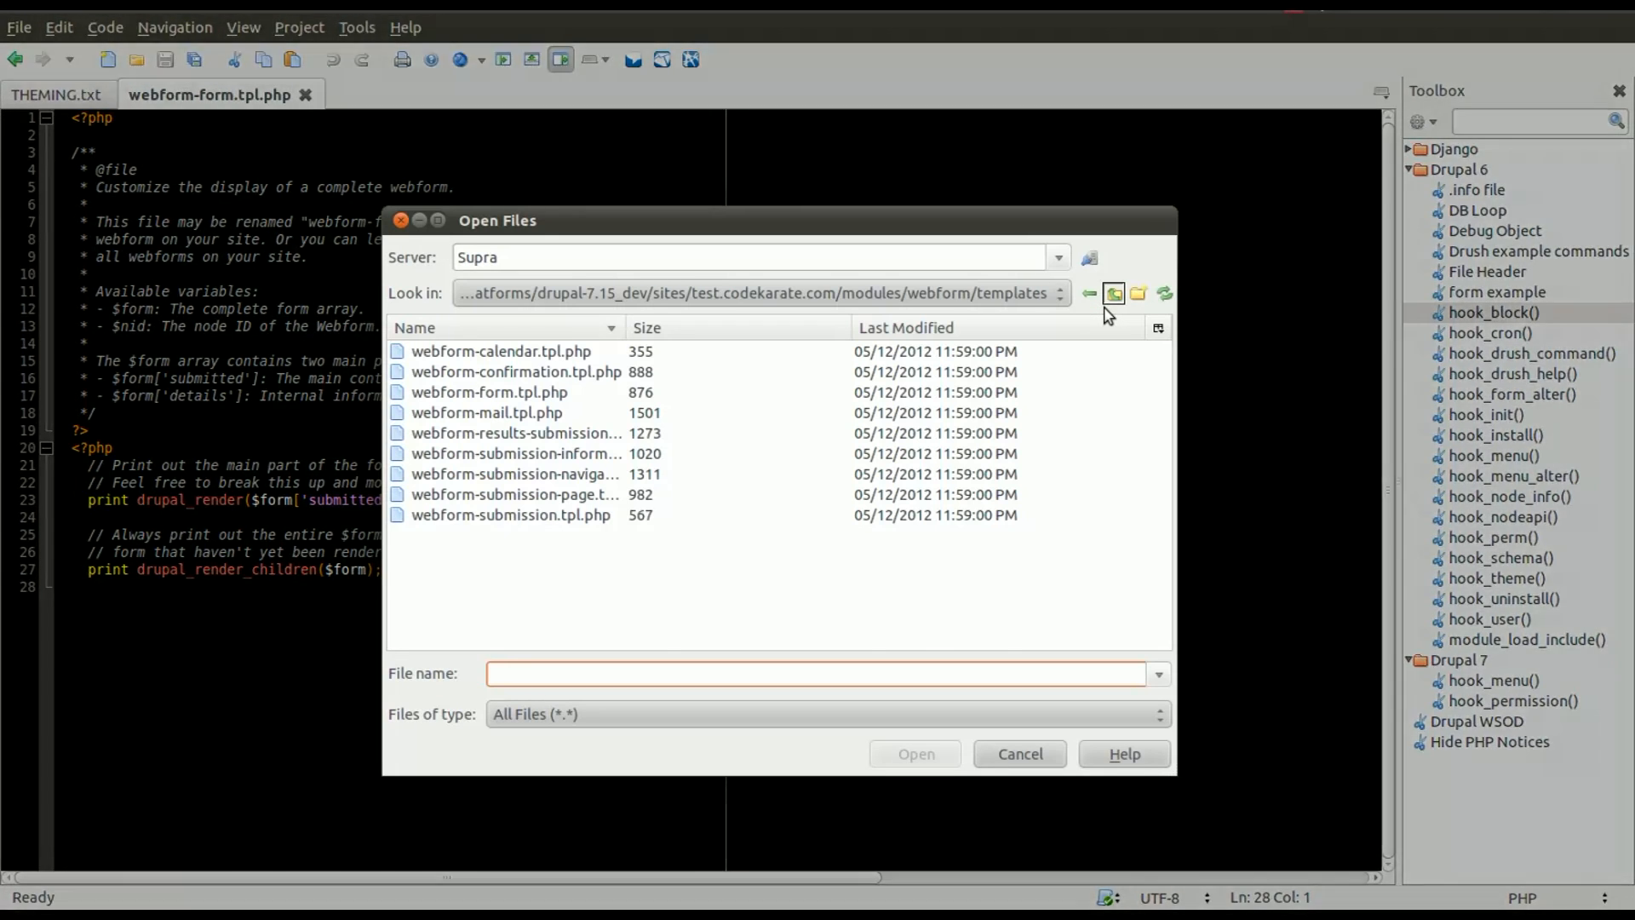
left_click(1114, 293)
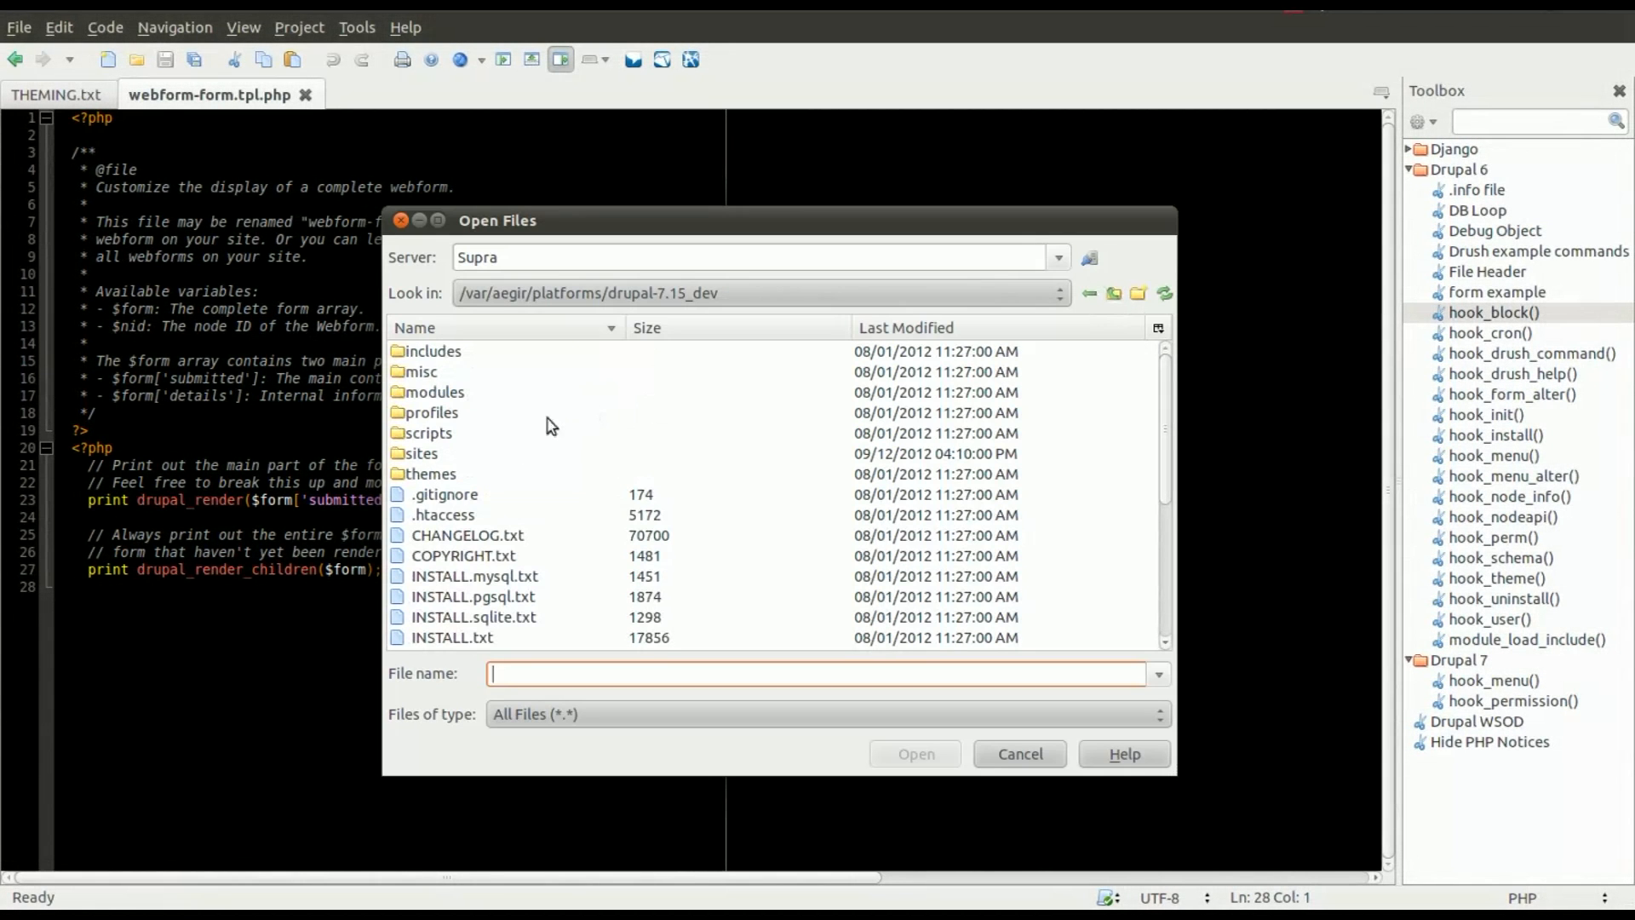
left_click(427, 474)
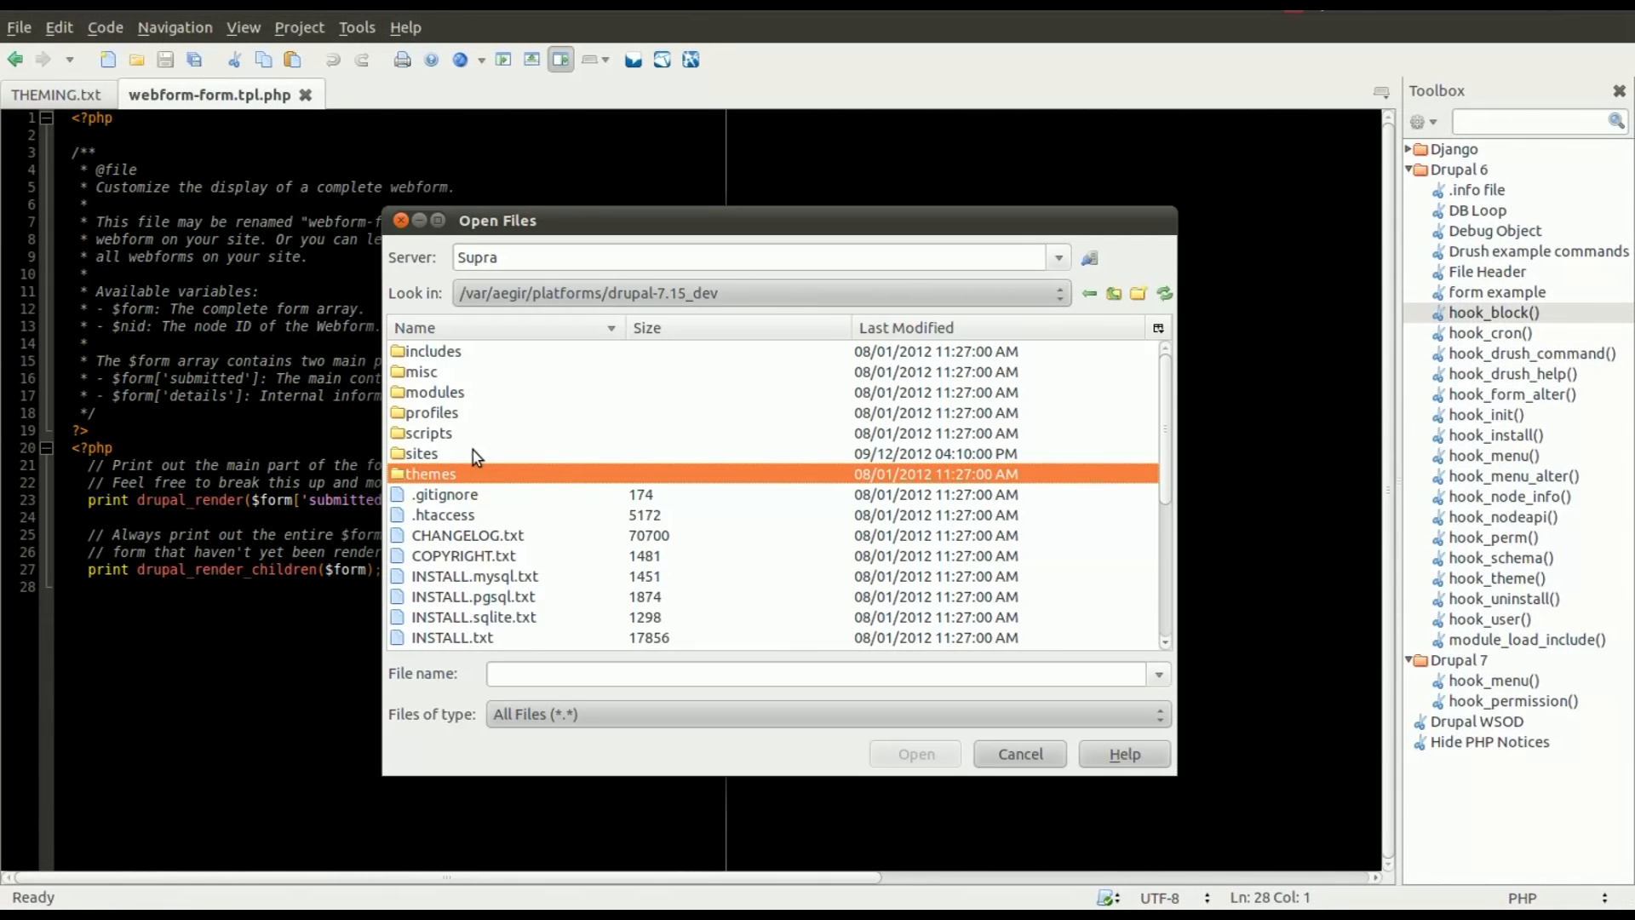
double_click(429, 473)
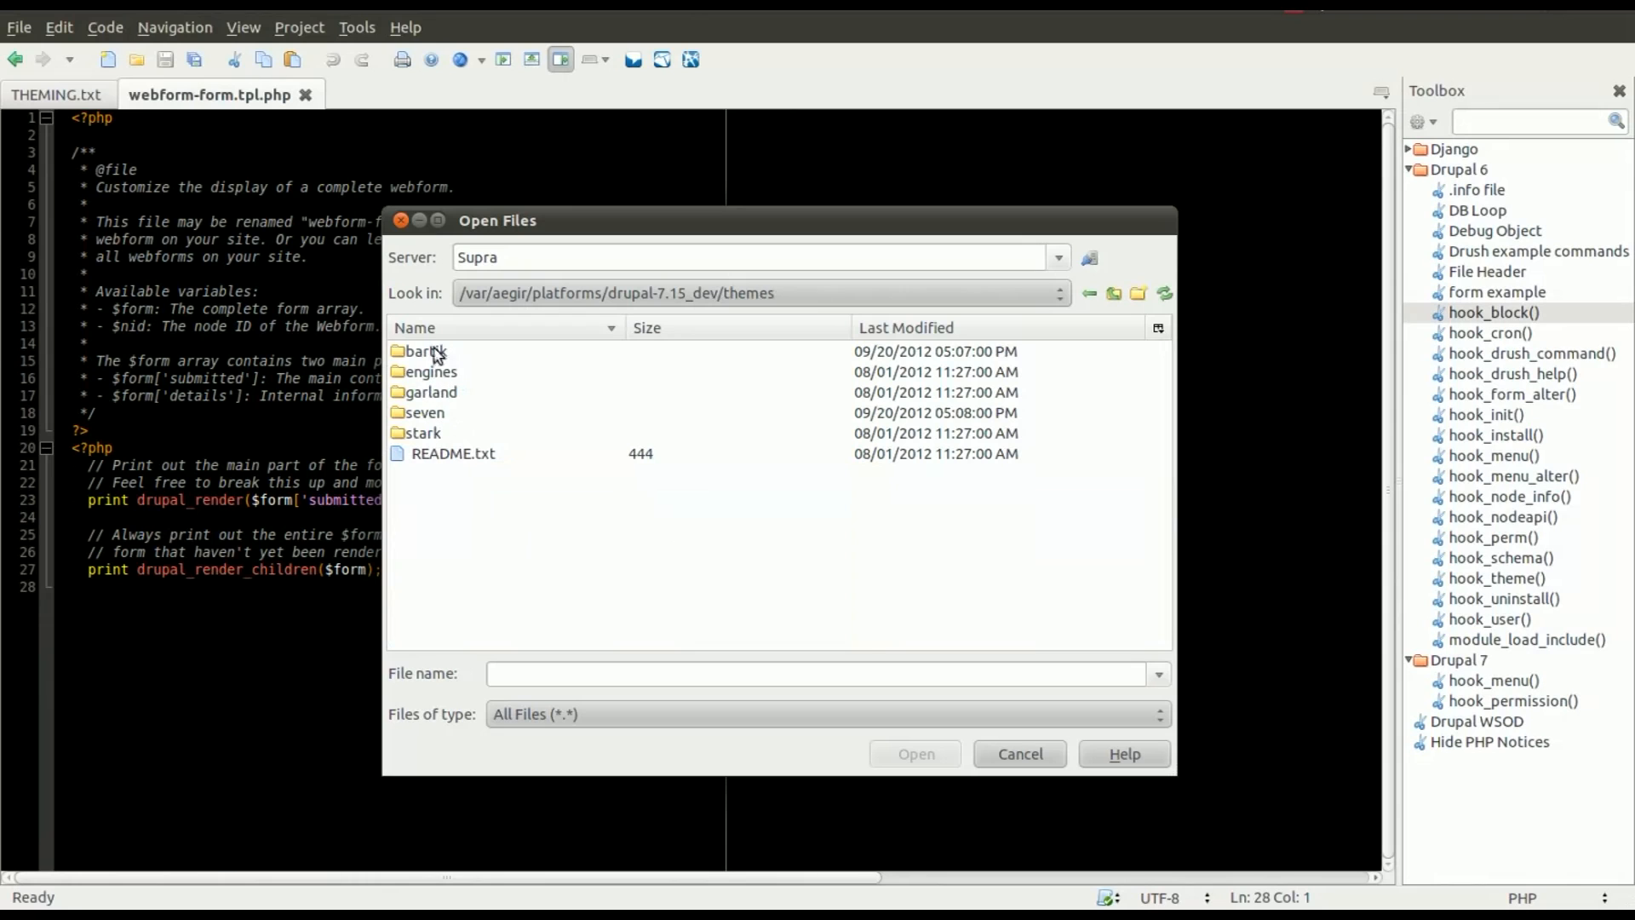
left_click(426, 351)
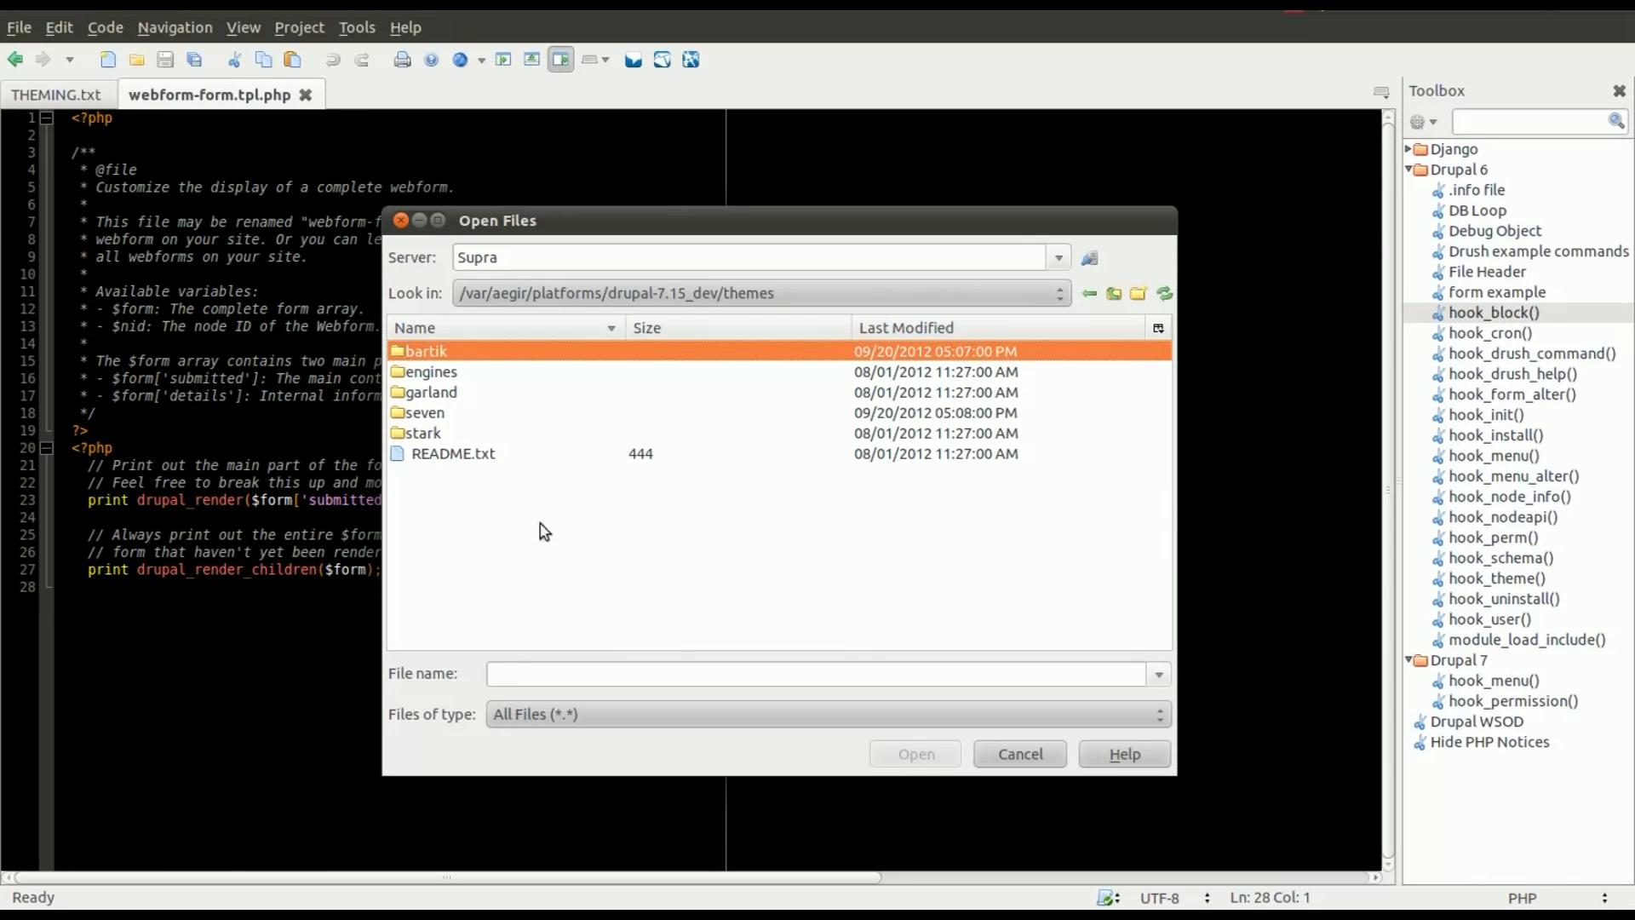
left_click(1019, 753)
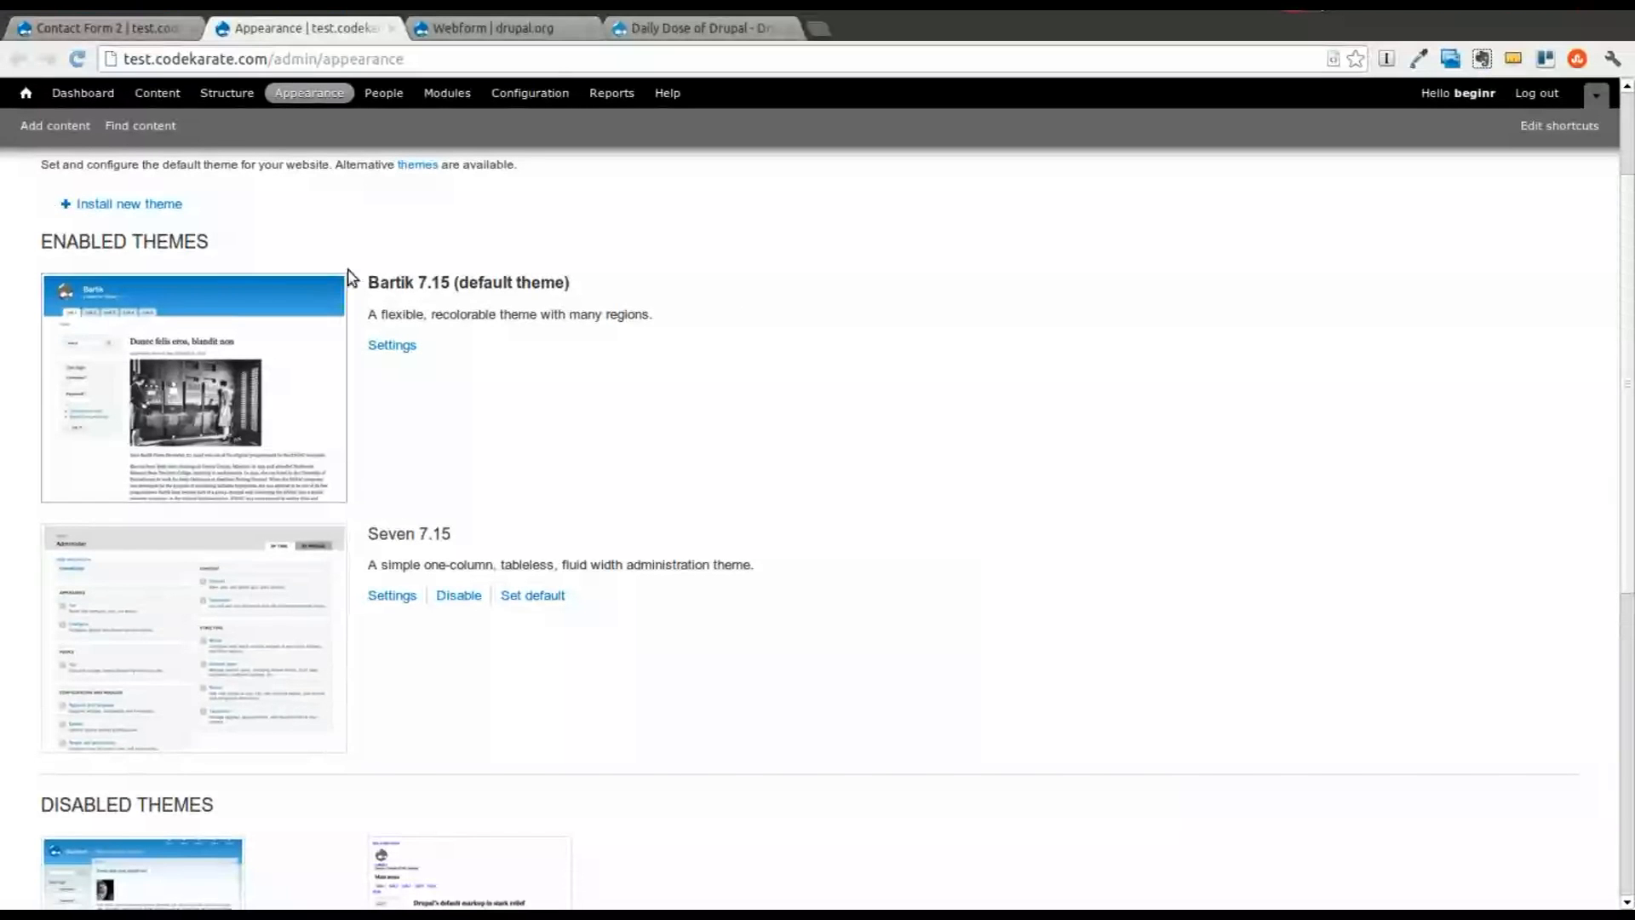
Return to the Contact Form 2 tab to see the printed form array dump
left_click(104, 28)
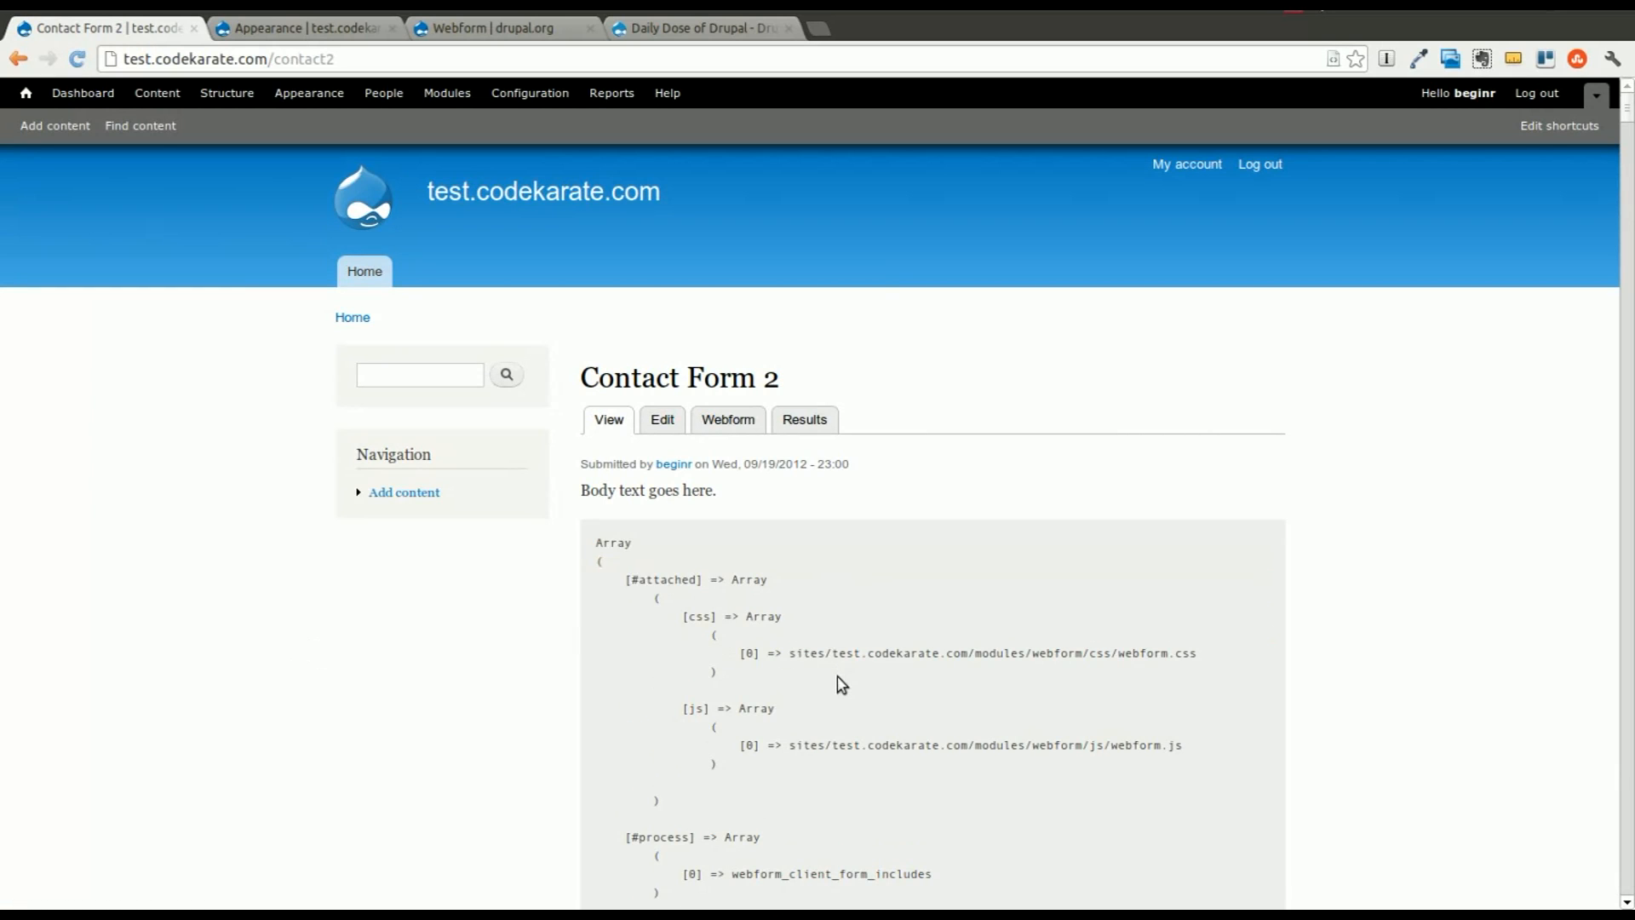
scroll("down", 3)
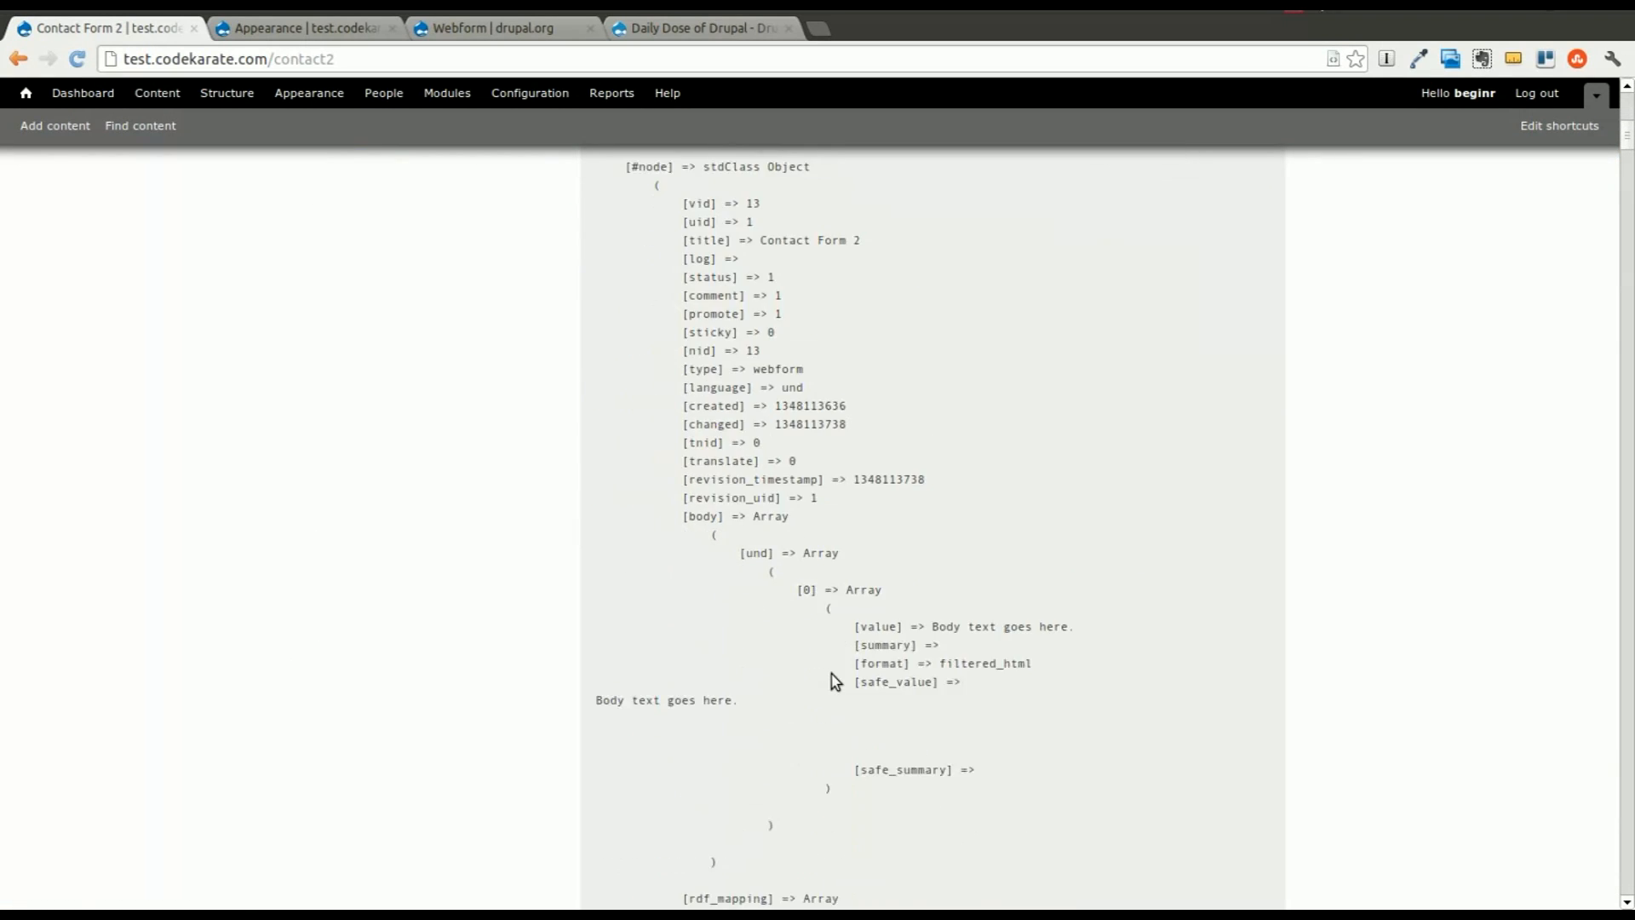
scroll("up", 3)
type("[submi")
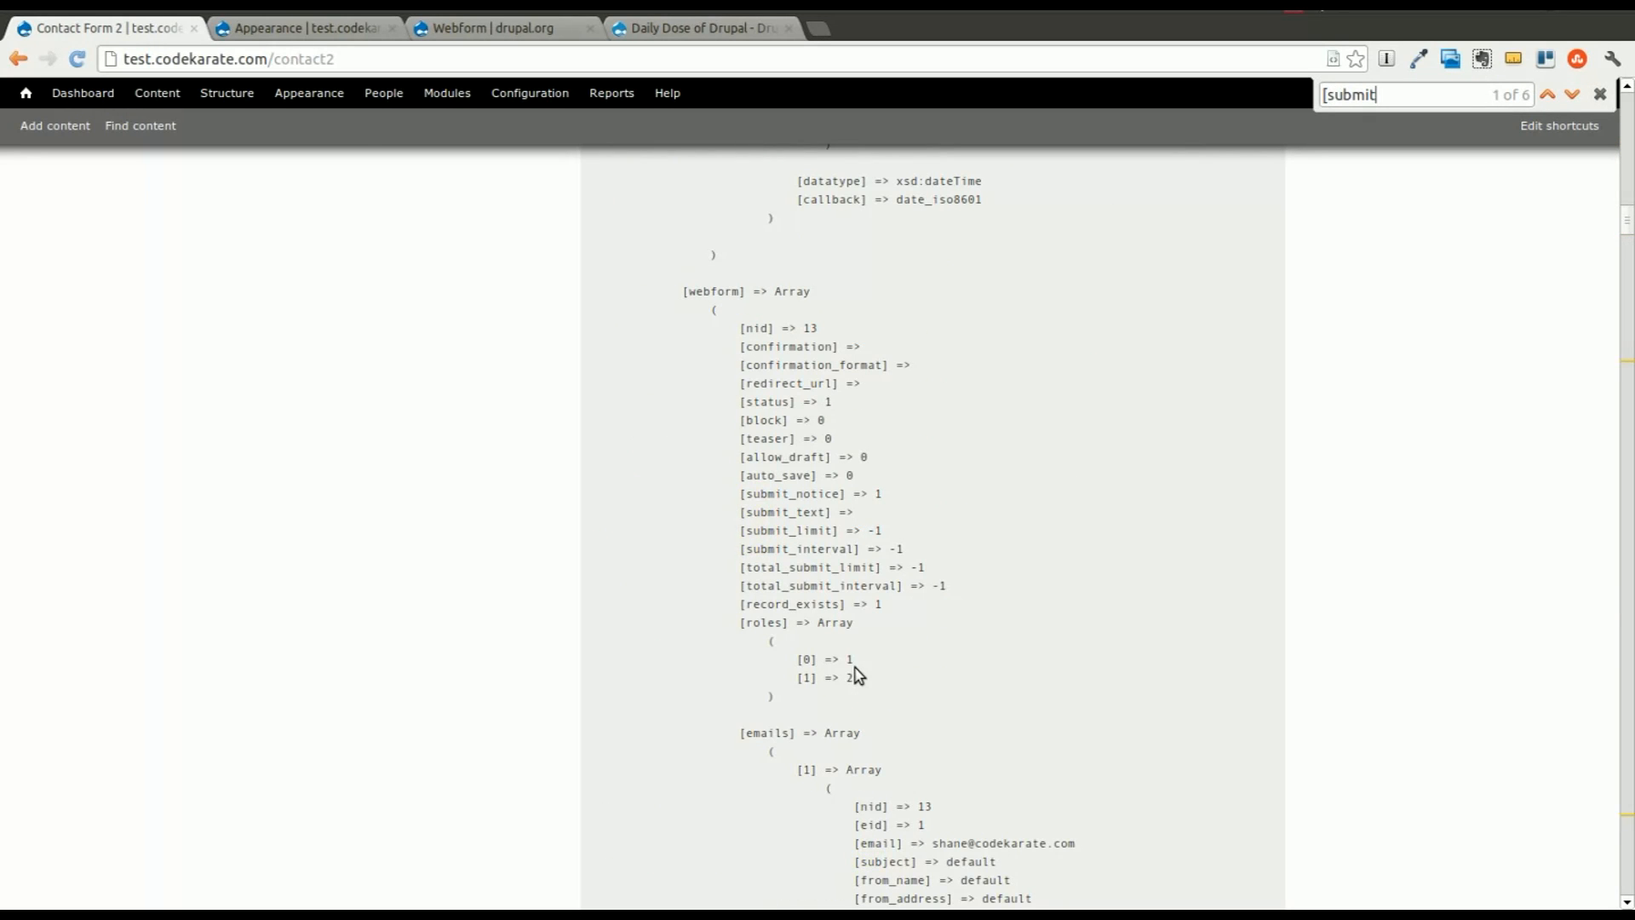
type("ted")
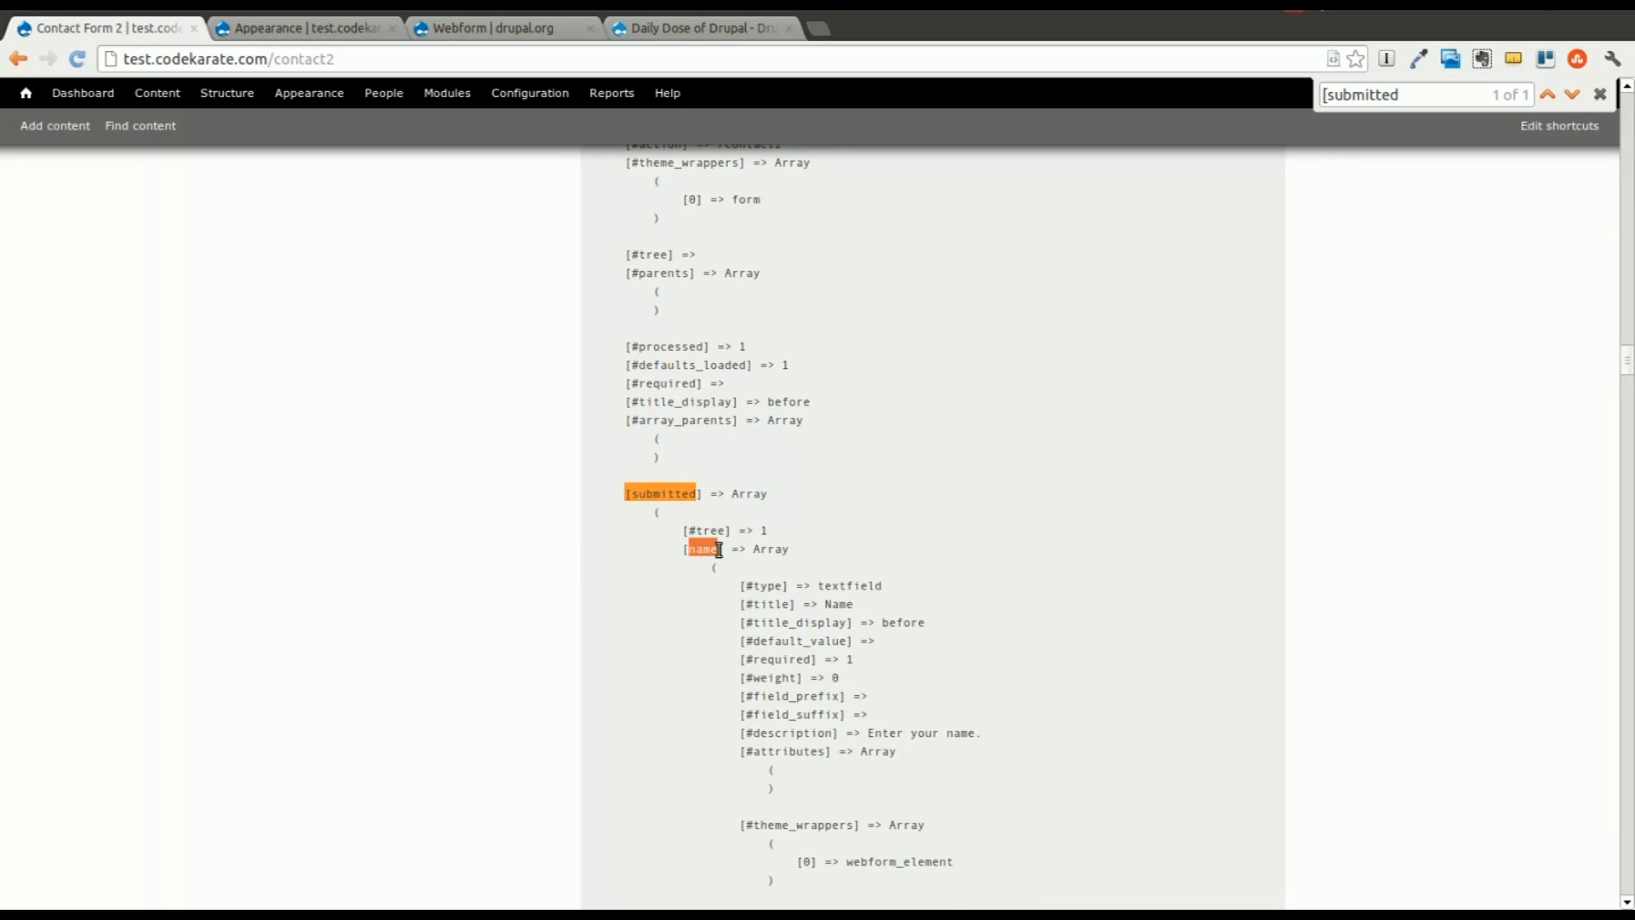
scroll("down", 3)
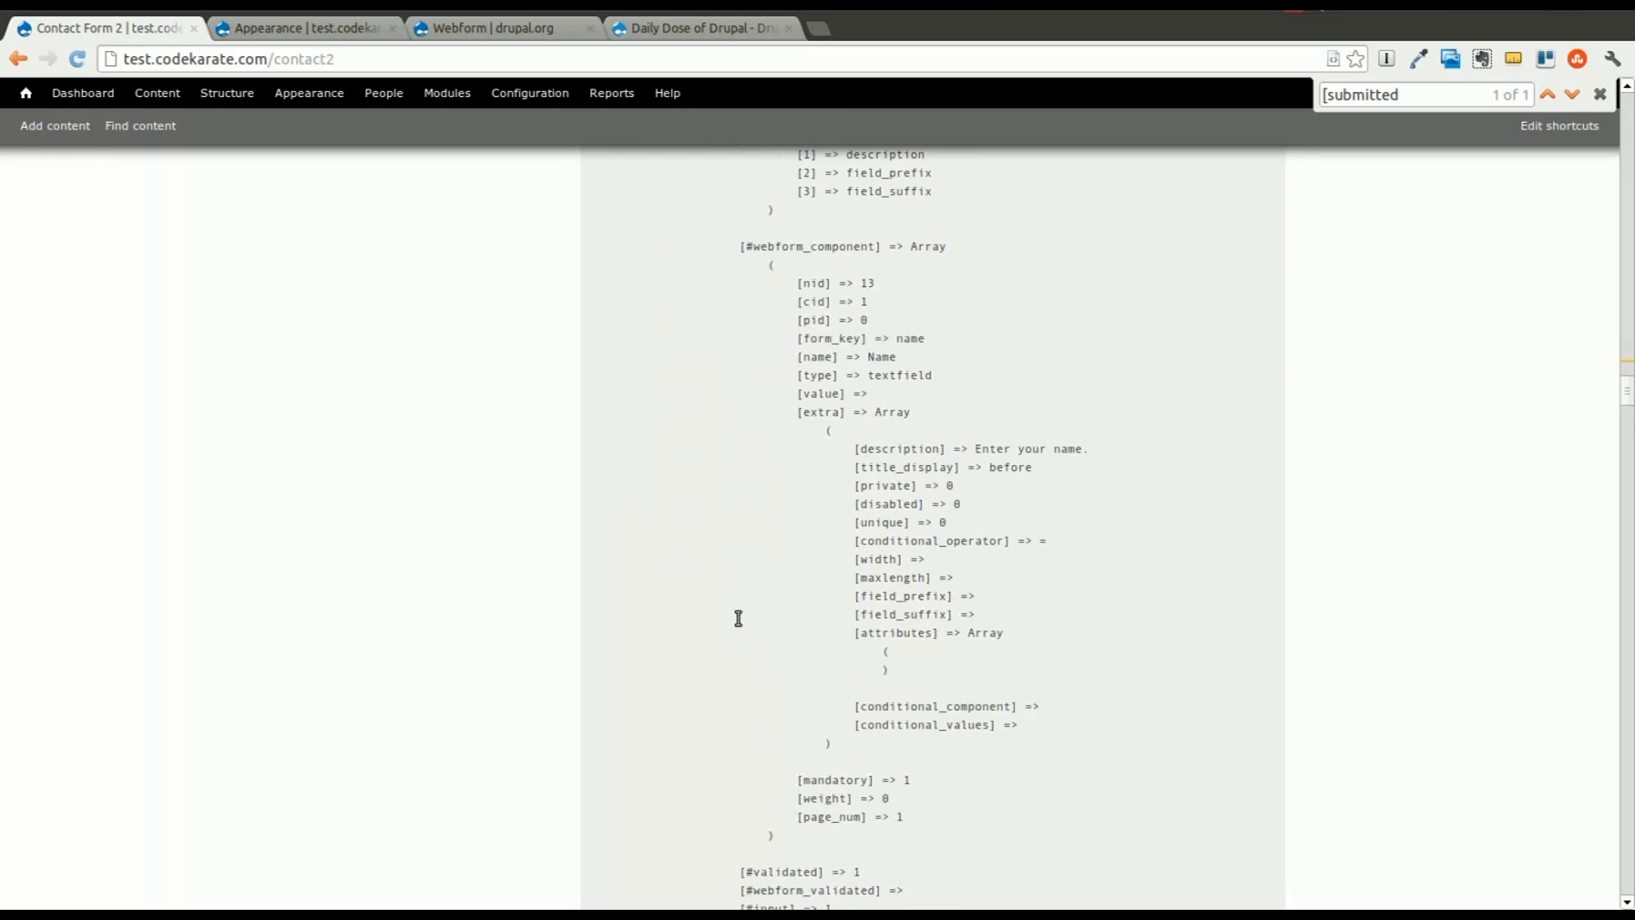
scroll("down", 3)
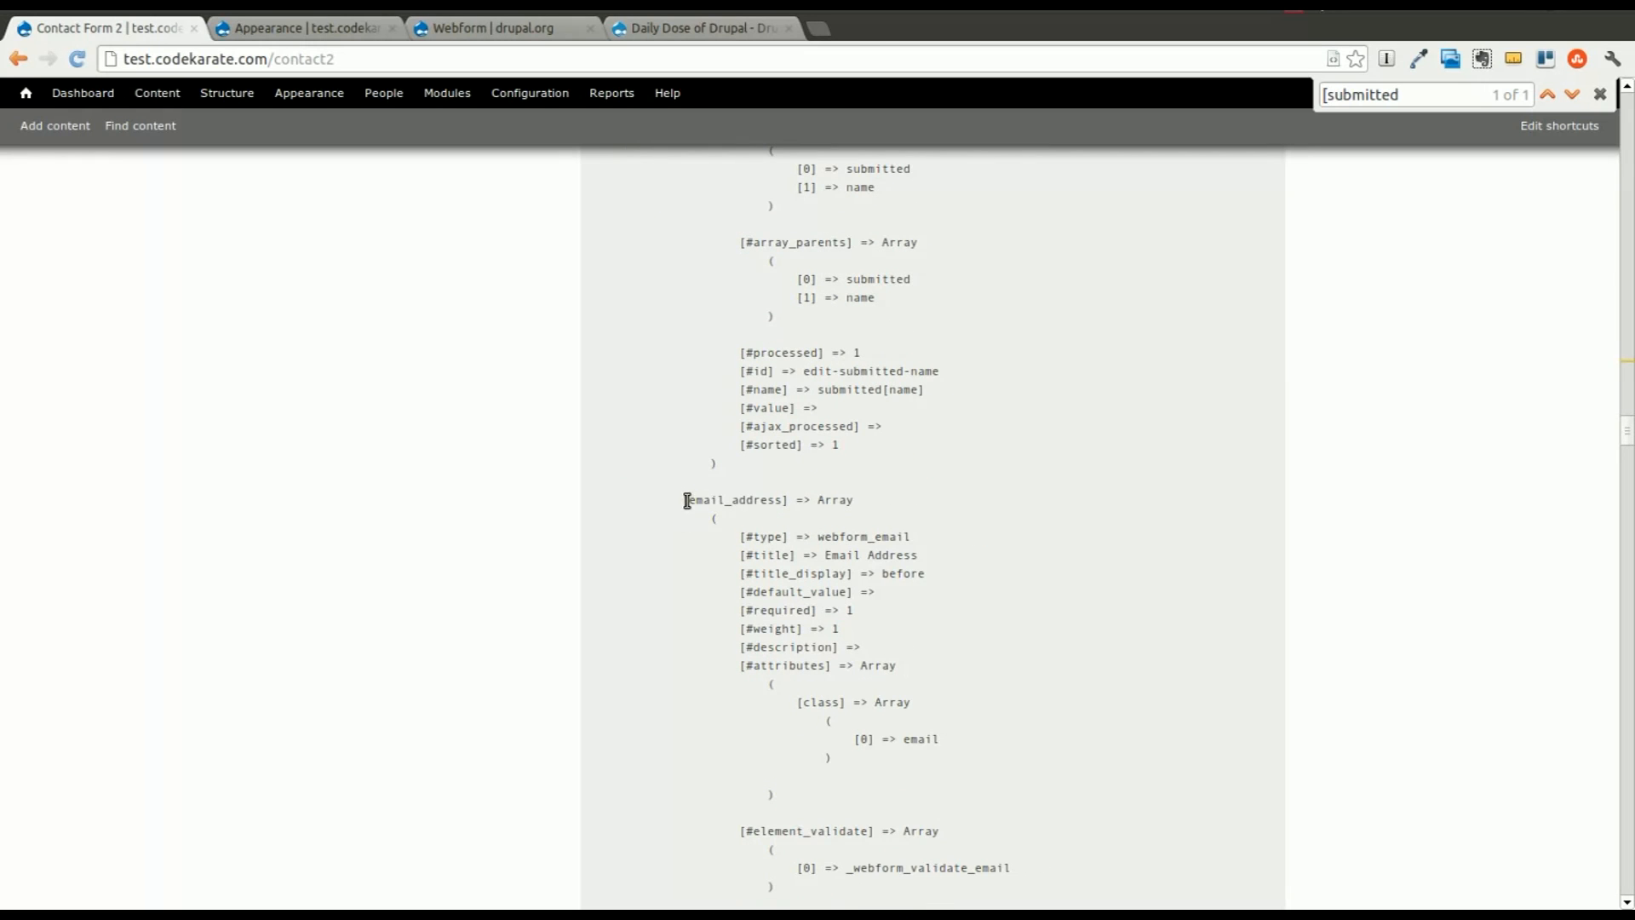
scroll("down", 3)
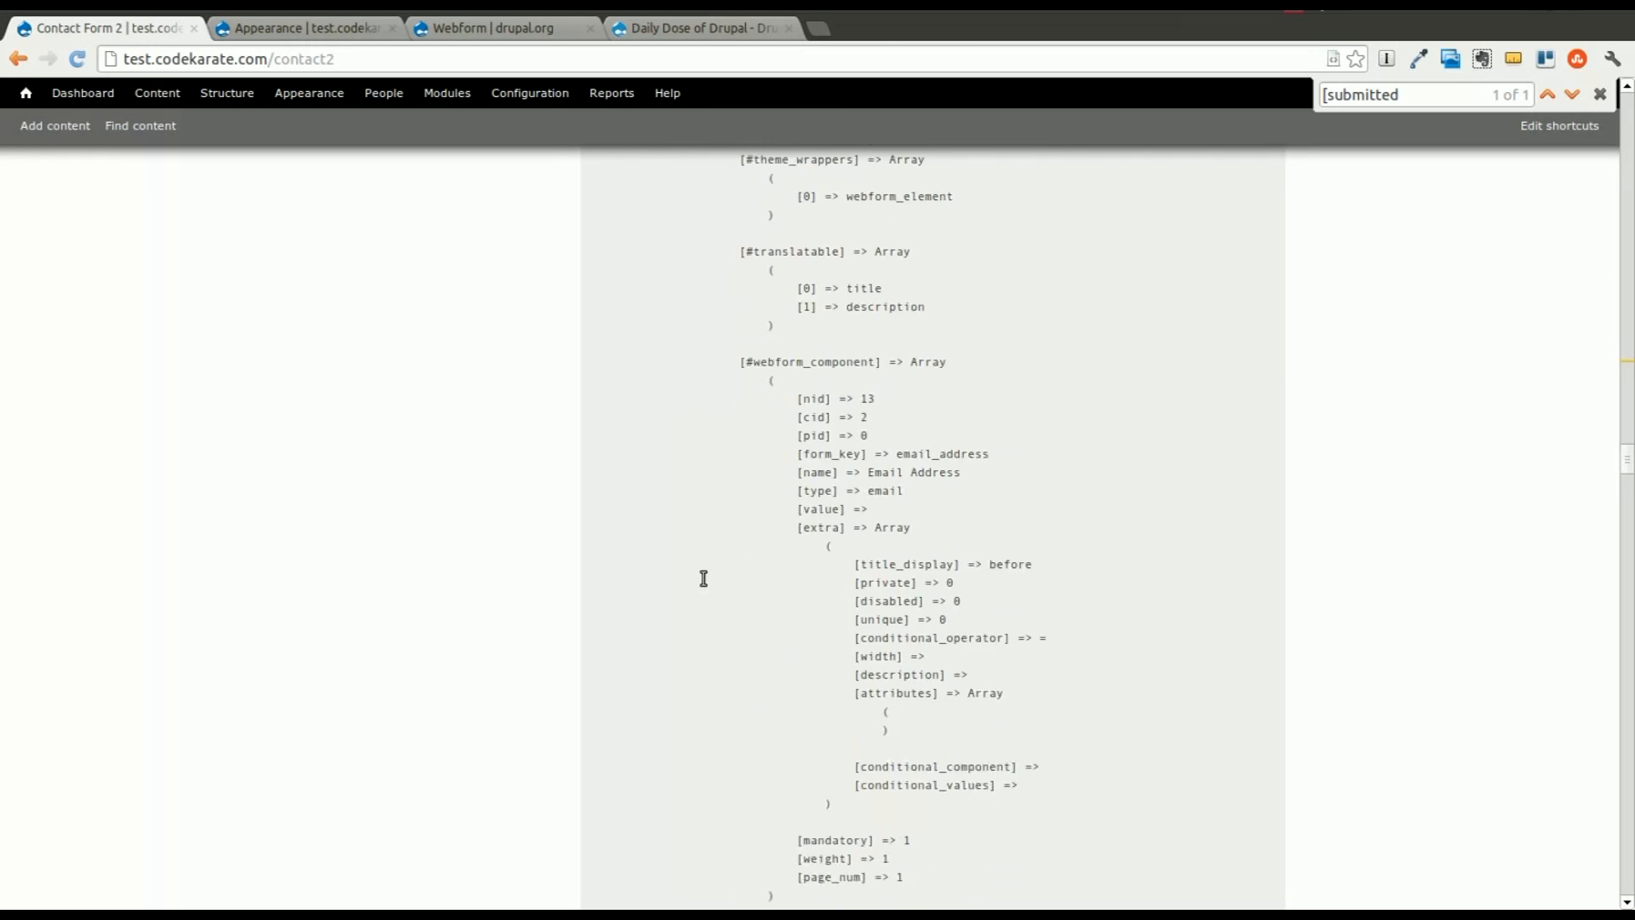
scroll("down", 3)
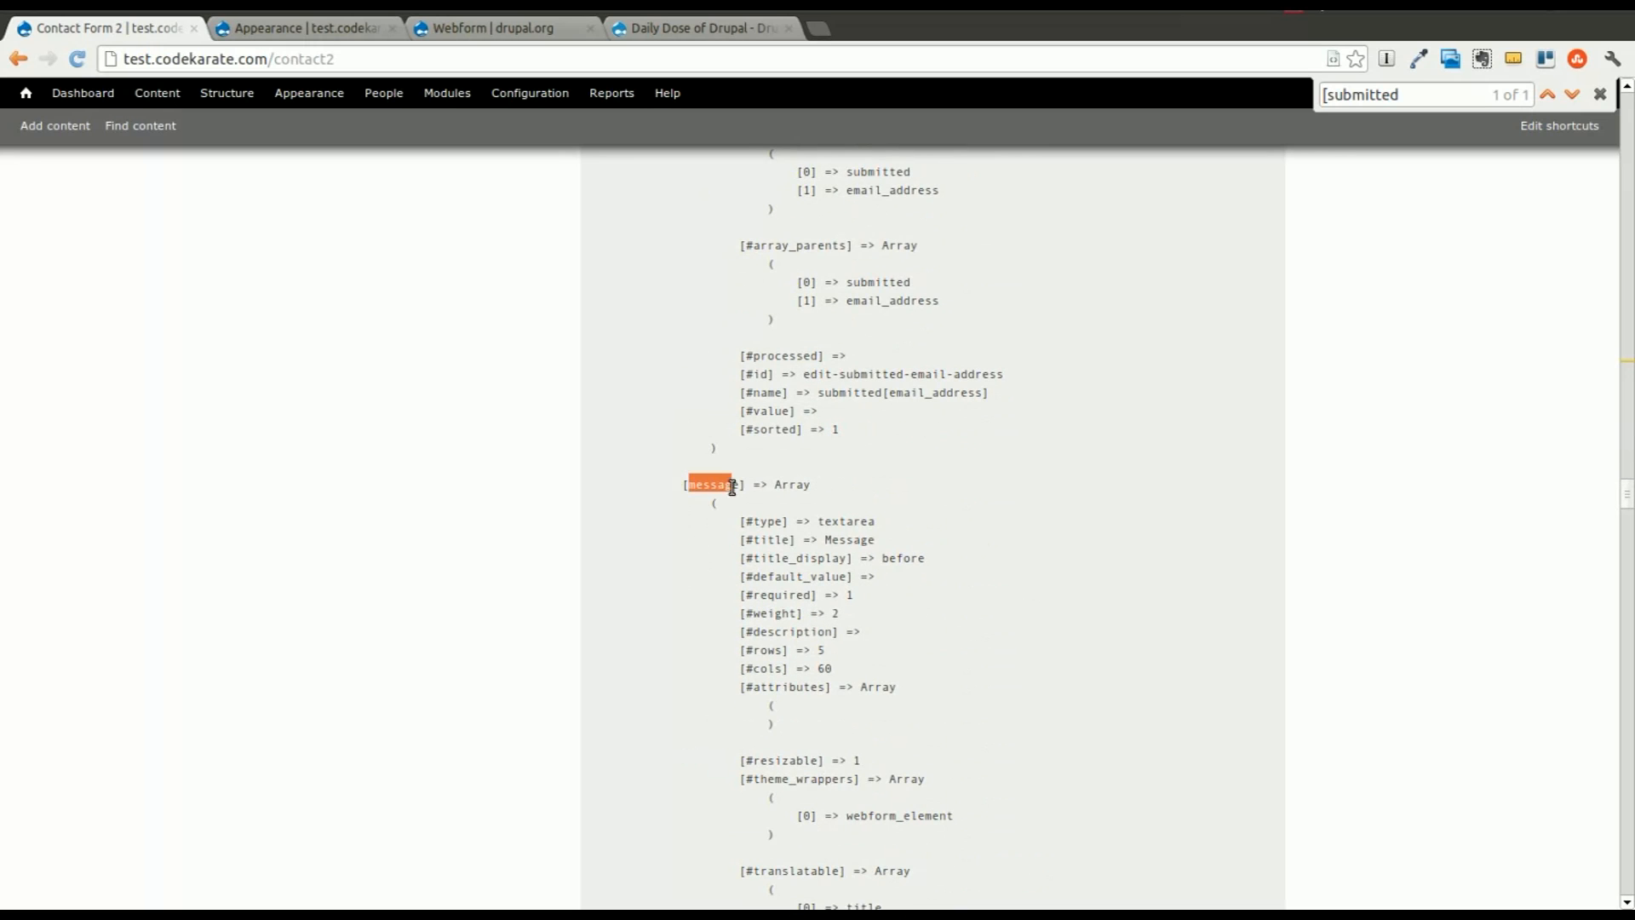
scroll("down", 3)
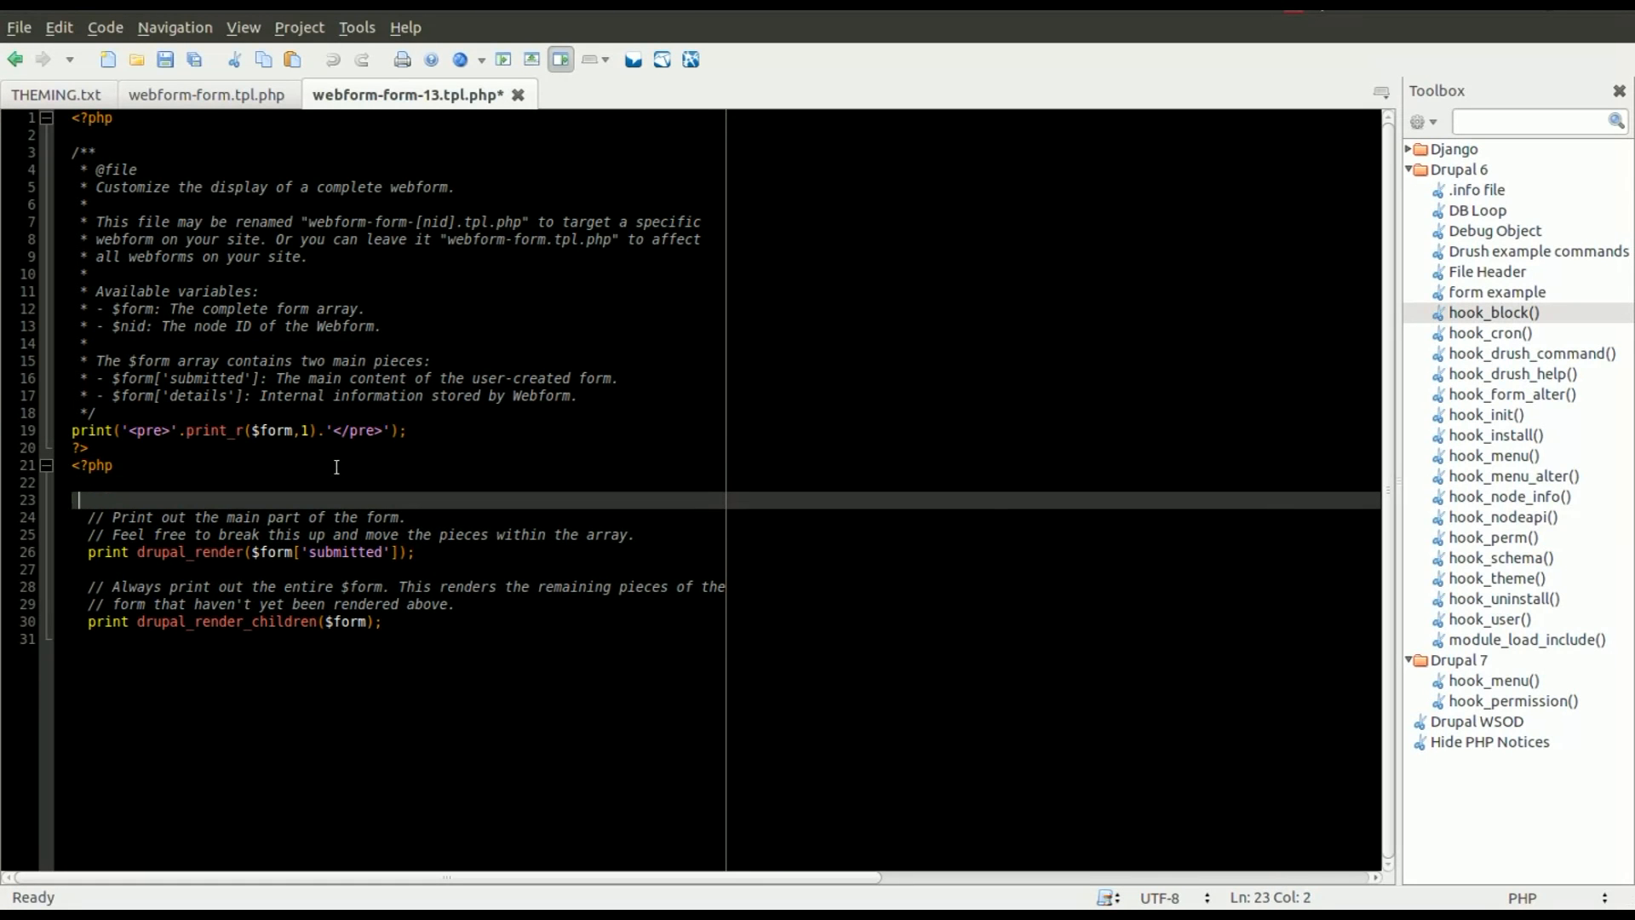
Start a my-contact-form div with a contact-text span reading 'Hello!, My name'
type("<span")
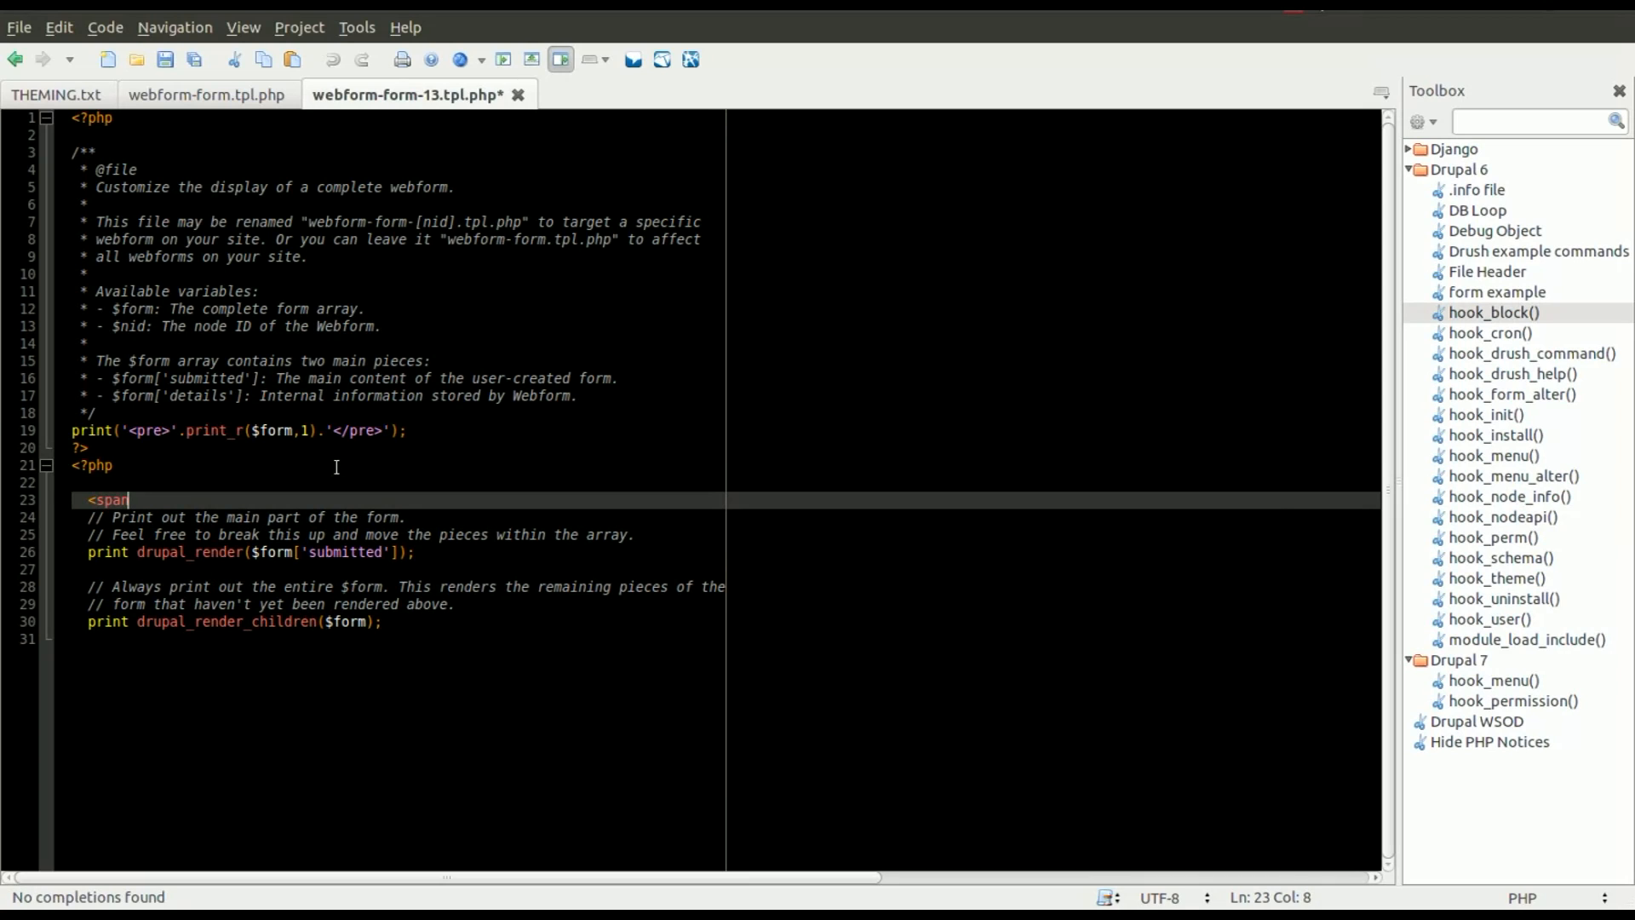
key("BackSpace")
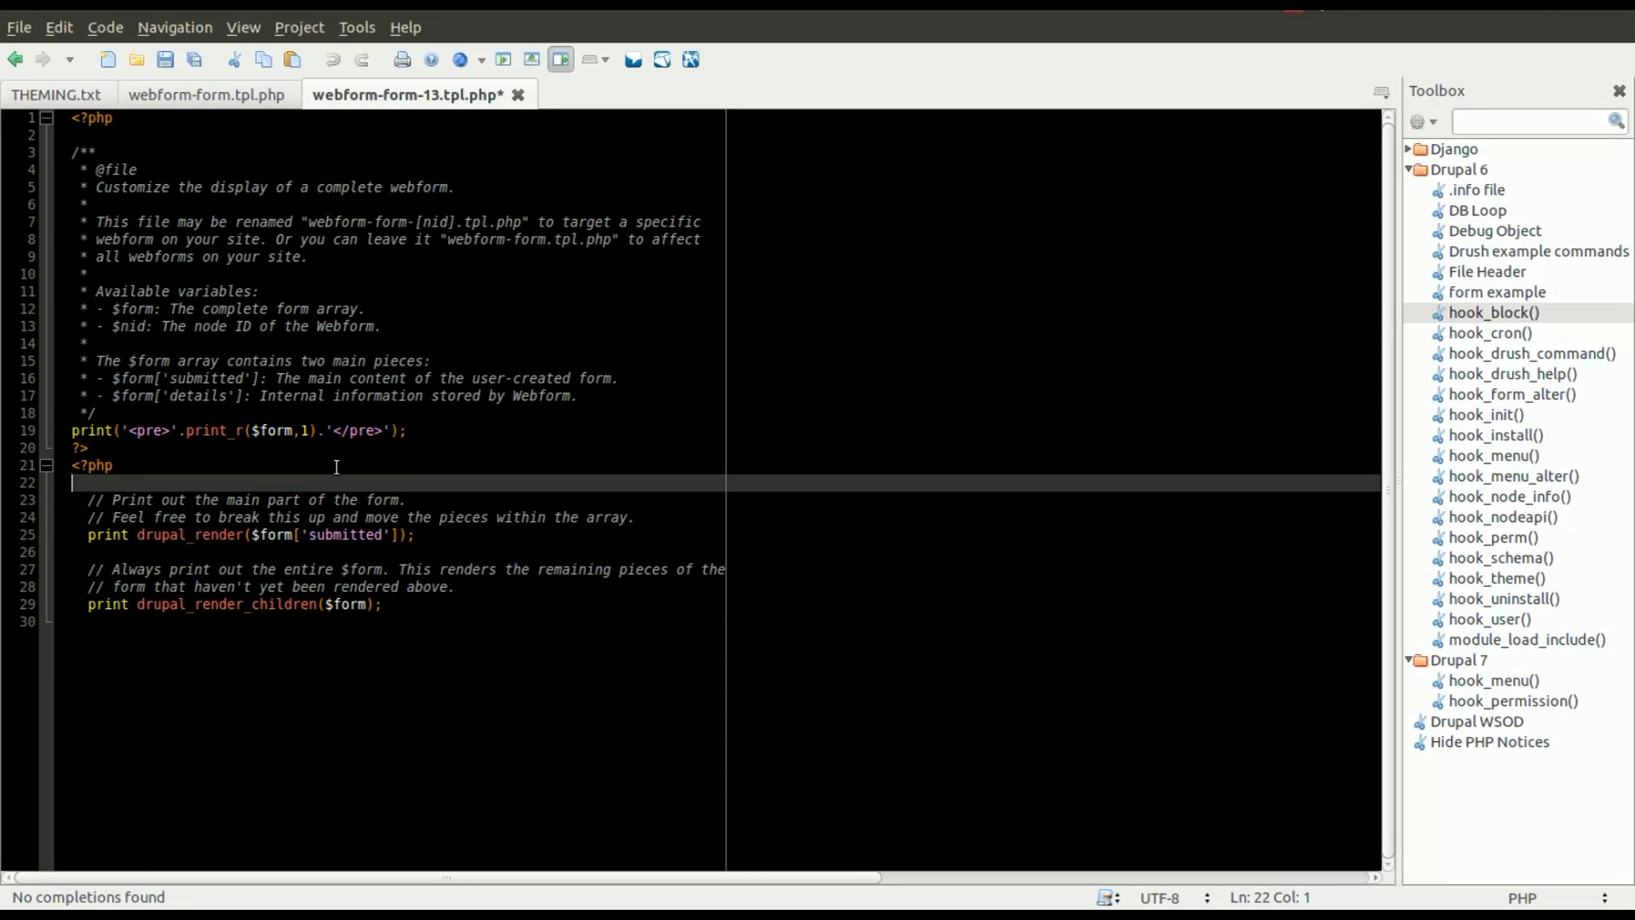
key("Return")
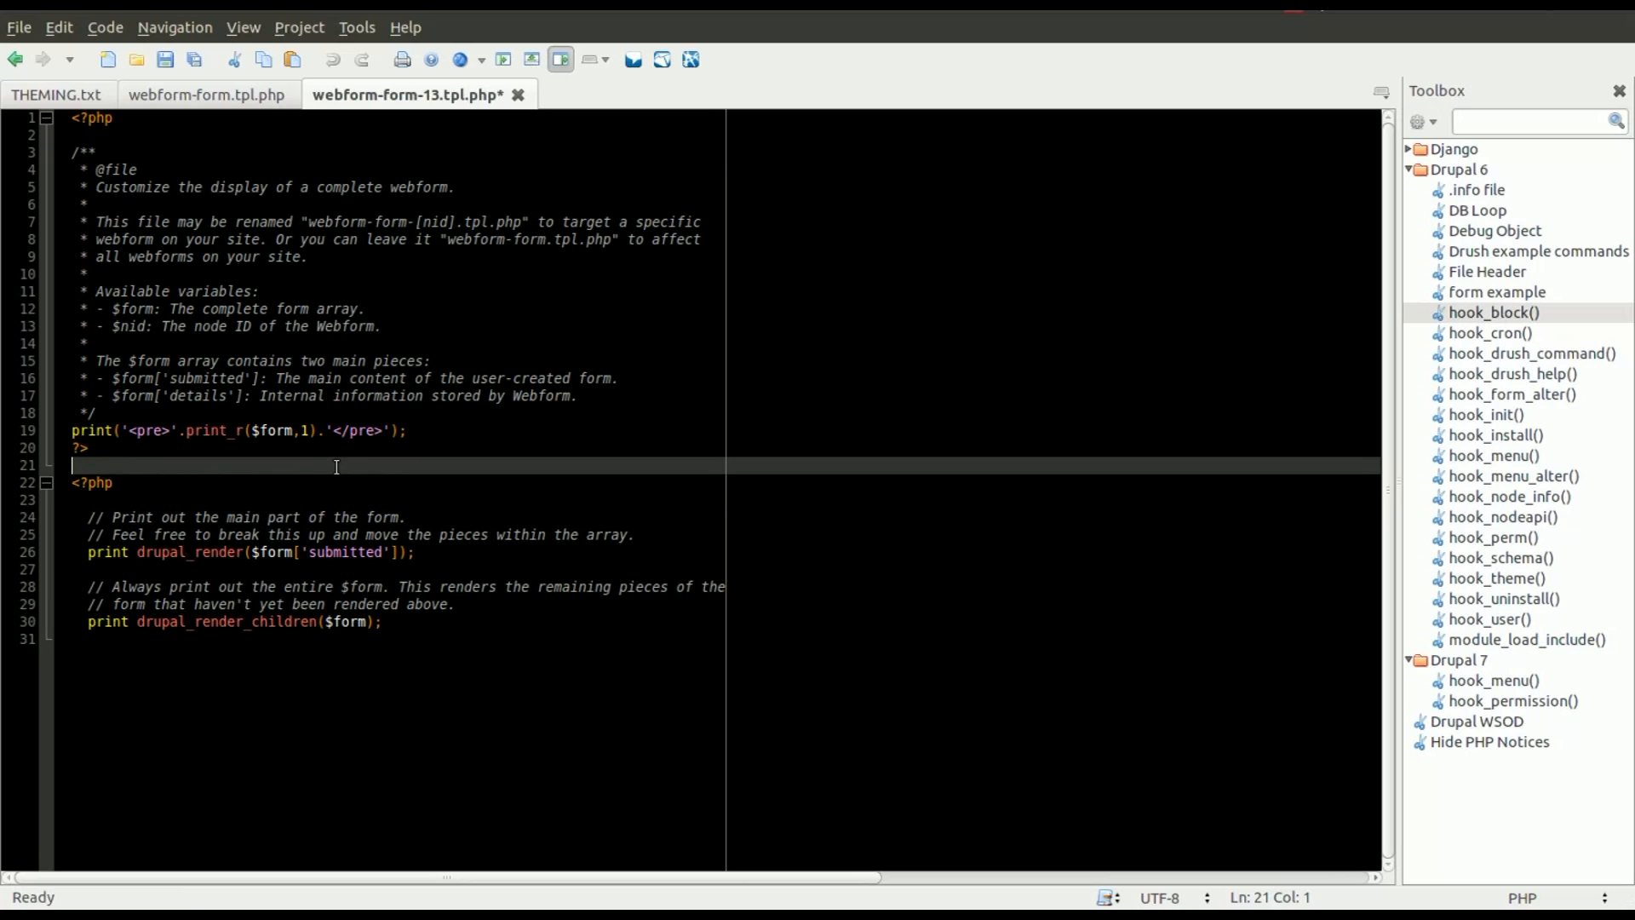
type("<div class='")
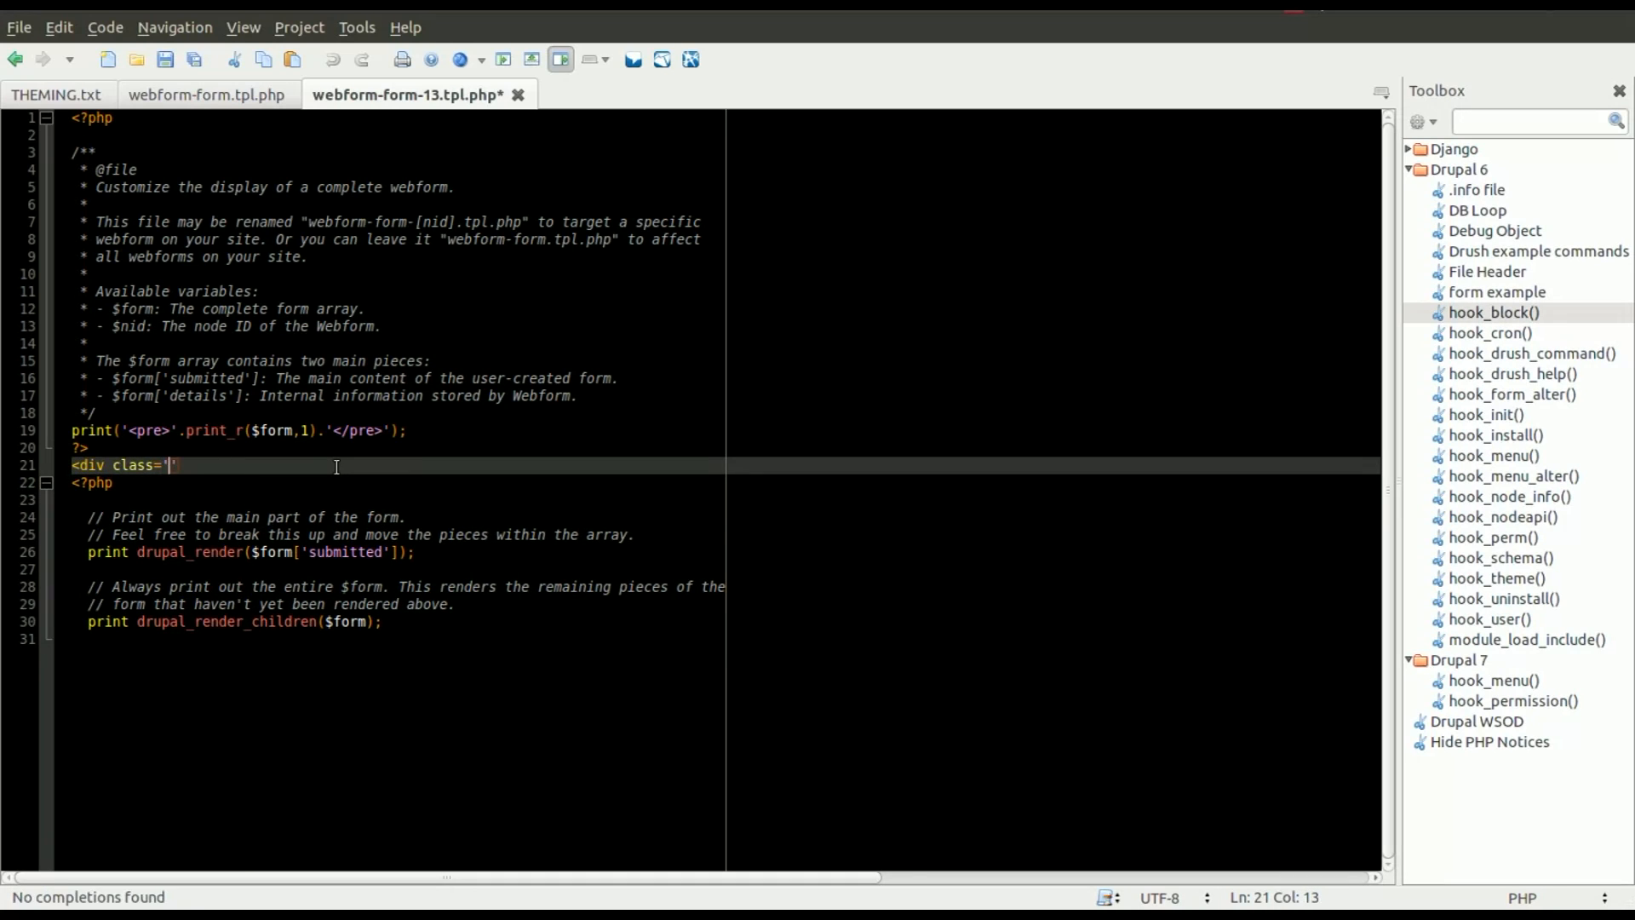
type("my-contact-form")
type("</")
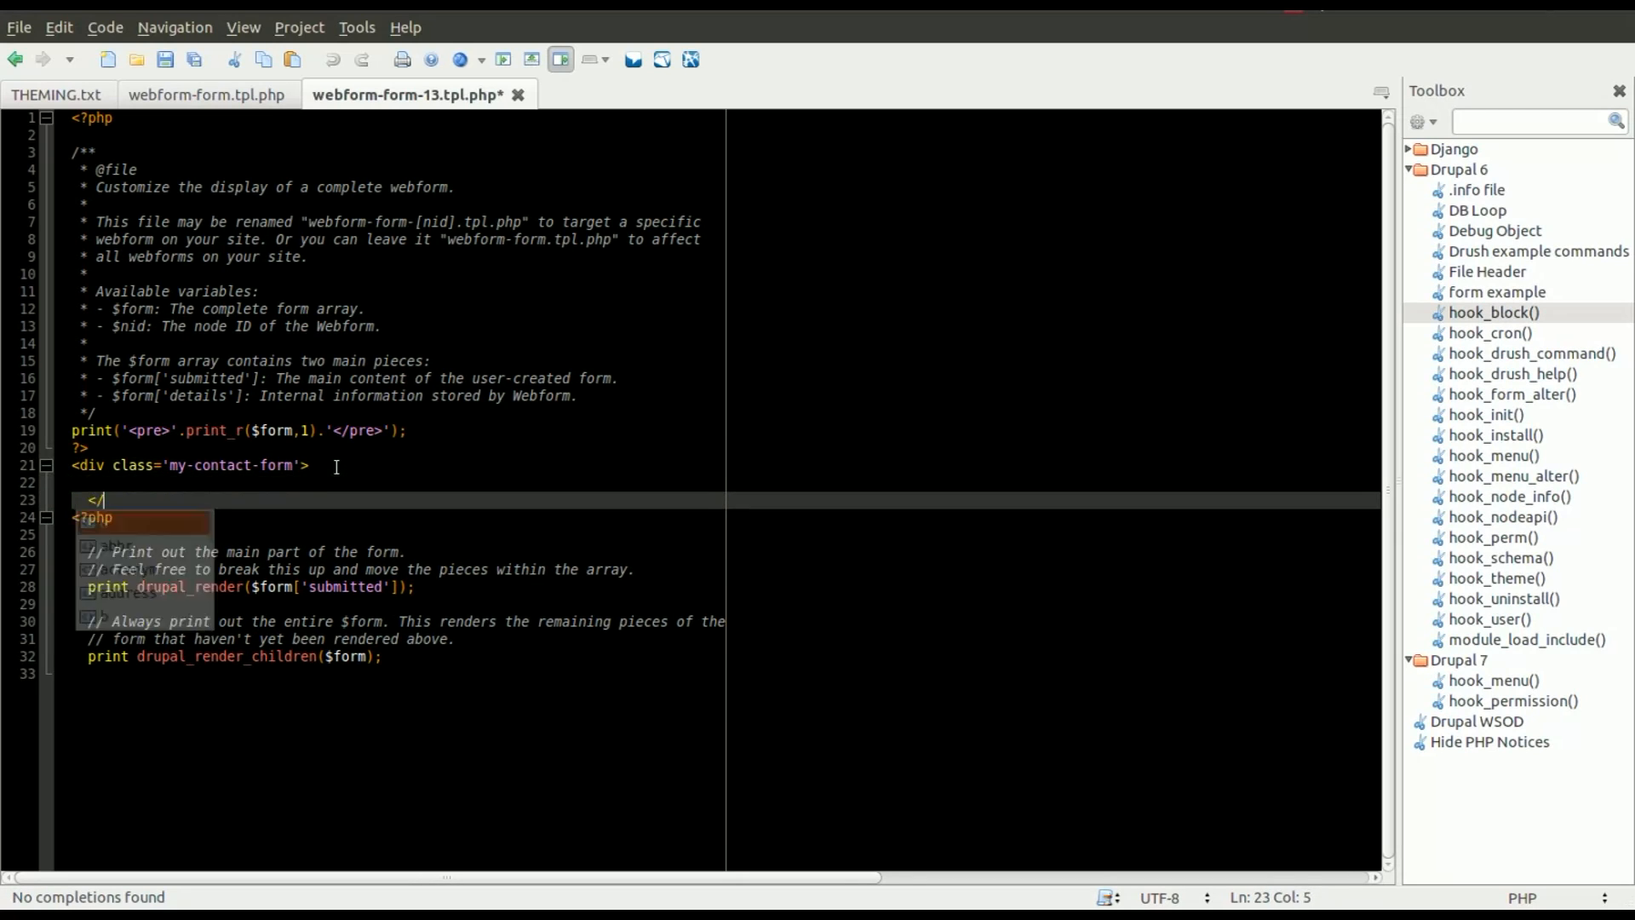
type("s")
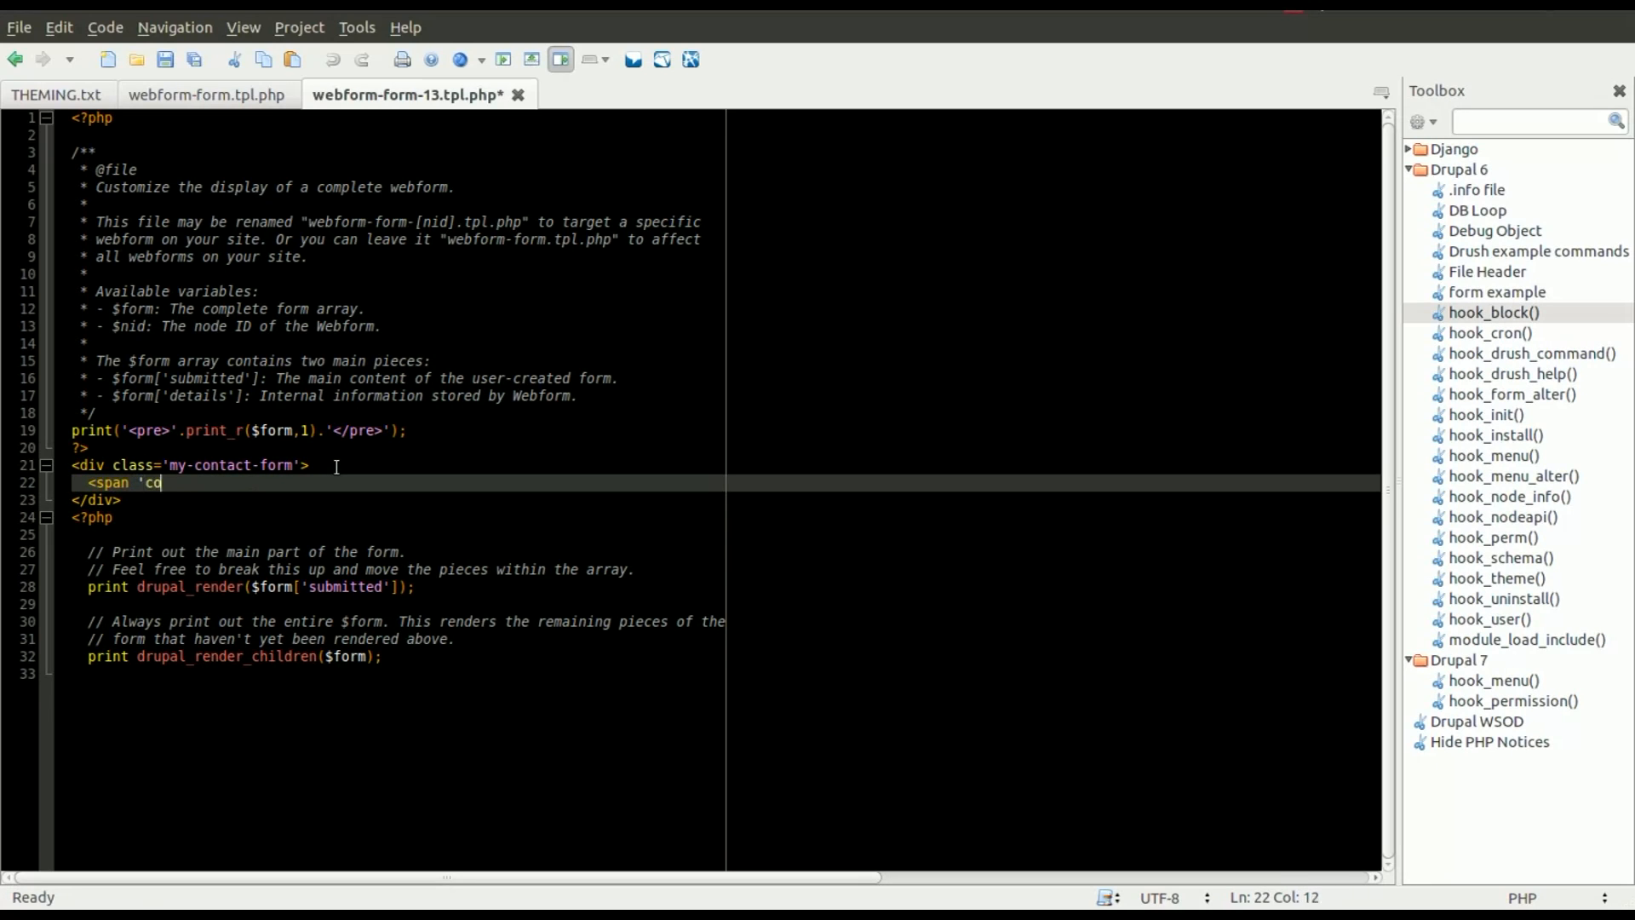
key("BackSpace")
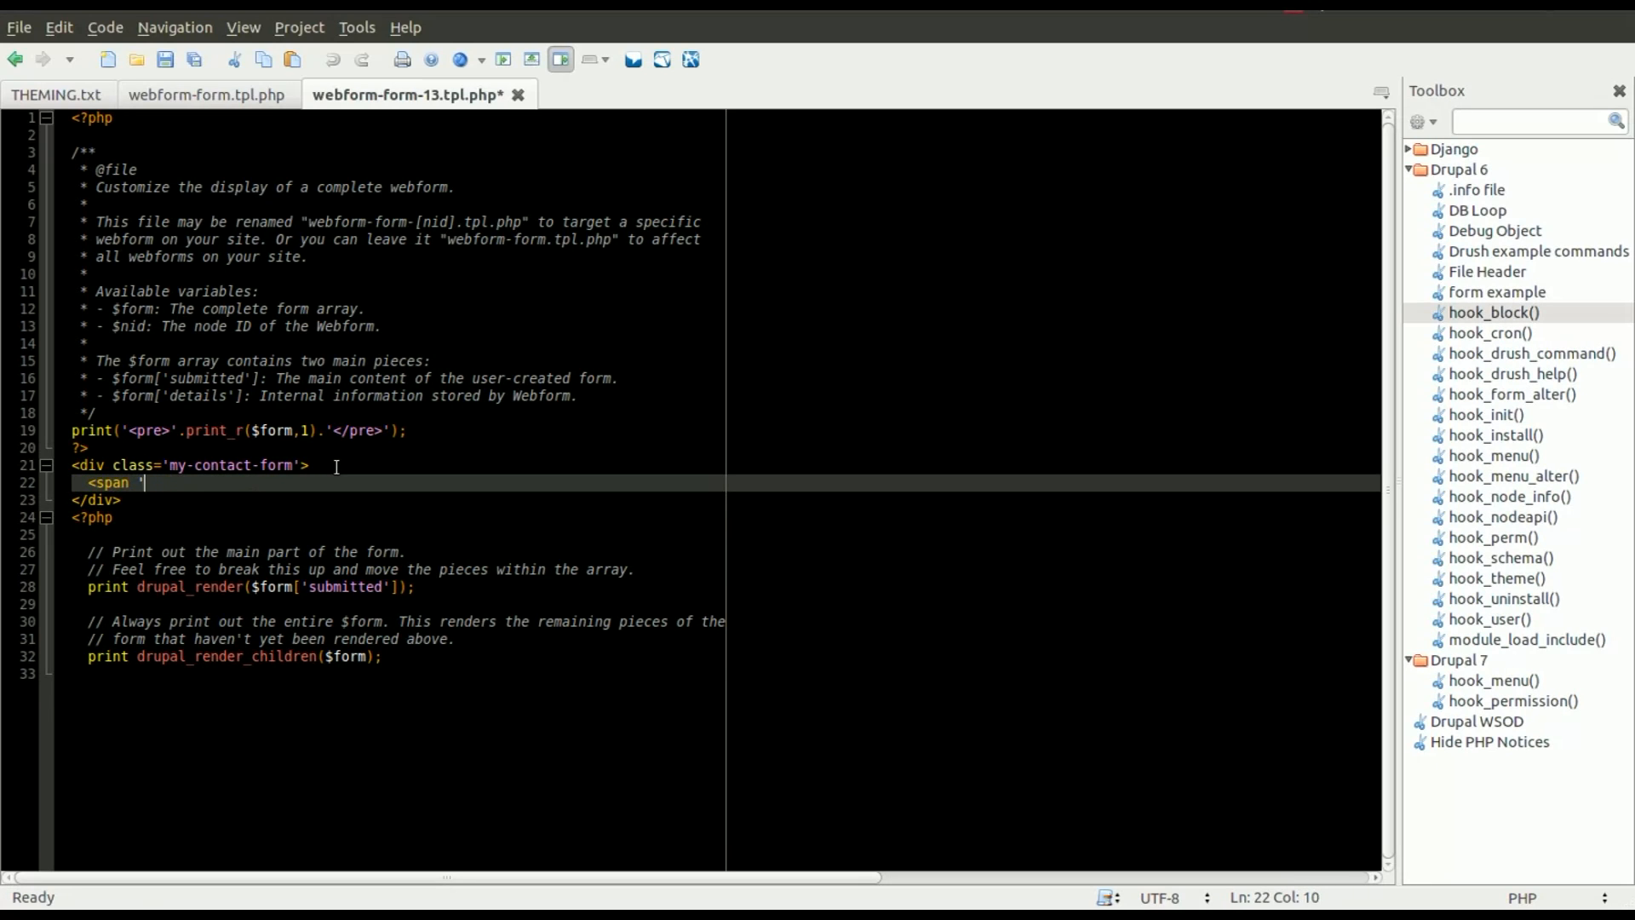
type("class='")
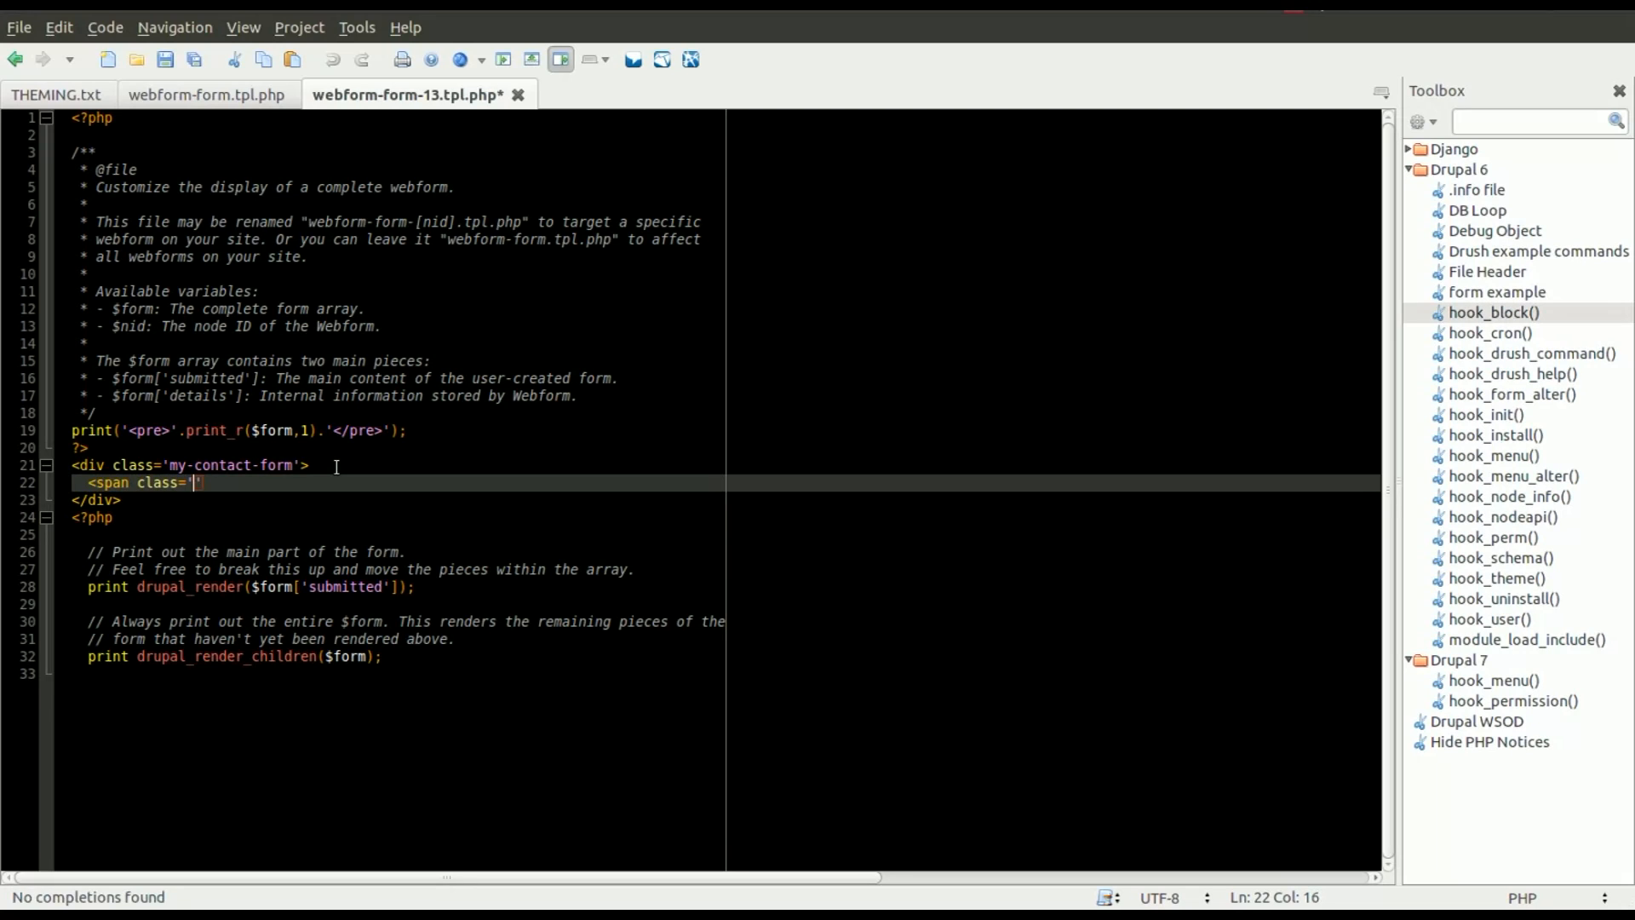
type("contact-t")
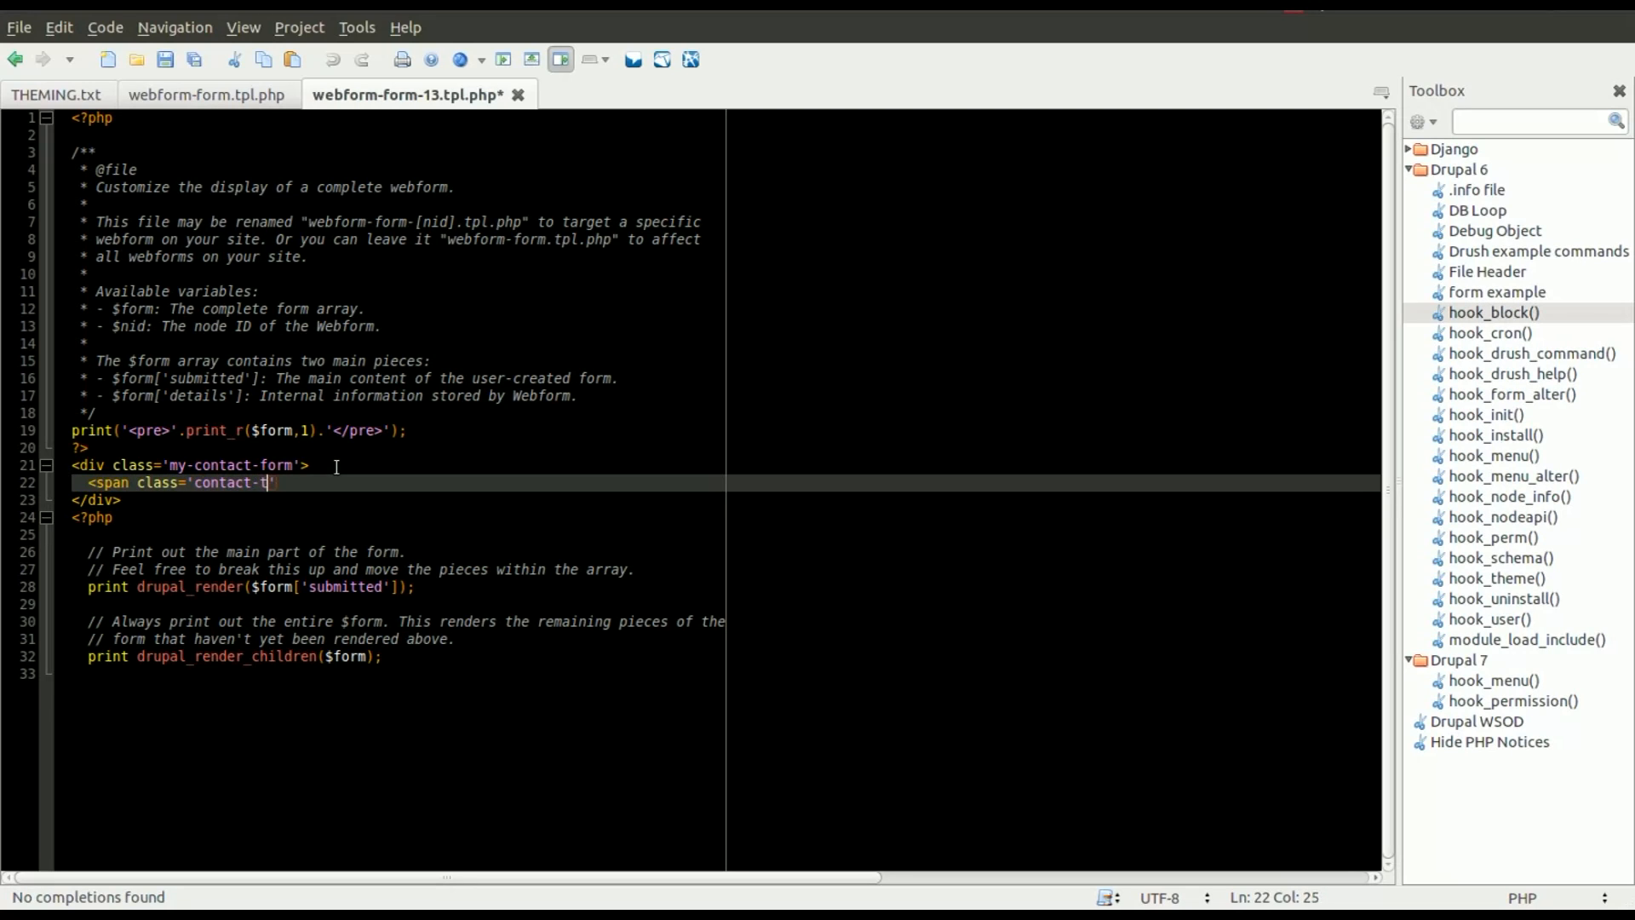
type("ext'>Hell")
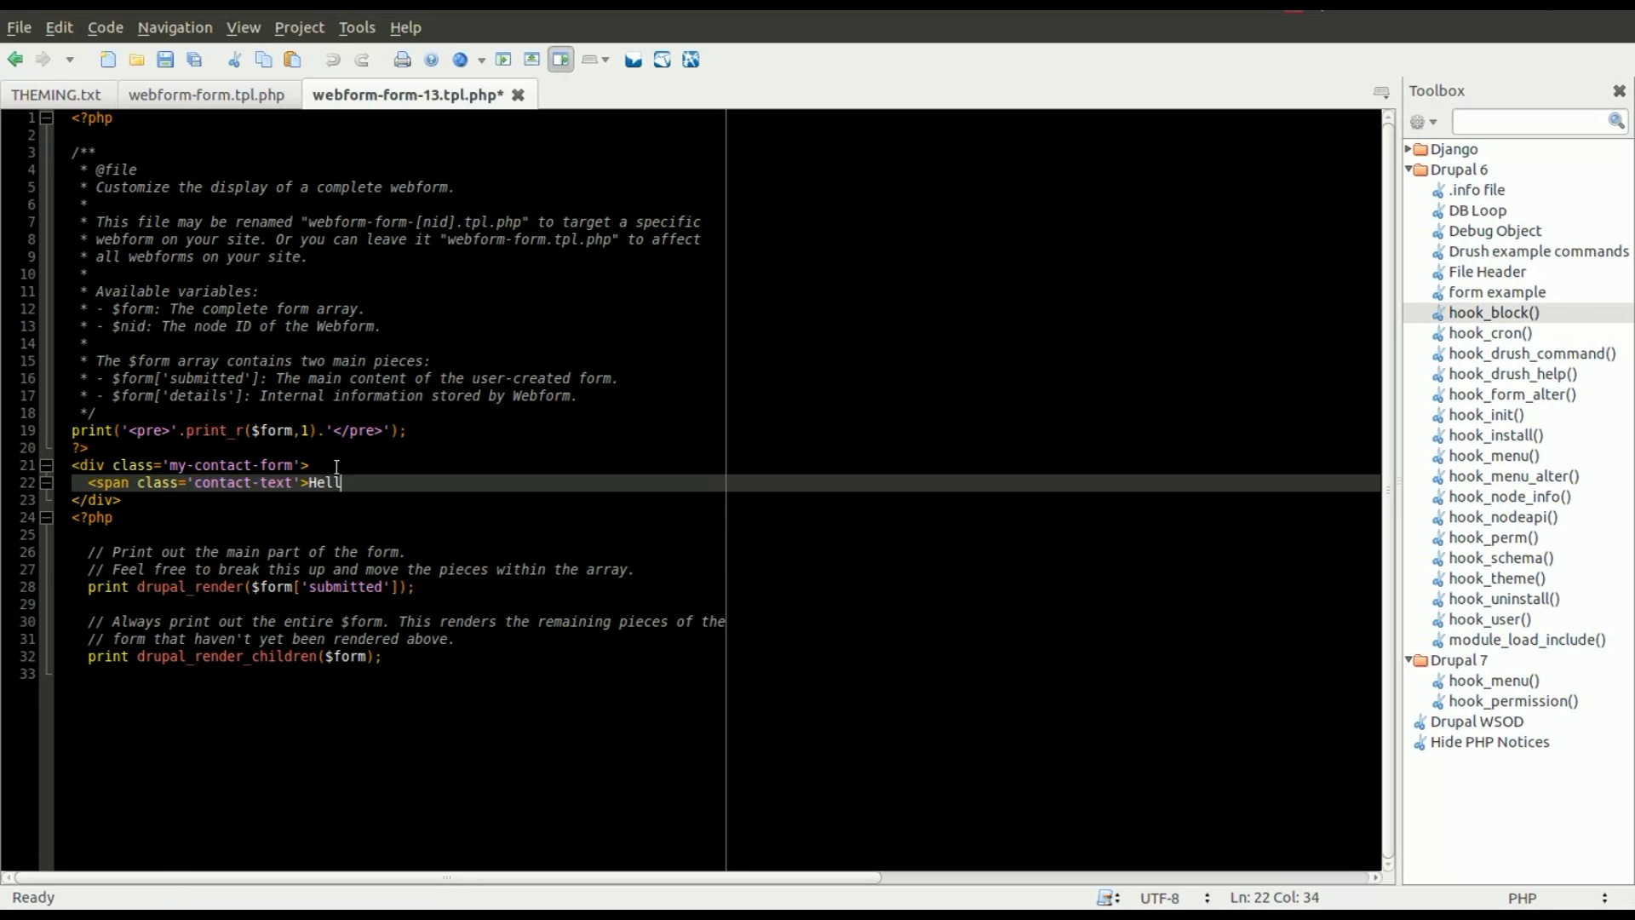
type("o!")
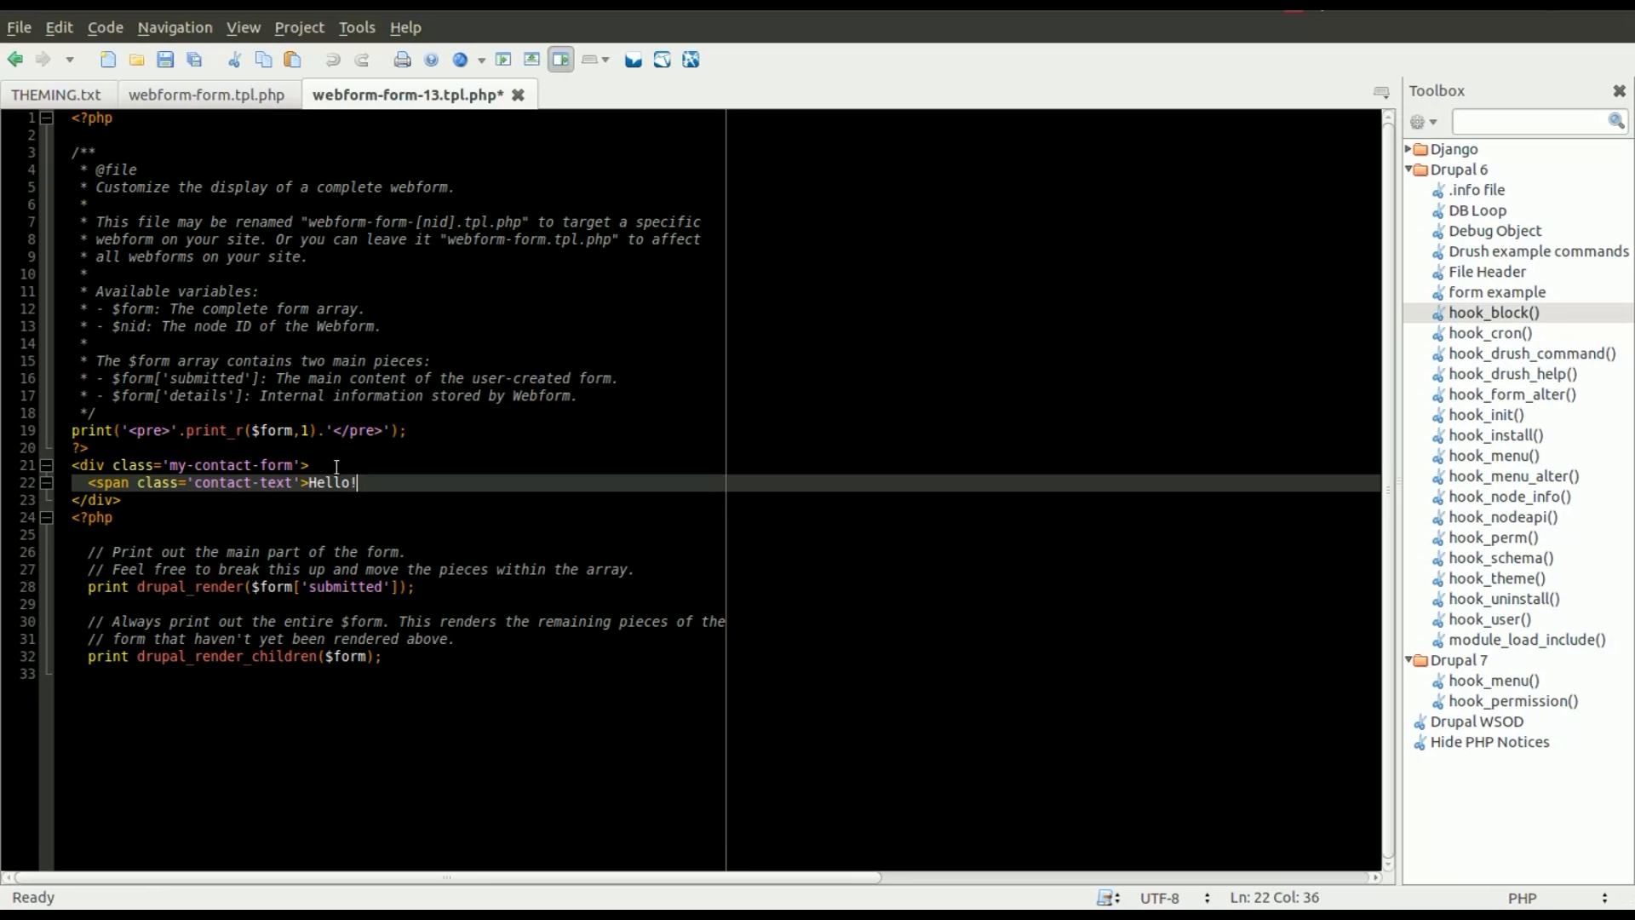
type(", My name is </span>")
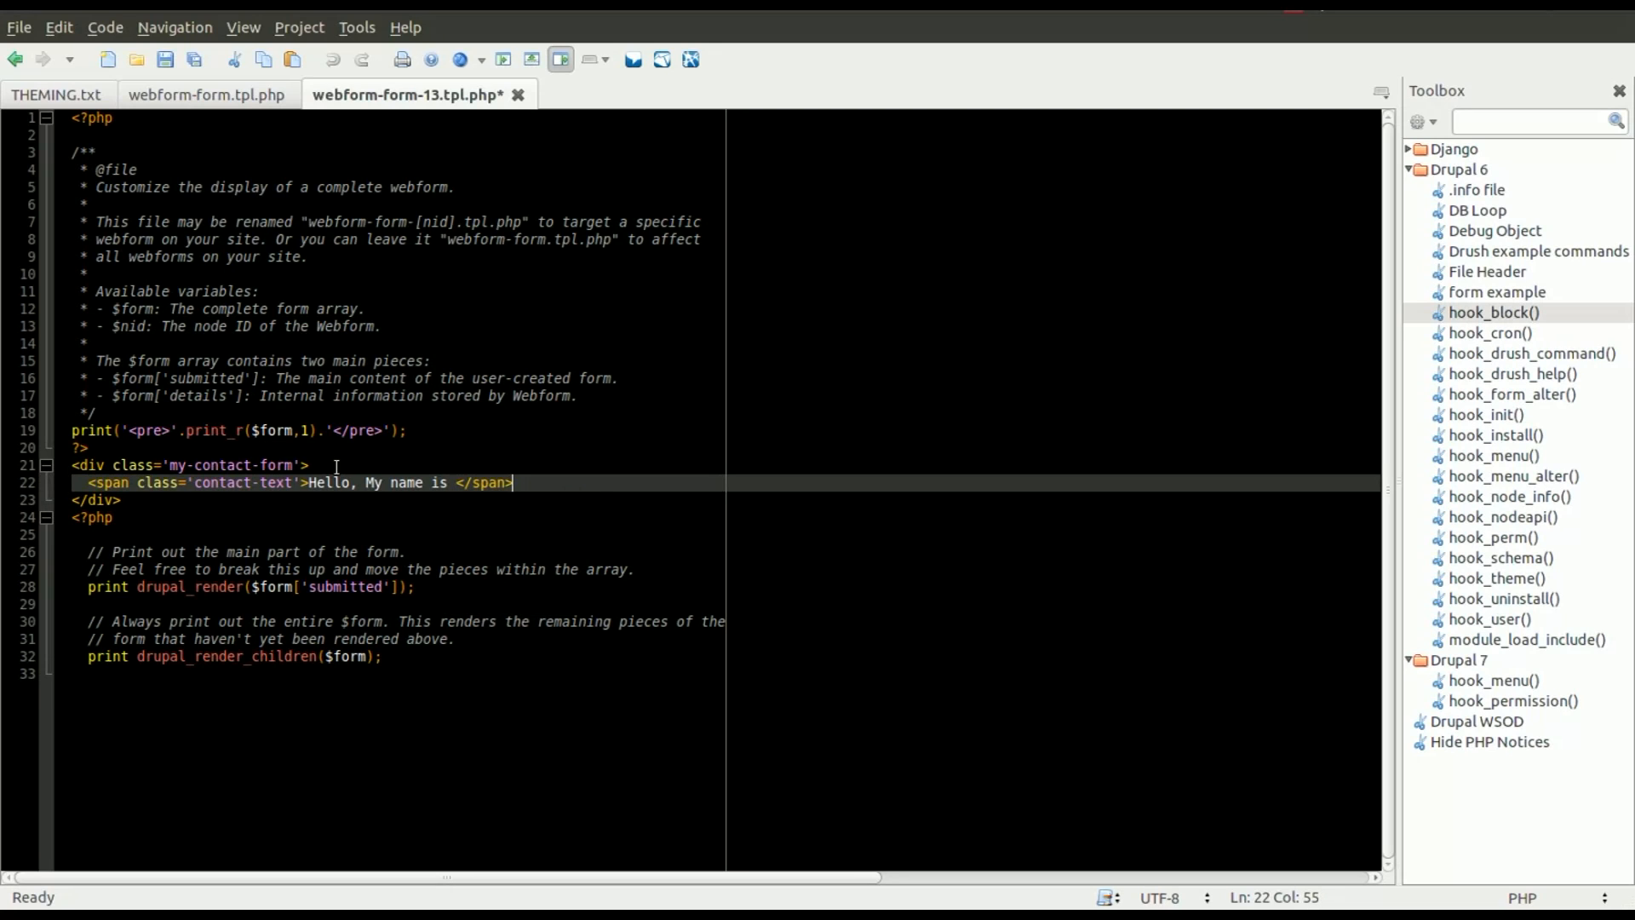
Render the name field with drupal_render($form['submitted']['name'])
type("<?php print drupal_re")
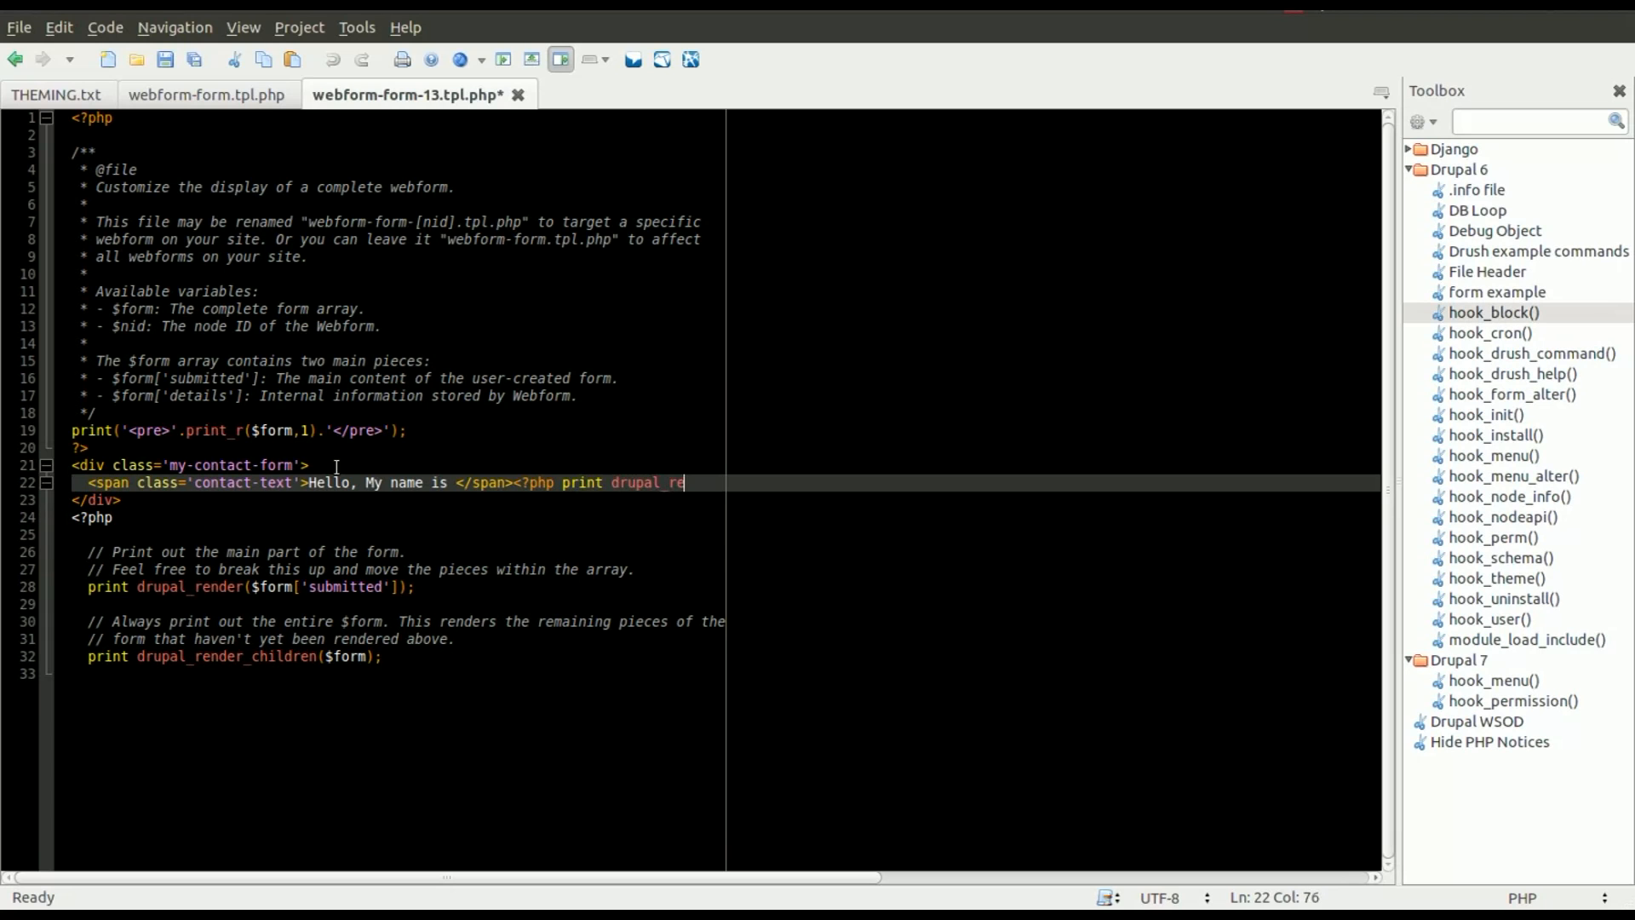
type("nder($form)")
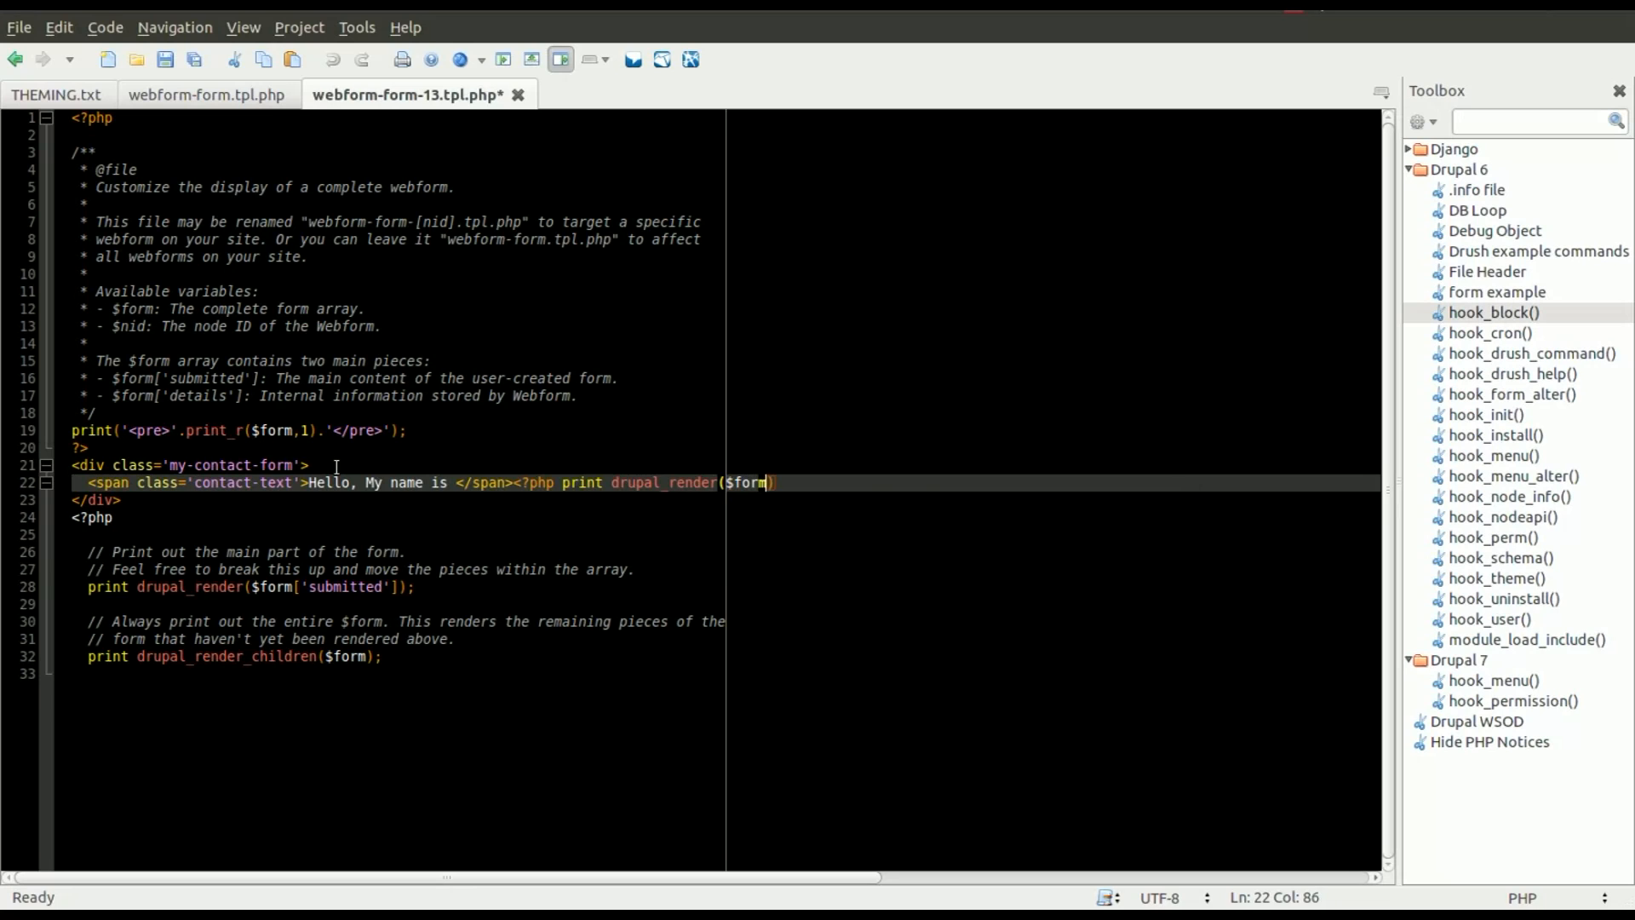
type("['submitted']")
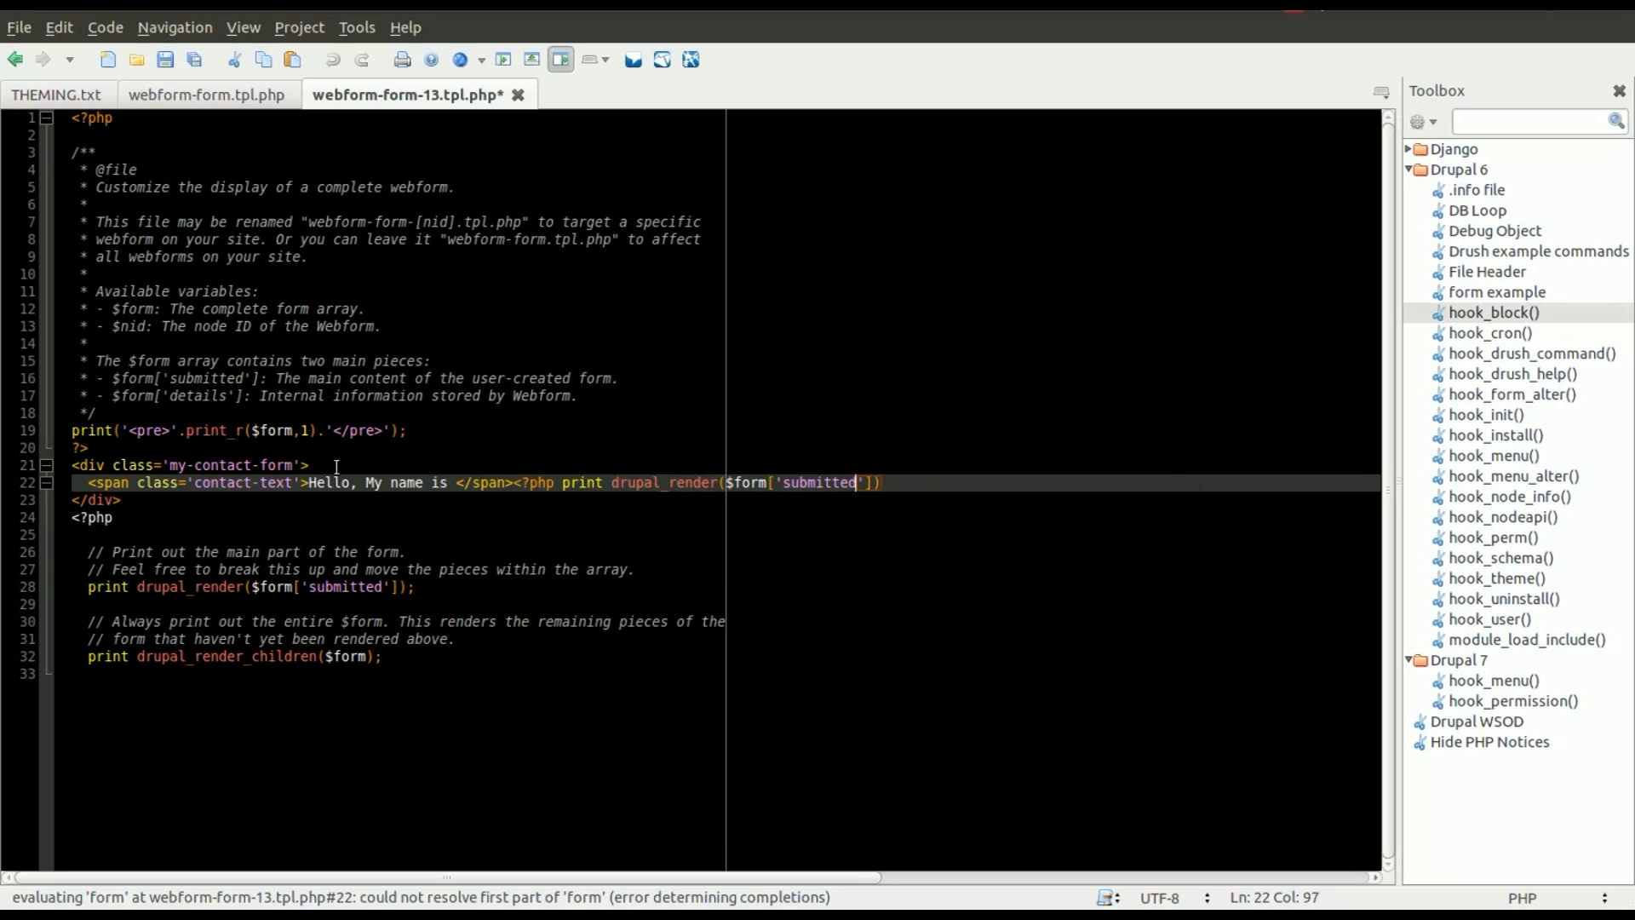
type("[]")
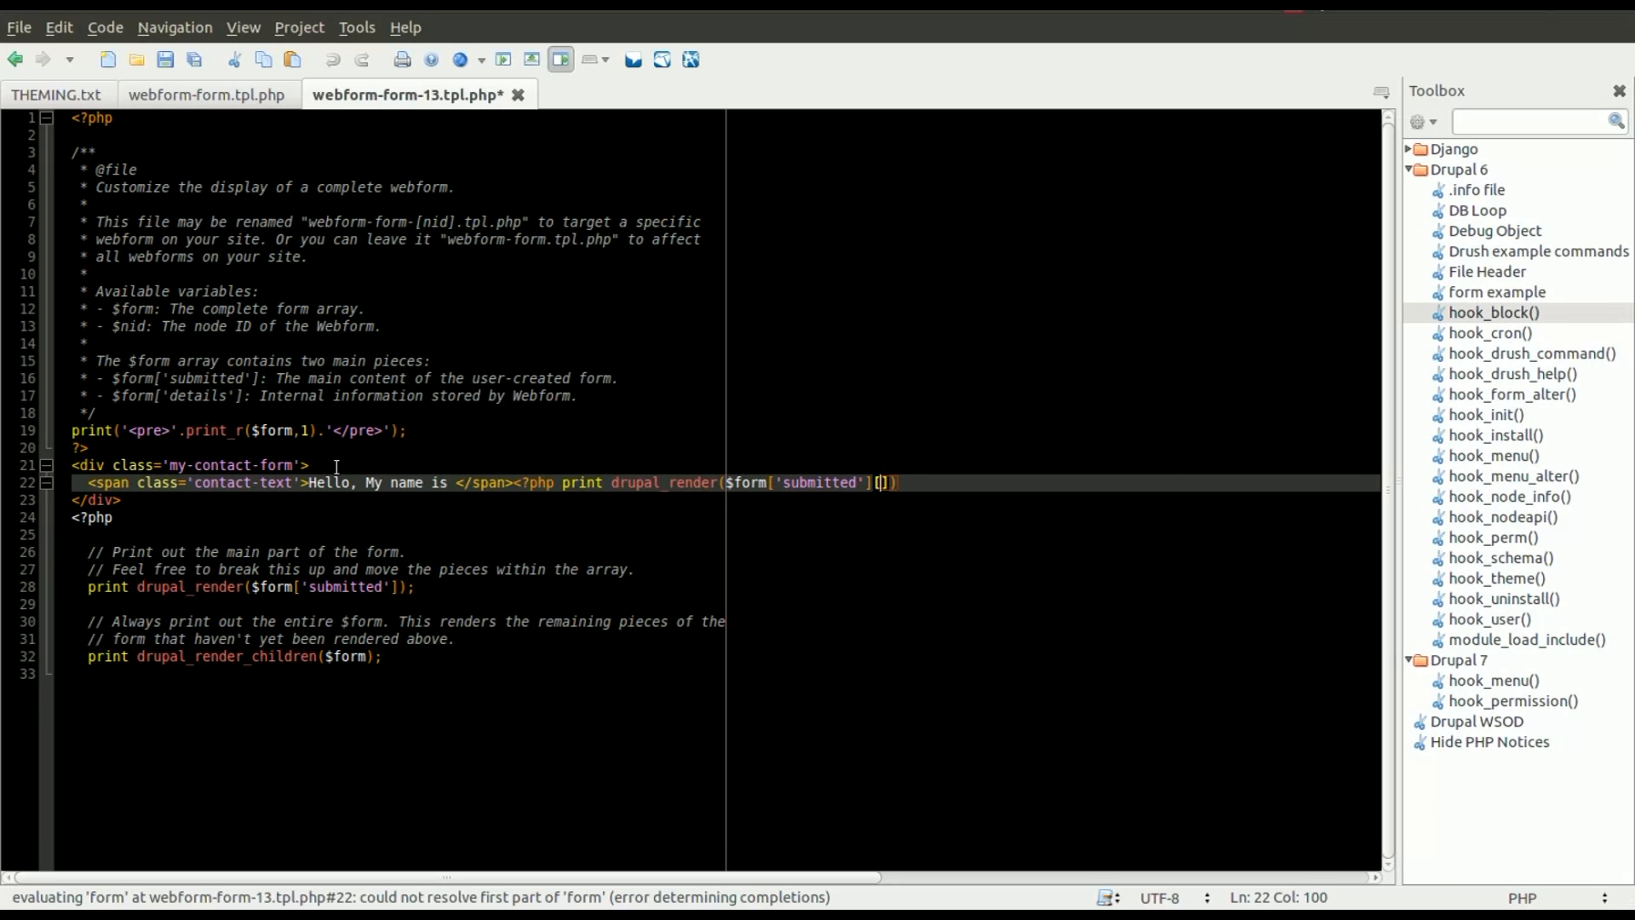
type("'name'")
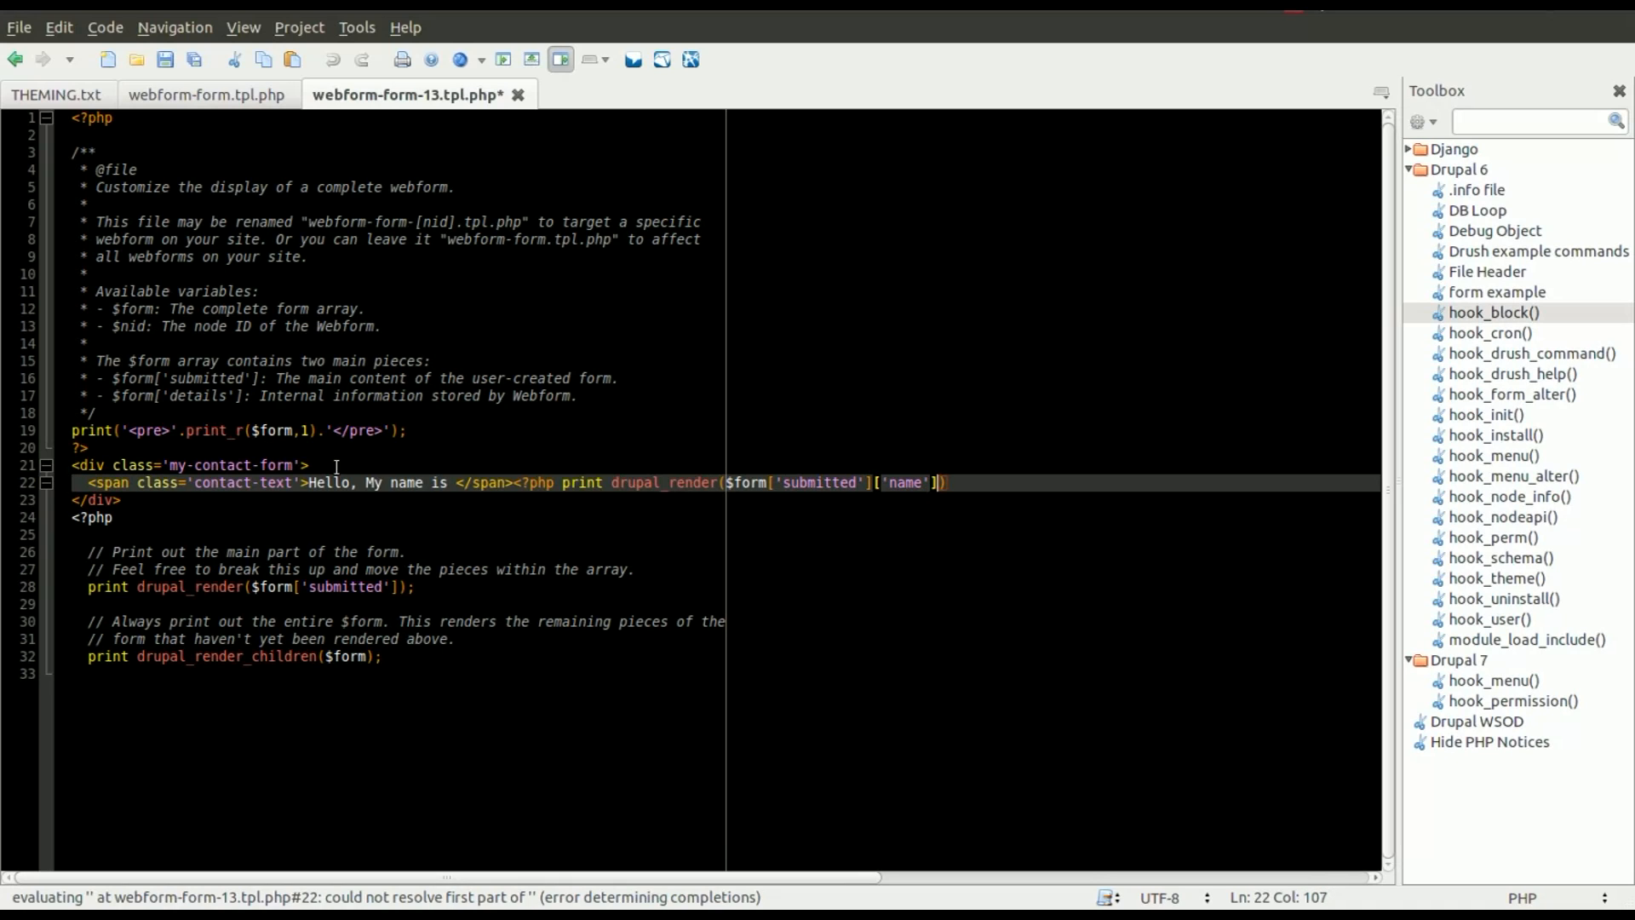
type("); ?>")
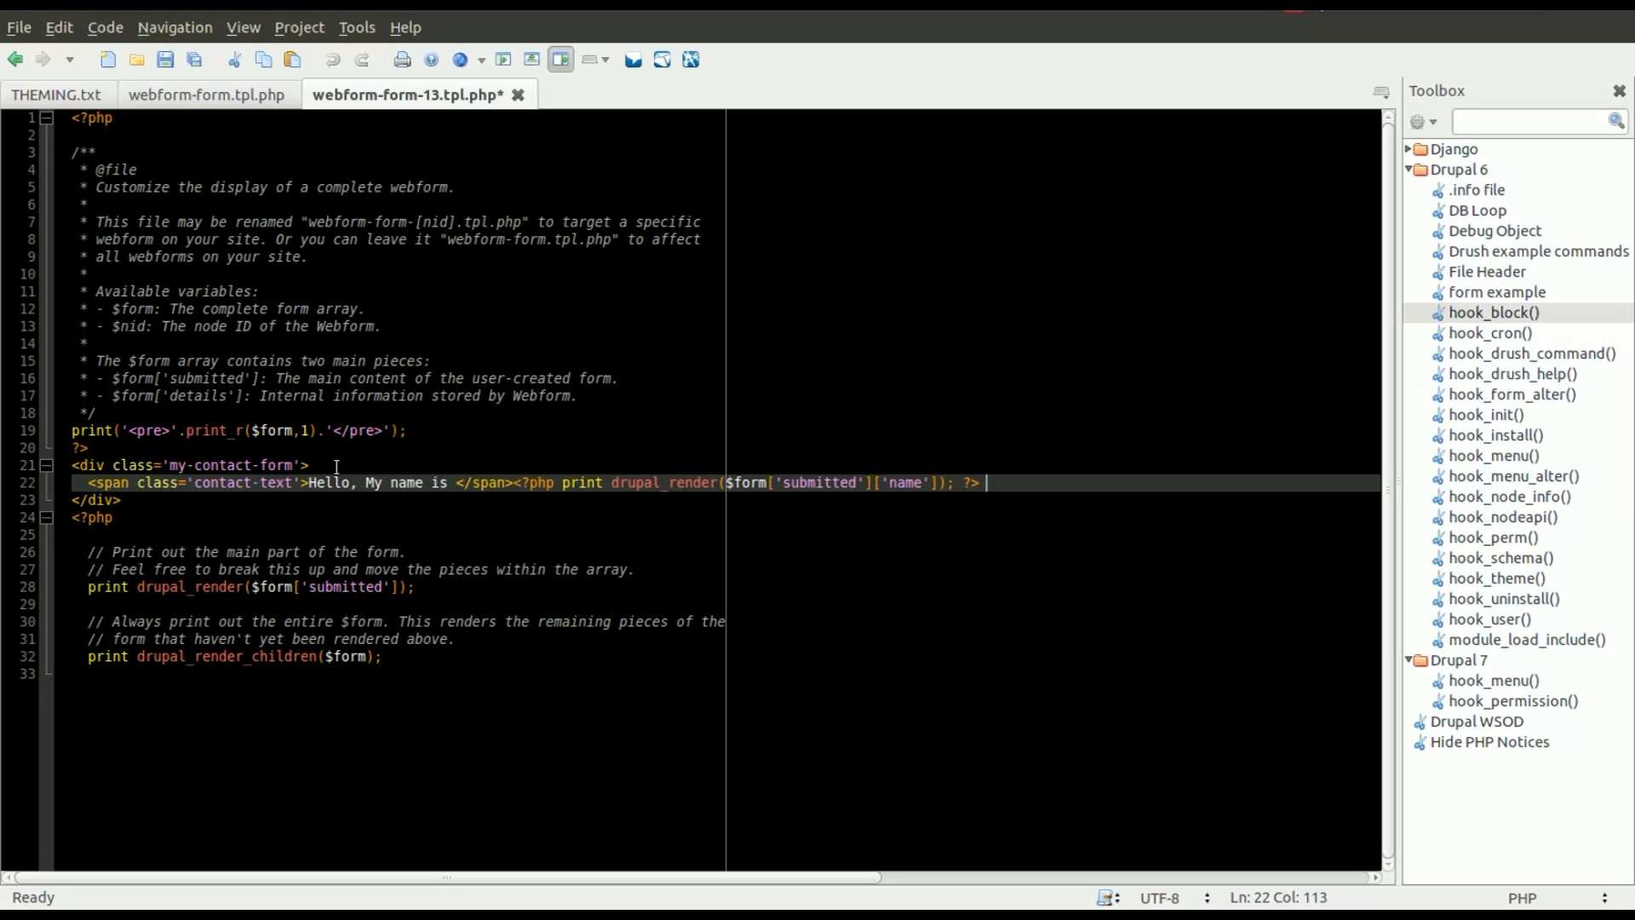
Add a span sentence 'and you can contact me at' on its own line
type("and you")
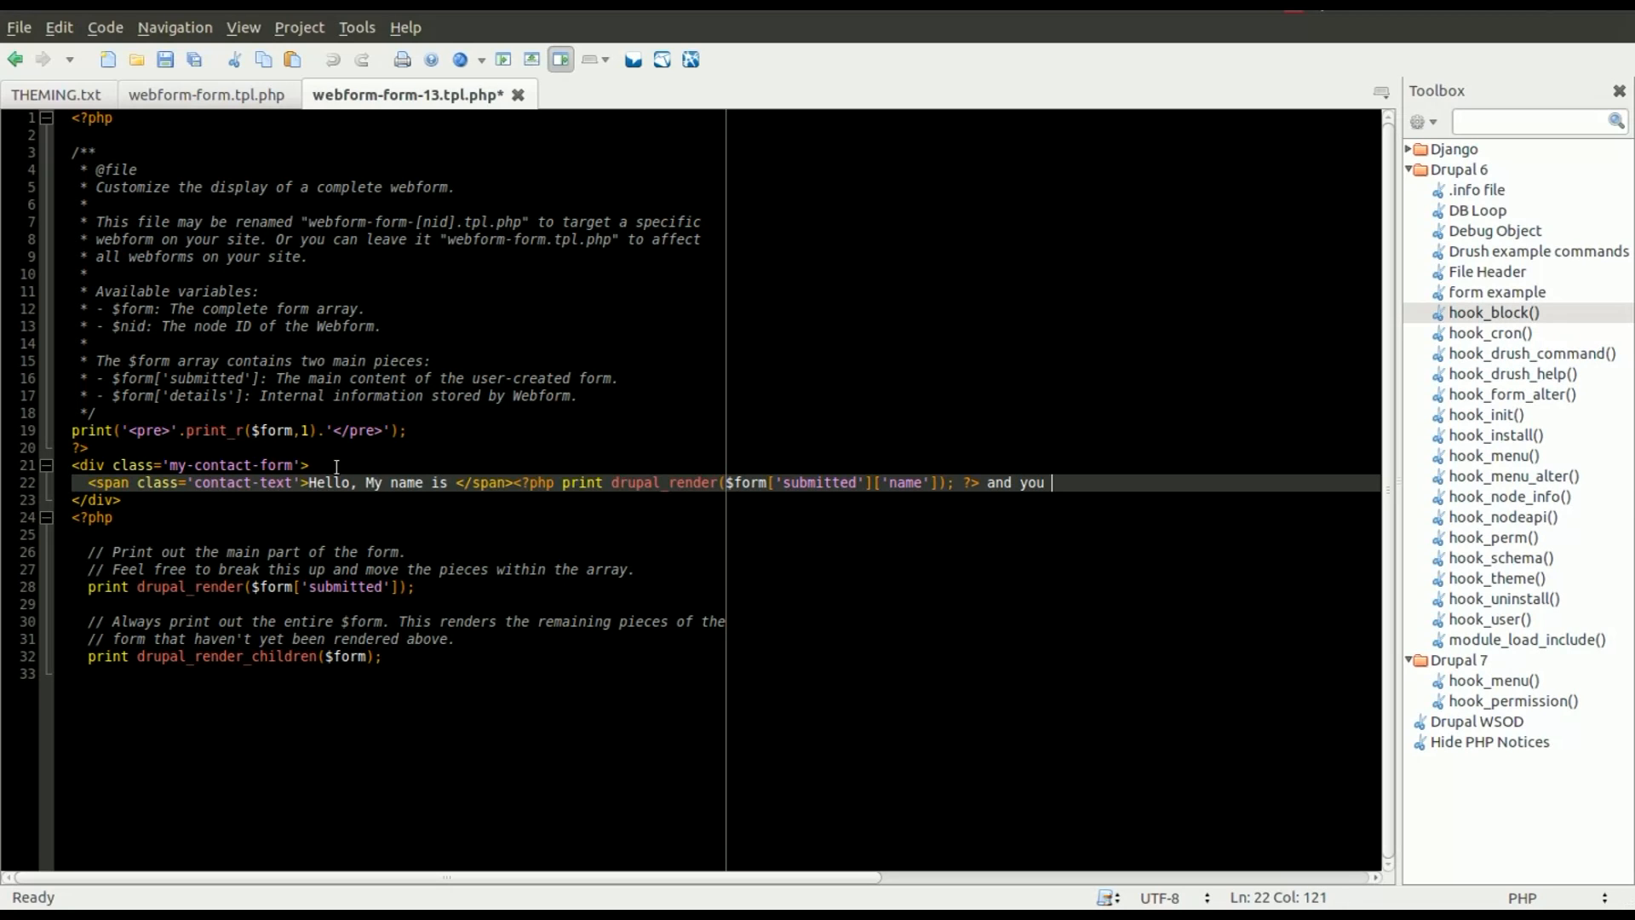
type("can")
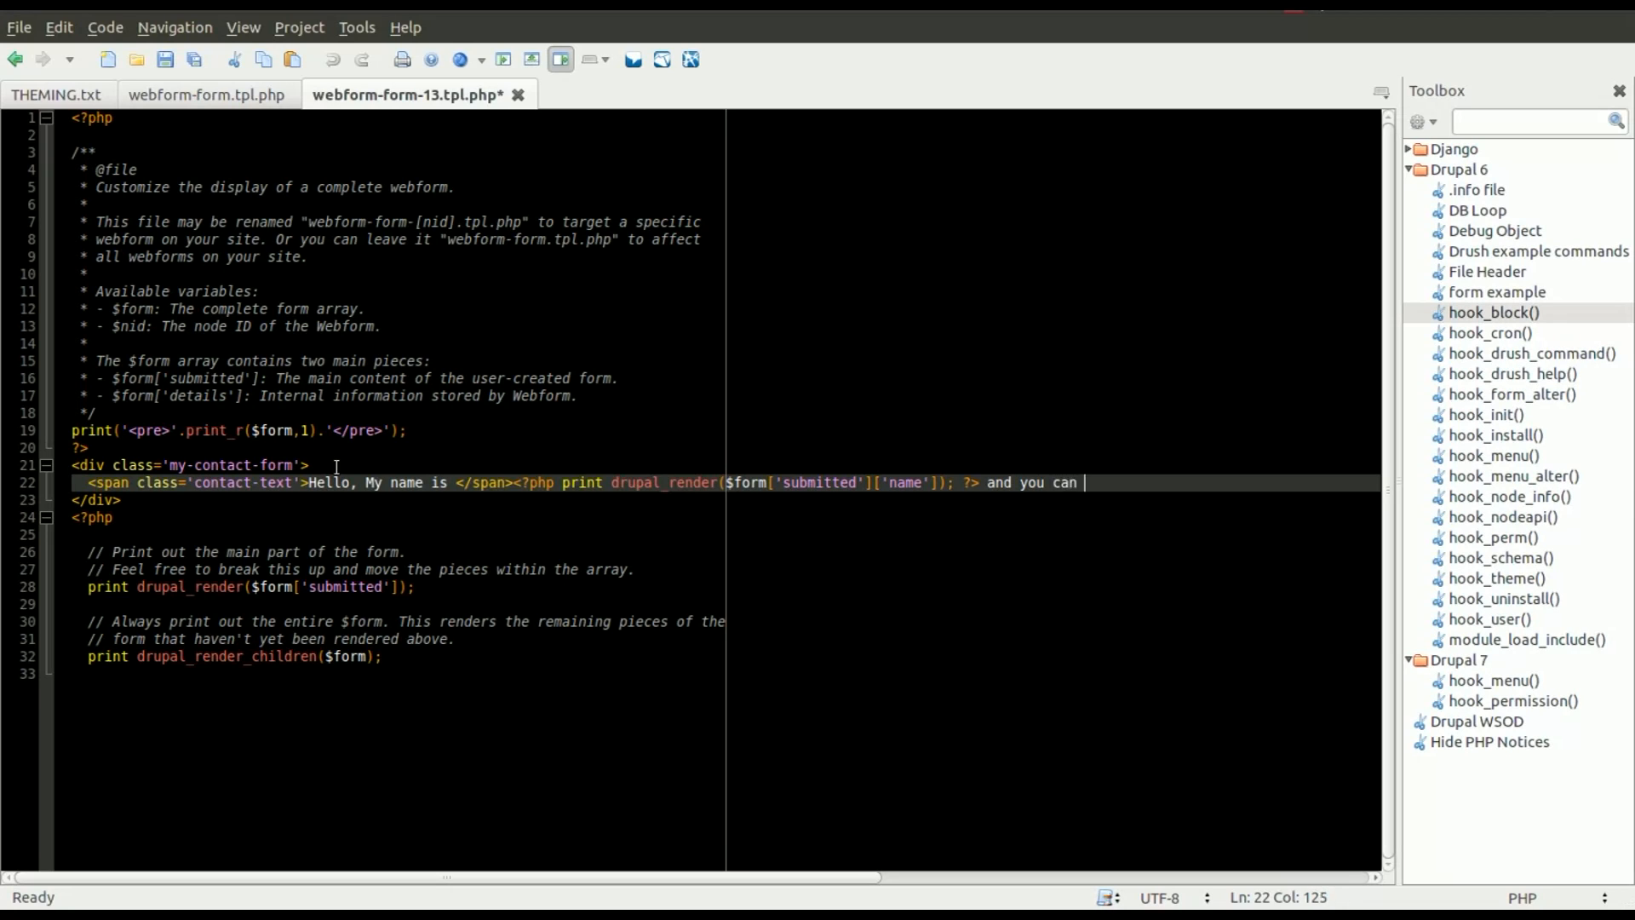
type("contact")
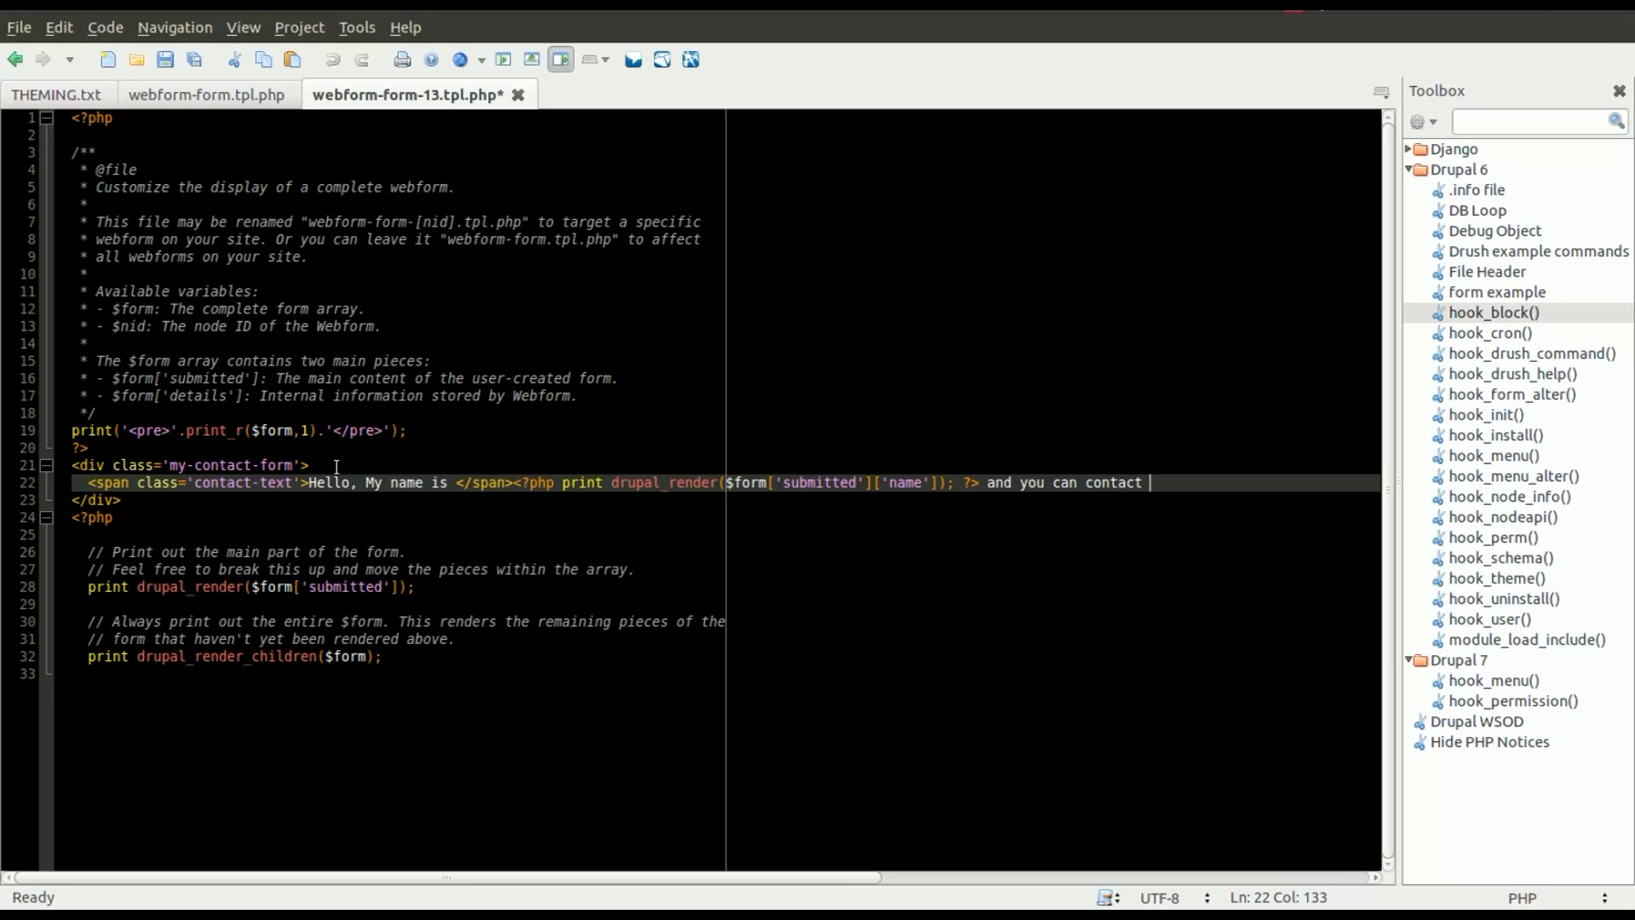
type("me at")
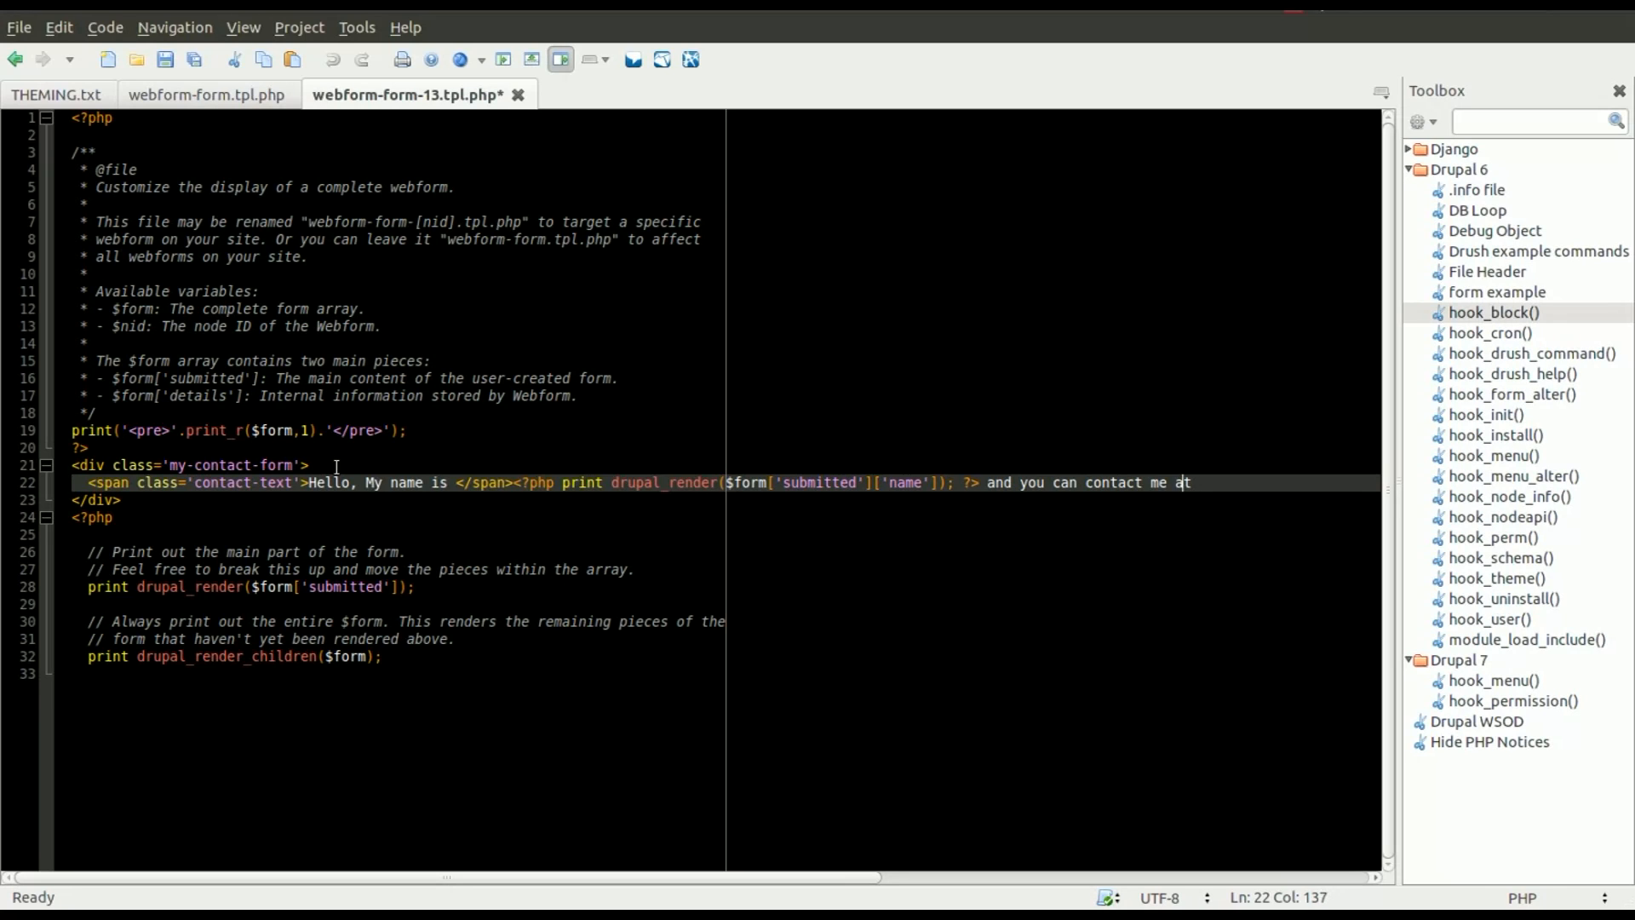
key("Return")
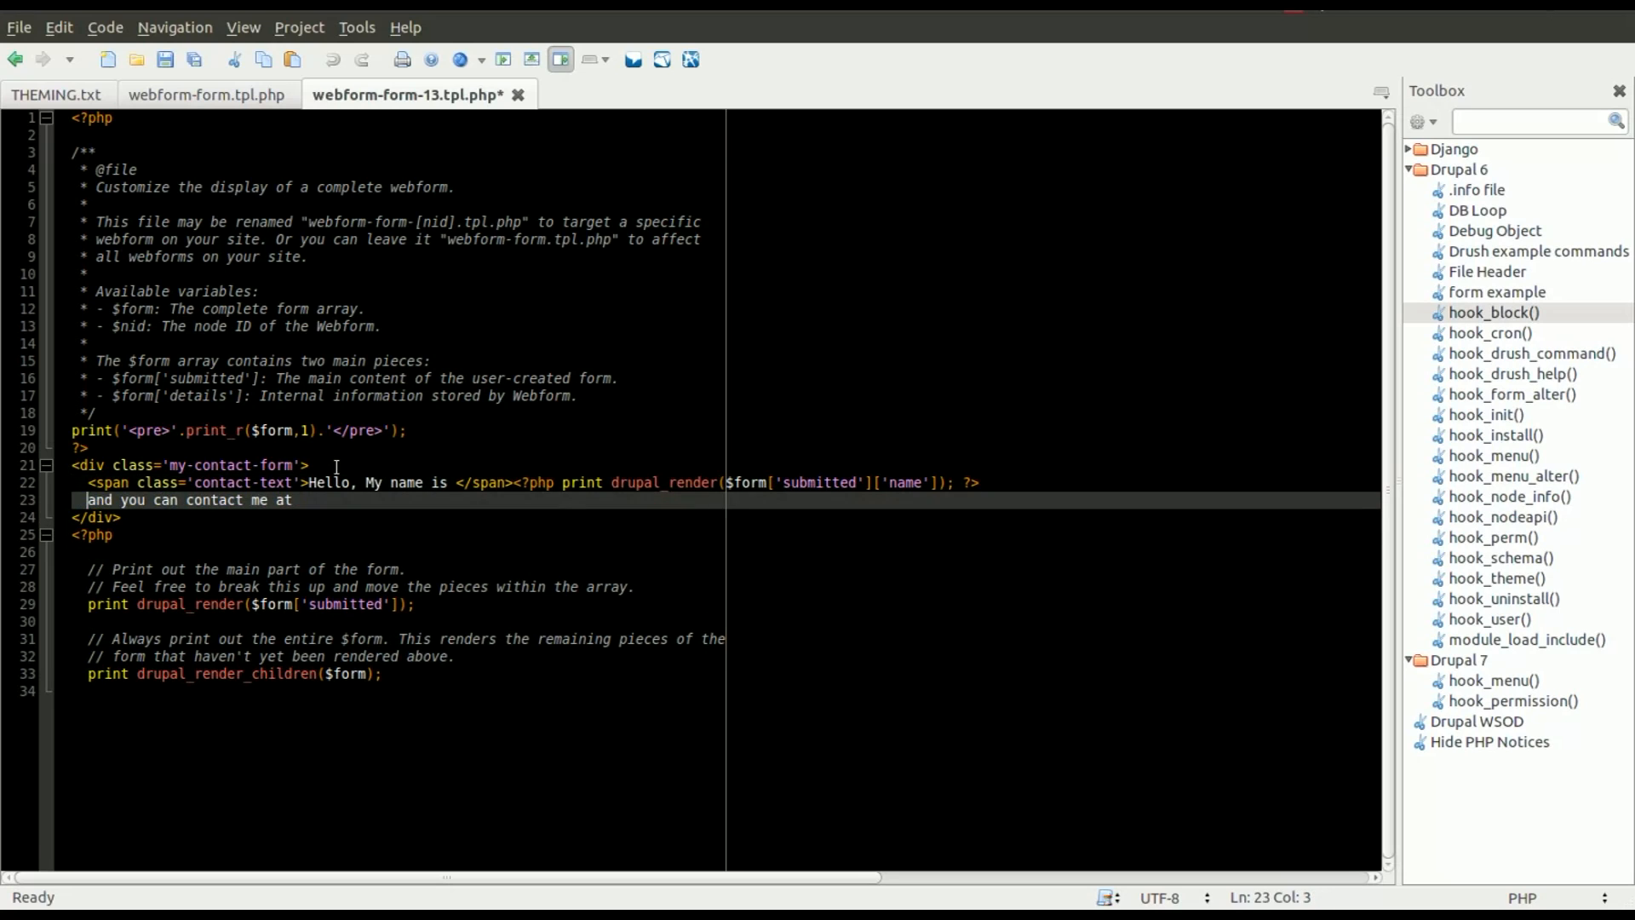
type("<span class='contact-text'>")
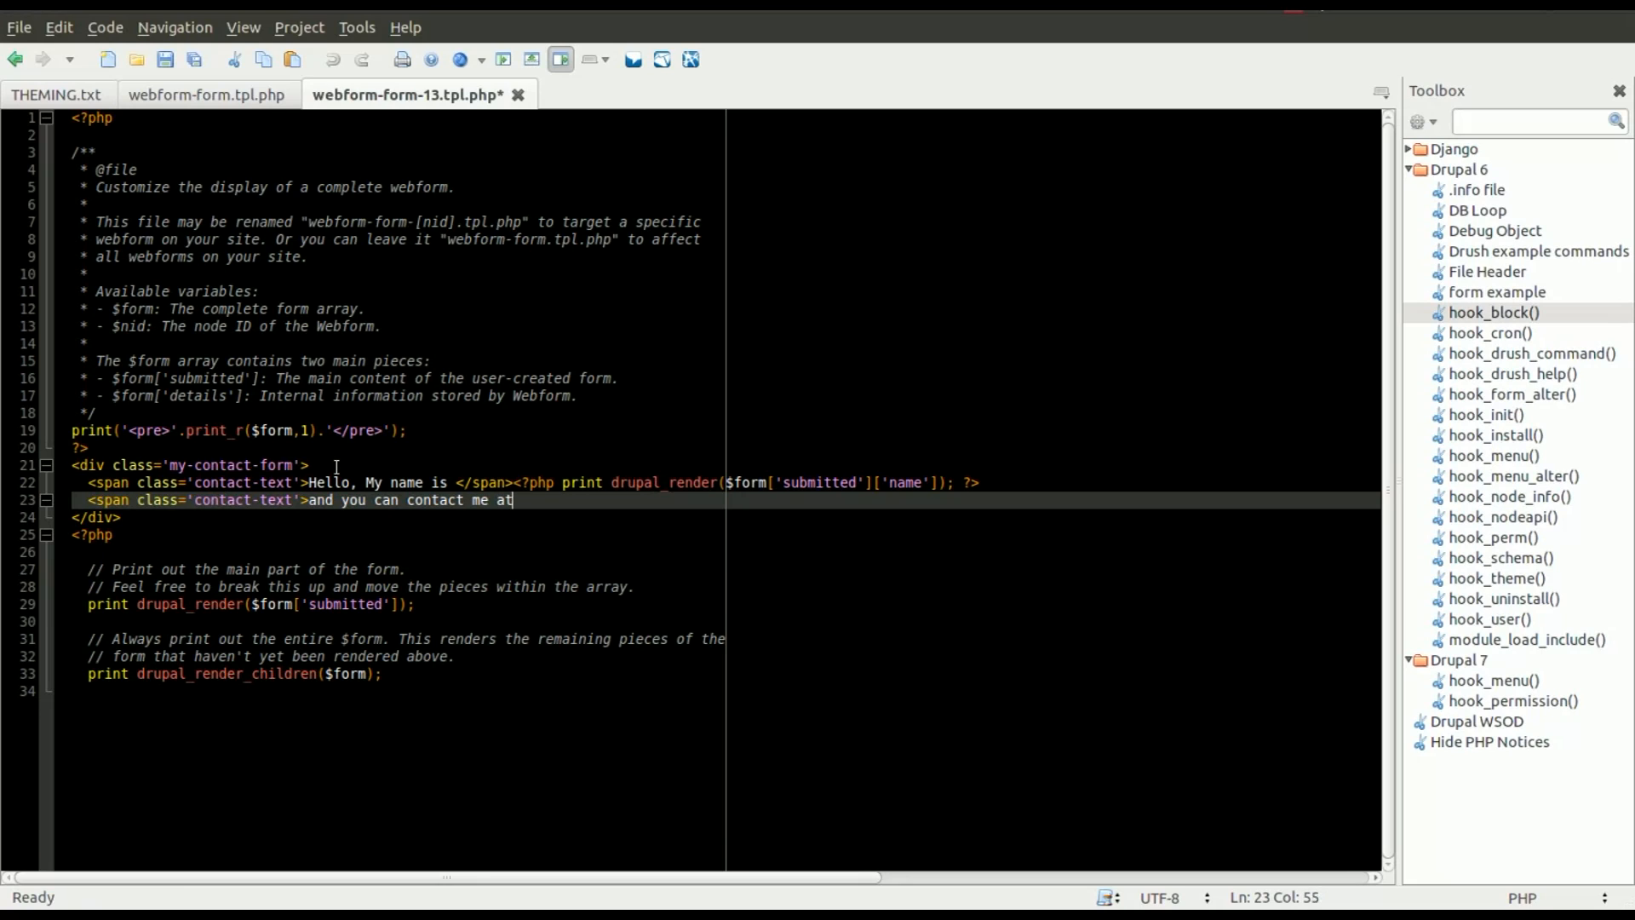
type("</span")
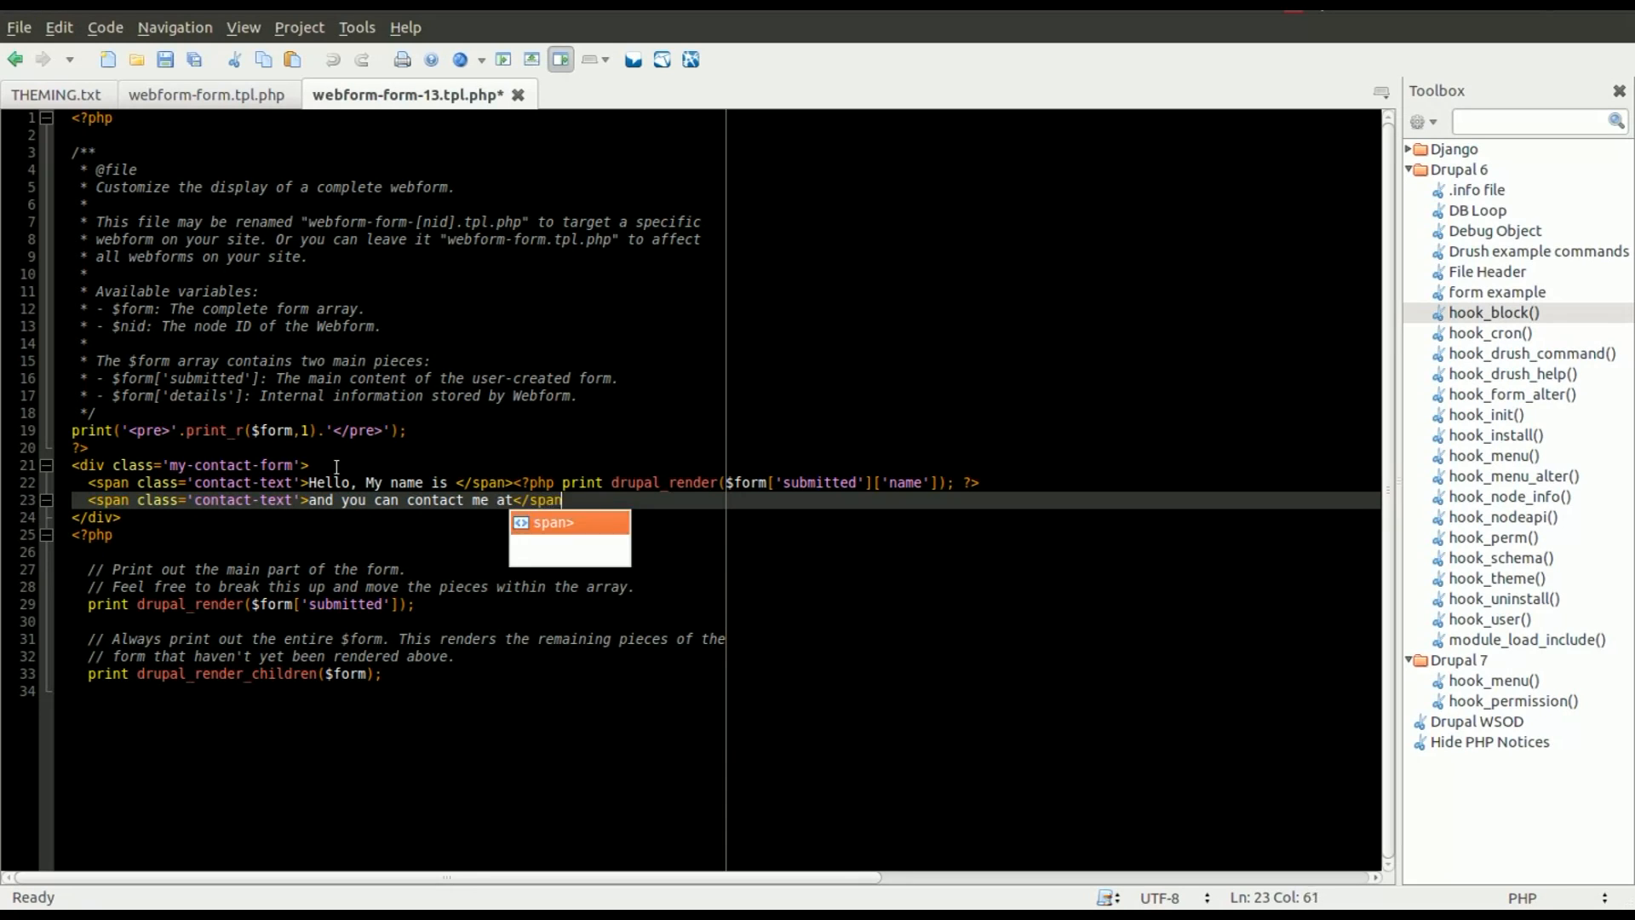
Render the email field via drupal_render($form['submitted']['email']) after that sentence
left_click(550, 521)
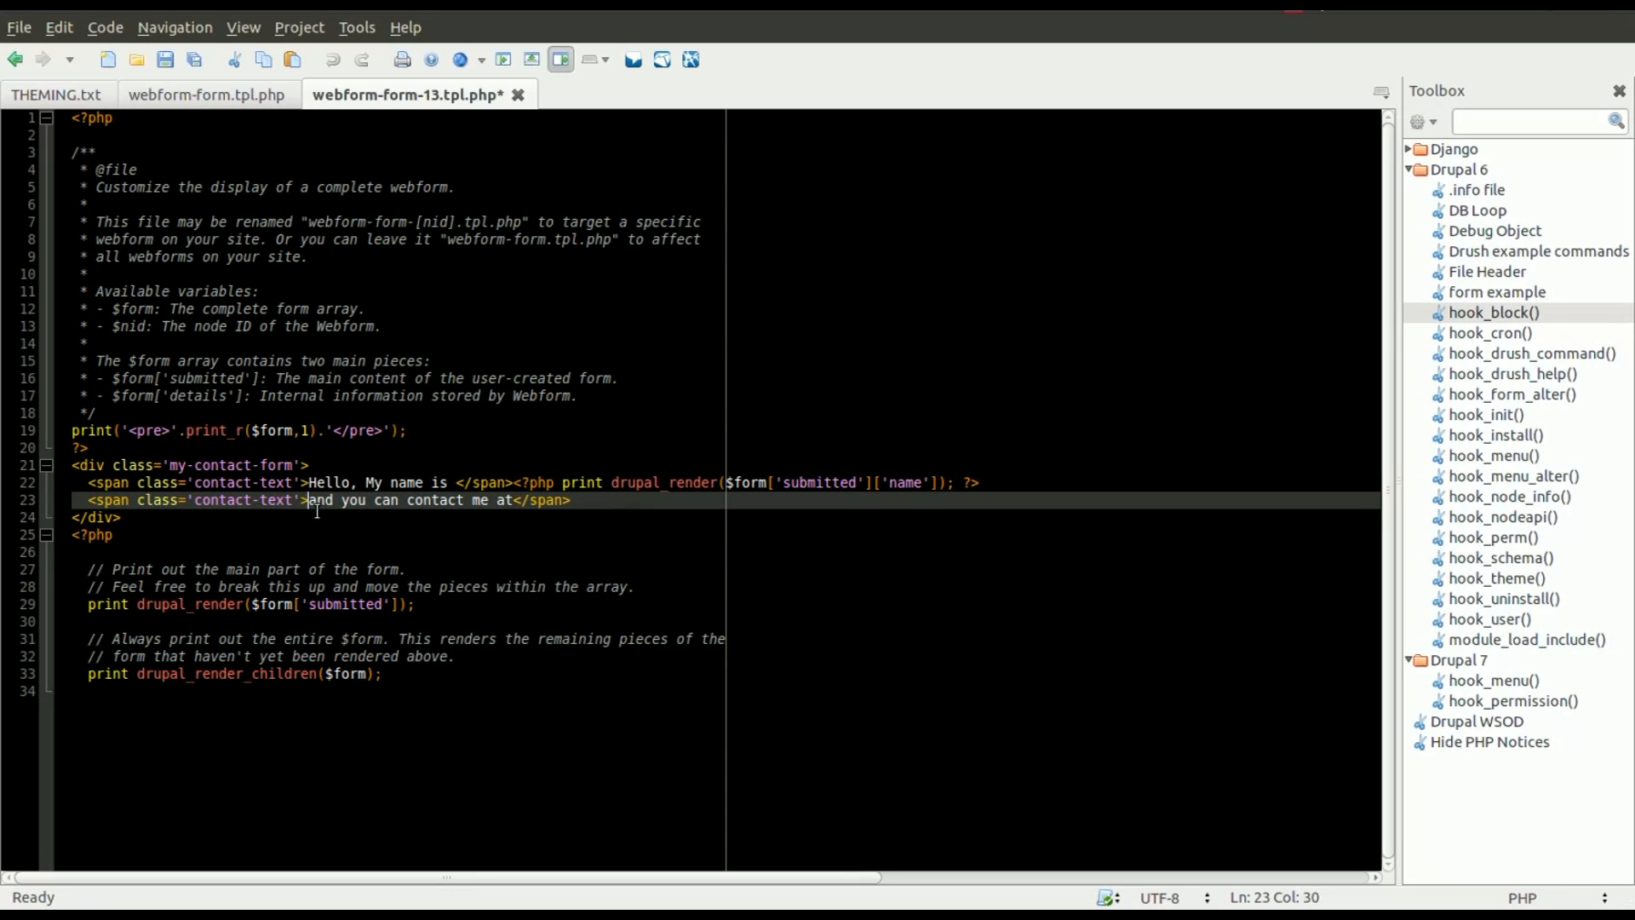
type("<")
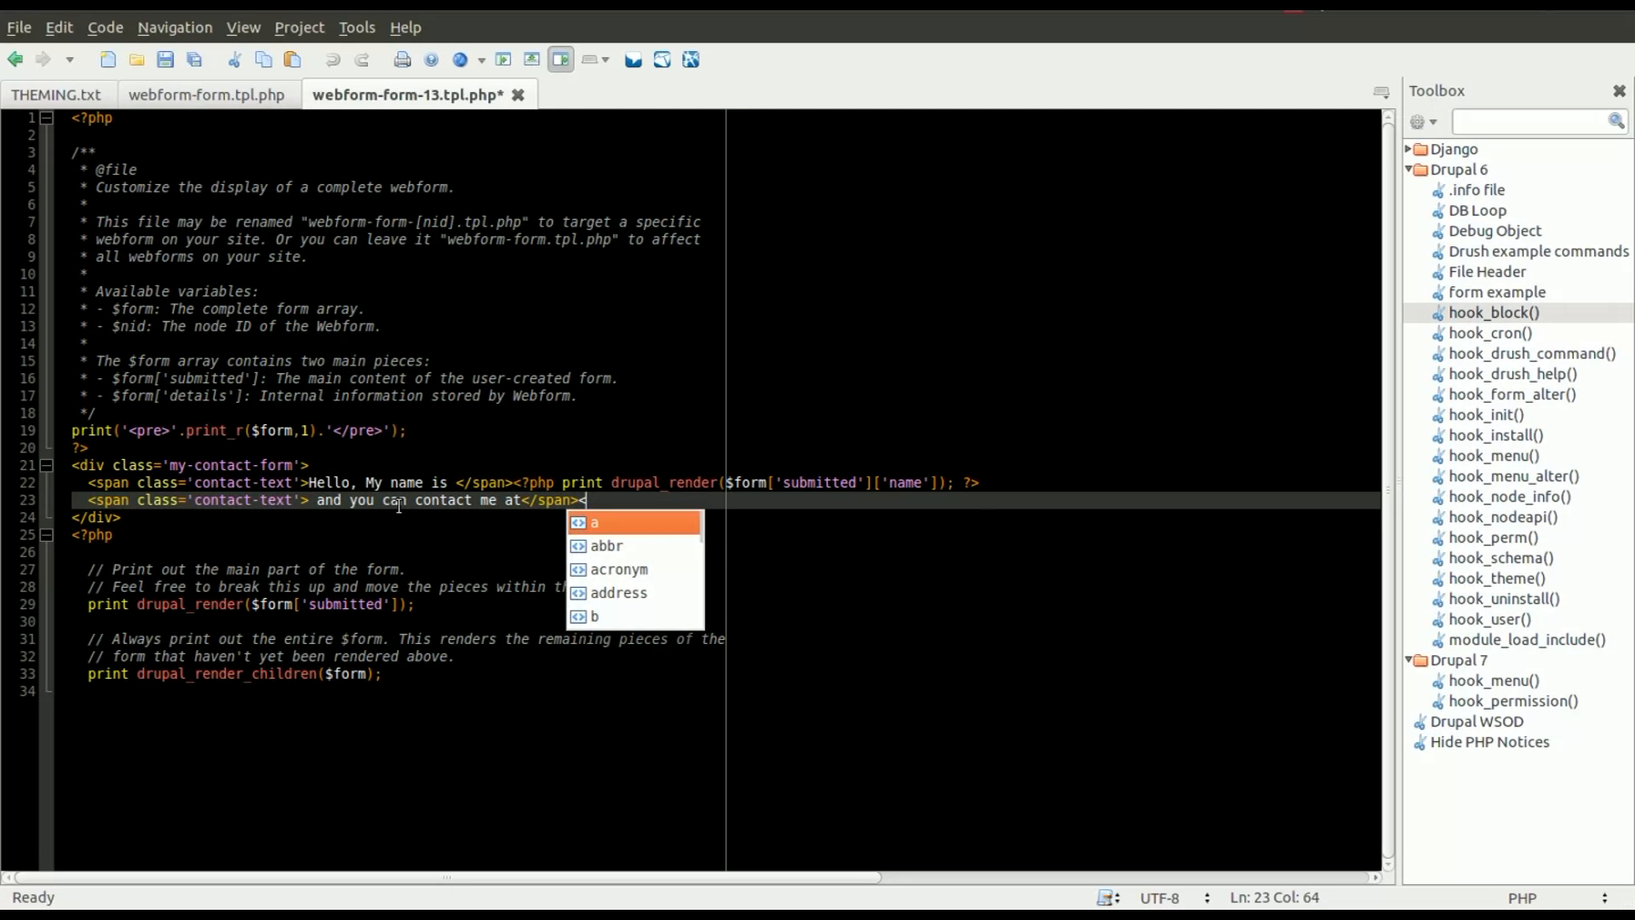
key("Escape")
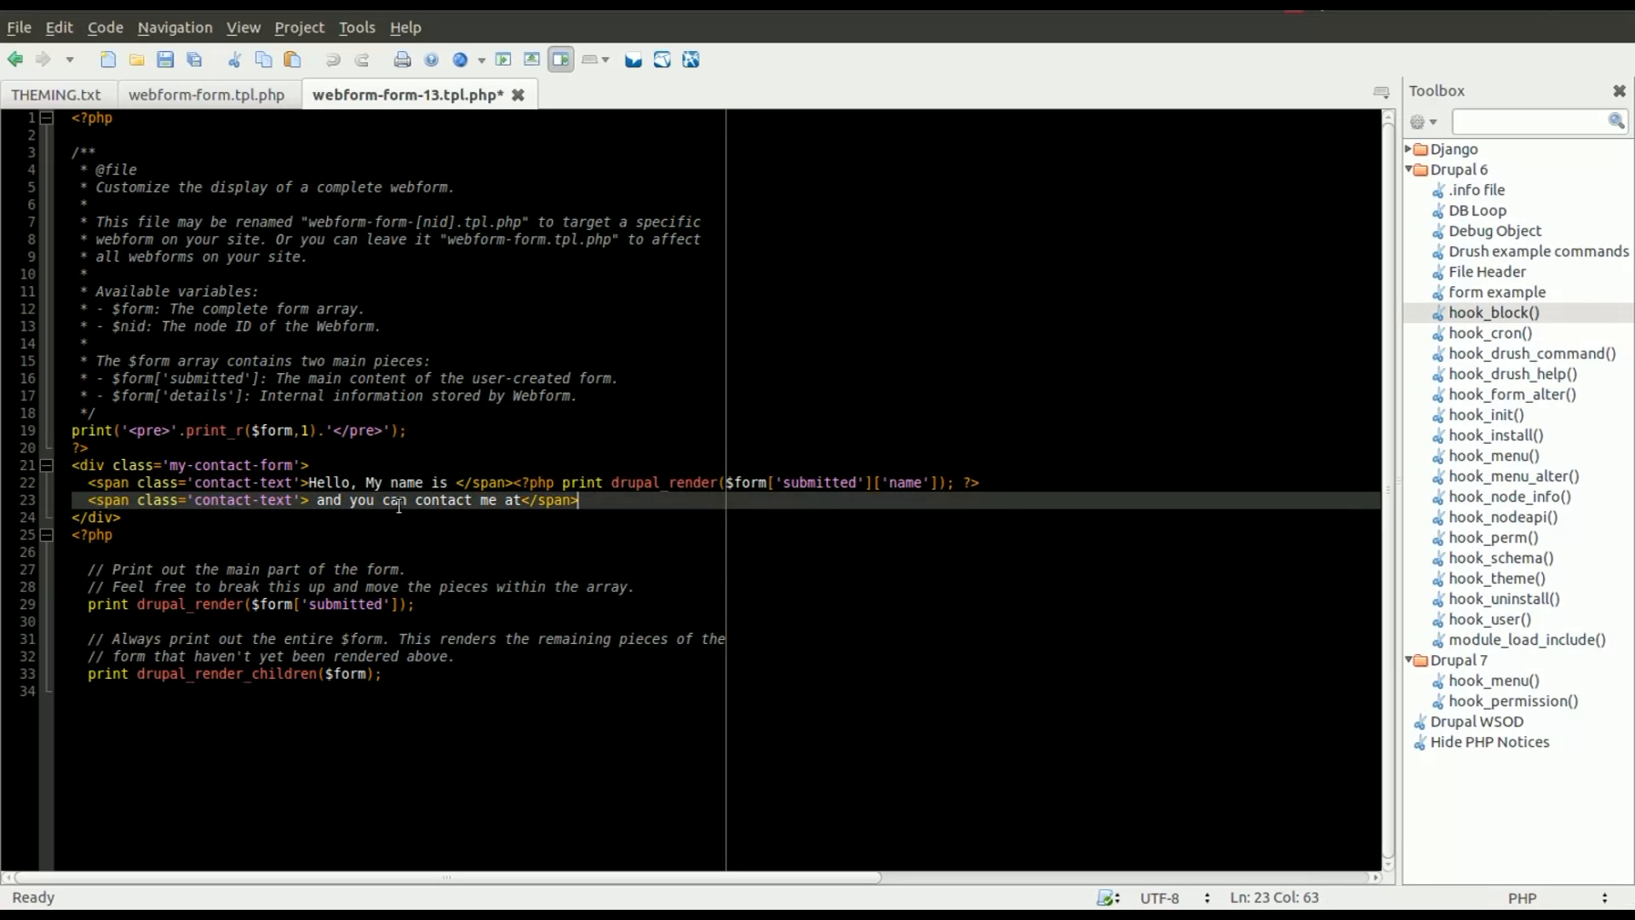
type("<?php print drupal_render($form['submitted']['name']); ?>")
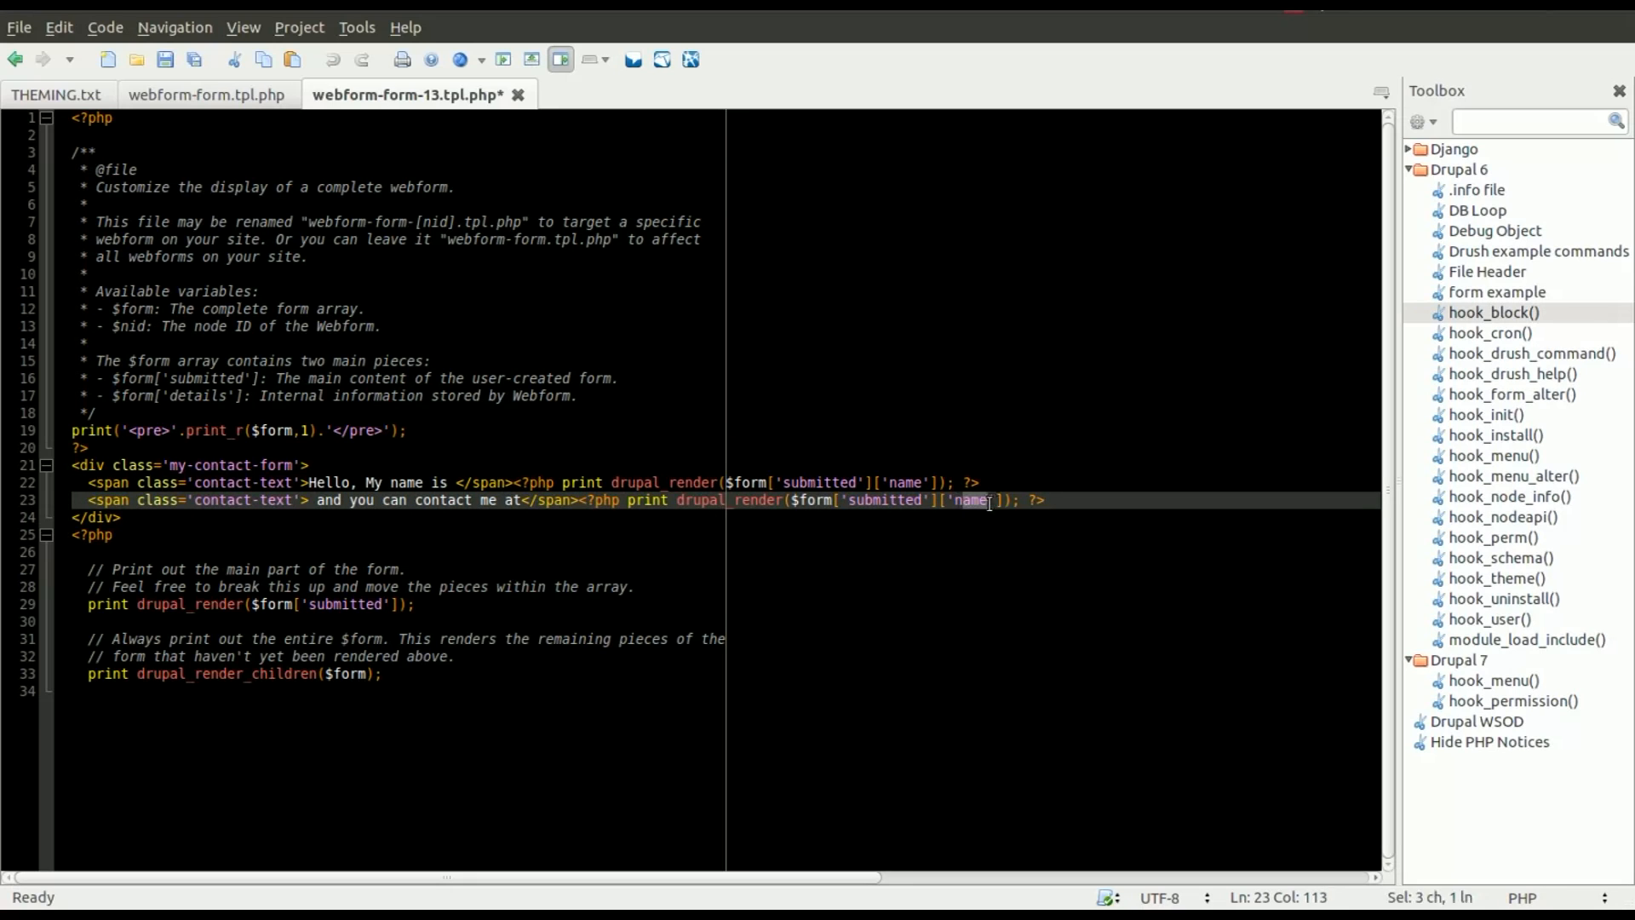
type("email")
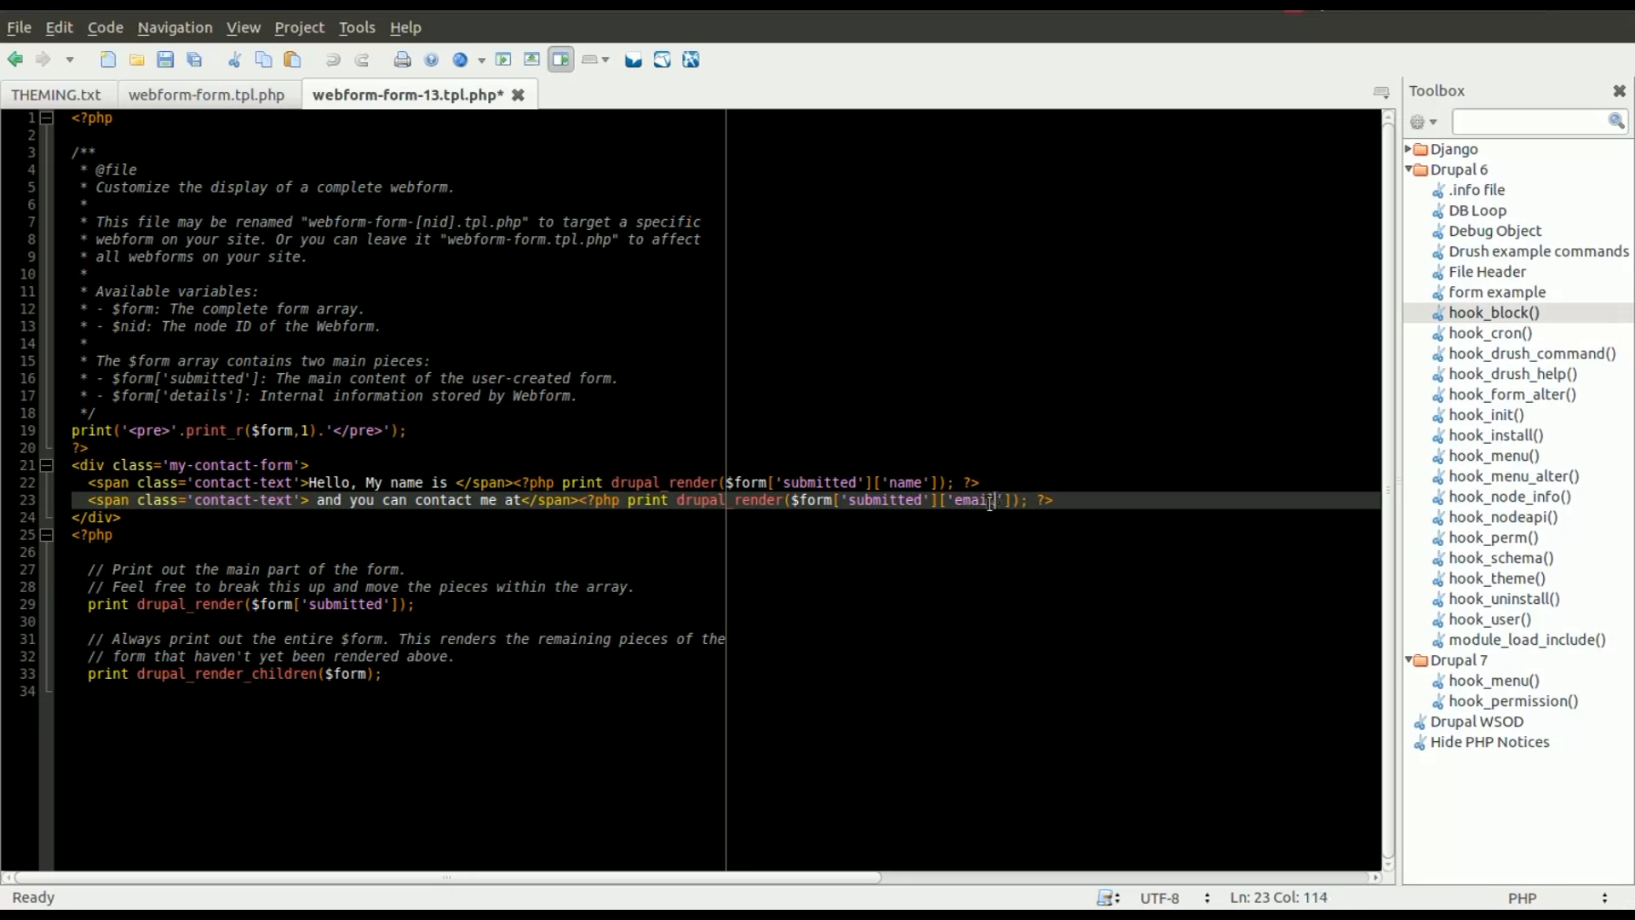
key("Return")
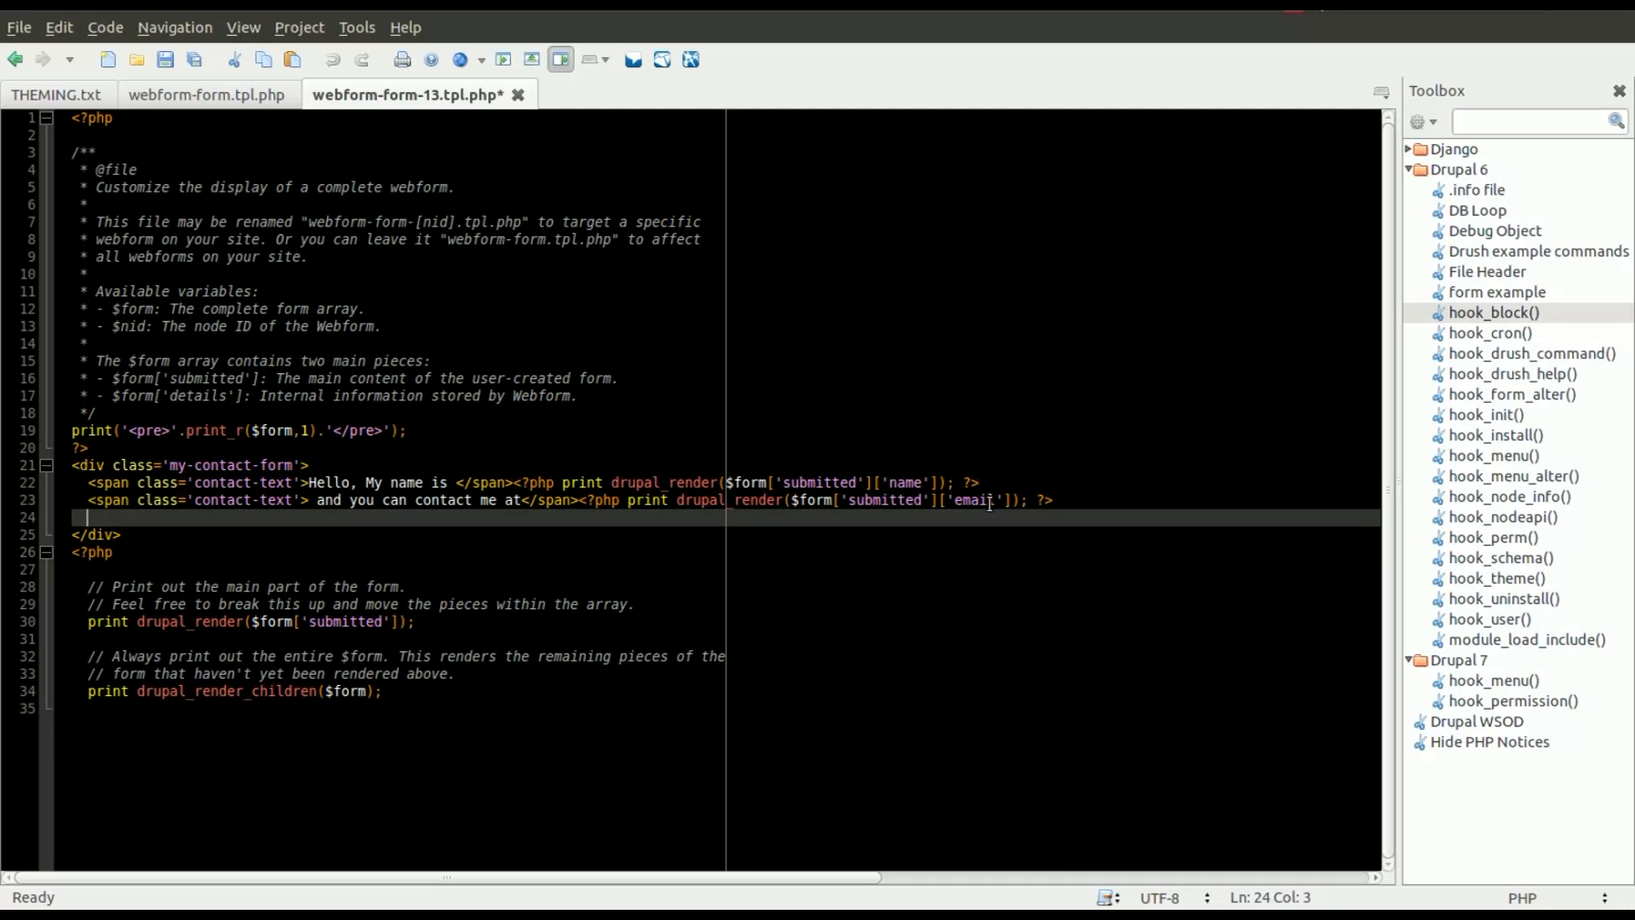
Add a 'Here is my message:' contact-text span and render the message field
type("<span class='")
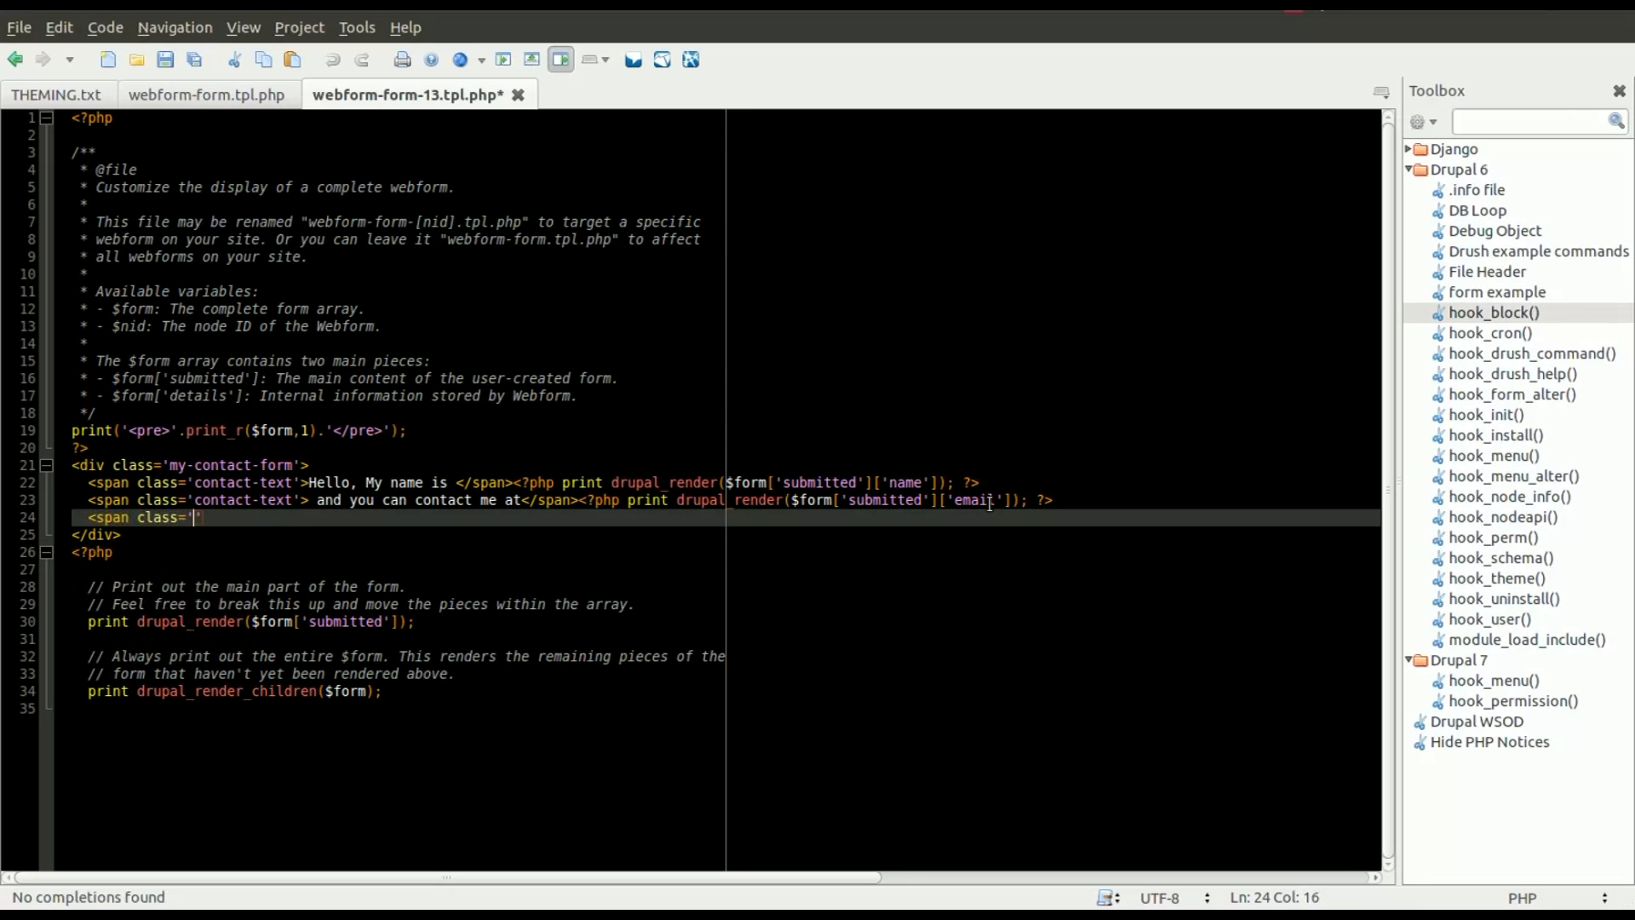
type("contact-text'>")
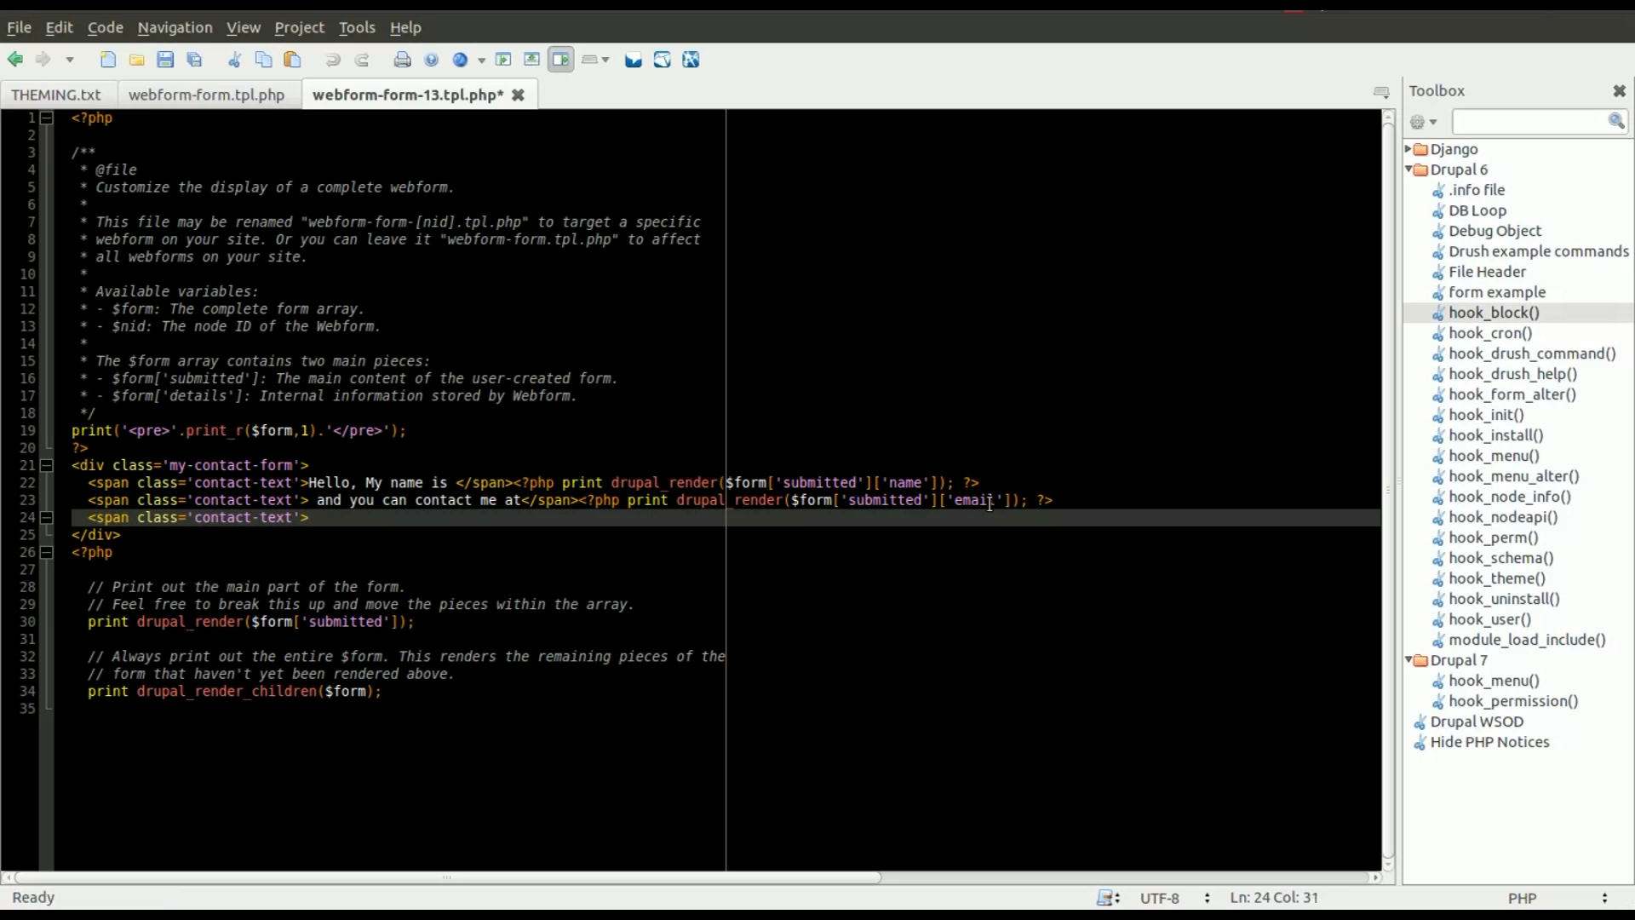
type("HEre i")
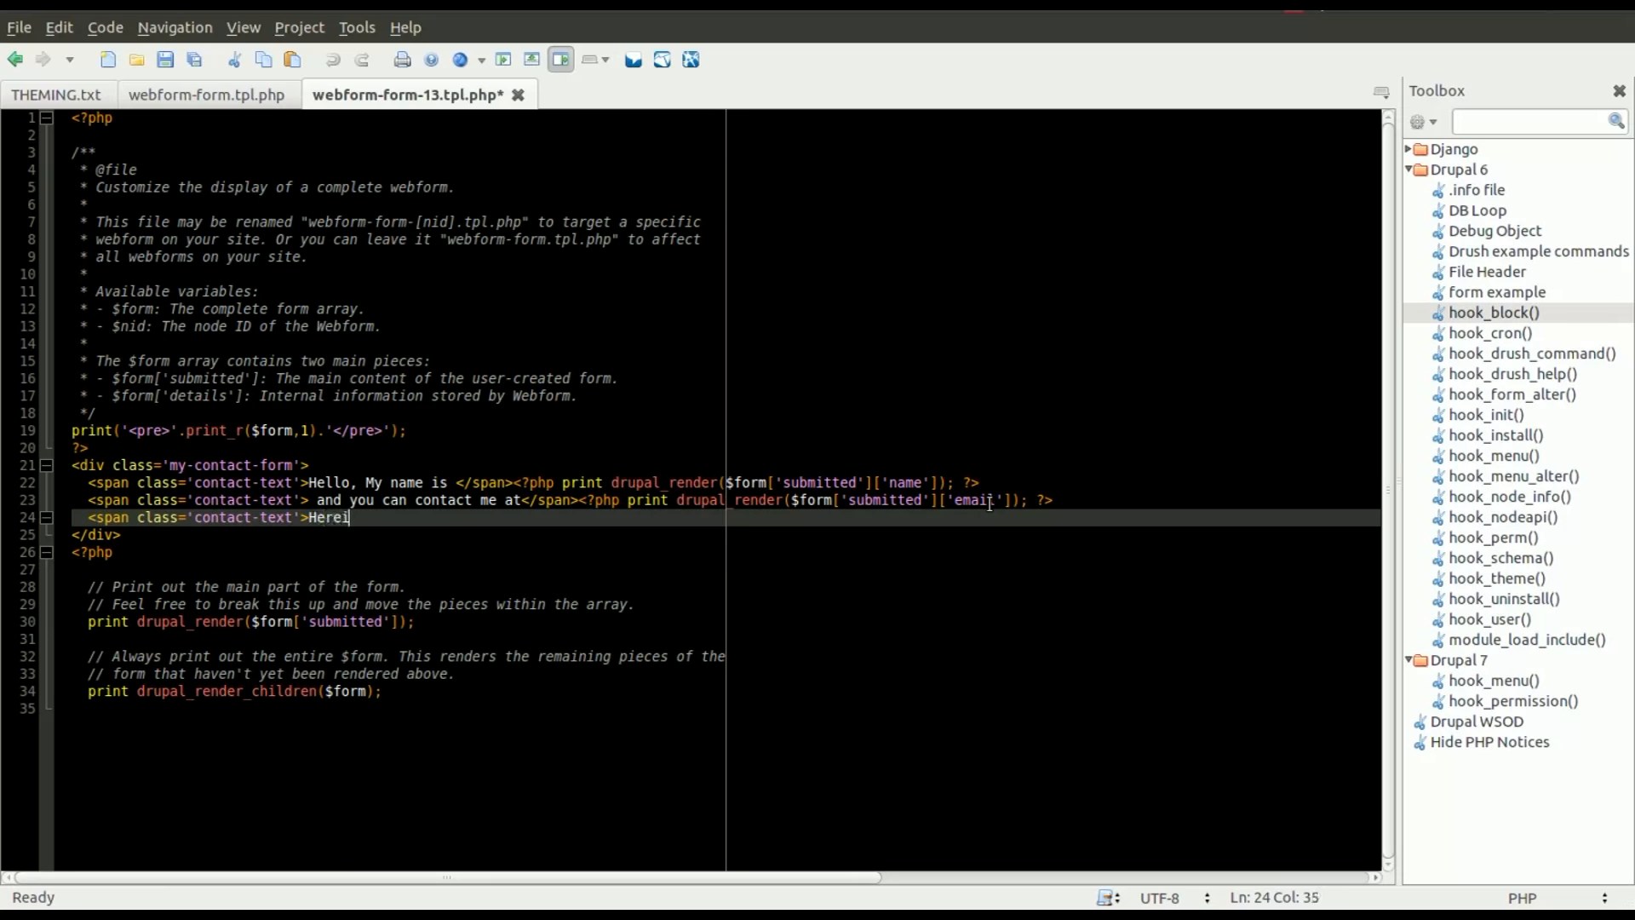
type("is m")
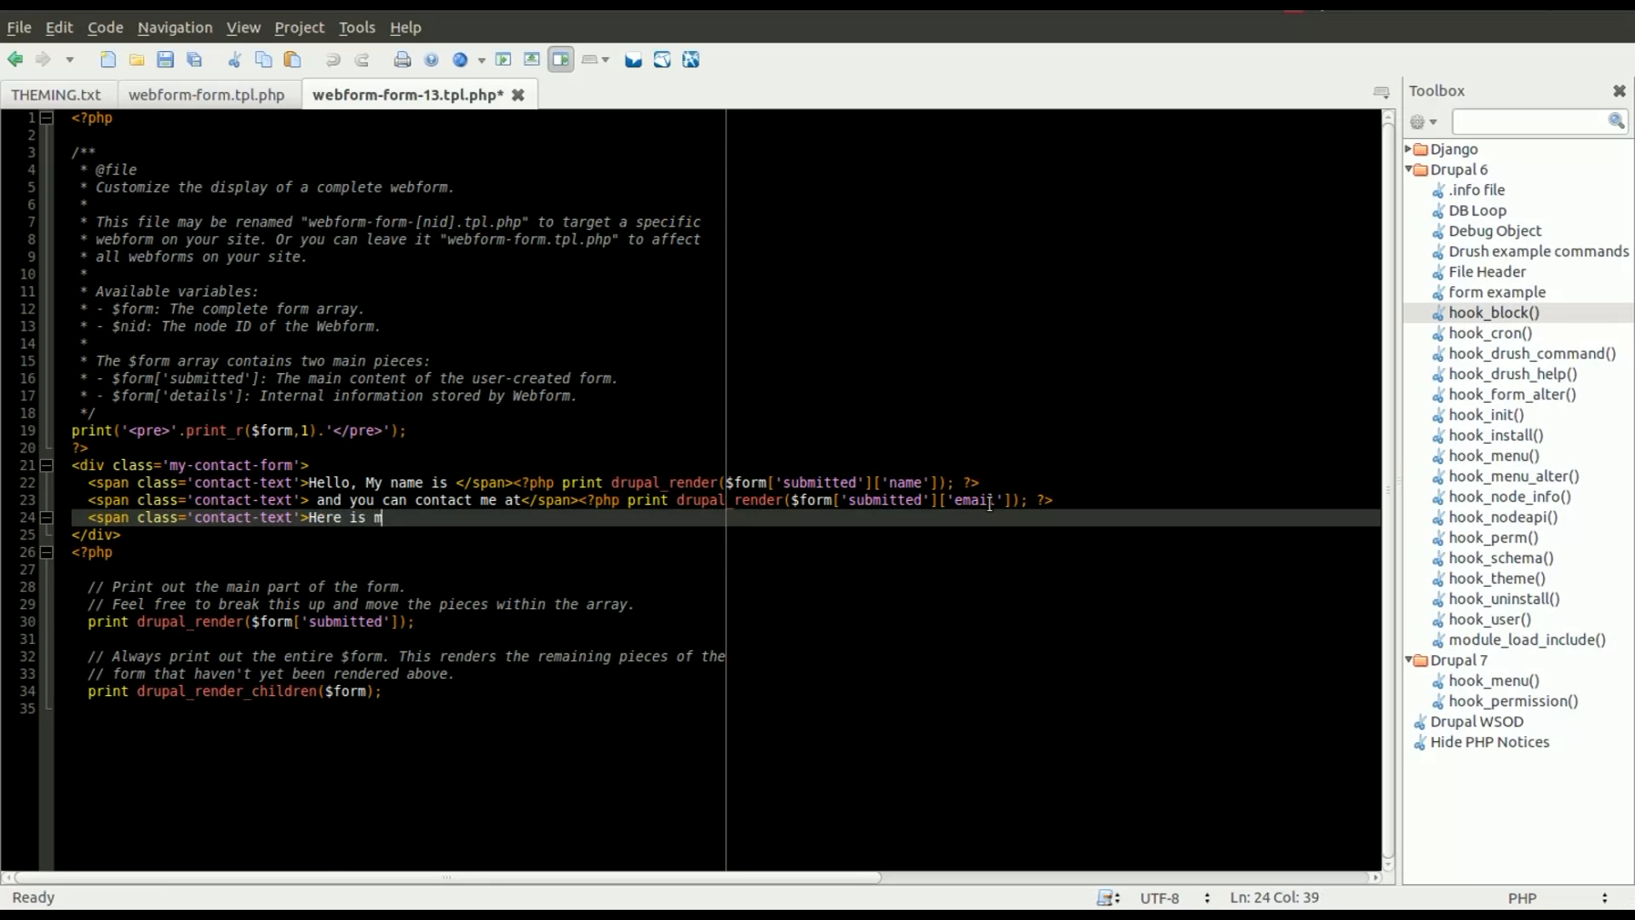
type("y message")
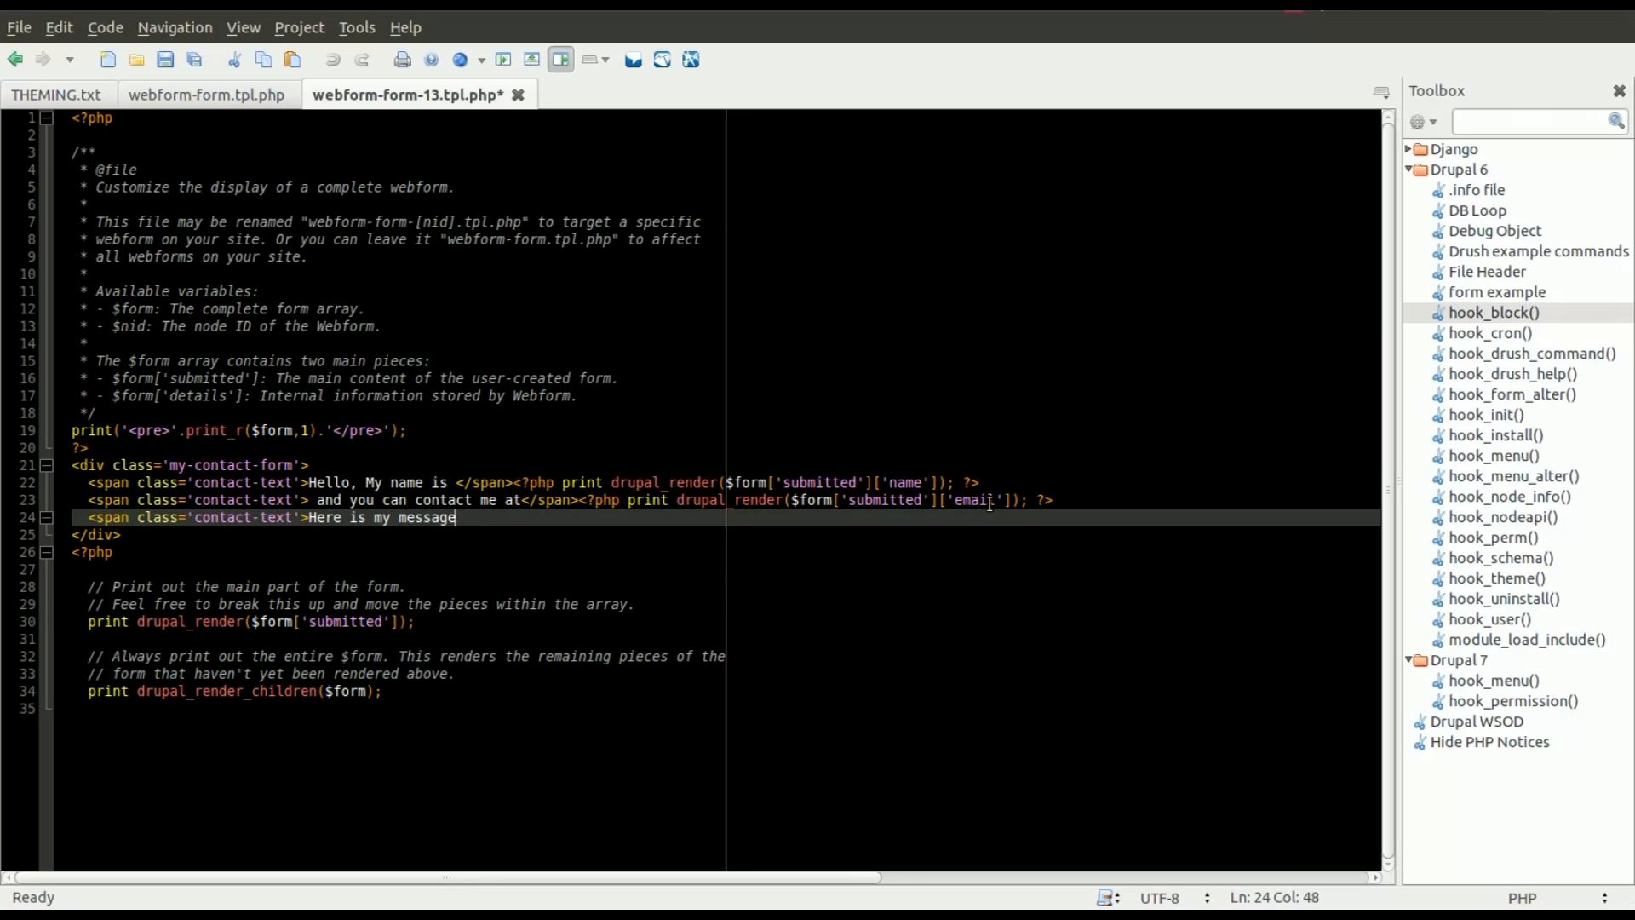
type(":</span>")
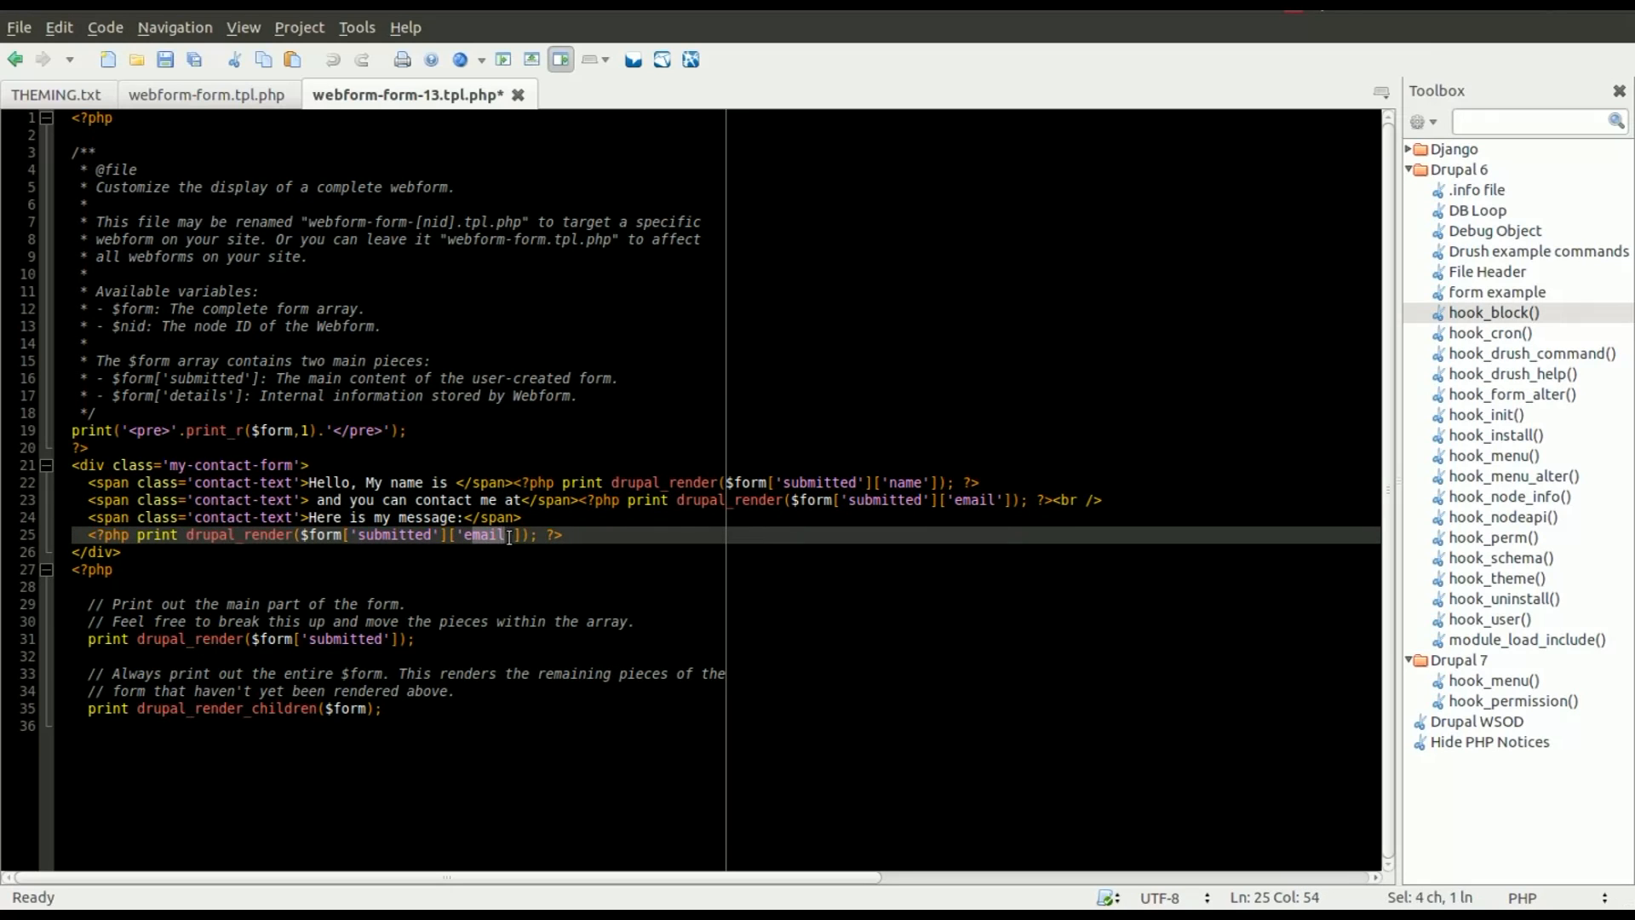
type("message")
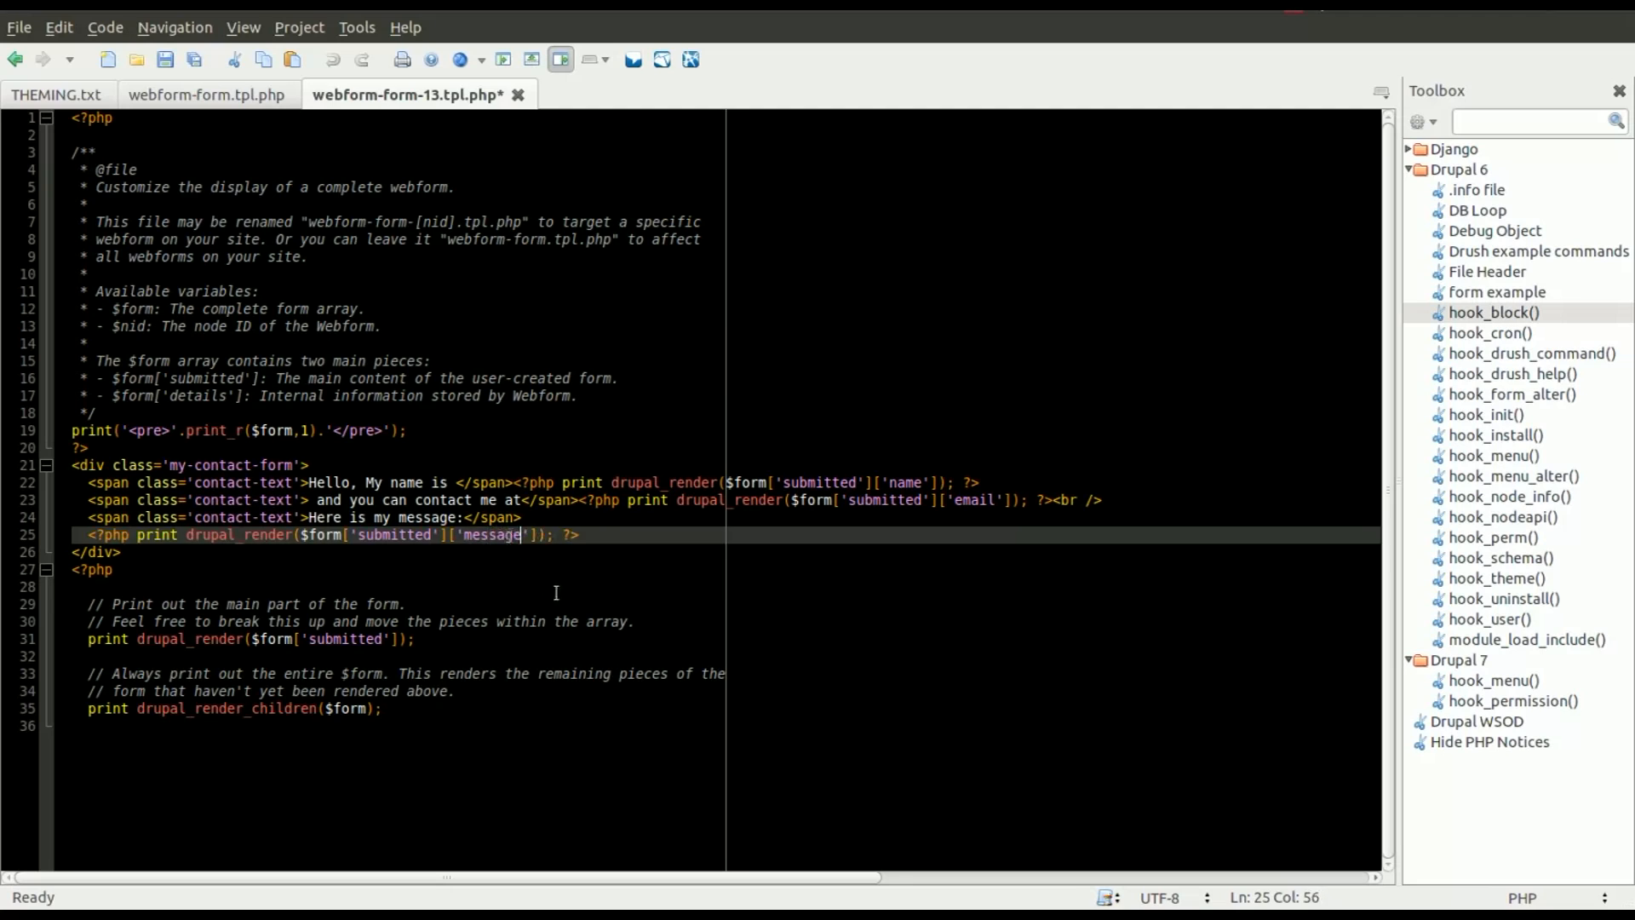
left_click(473, 655)
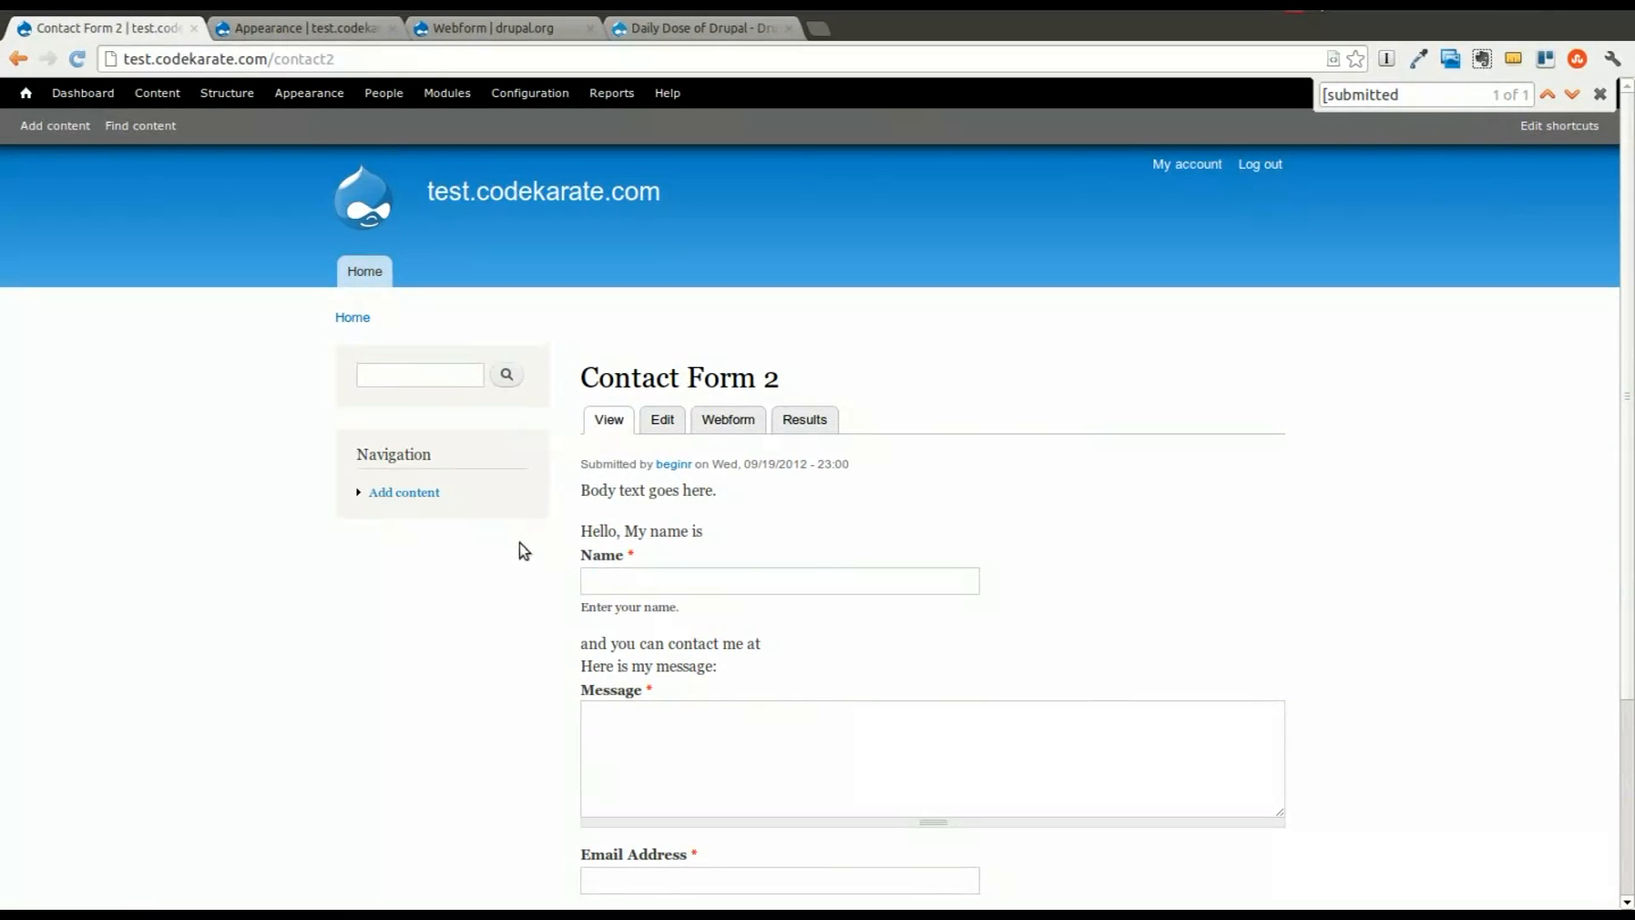
Scroll down Contact Form 2 to check where Email Address appears
scroll("down", 3)
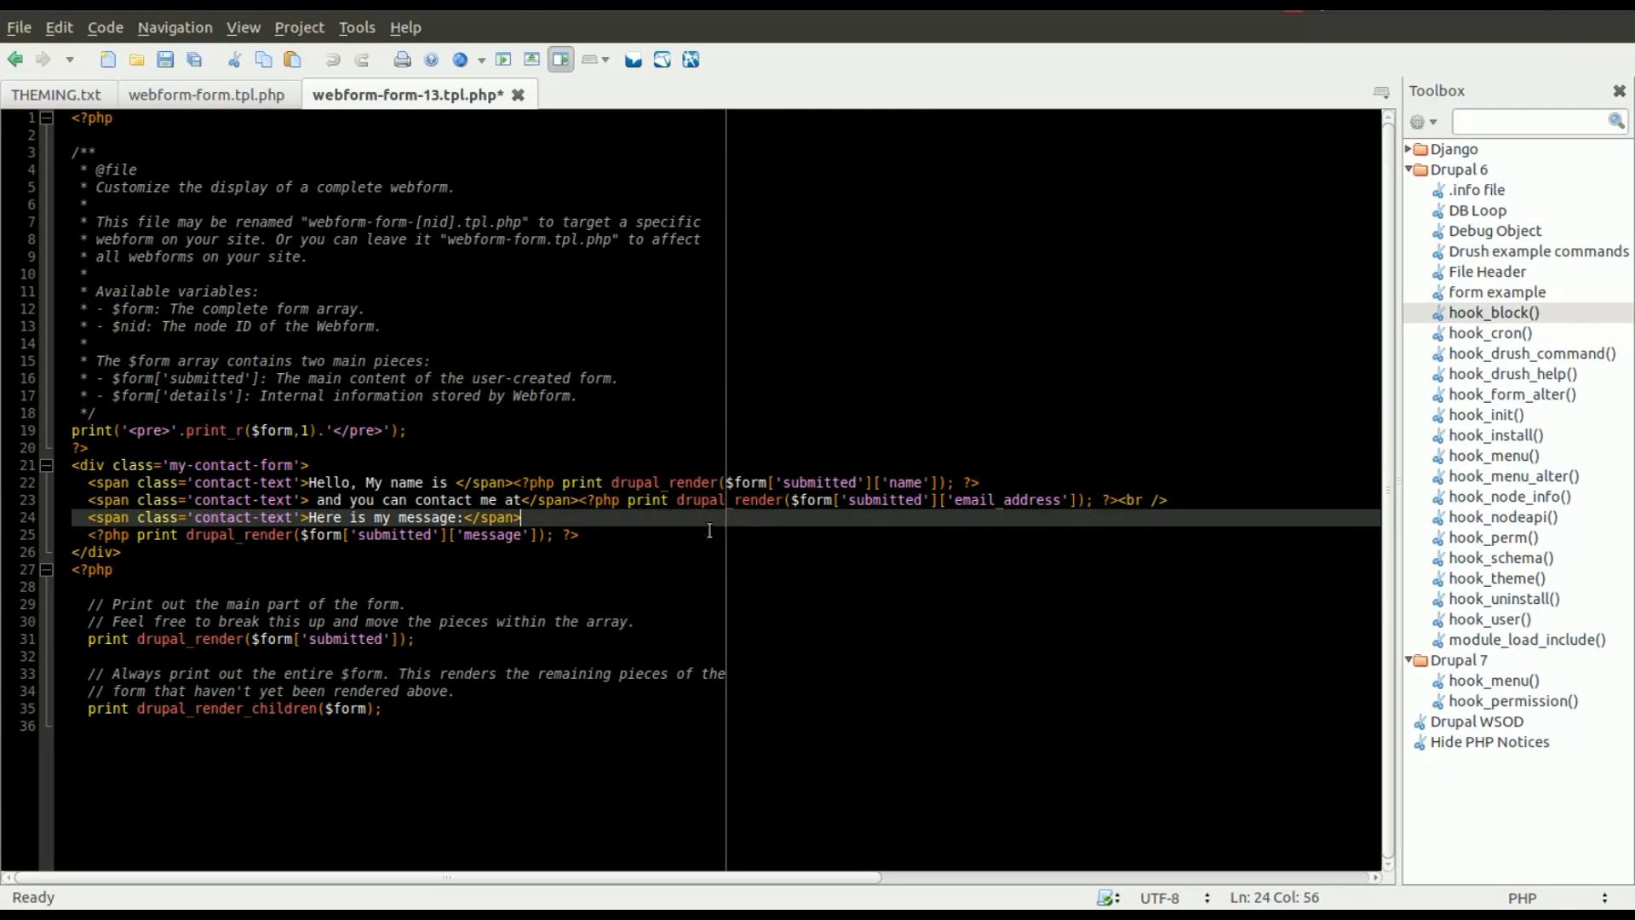
Change the template's email key to email_address in the drupal_render call
left_click(578, 534)
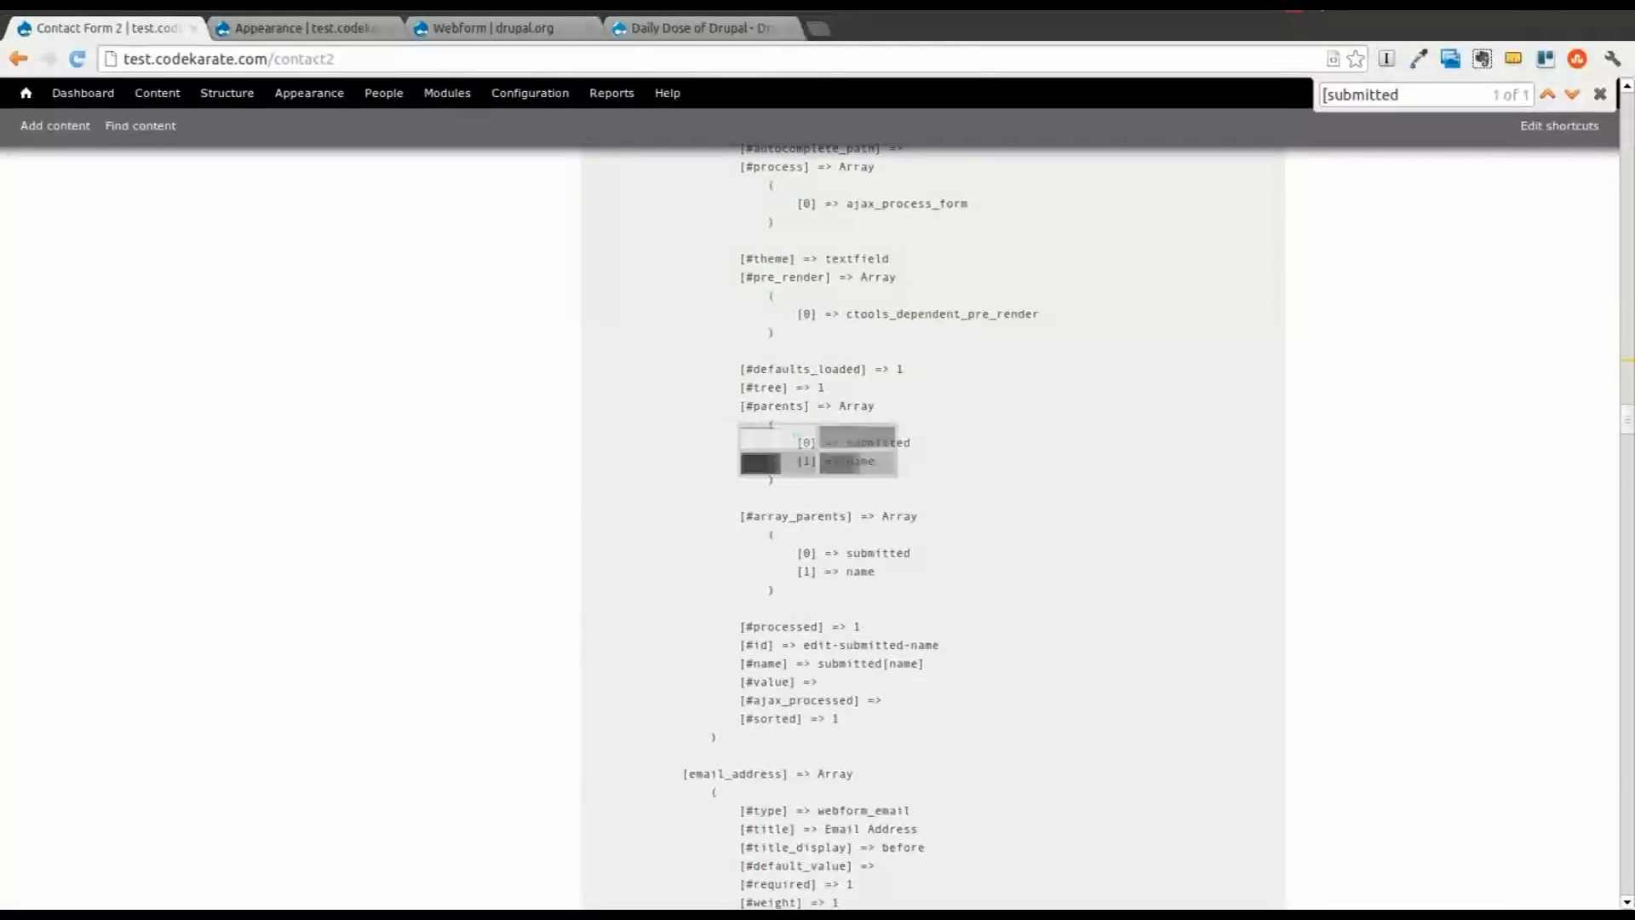
Reload Contact Form 2 and check Email Address follows 'contact me at'
left_click(608, 346)
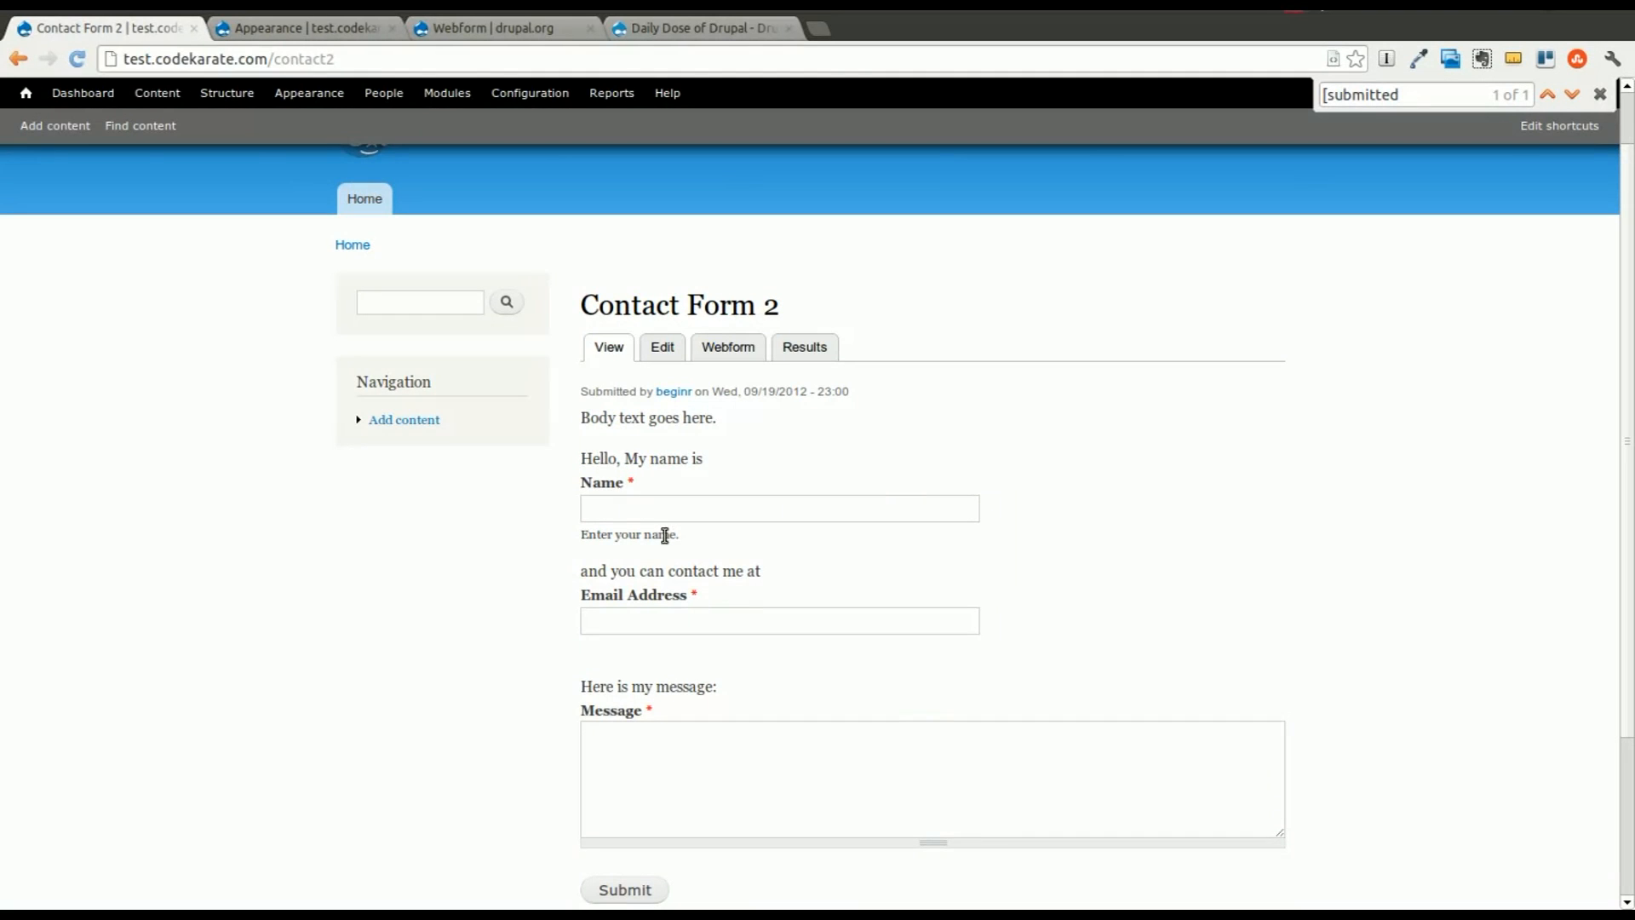
mouse_move(675, 487)
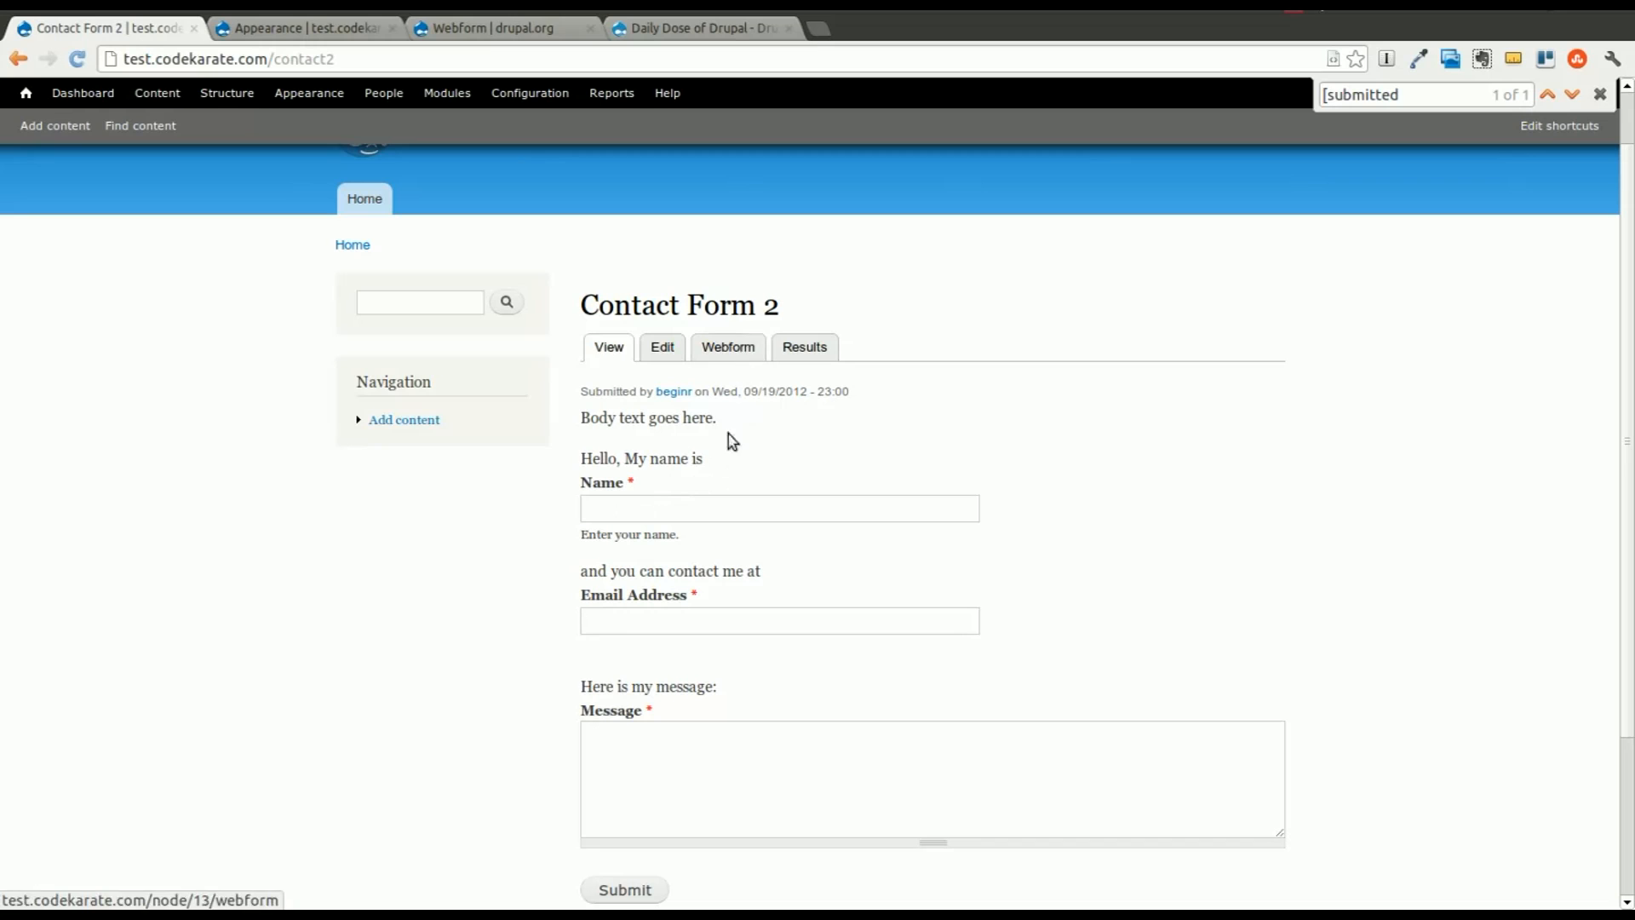
double_click(603, 482)
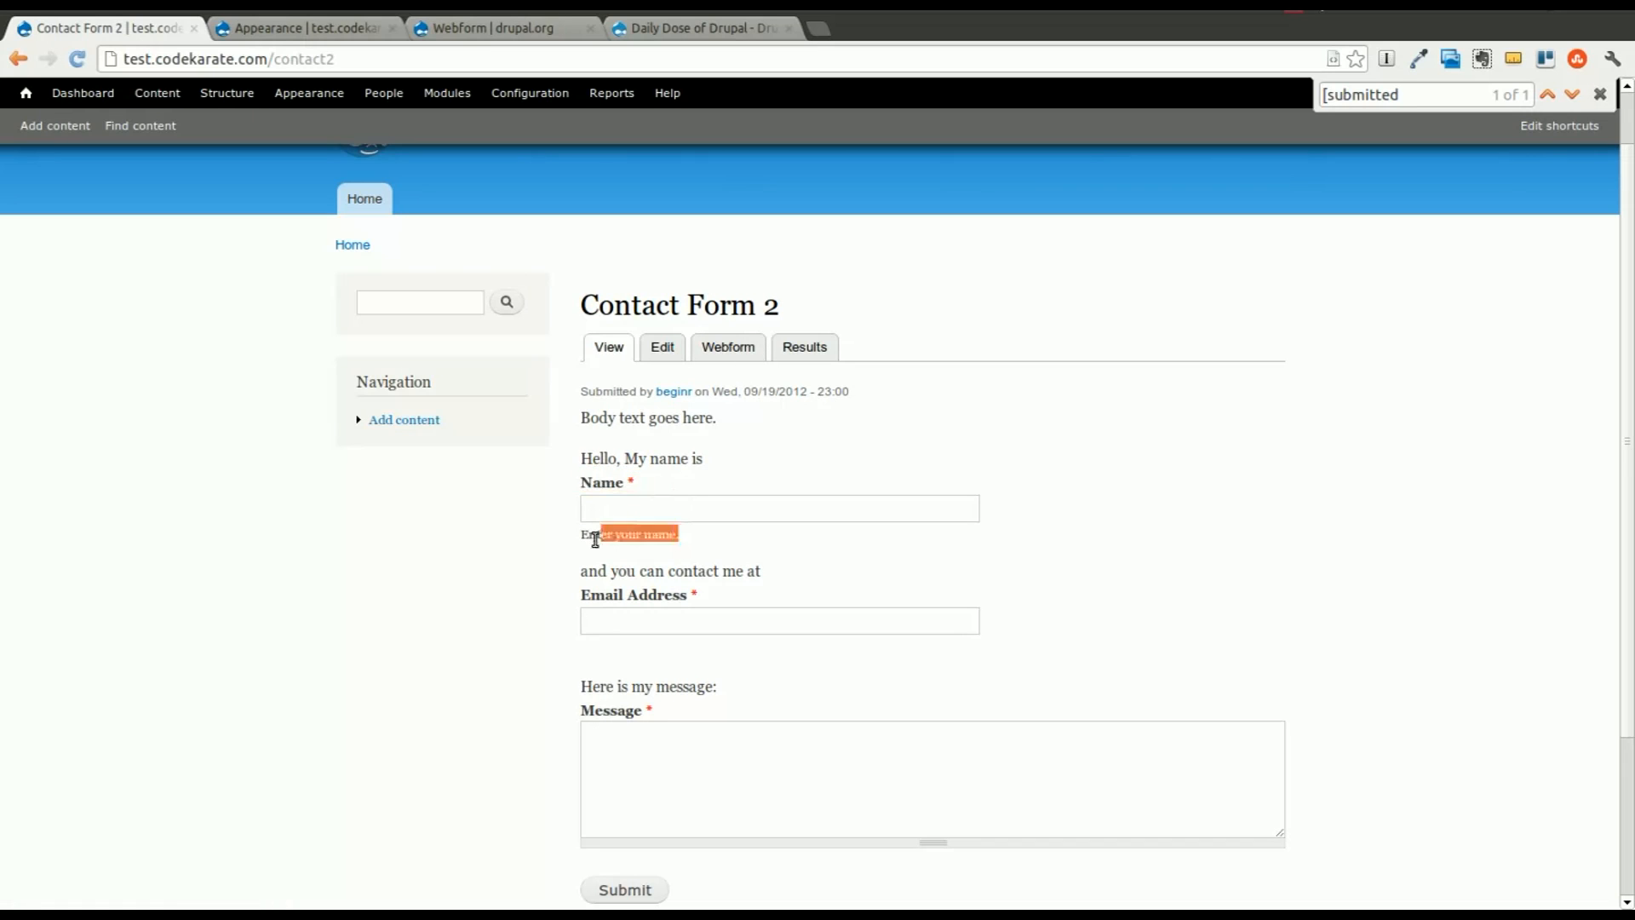
left_click(778, 507)
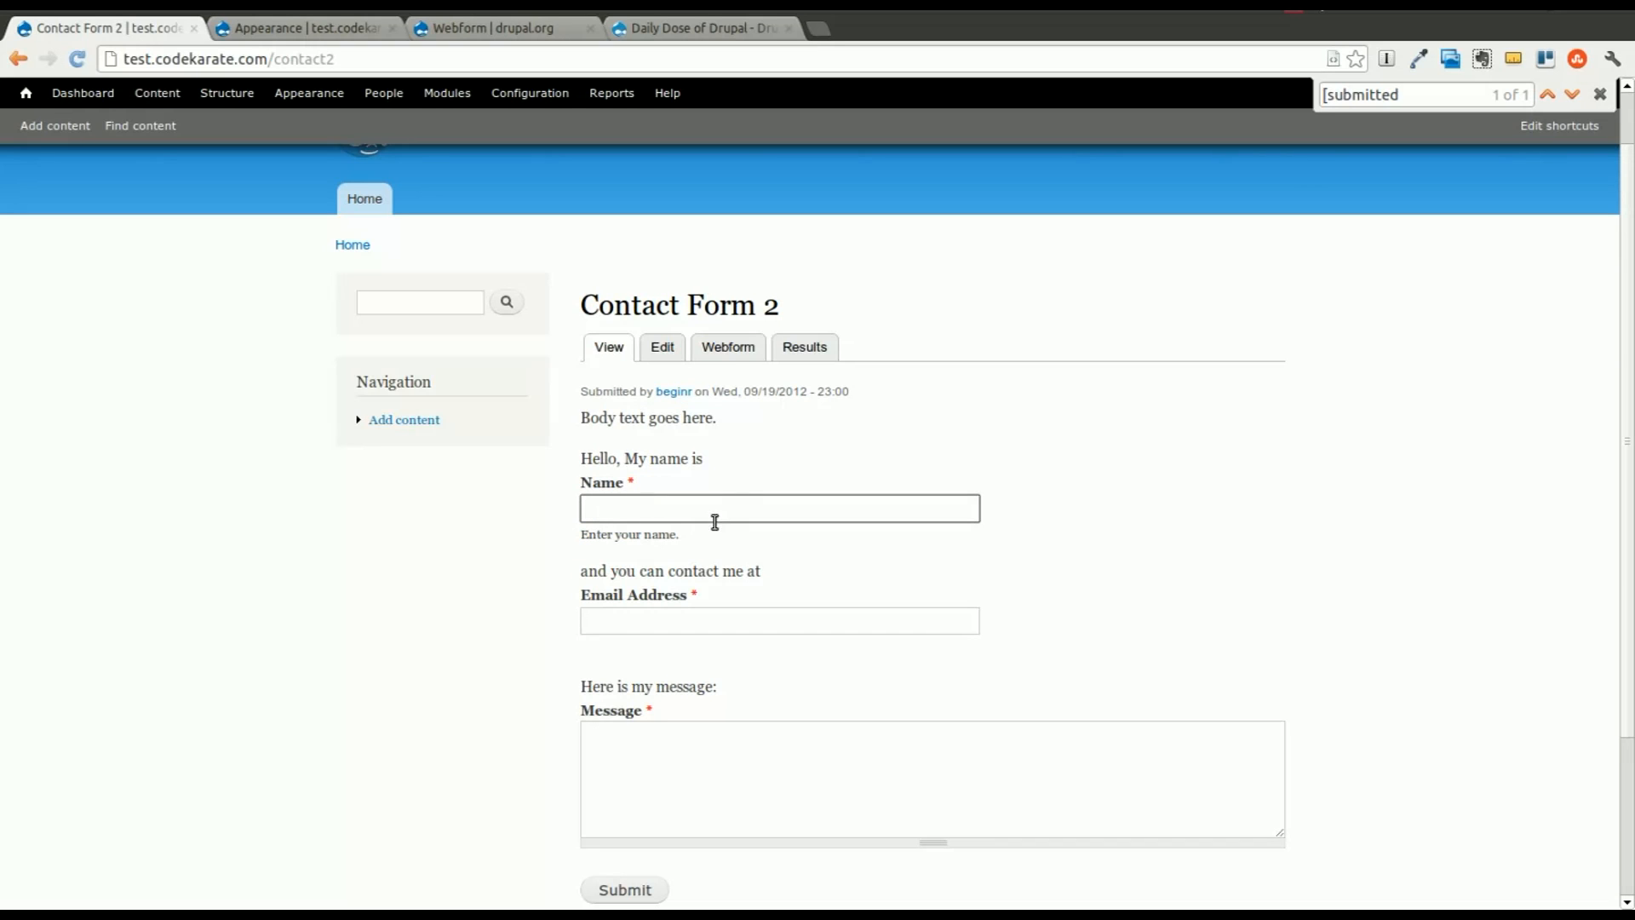
mouse_move(869, 451)
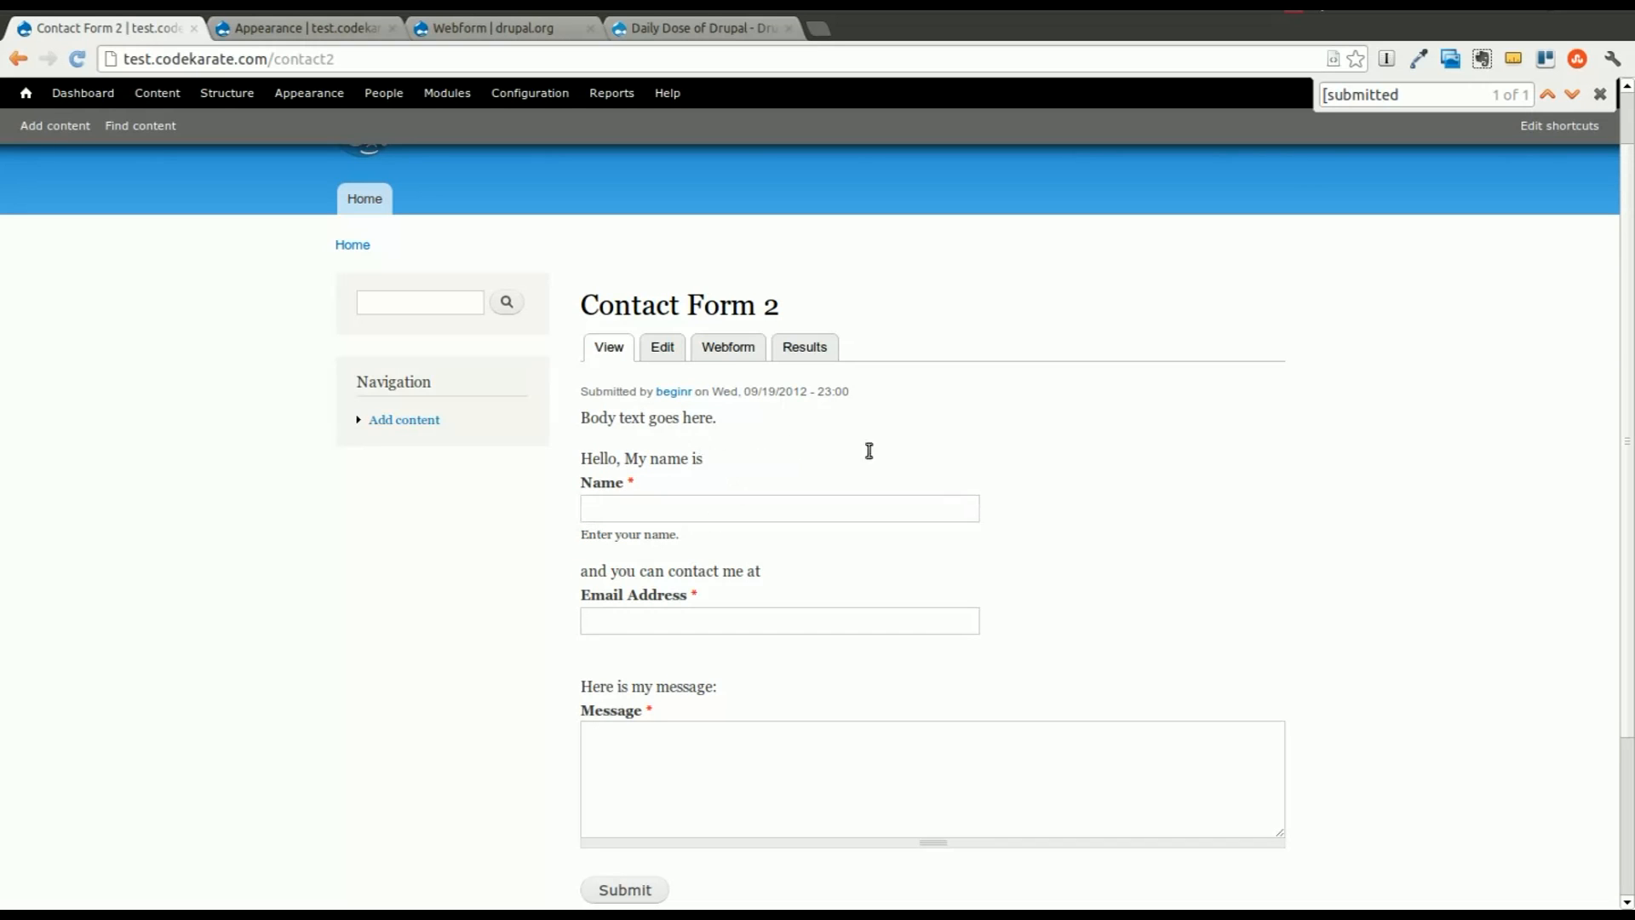
mouse_move(598, 581)
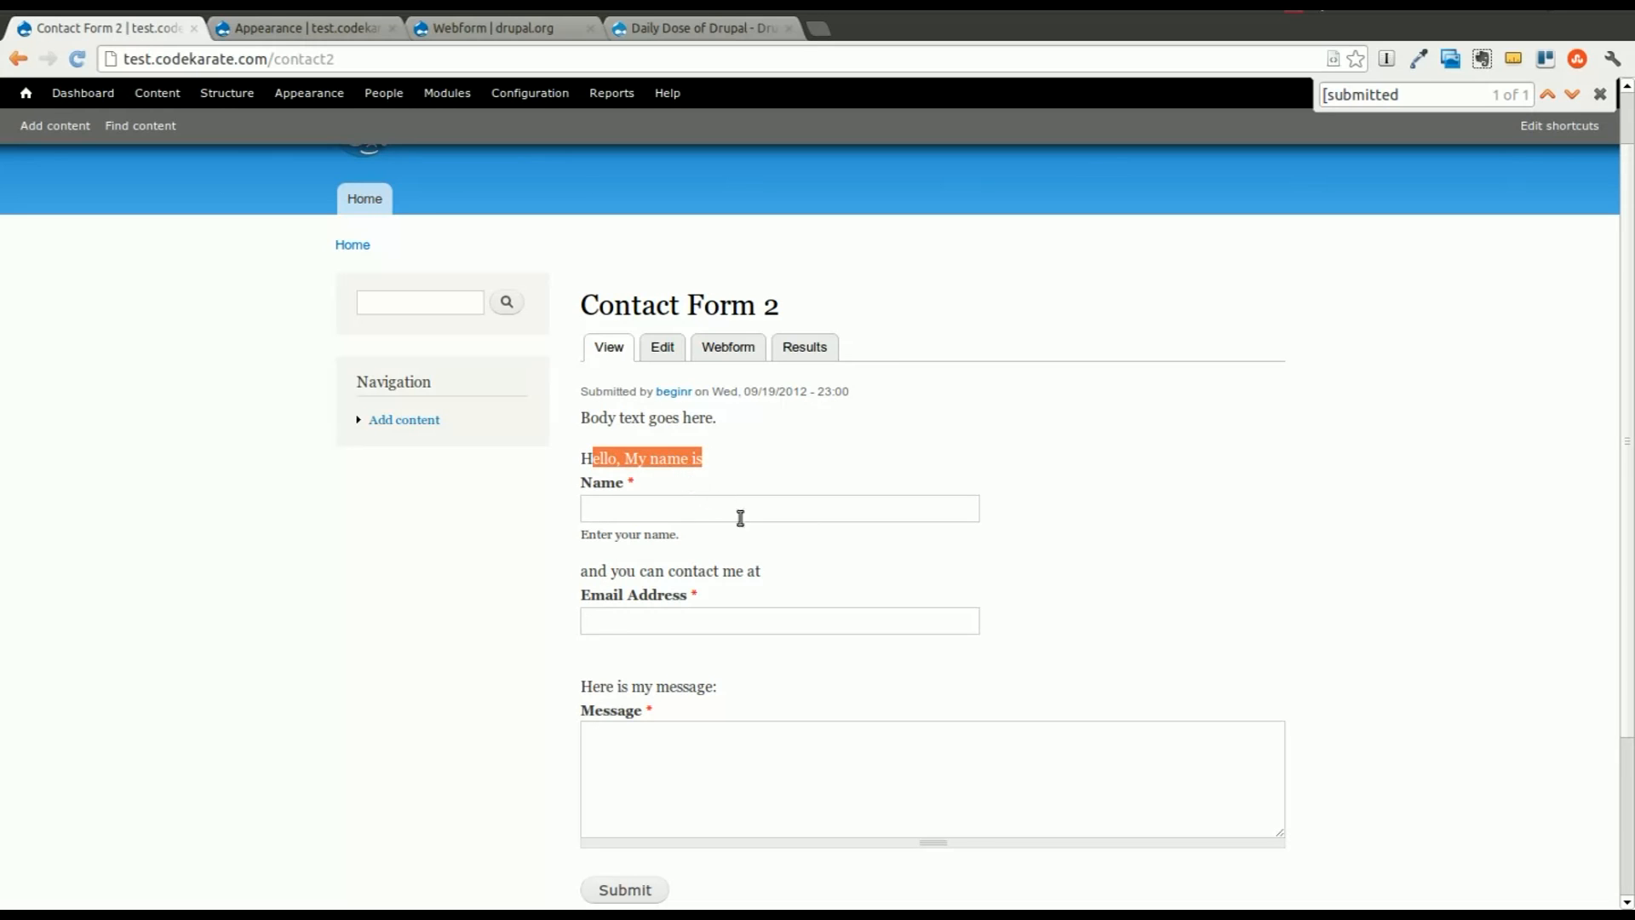
mouse_move(913, 608)
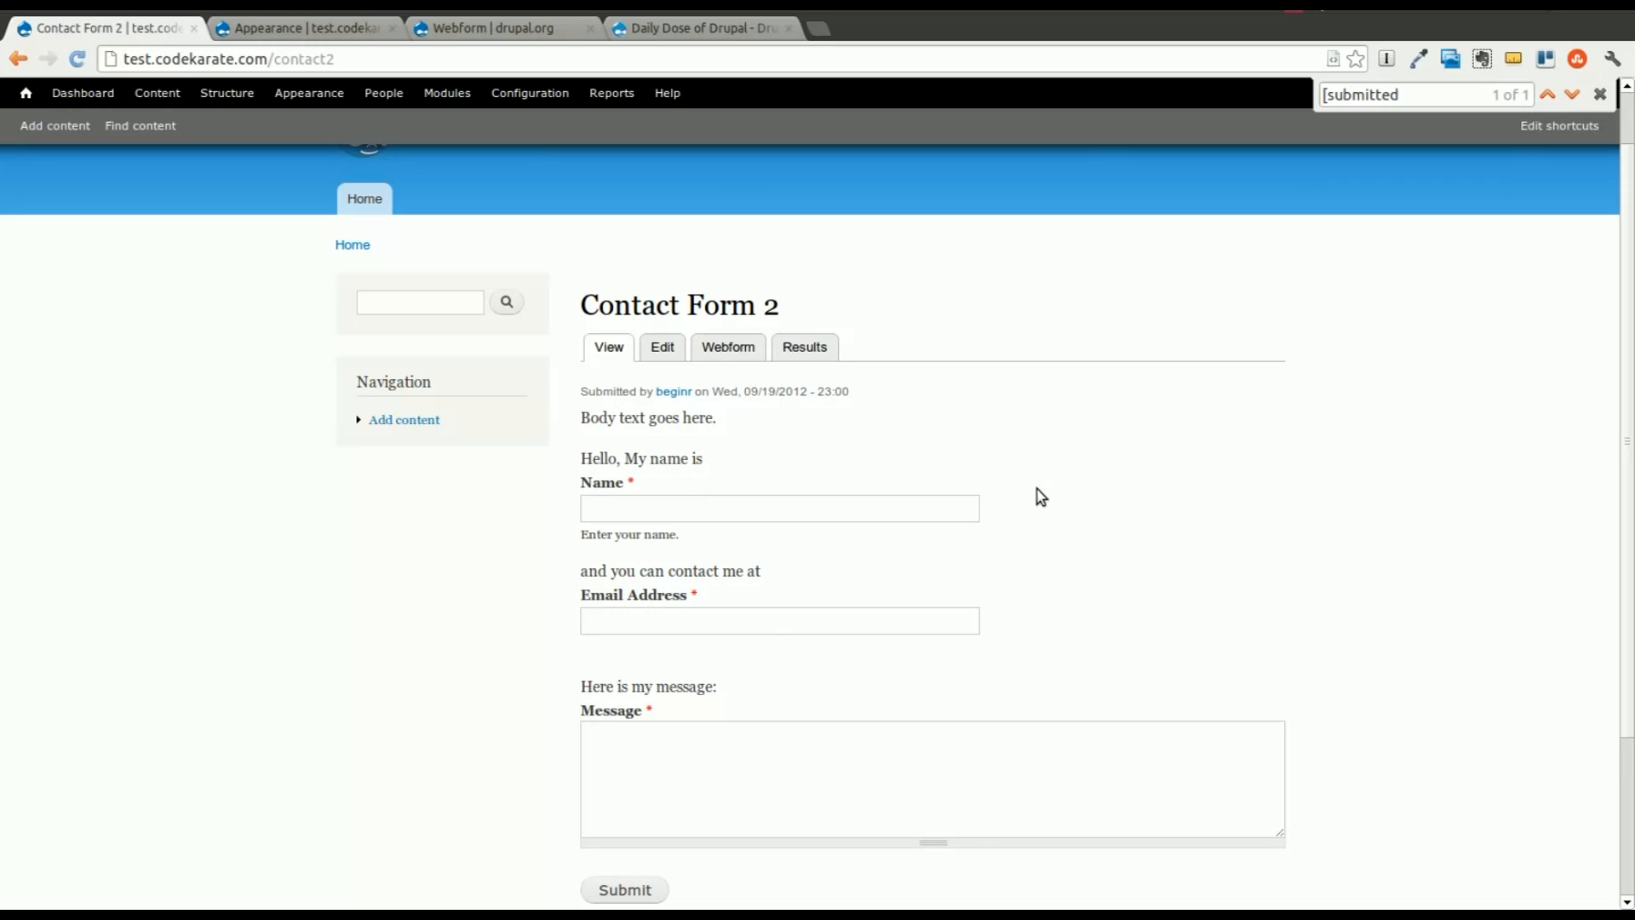
mouse_move(707, 502)
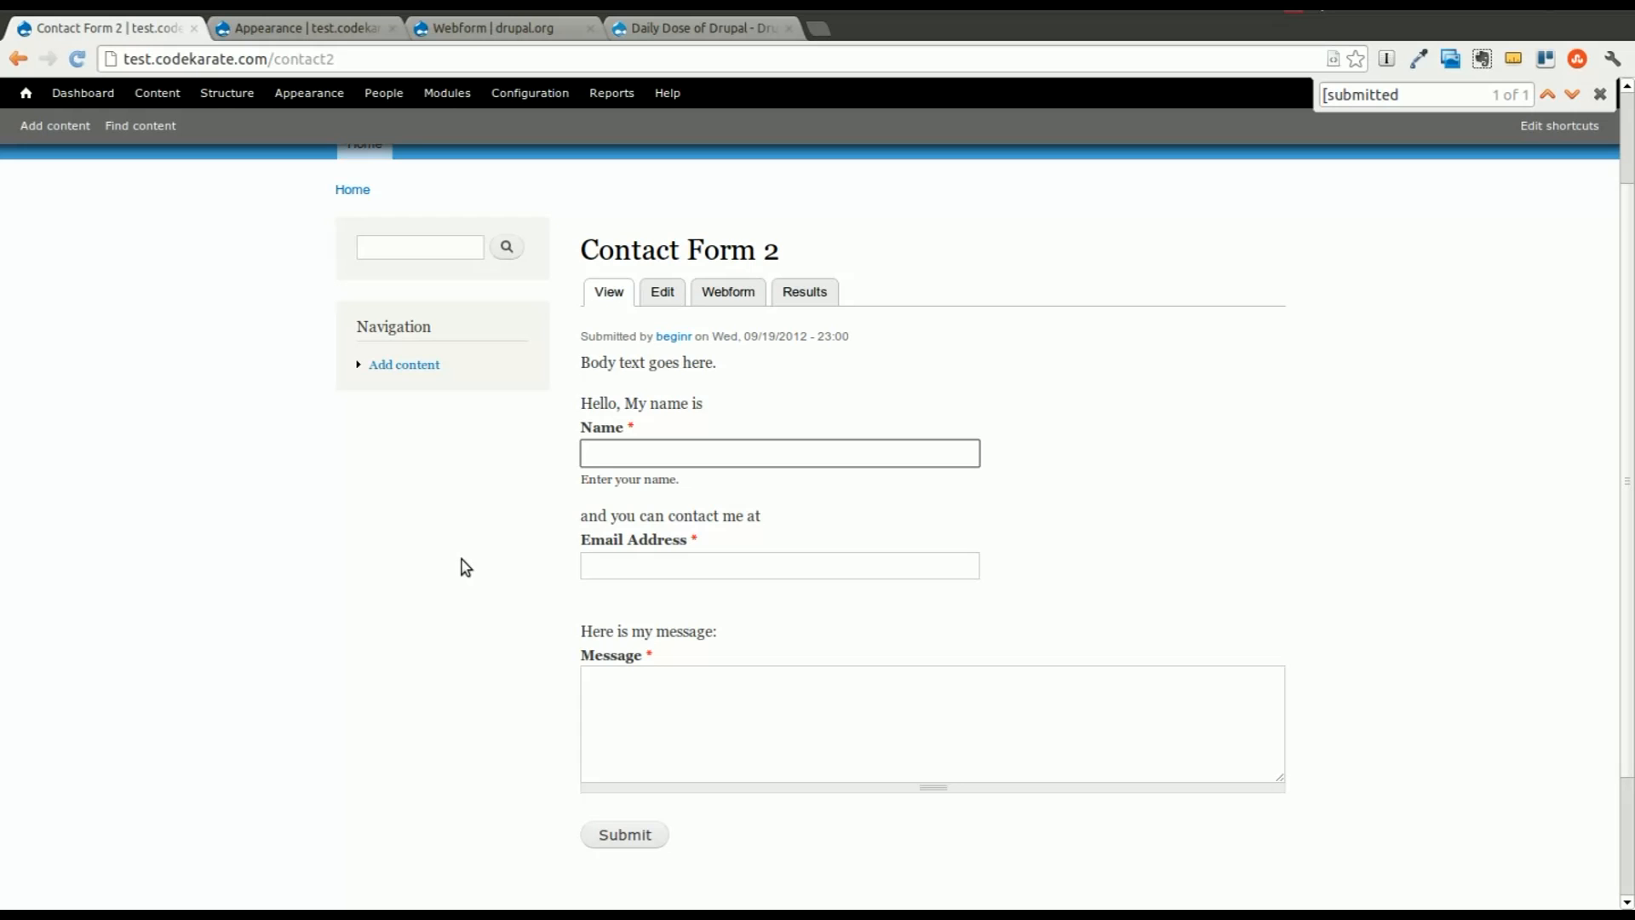
mouse_move(715, 415)
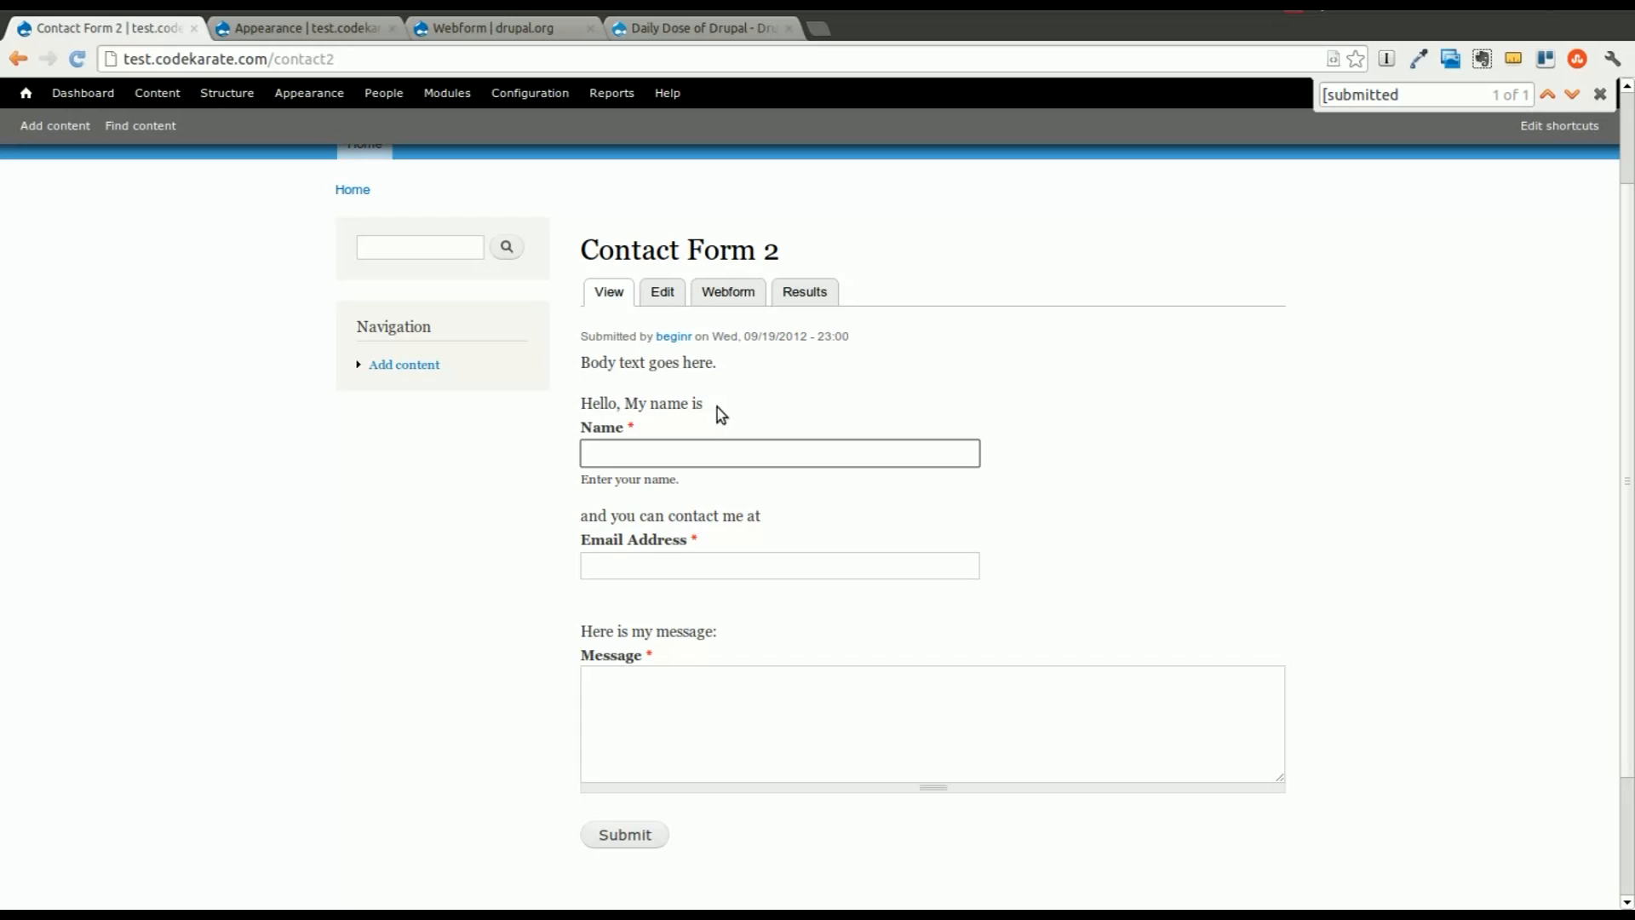
mouse_move(882, 396)
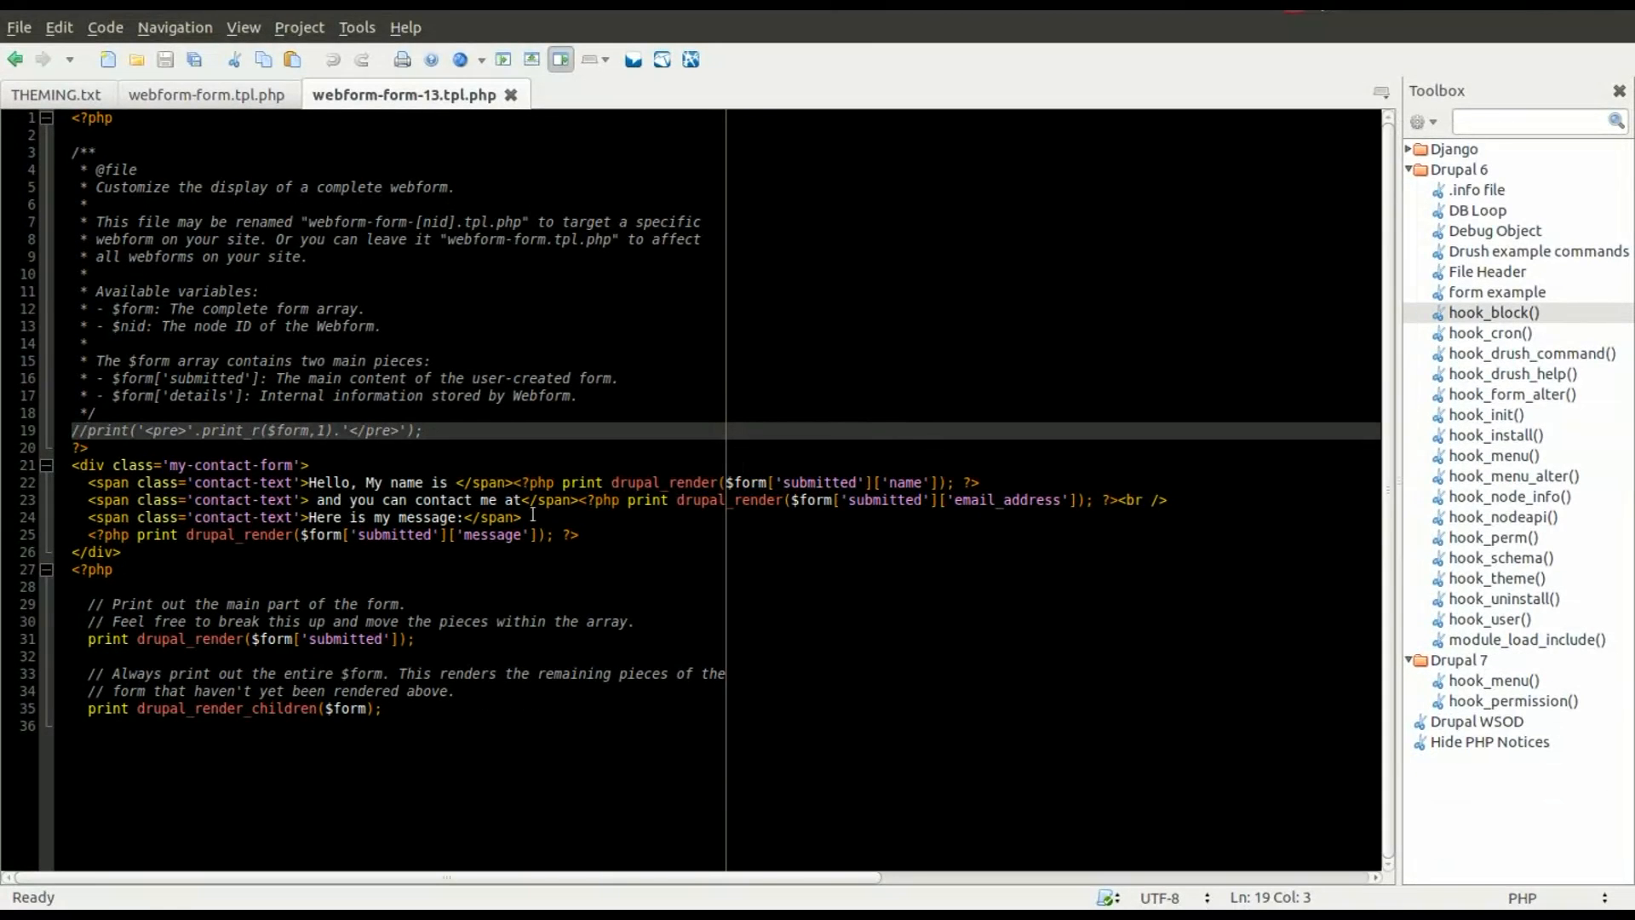
Comment out the print_r debug line with // and save webform-form-13.tpl.php
left_click(111, 570)
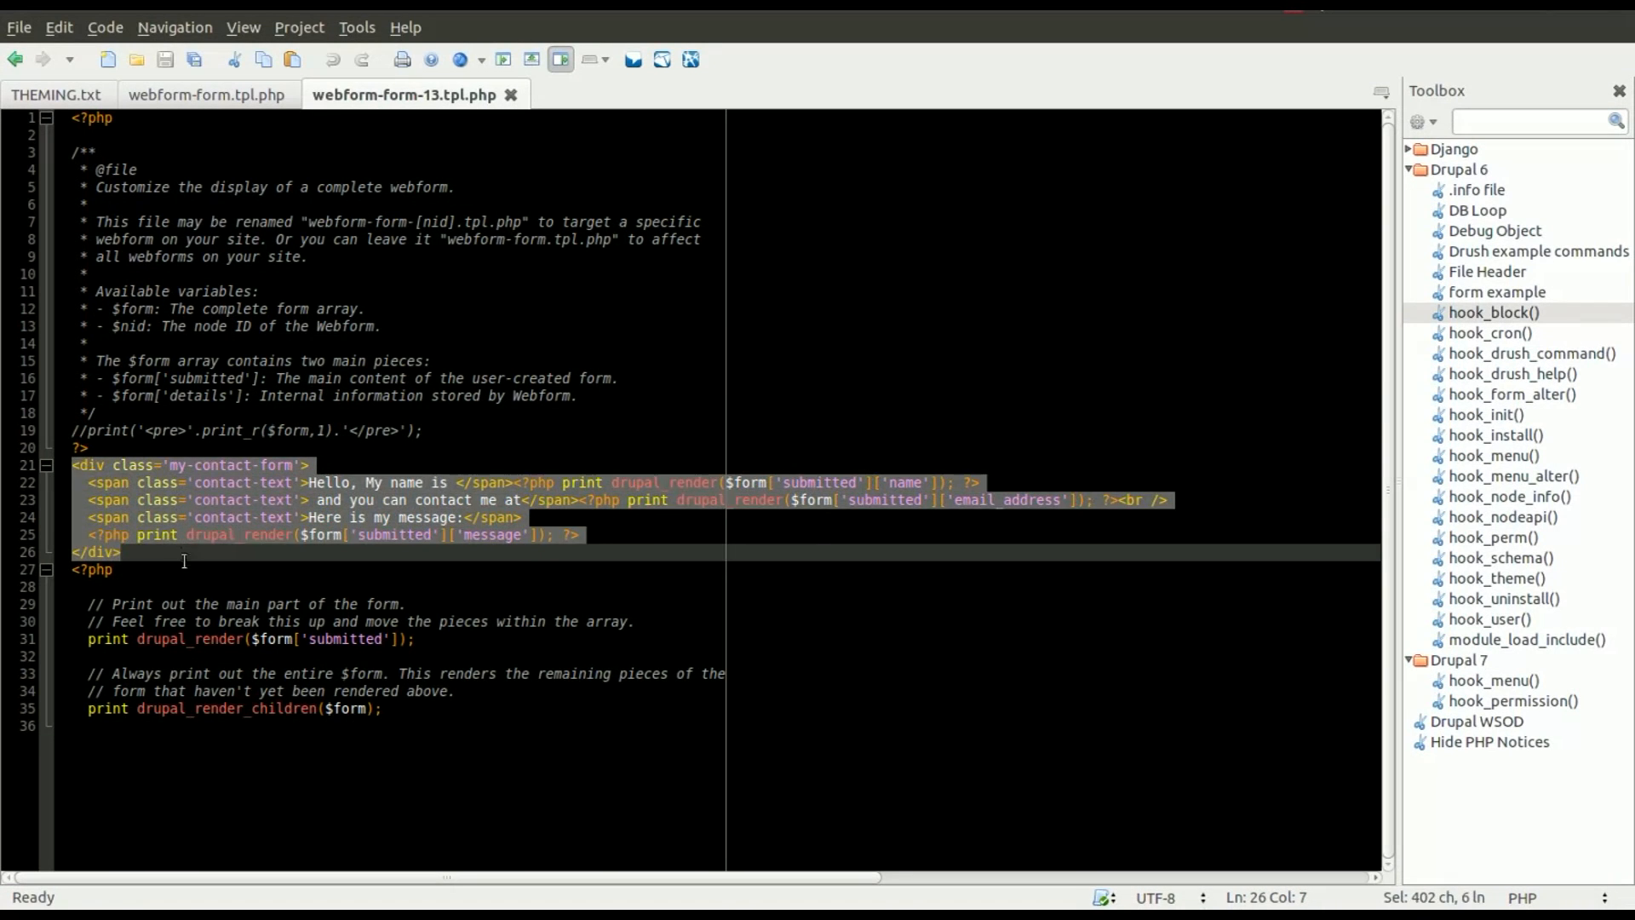
left_click(556, 547)
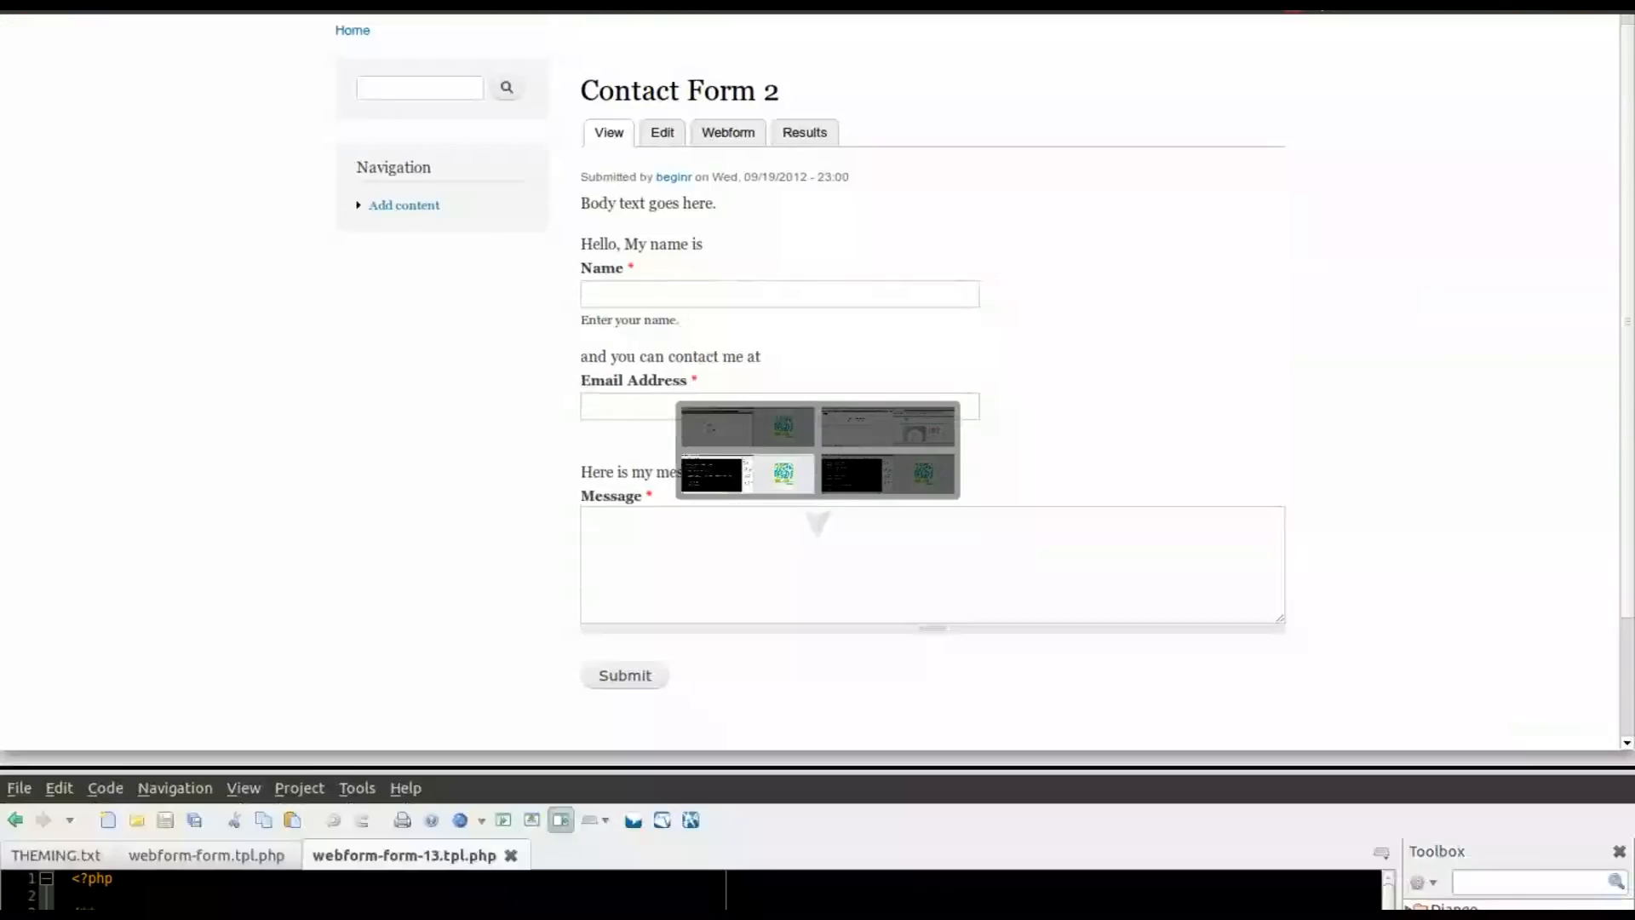
Show the THEMING.txt notes in Komodo Edit, scrolled to the Overview section
left_click(59, 854)
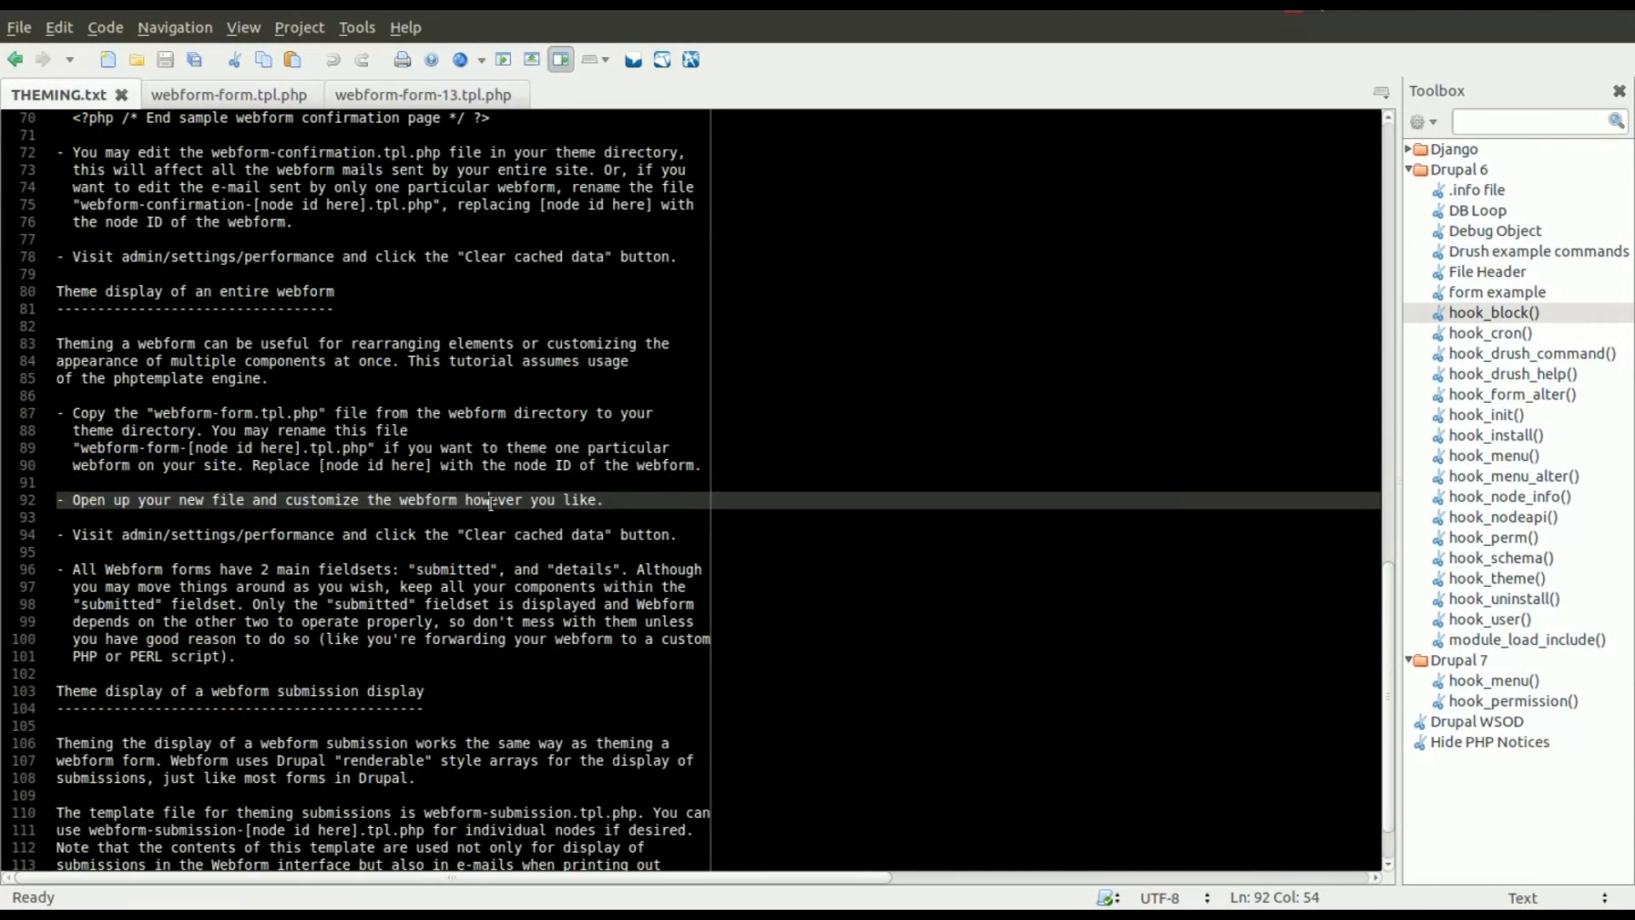
scroll("up", 3)
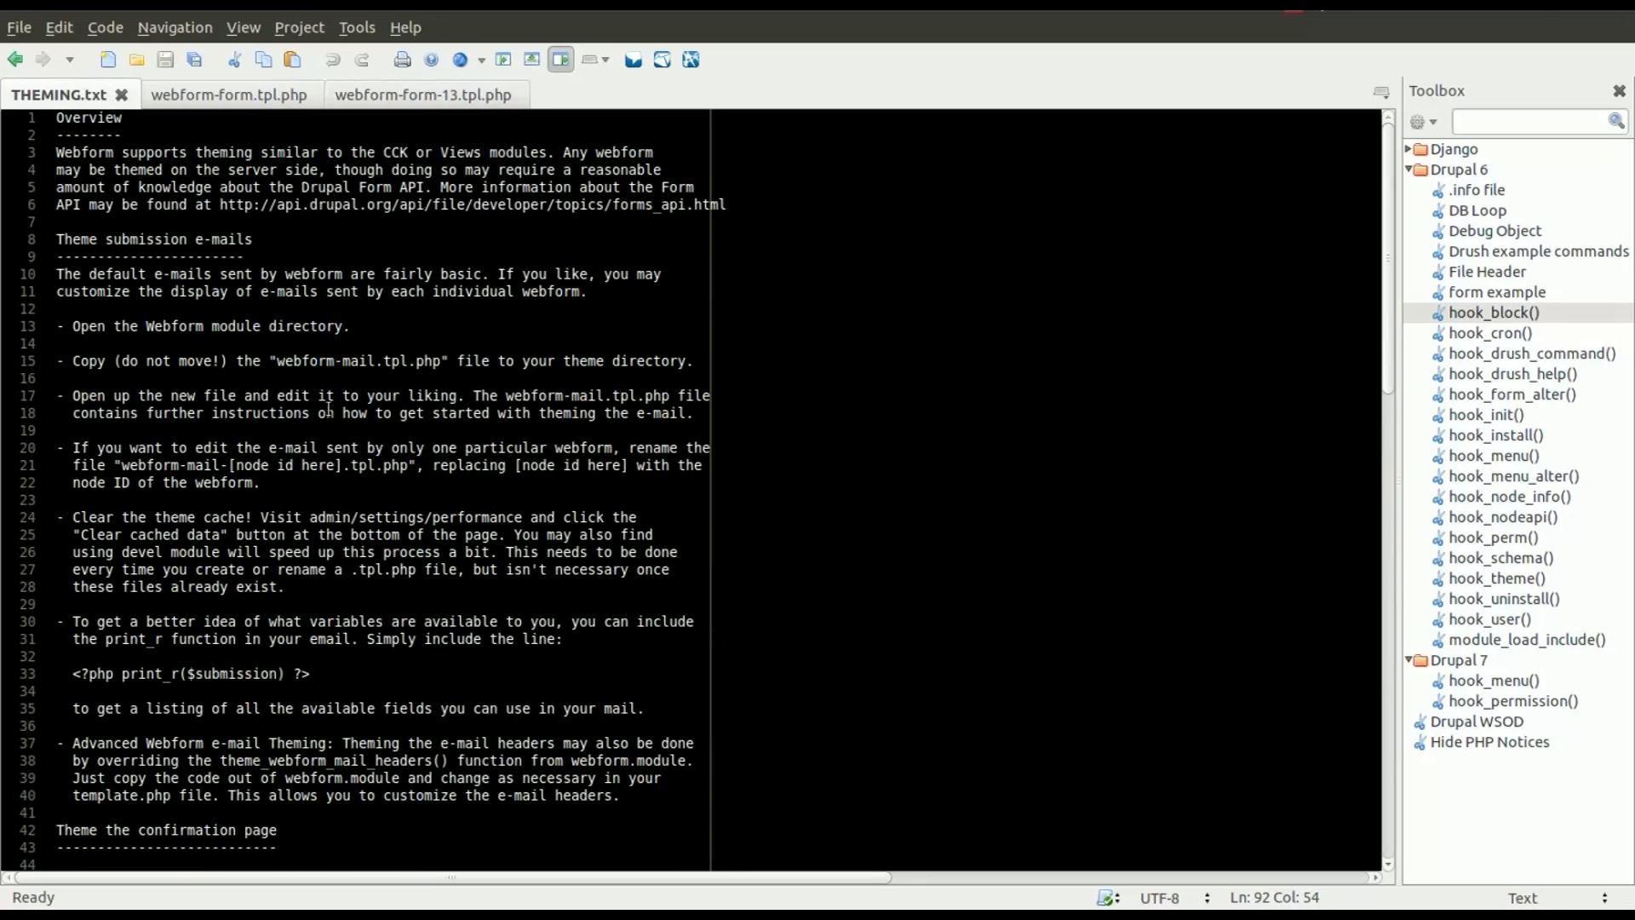
mouse_move(307, 559)
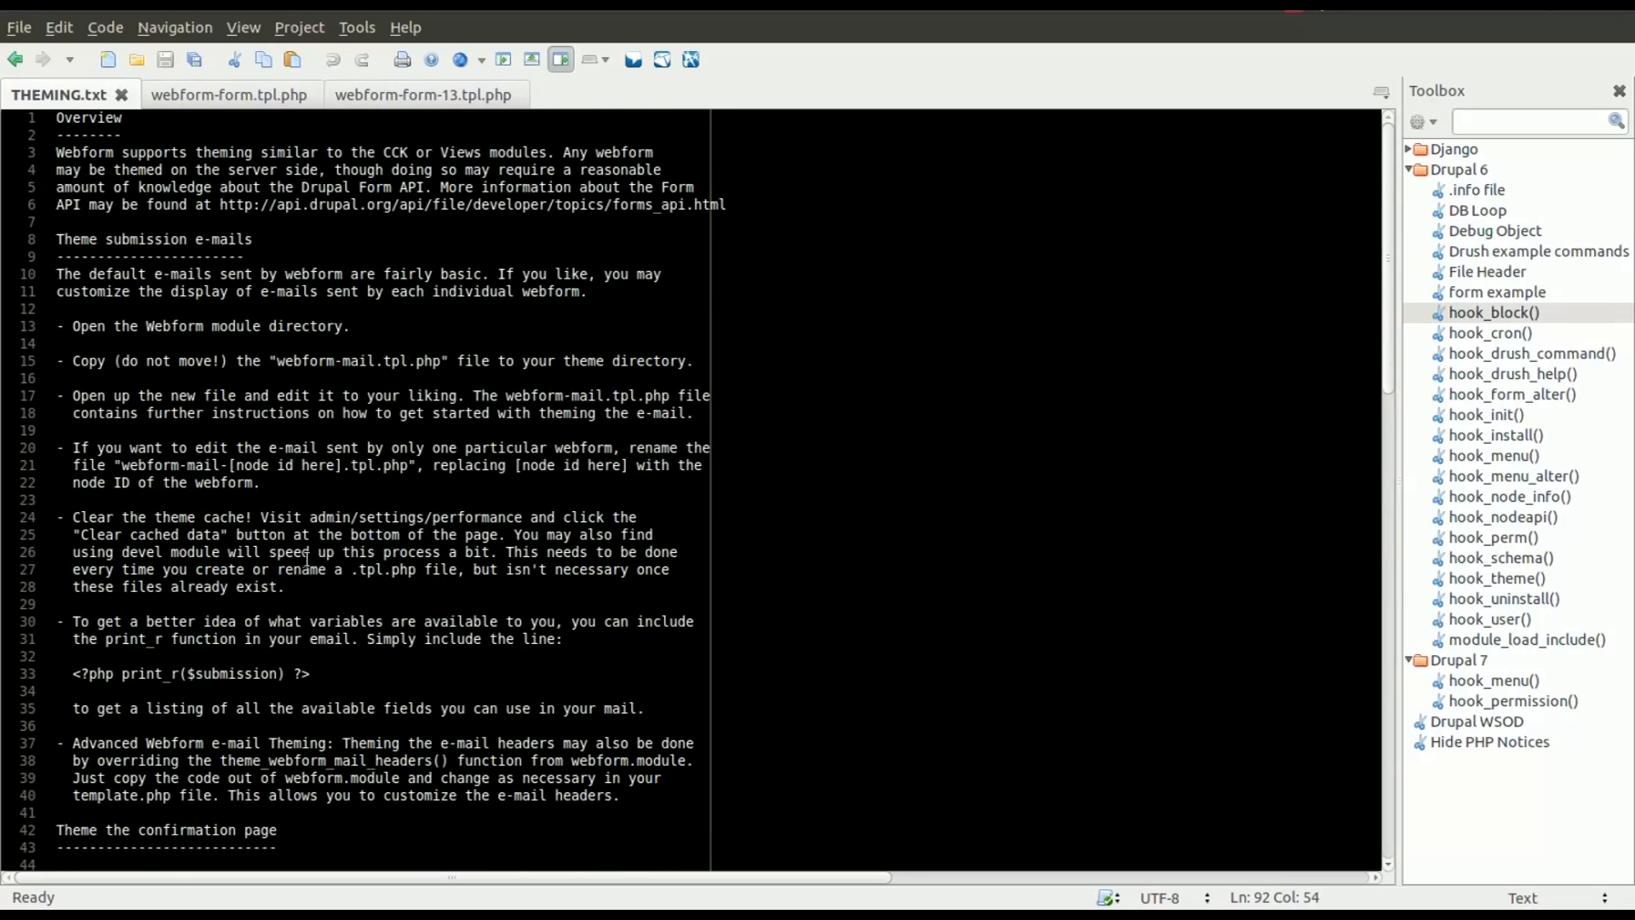
scroll("down", 3)
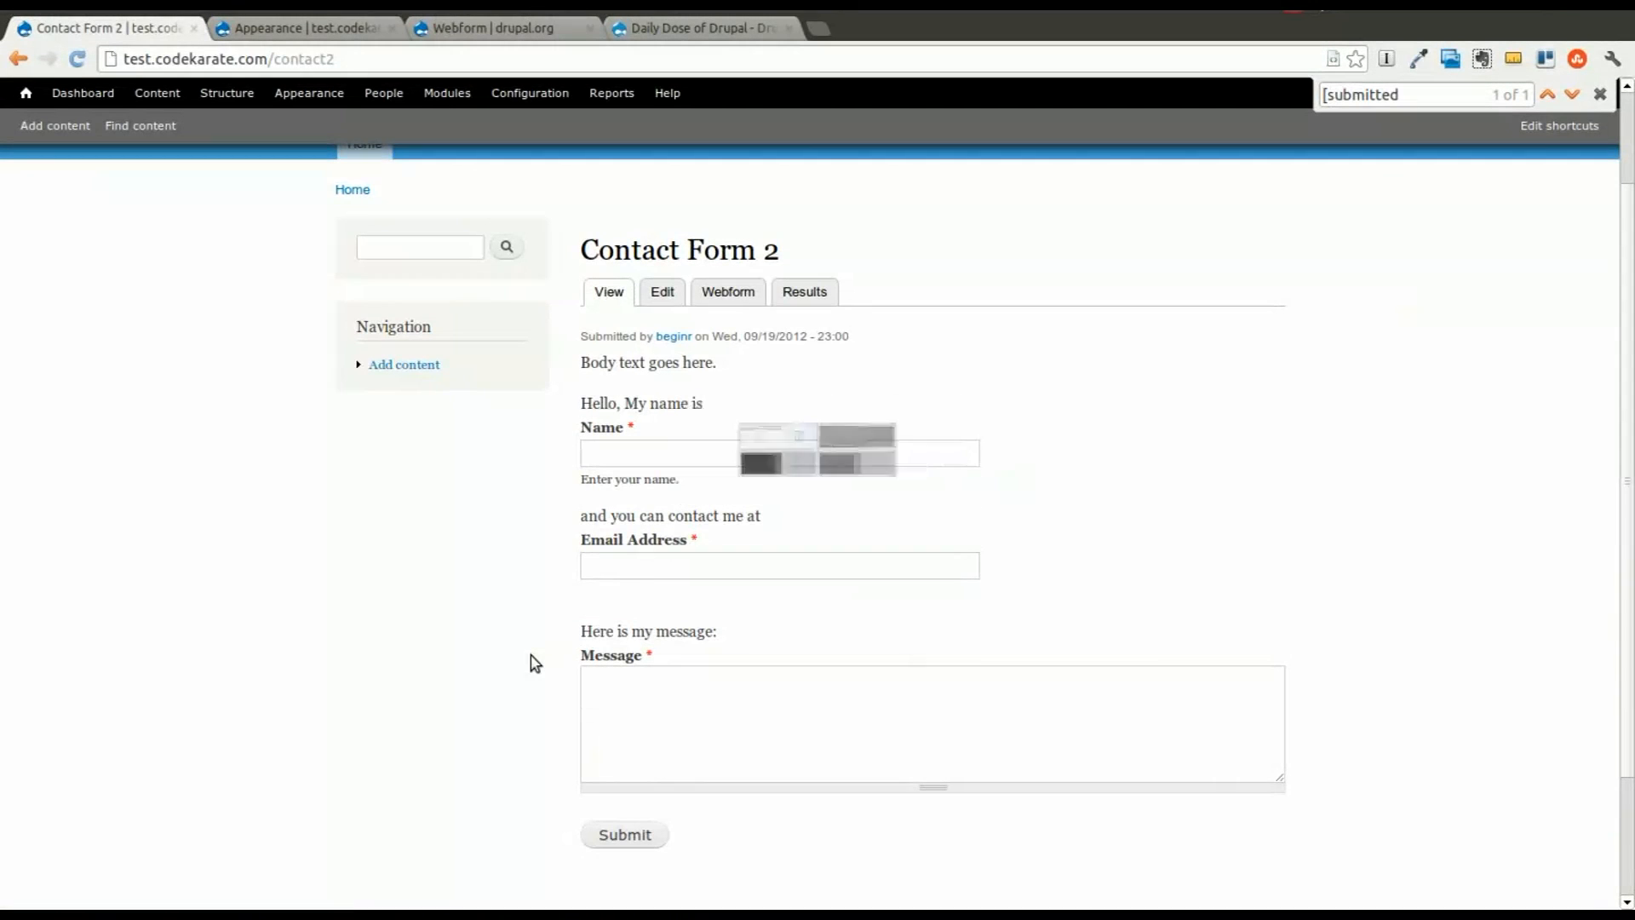
mouse_move(1079, 471)
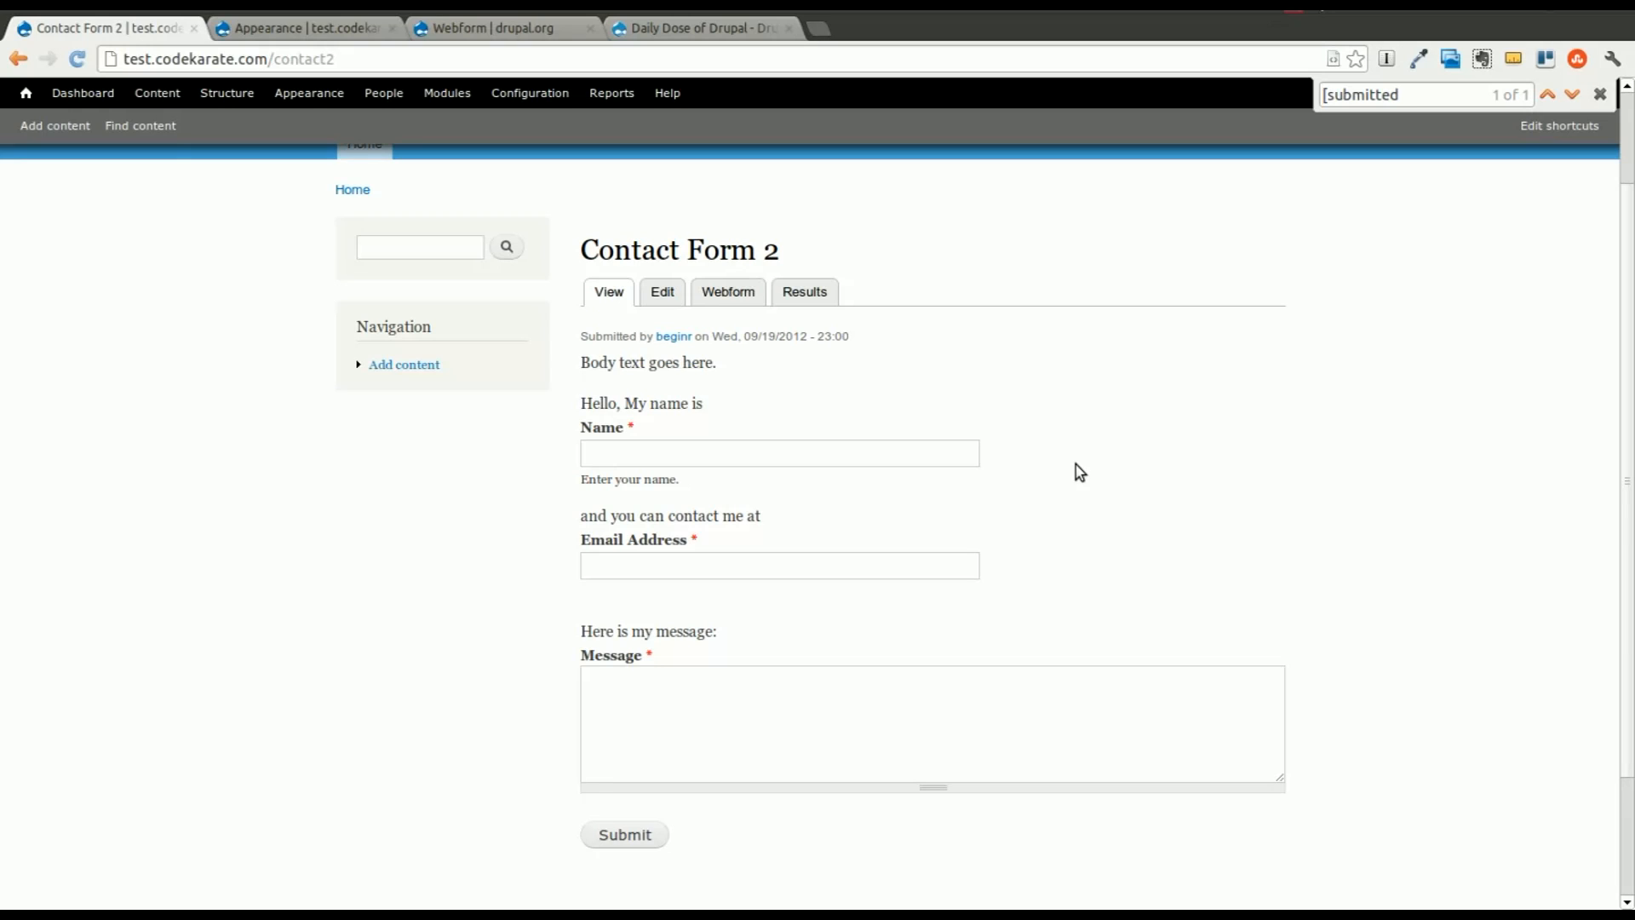
mouse_move(1435, 170)
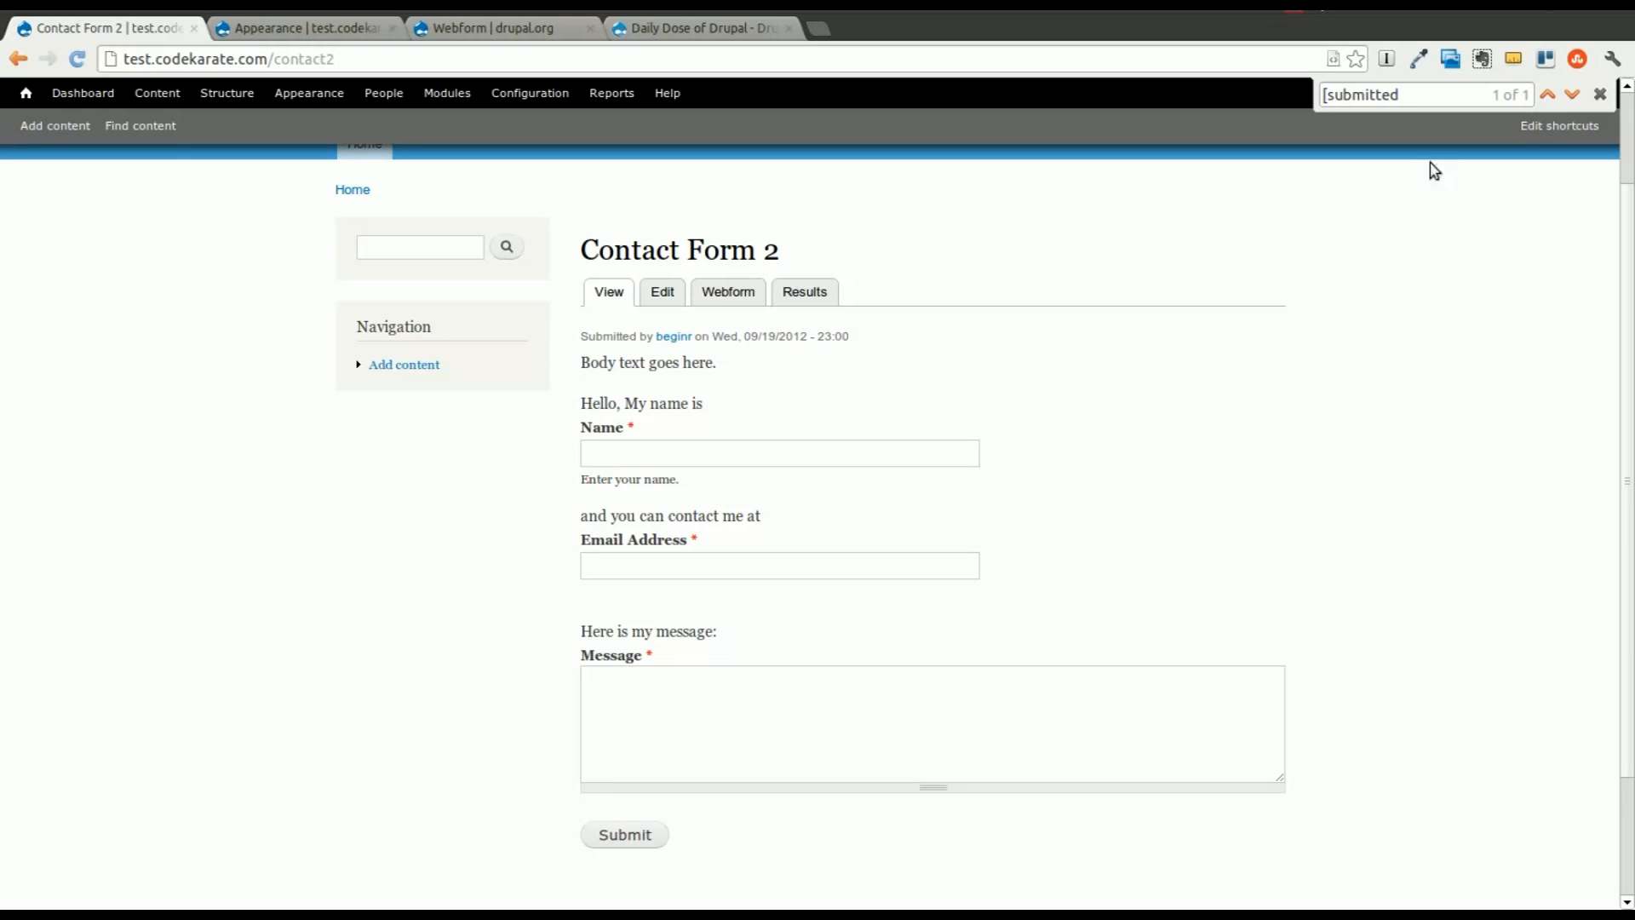